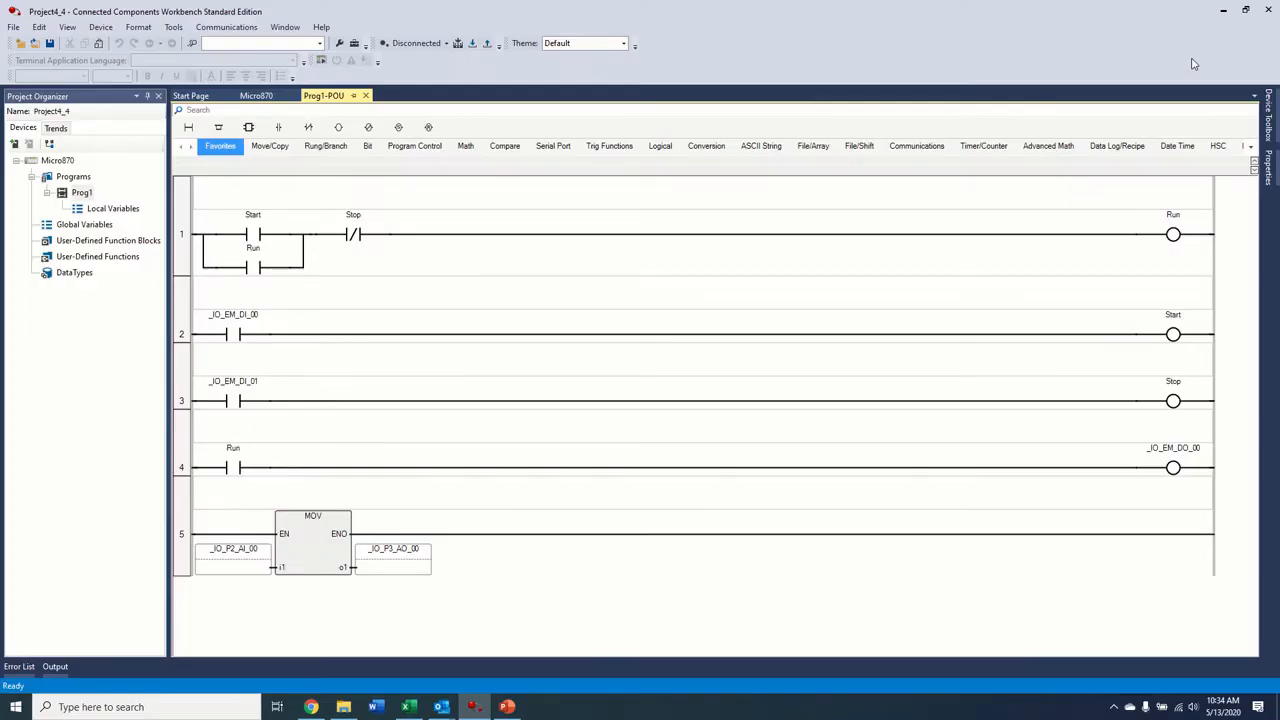
mouse_move(786, 104)
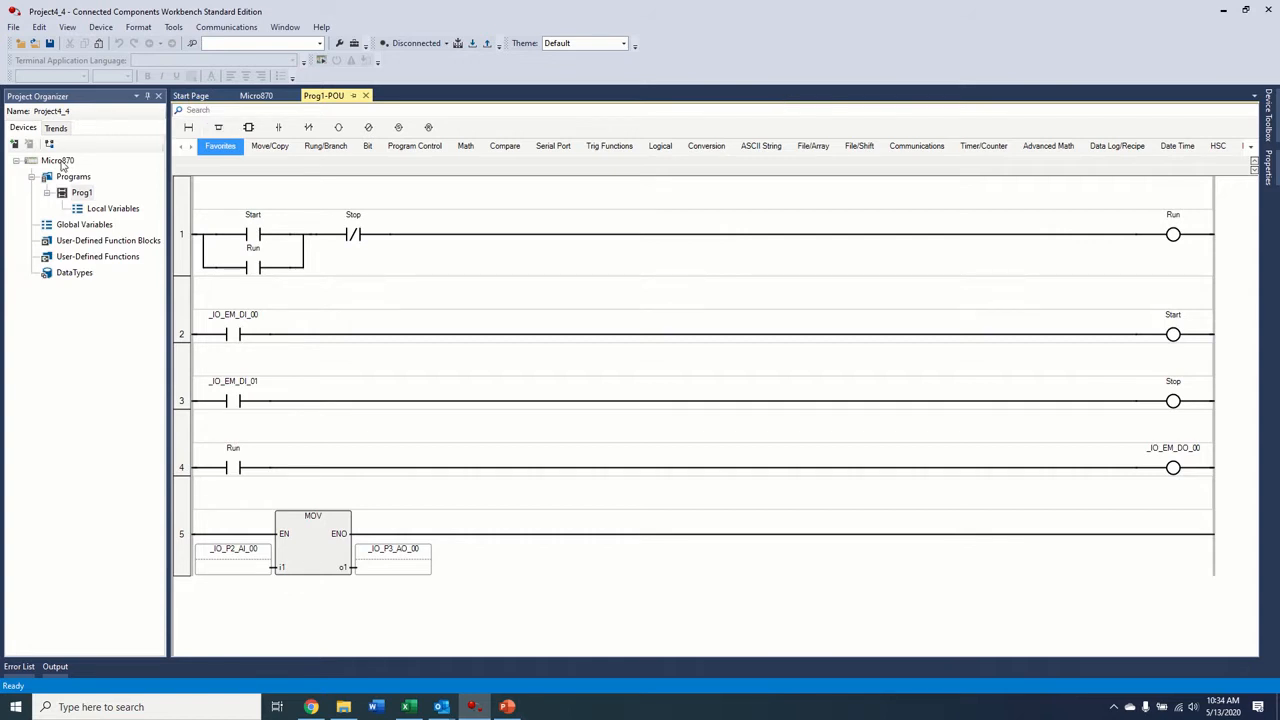
mouse_move(50, 170)
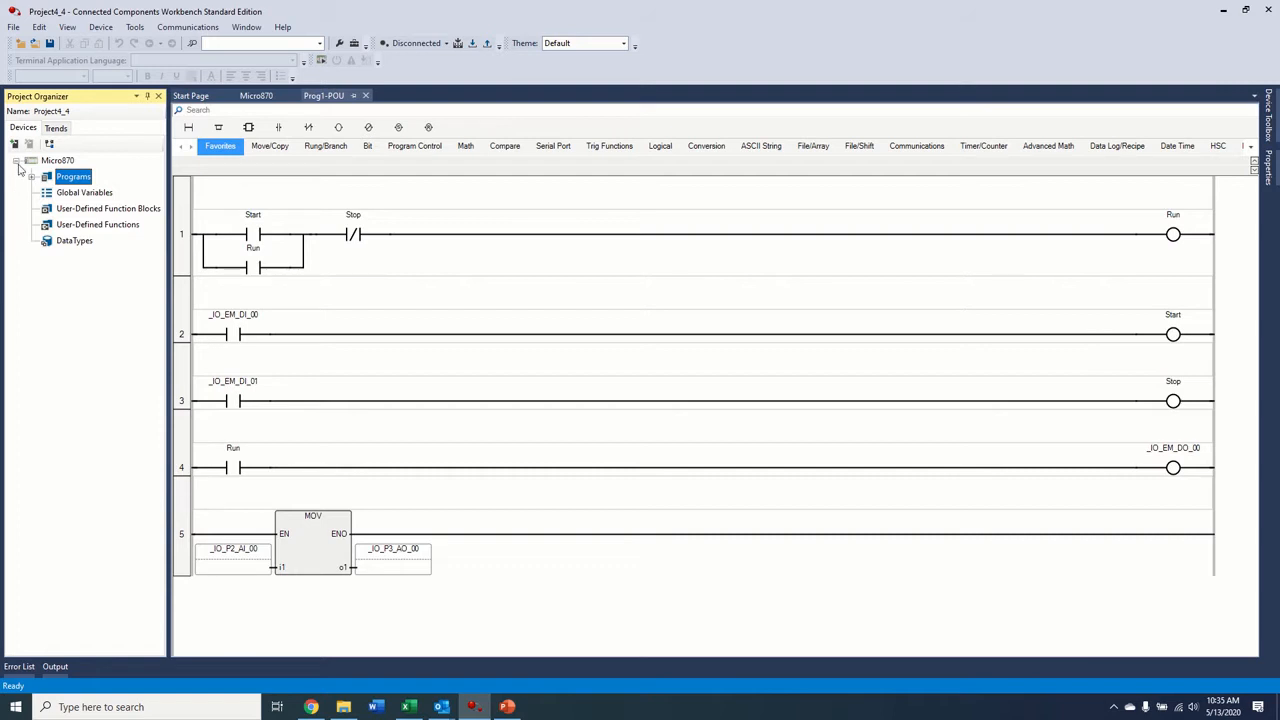
mouse_move(10, 176)
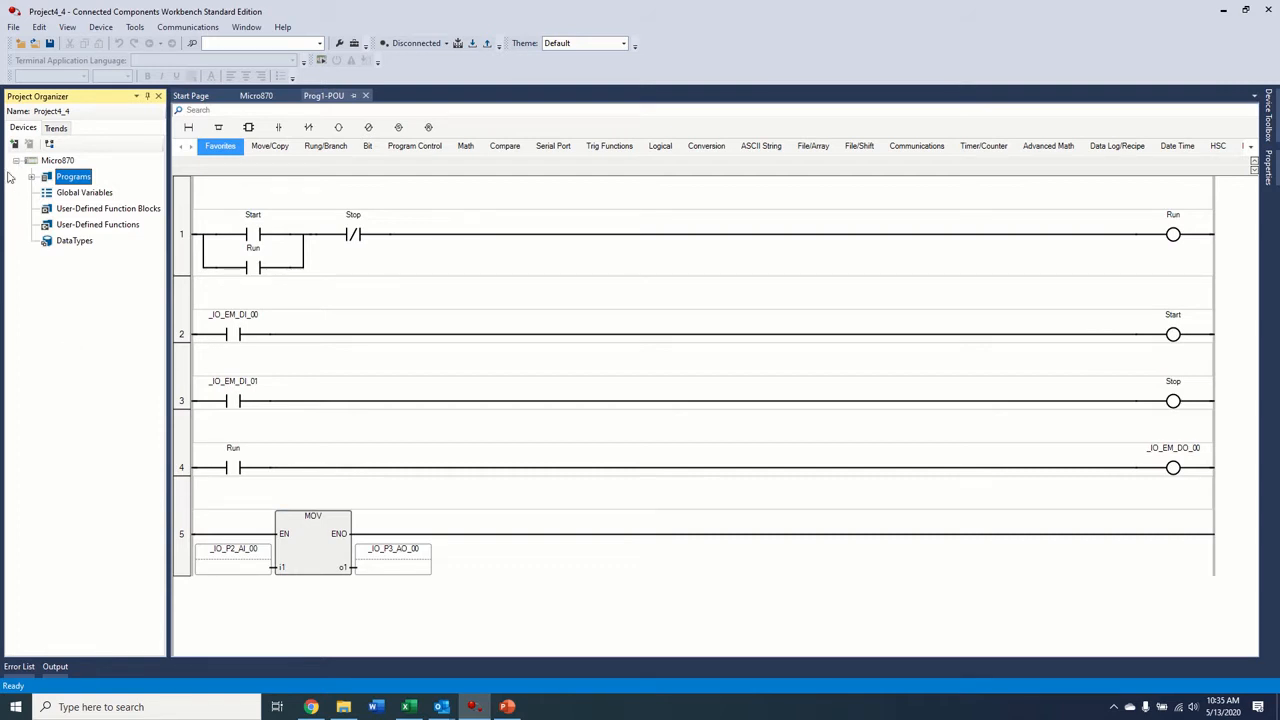
mouse_move(16, 168)
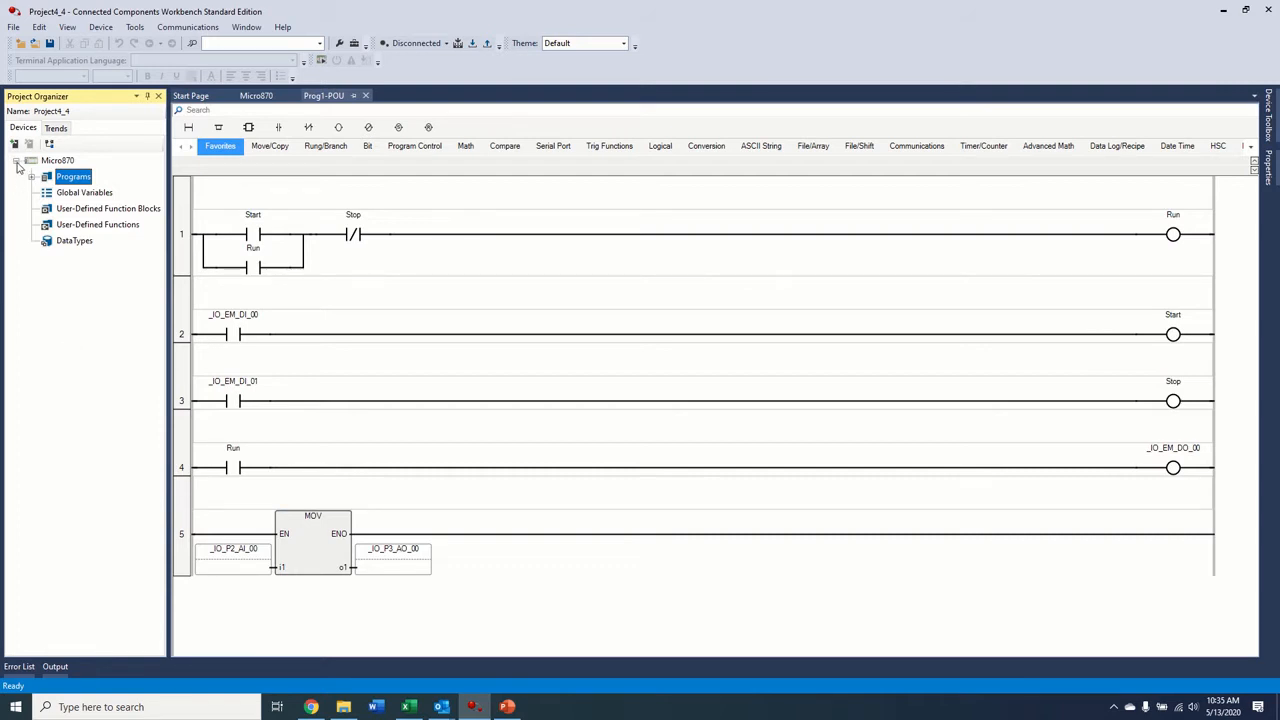
Step: Collapse the Programs node and the Micro870 controller tree in the Project Organizer
left_click(232, 336)
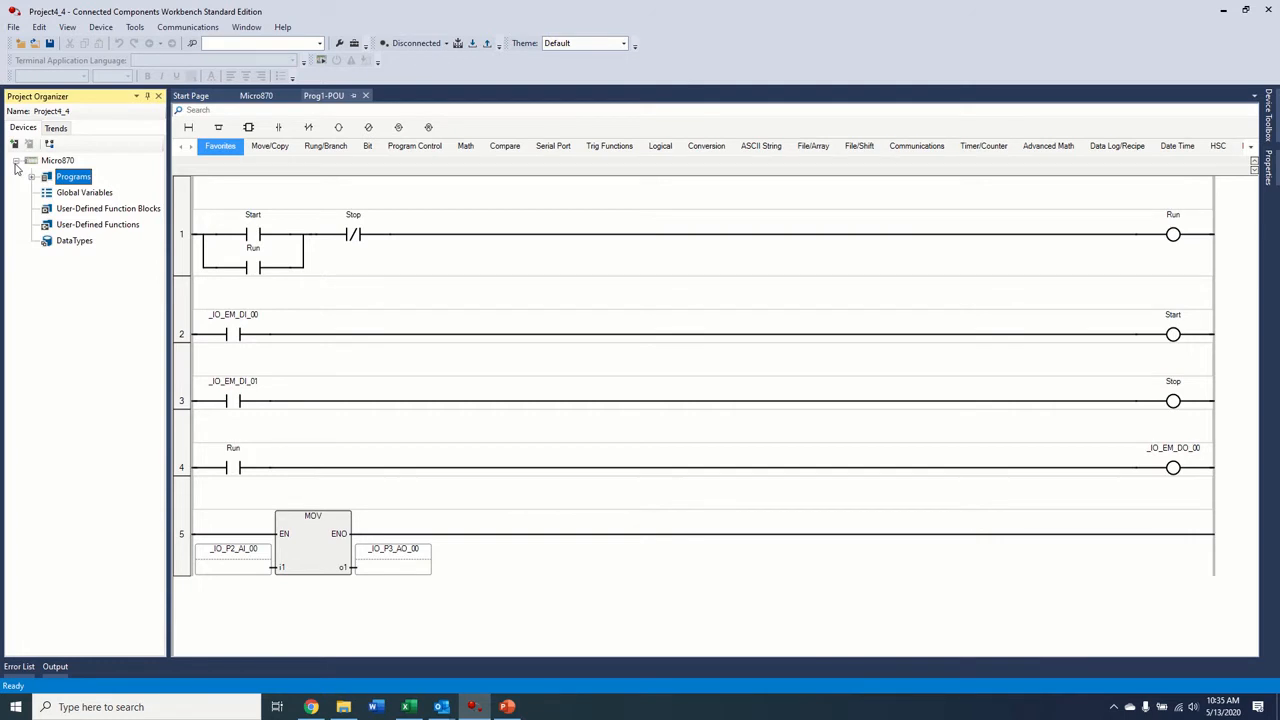
left_click(16, 160)
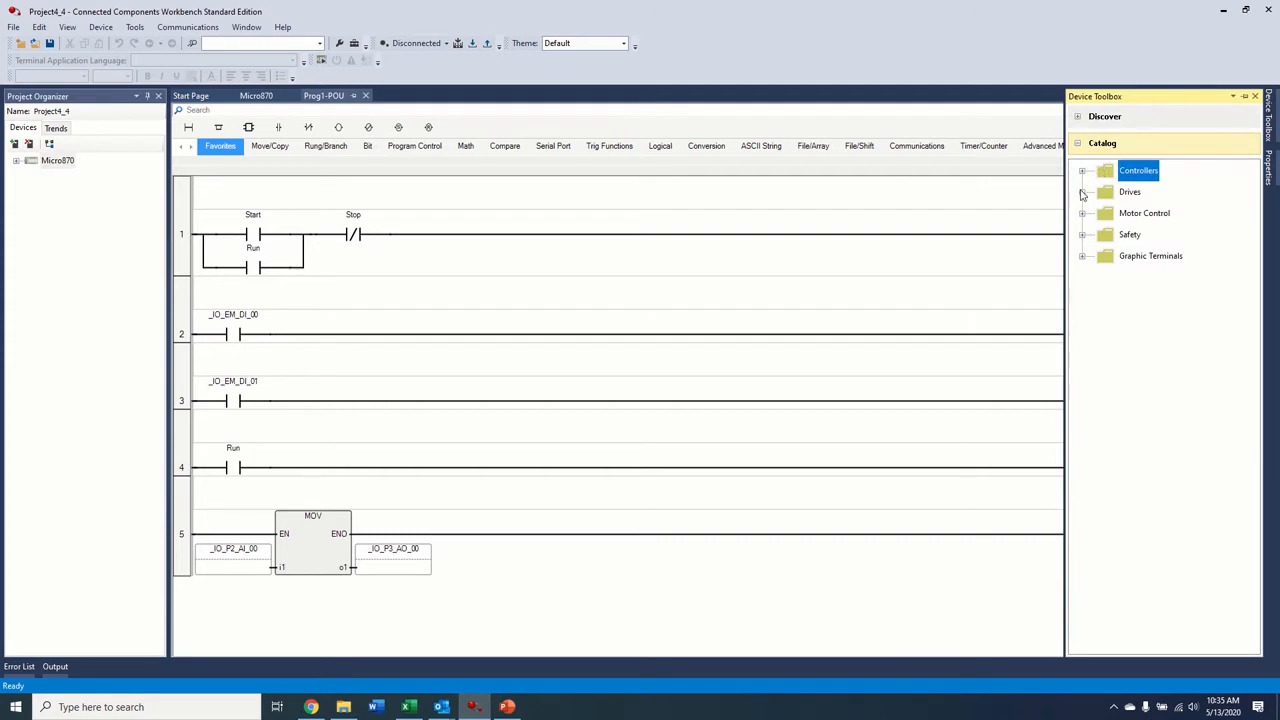
Step: Add a PowerFlex 523 from the Drives catalog and give it a 25-COMM-E2P EtherNet/IP peripheral
left_click(1084, 192)
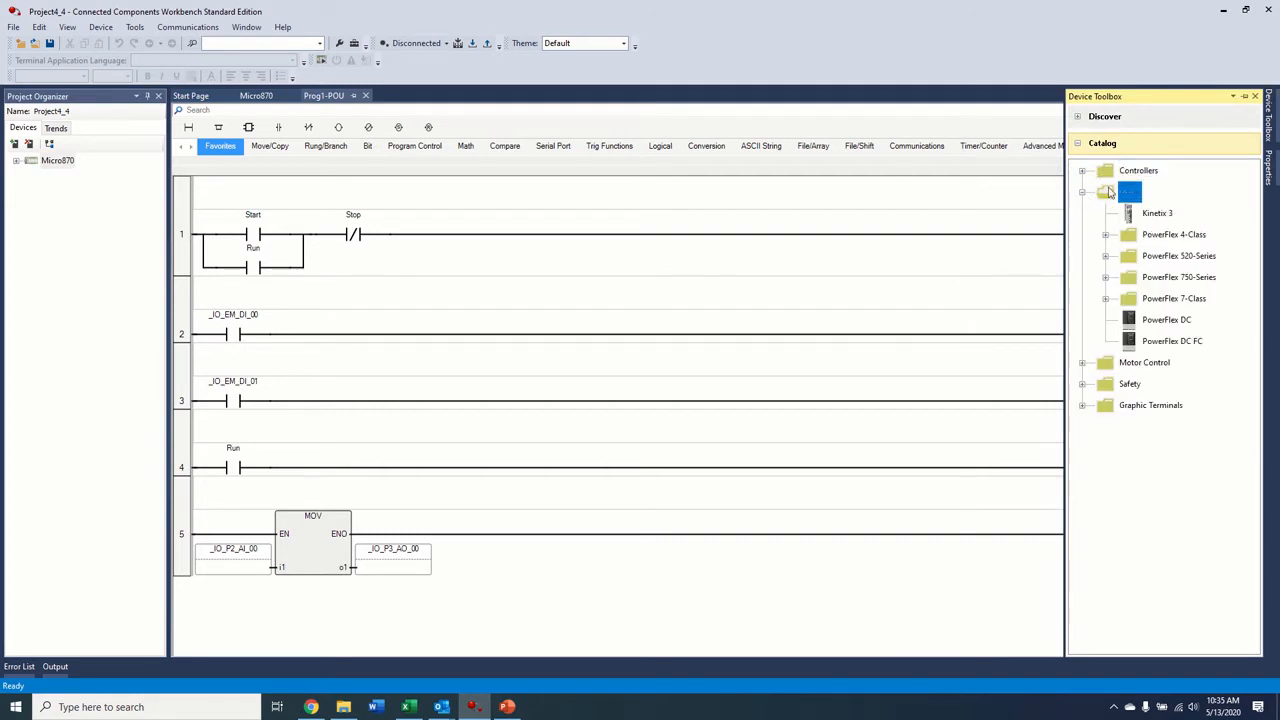
left_click(1108, 256)
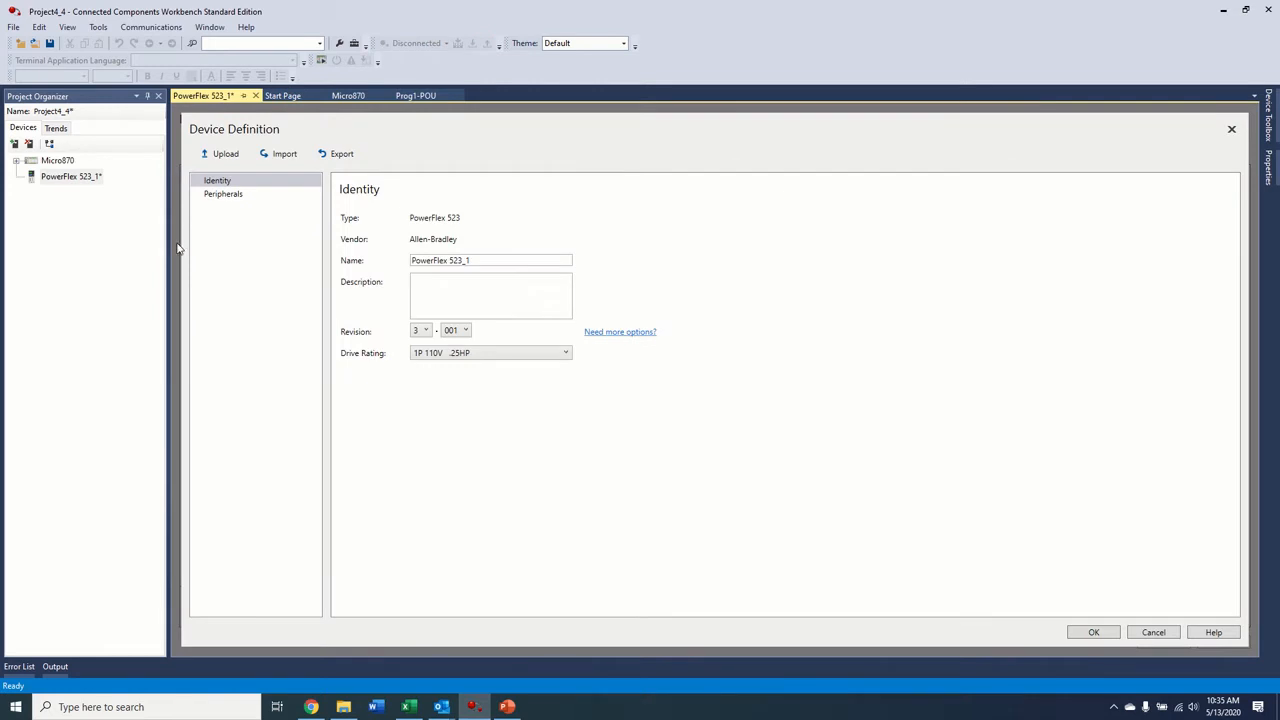
mouse_move(416, 240)
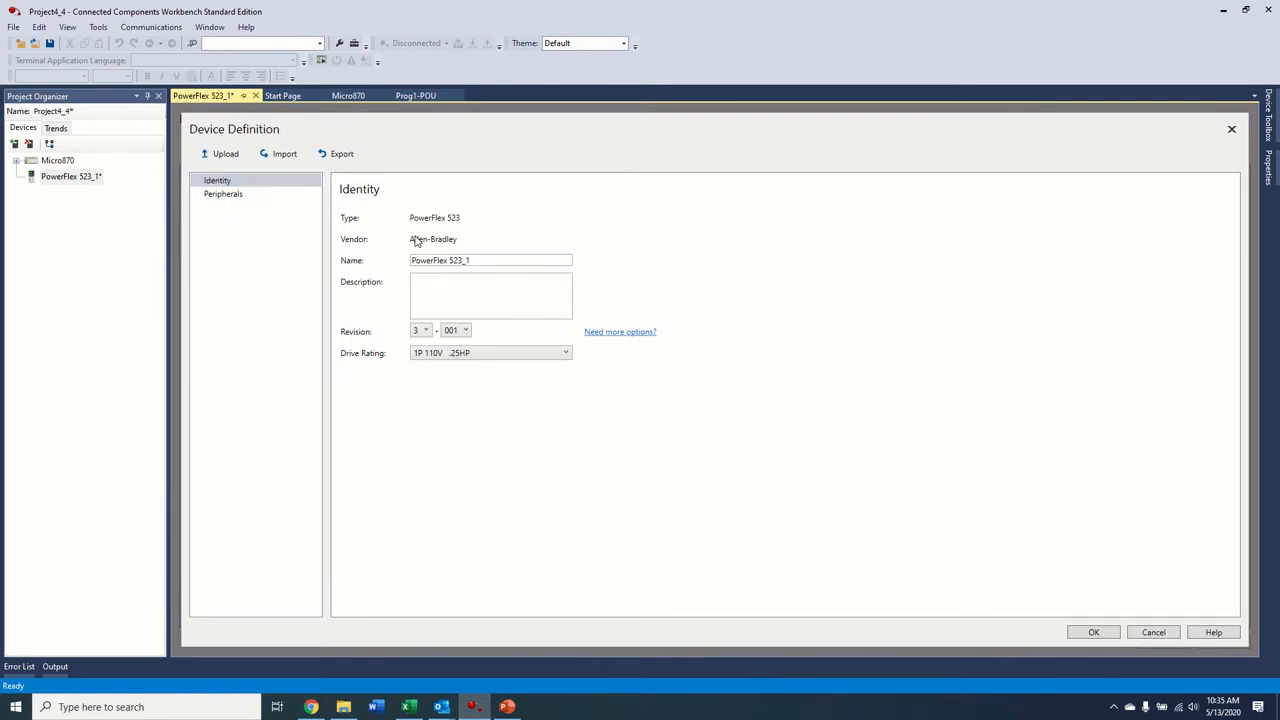
left_click(216, 180)
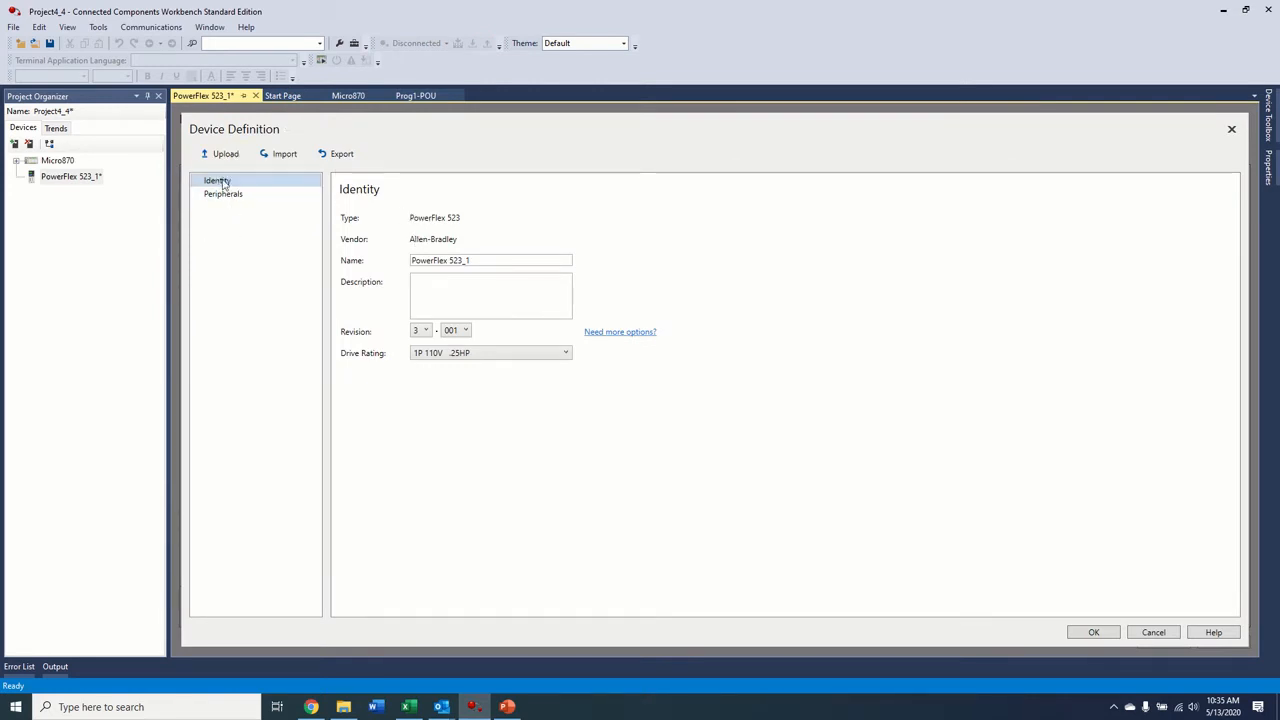
left_click(224, 192)
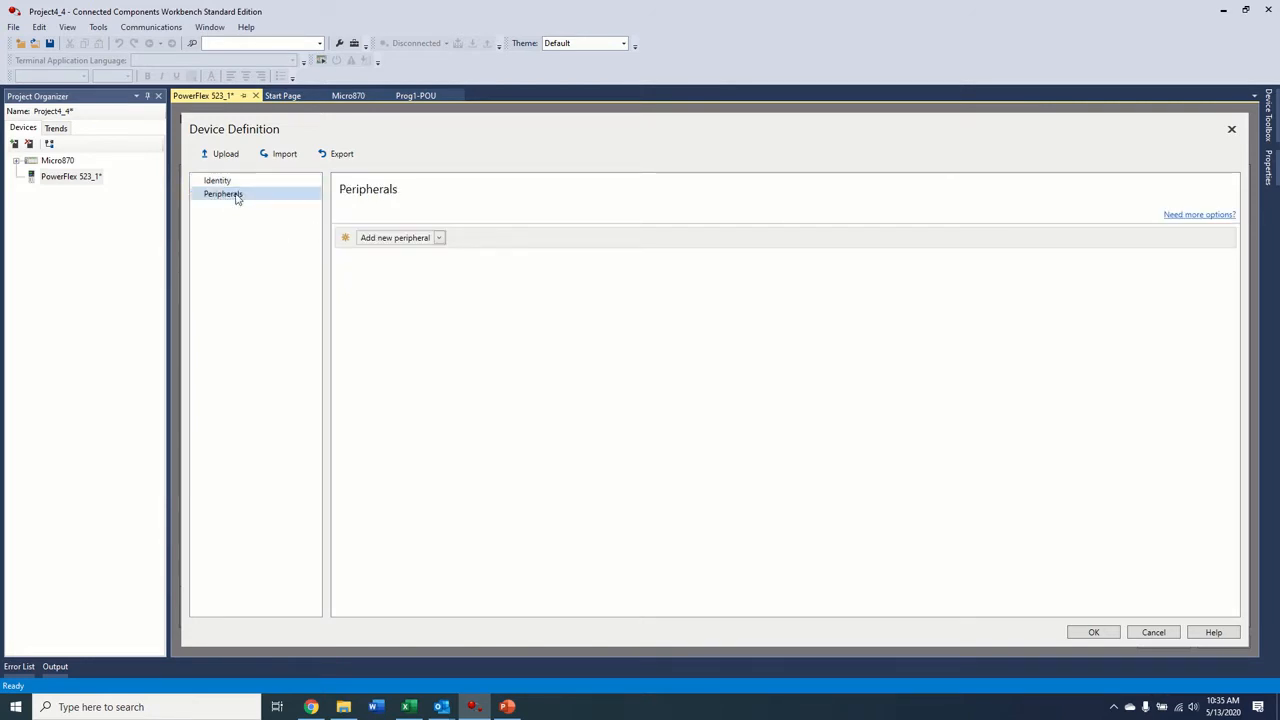
left_click(224, 192)
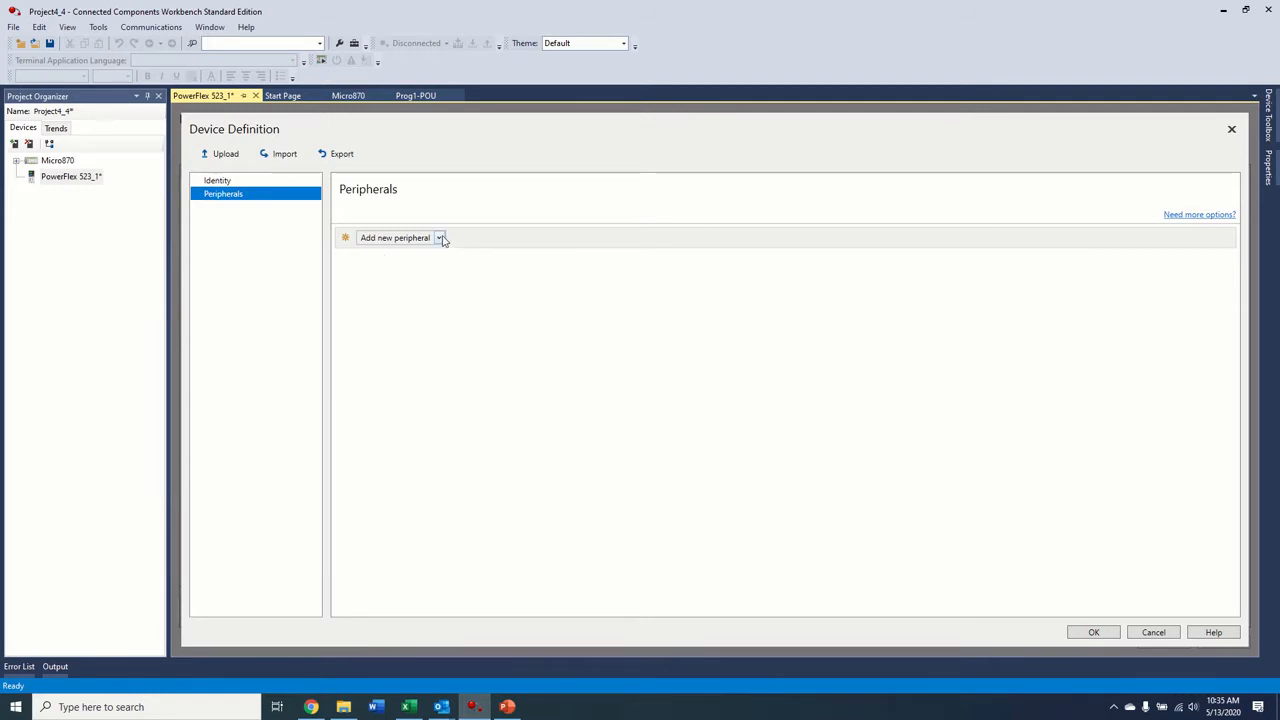
left_click(440, 236)
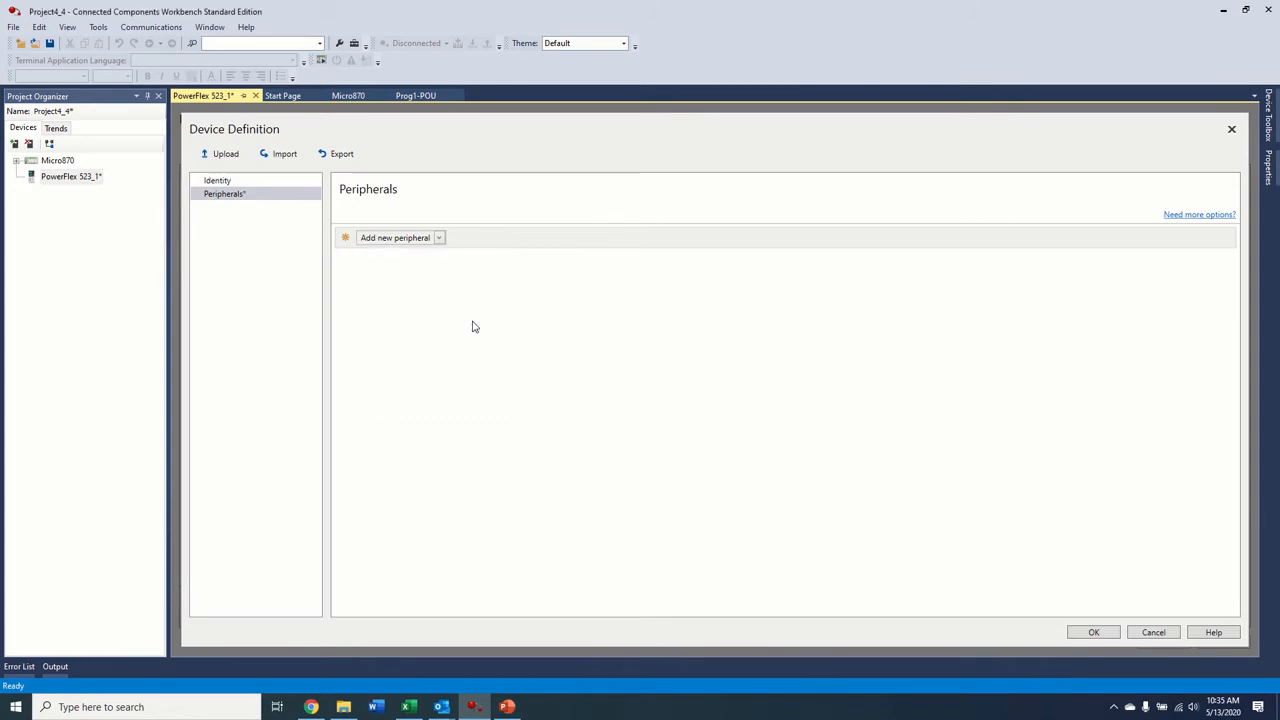
left_click(394, 236)
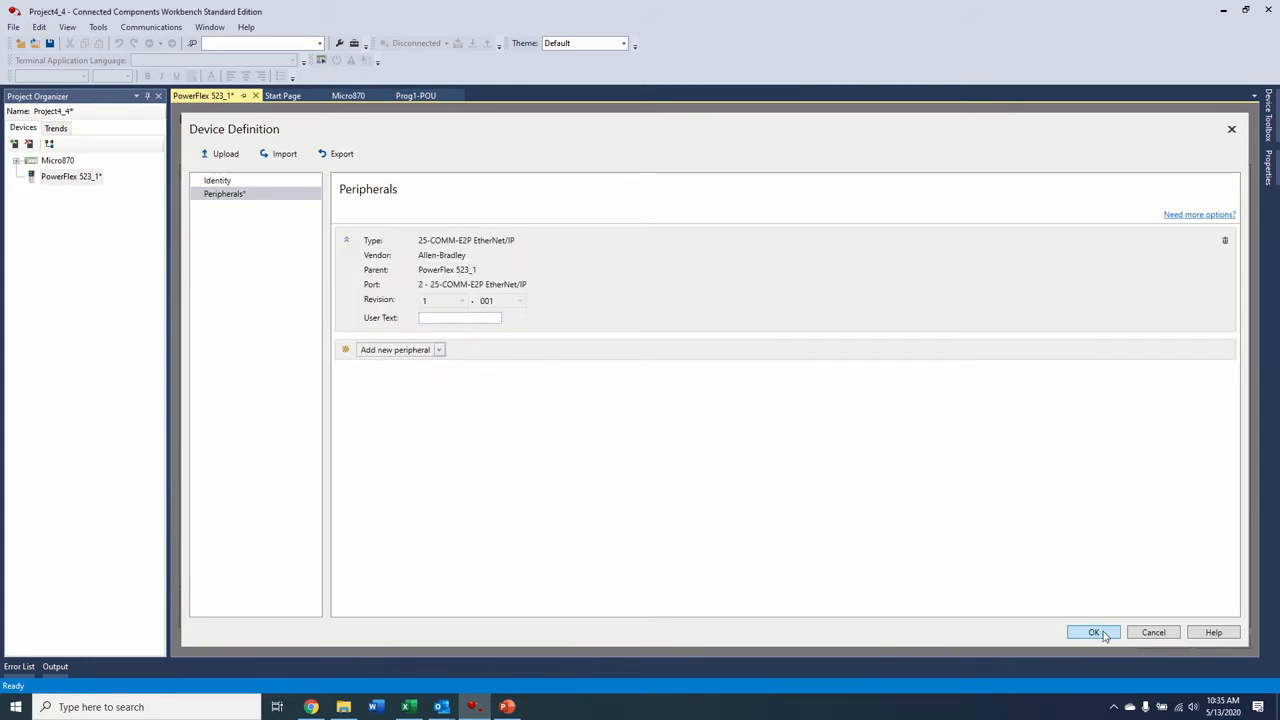
Step: Confirm the drive definition, then browse port 0 parameters, Faults/Alarms and the Wizards page
left_click(1094, 632)
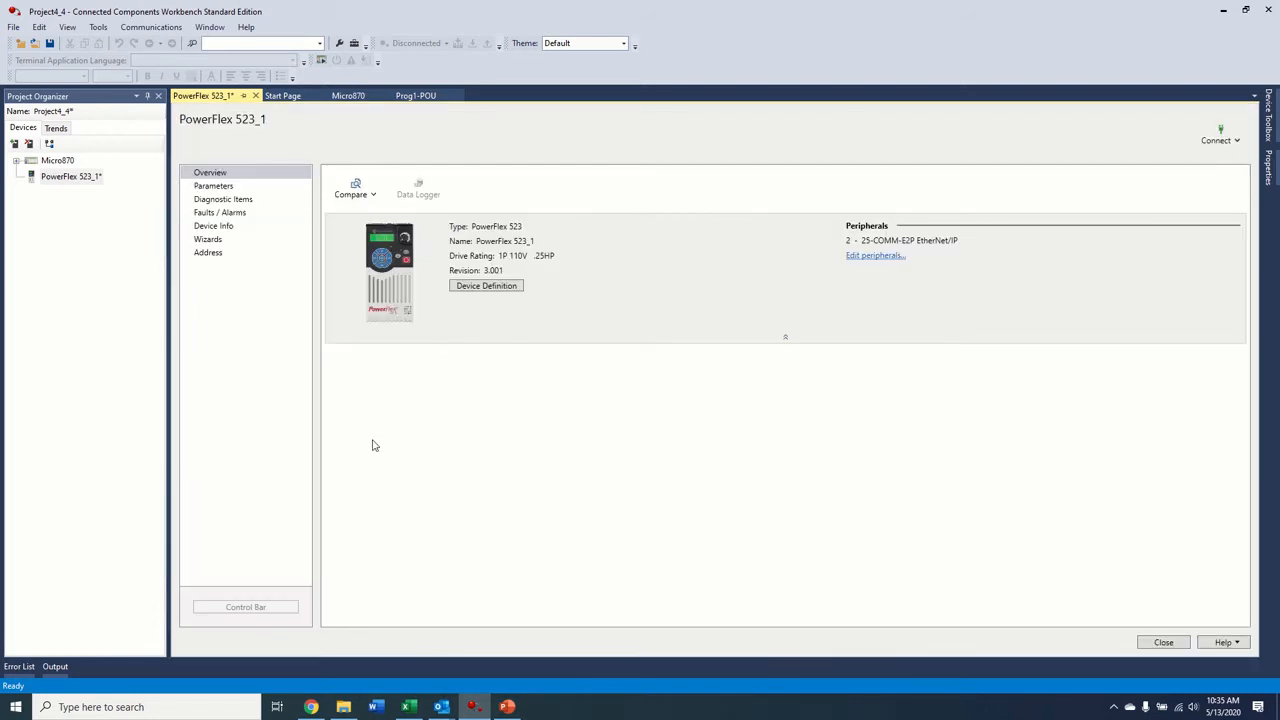
mouse_move(700, 372)
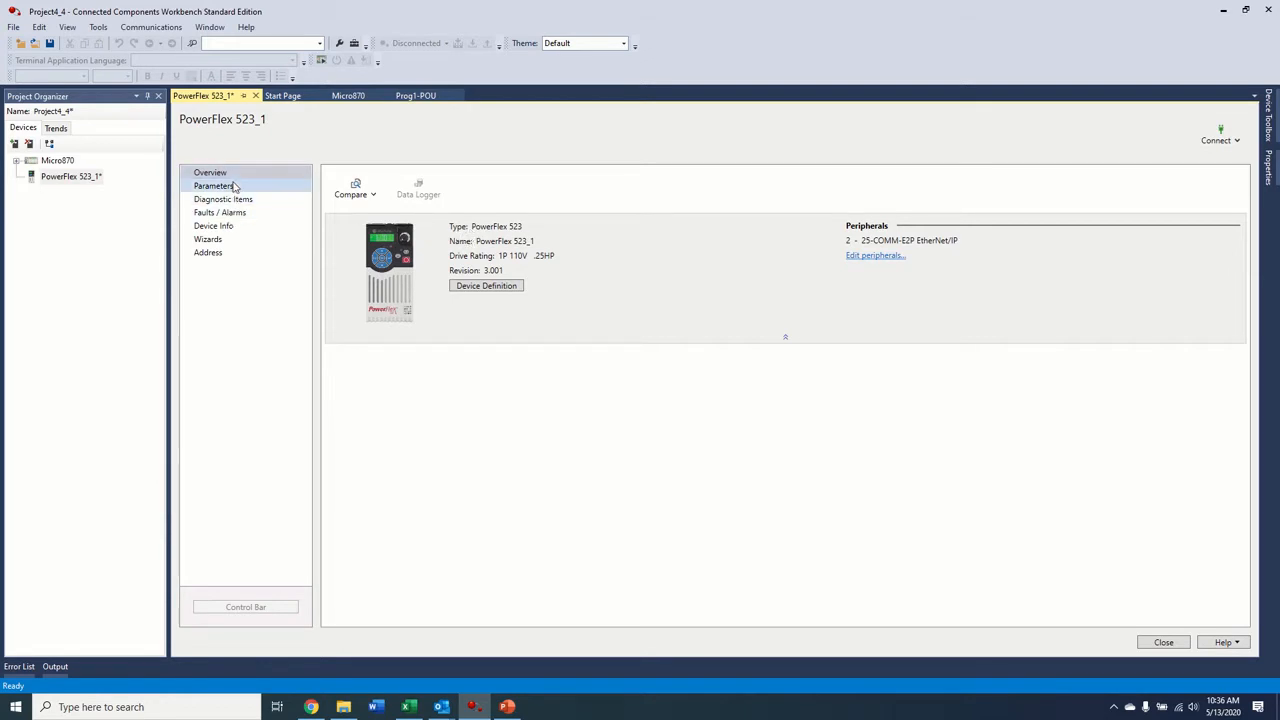
left_click(212, 184)
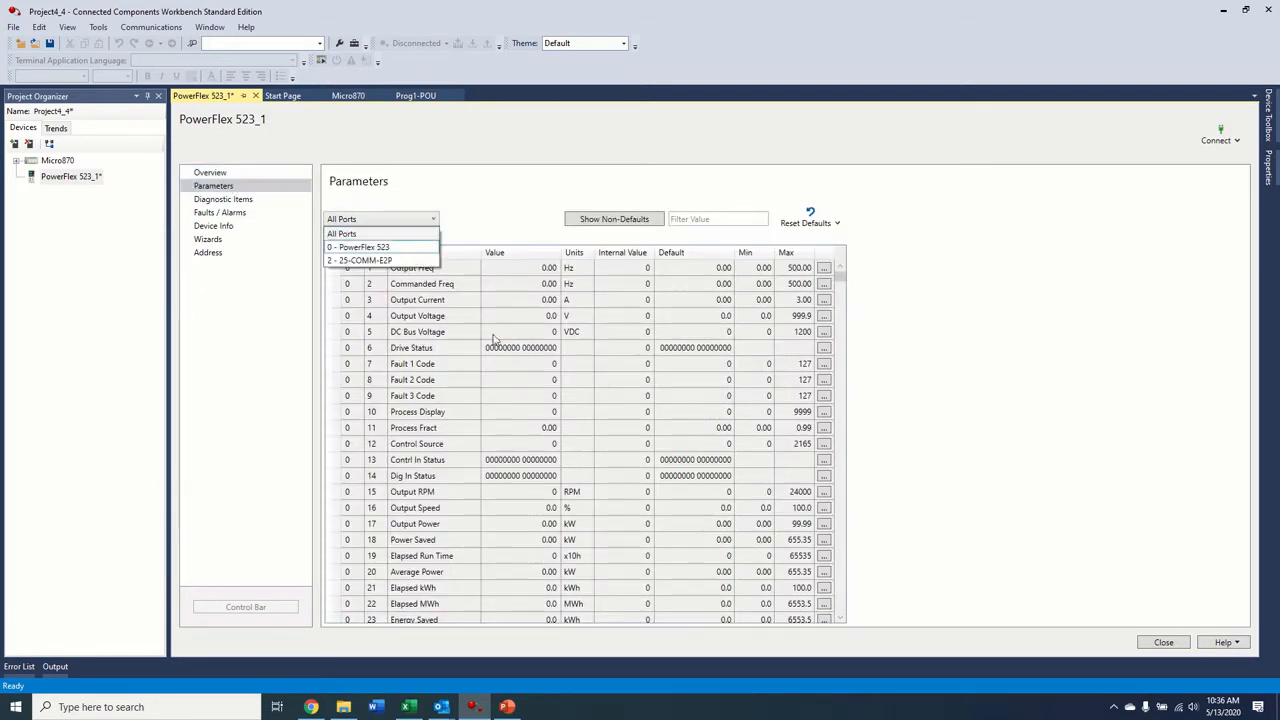
left_click(360, 260)
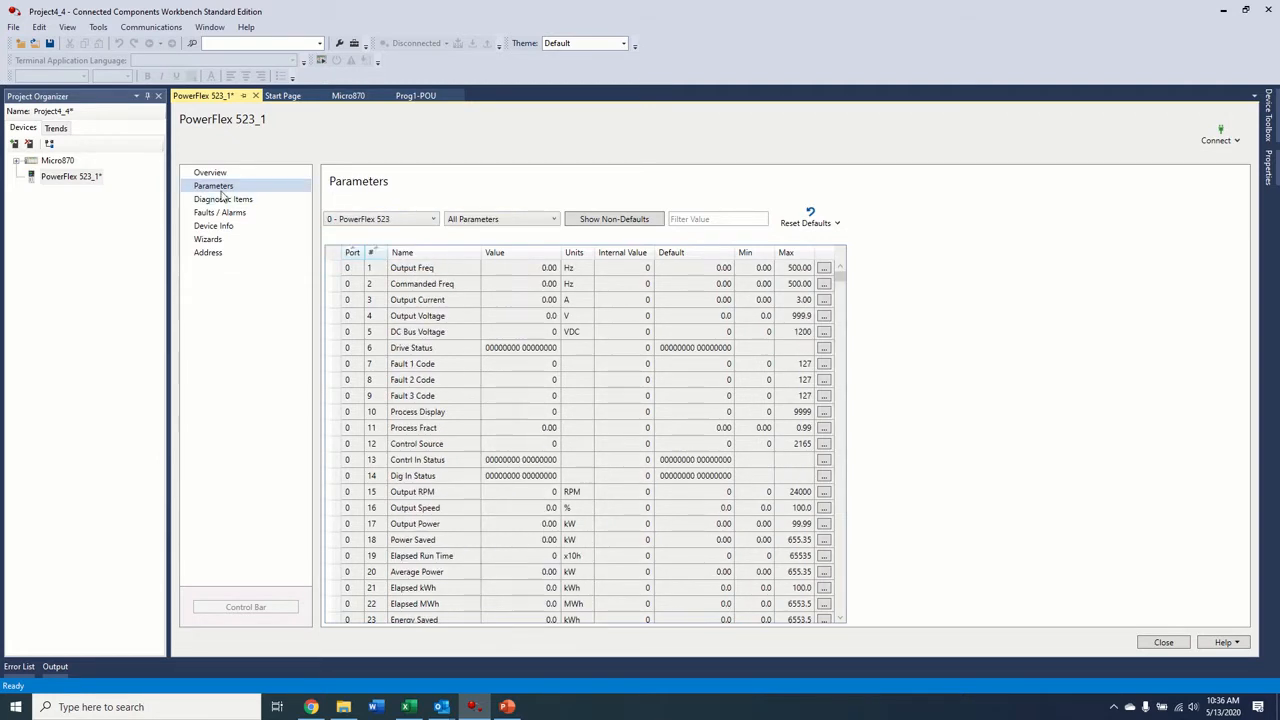
left_click(220, 212)
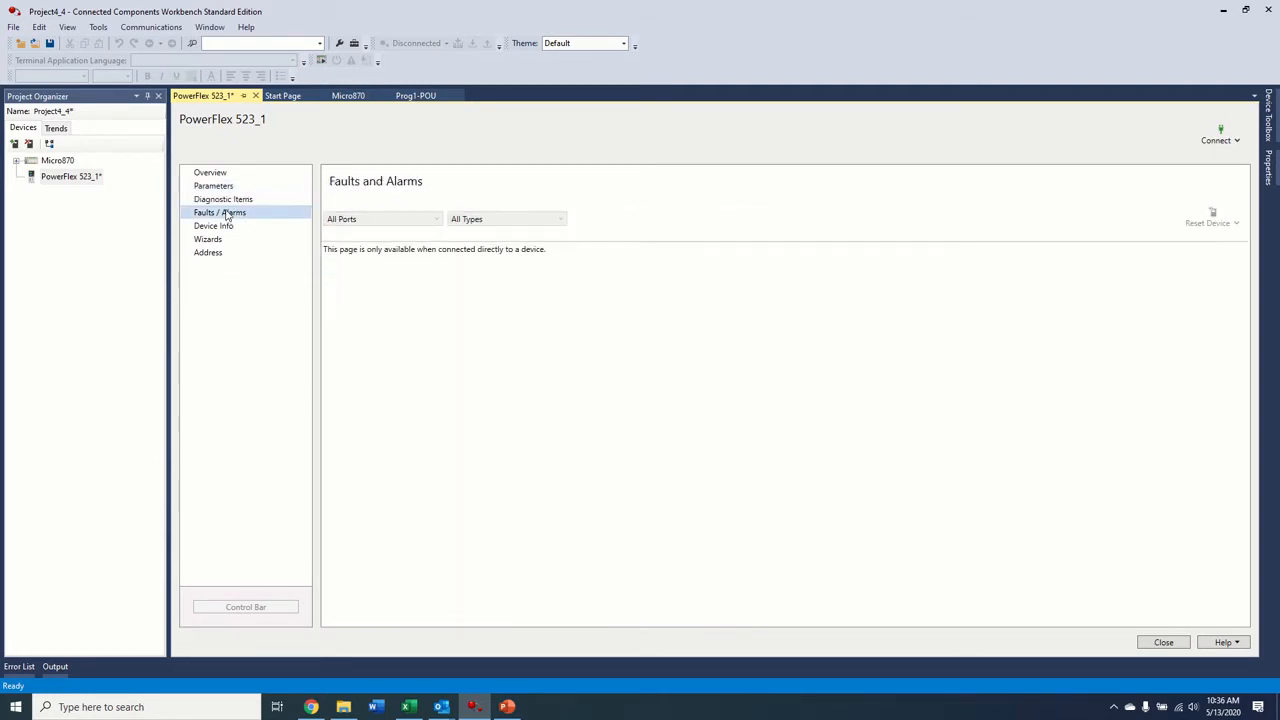
left_click(208, 240)
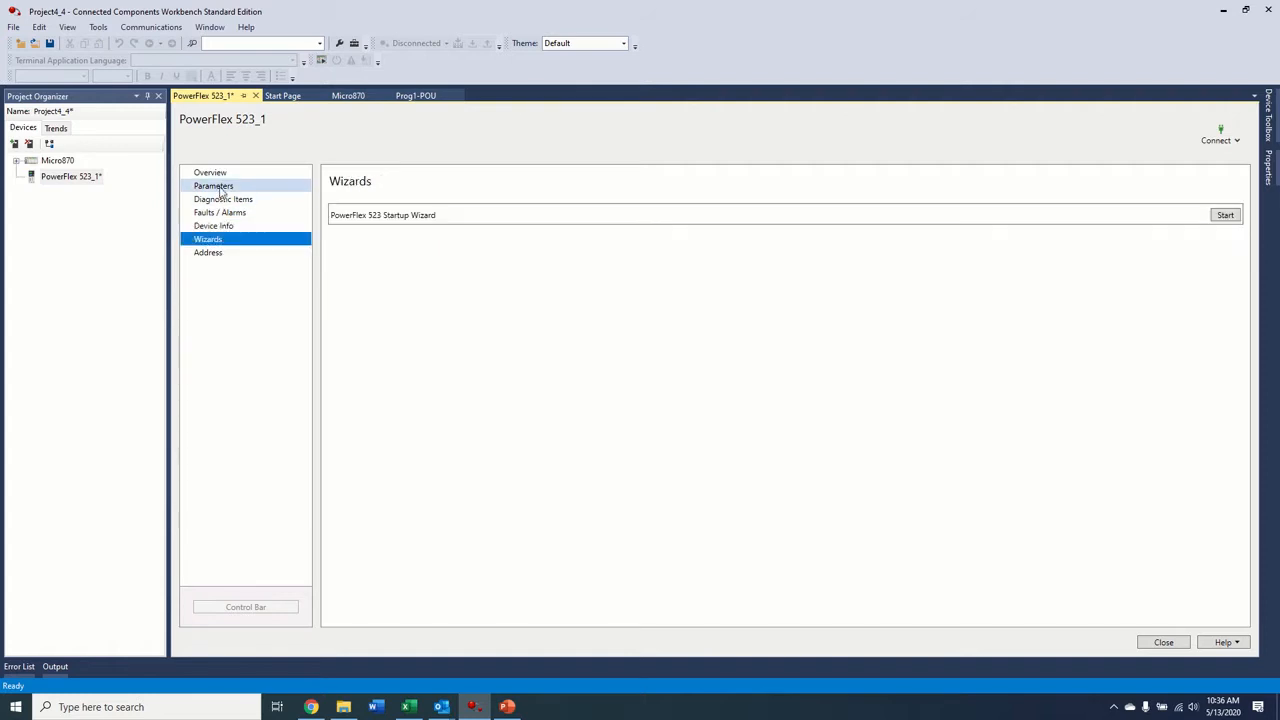
left_click(212, 186)
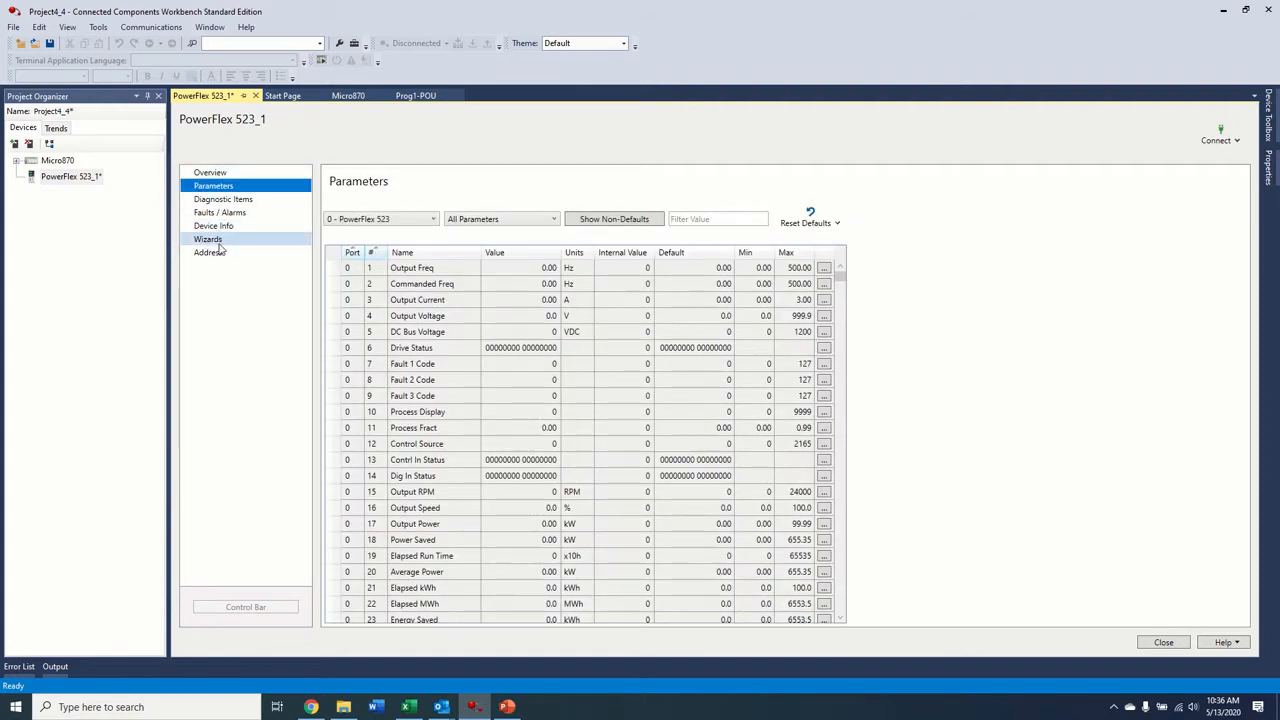
left_click(208, 238)
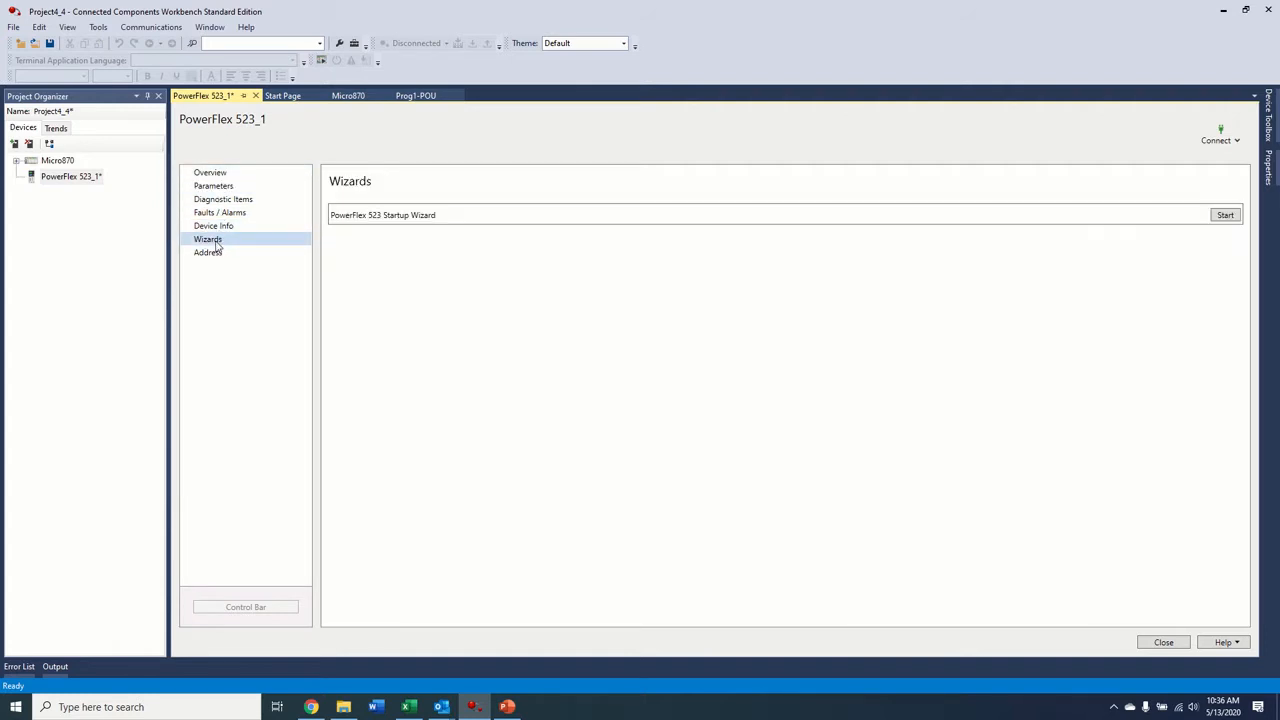
Step: Launch the PowerFlex 523 Startup Wizard, pass Welcome and Language, keeping SVC torque performance mode
left_click(208, 240)
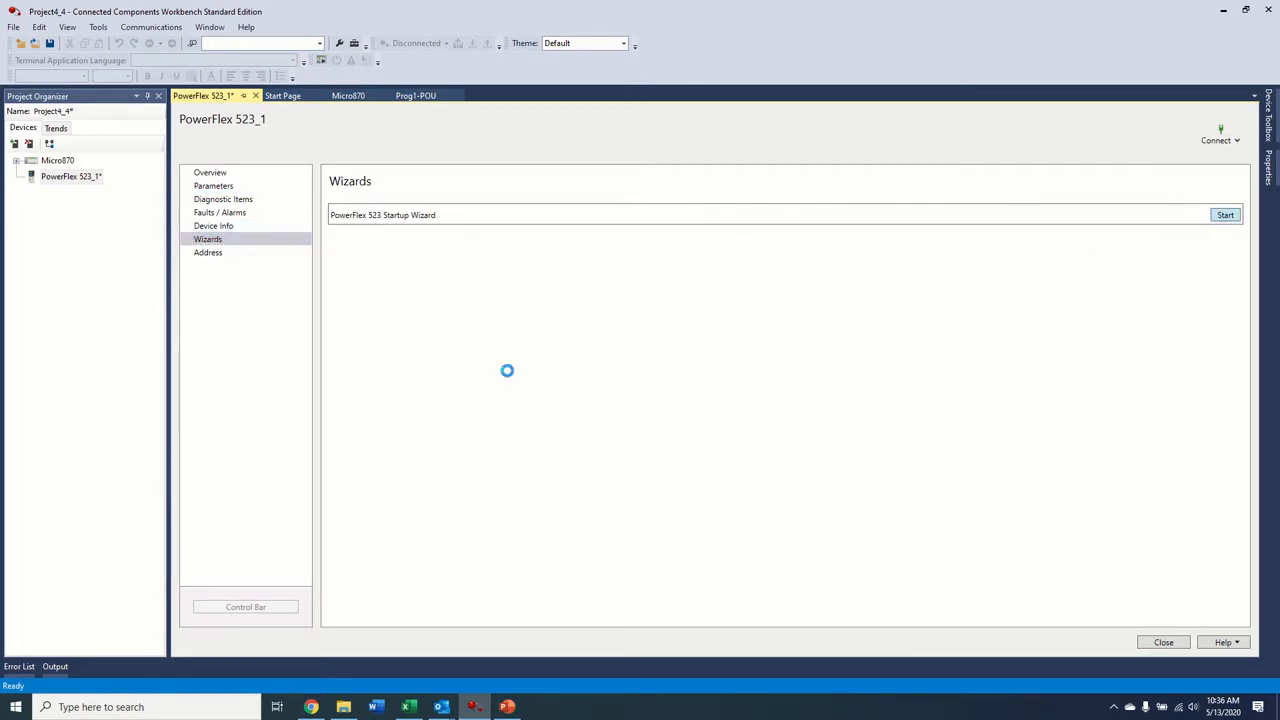
left_click(1224, 214)
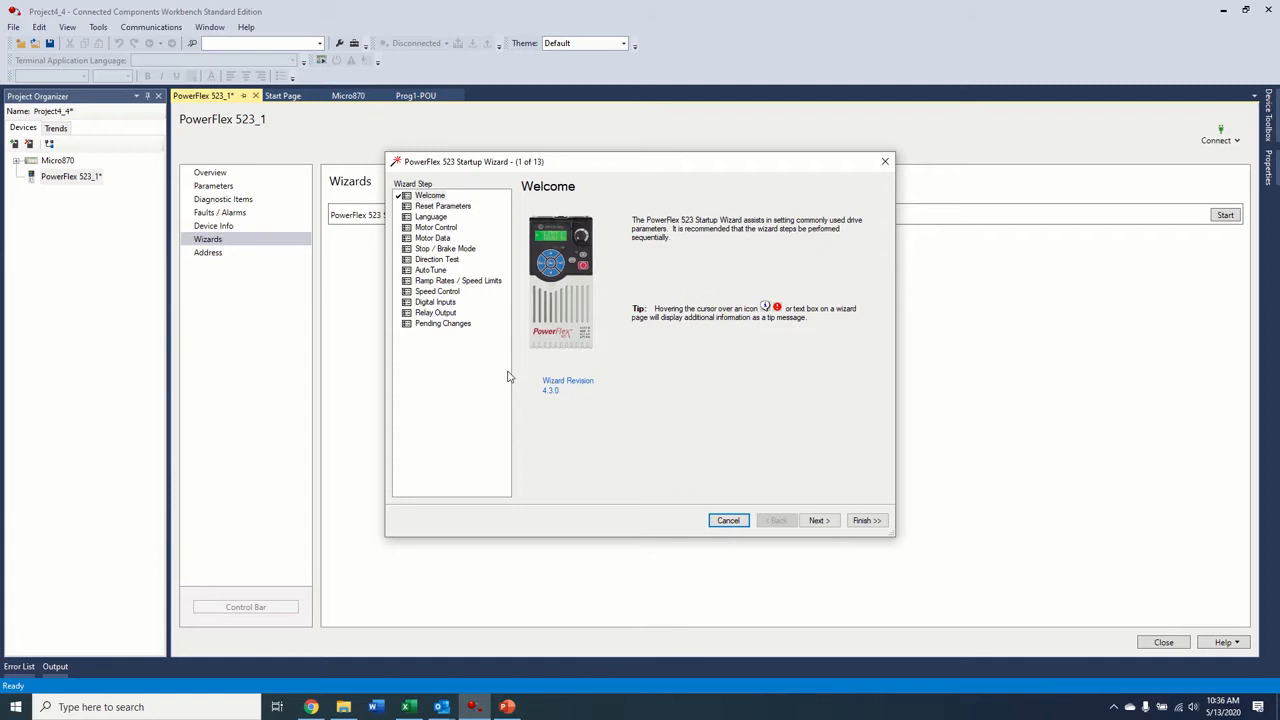
mouse_move(844, 540)
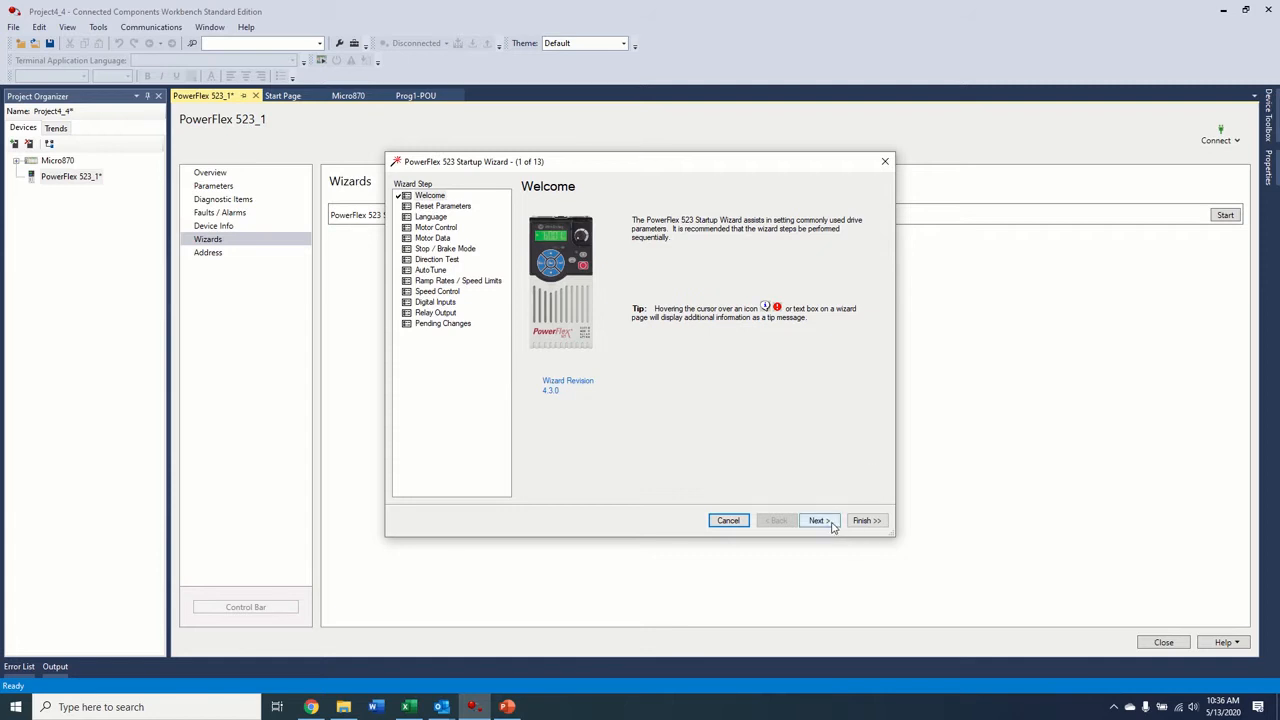
left_click(816, 520)
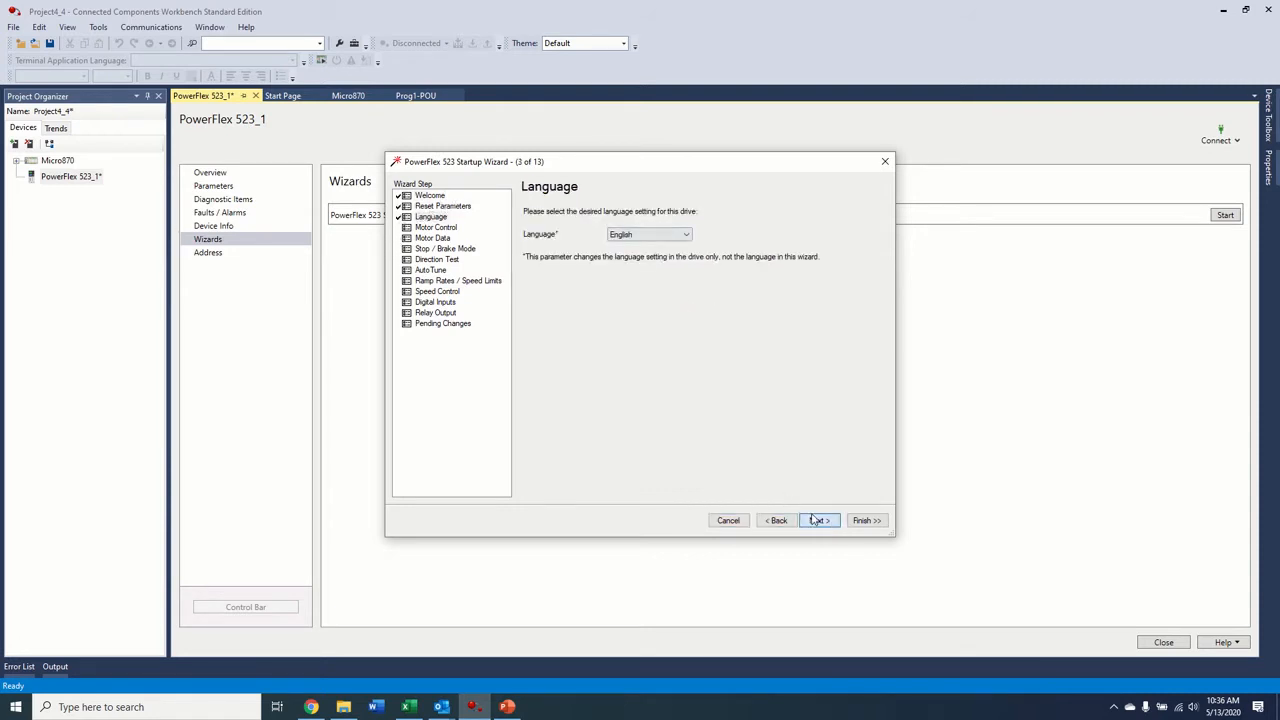
left_click(818, 520)
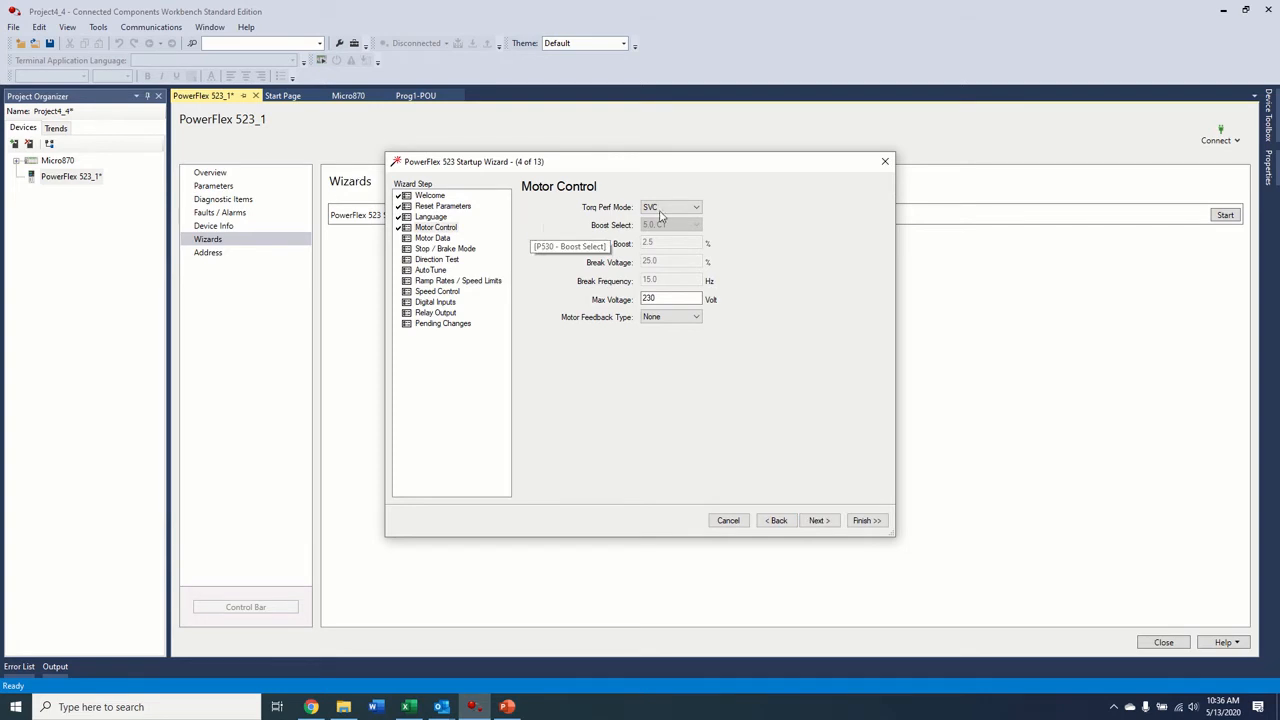
left_click(696, 206)
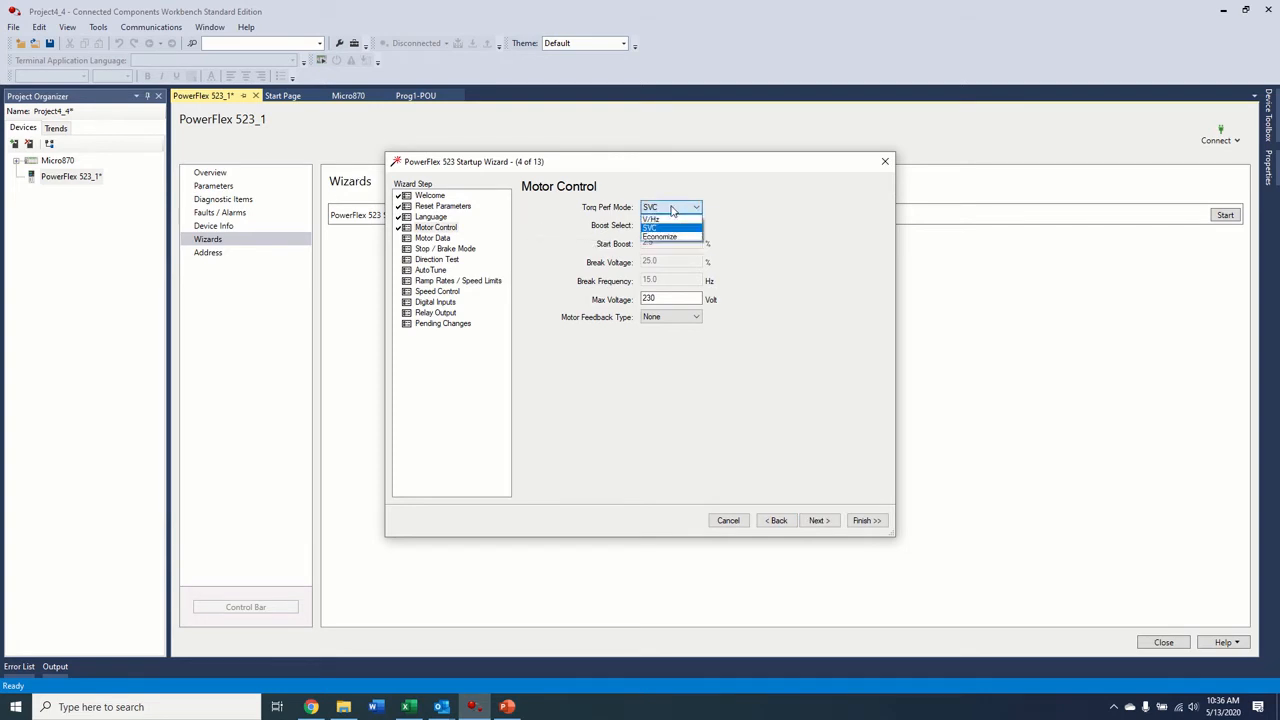
left_click(652, 228)
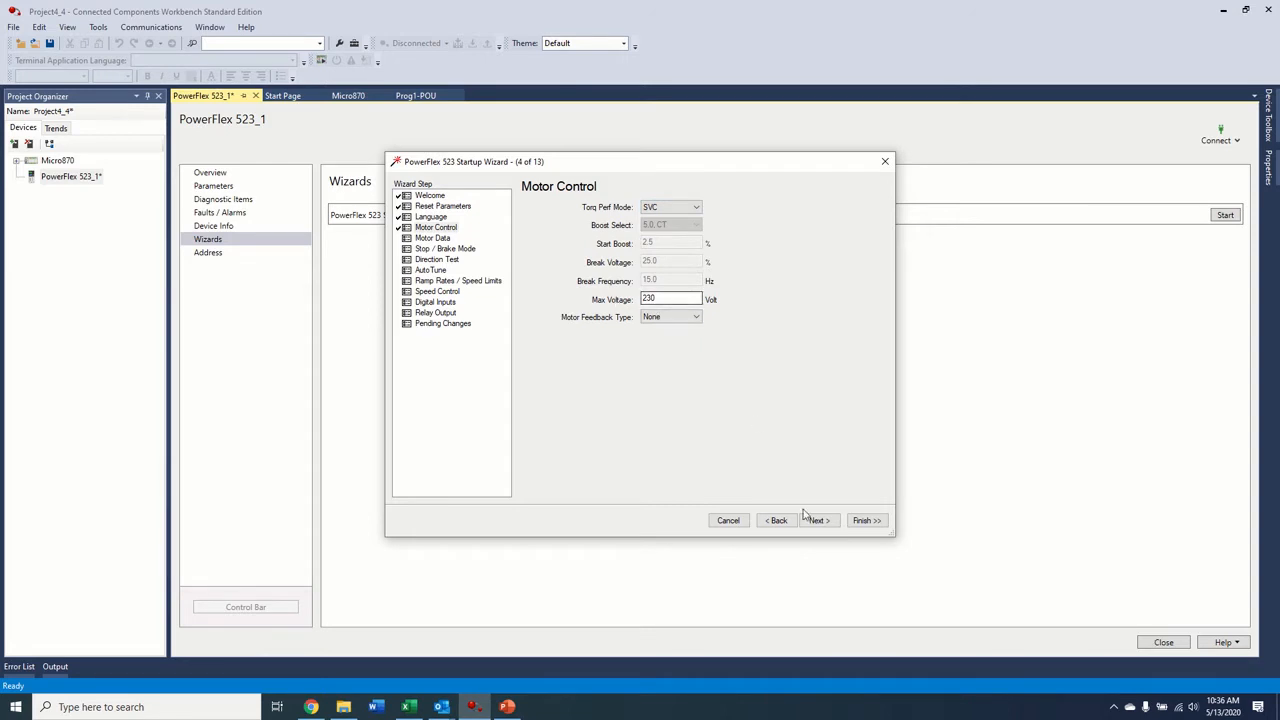
Step: Advance through Motor Data, Stop Mode and Direction Test to the Ramp Rates page
left_click(816, 520)
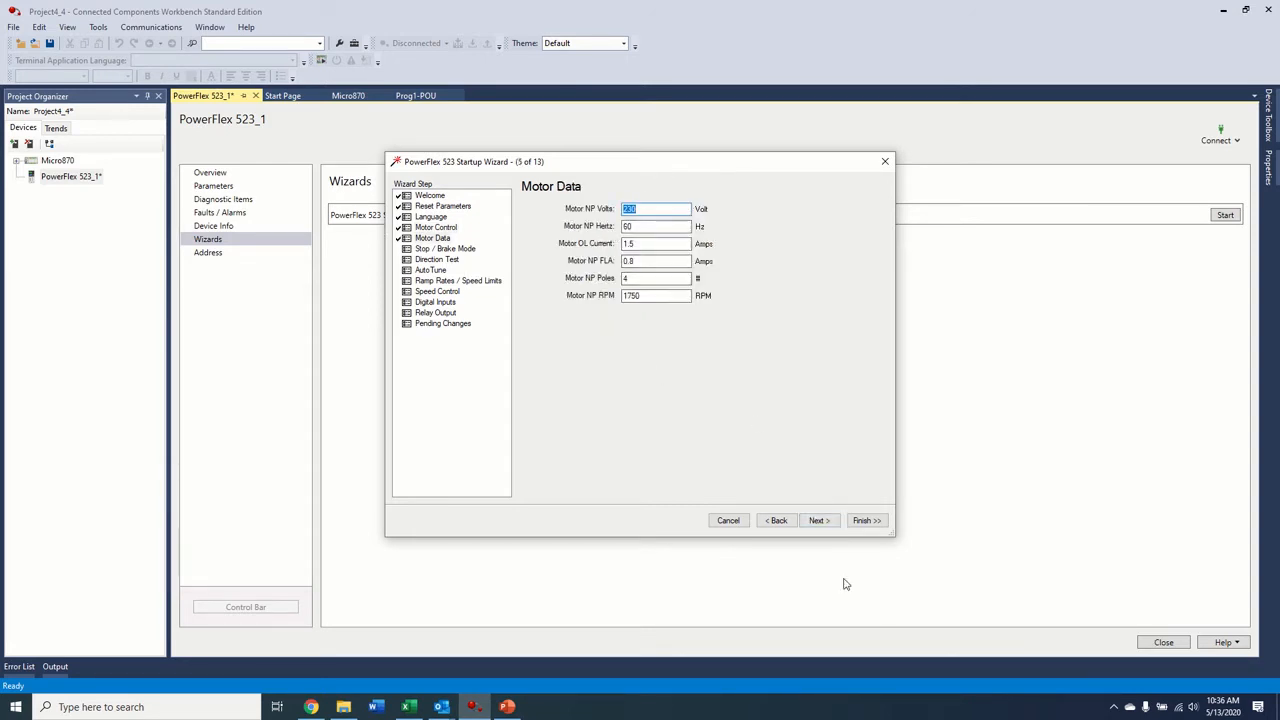
left_click(816, 520)
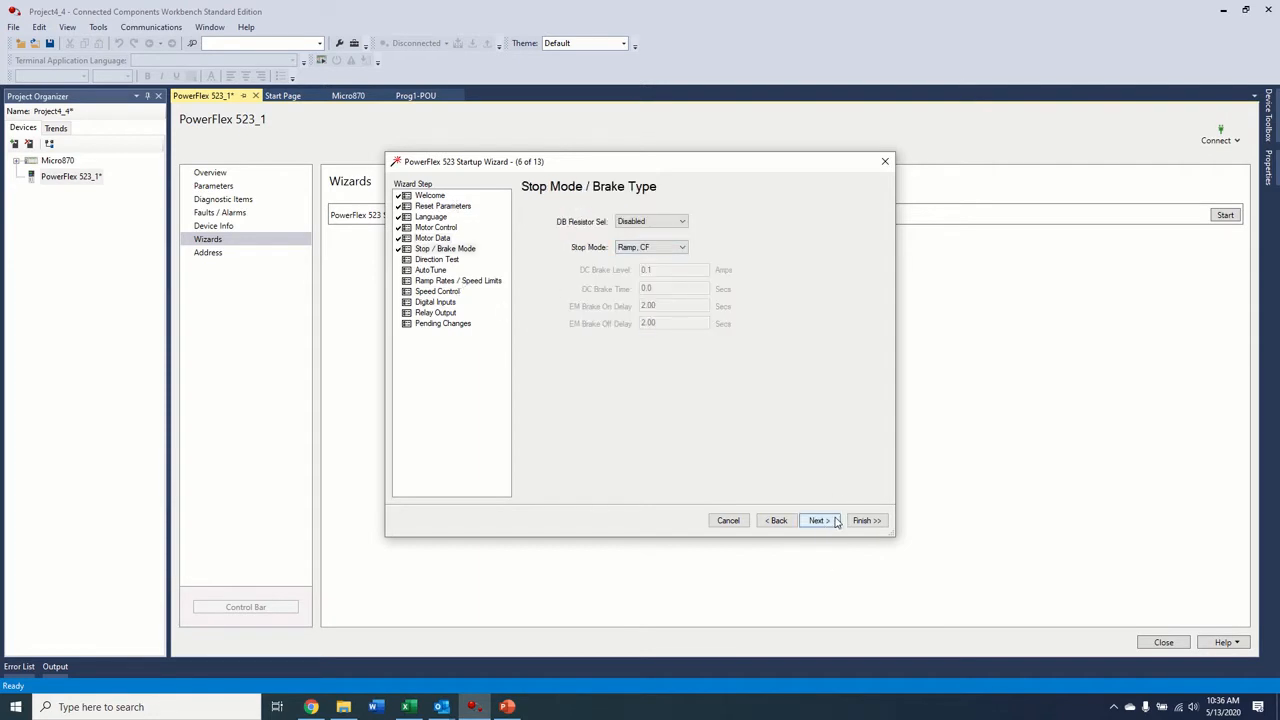
left_click(816, 520)
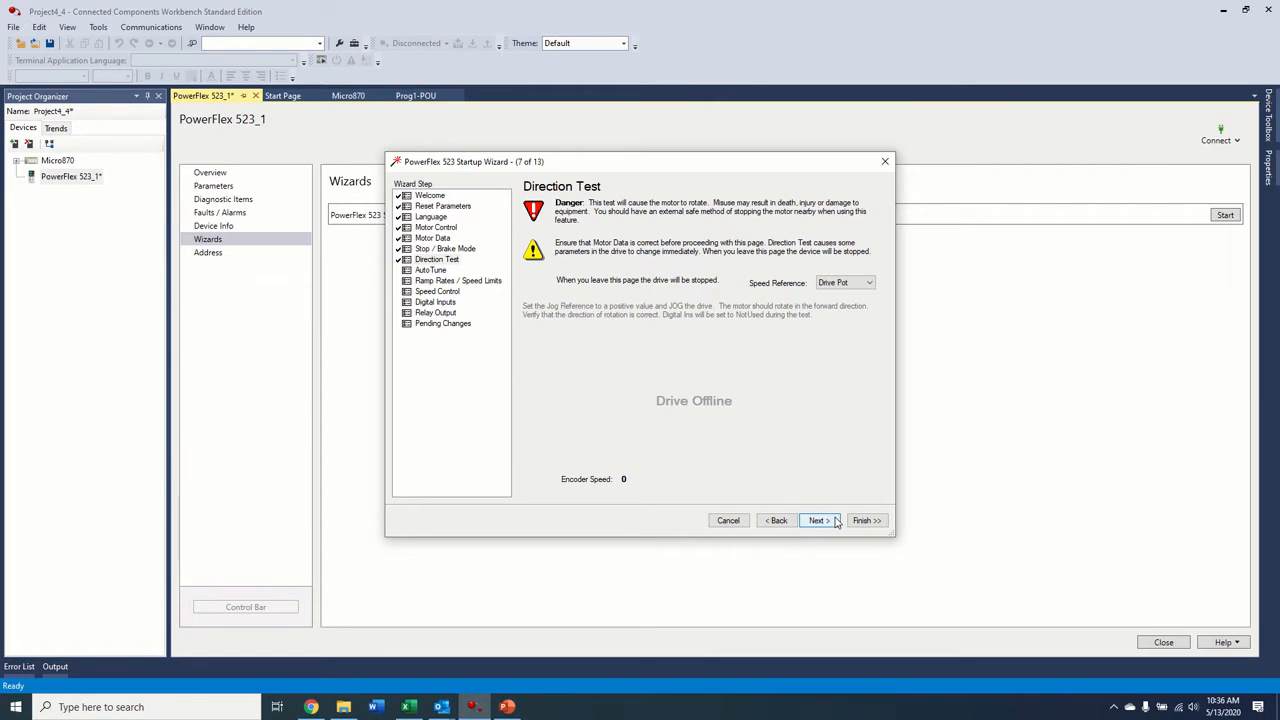
left_click(820, 520)
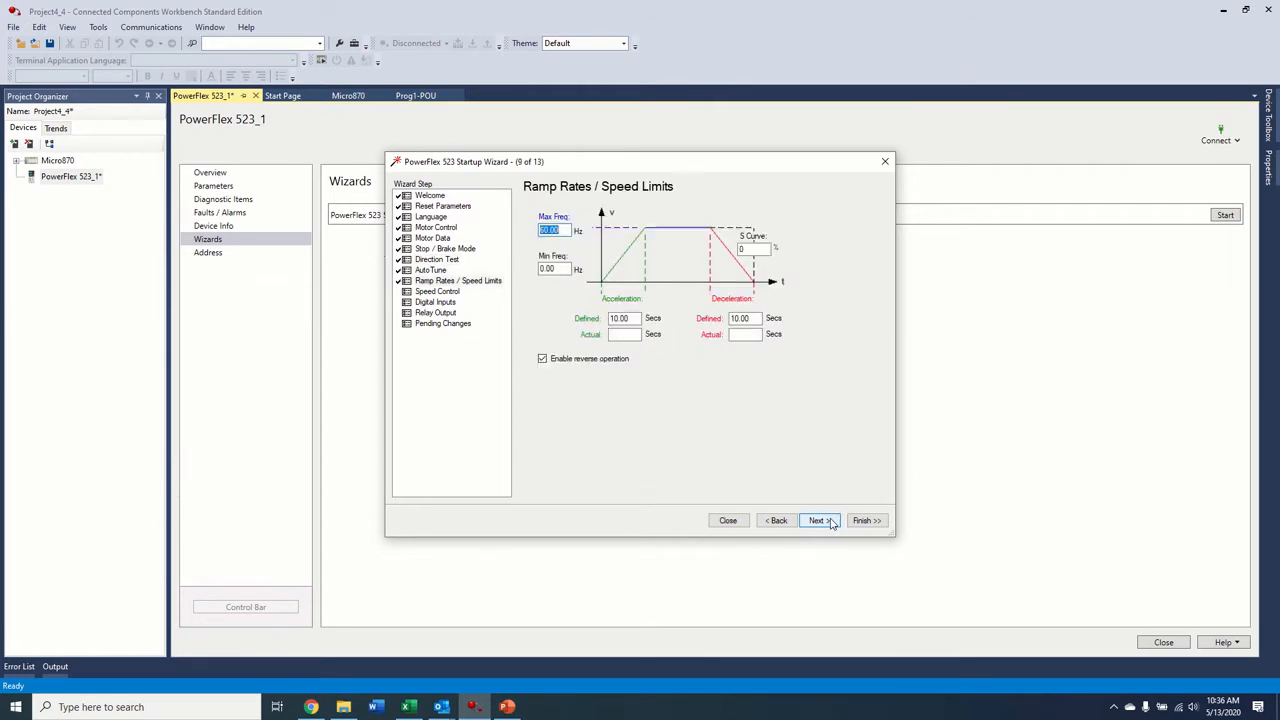
mouse_move(528, 320)
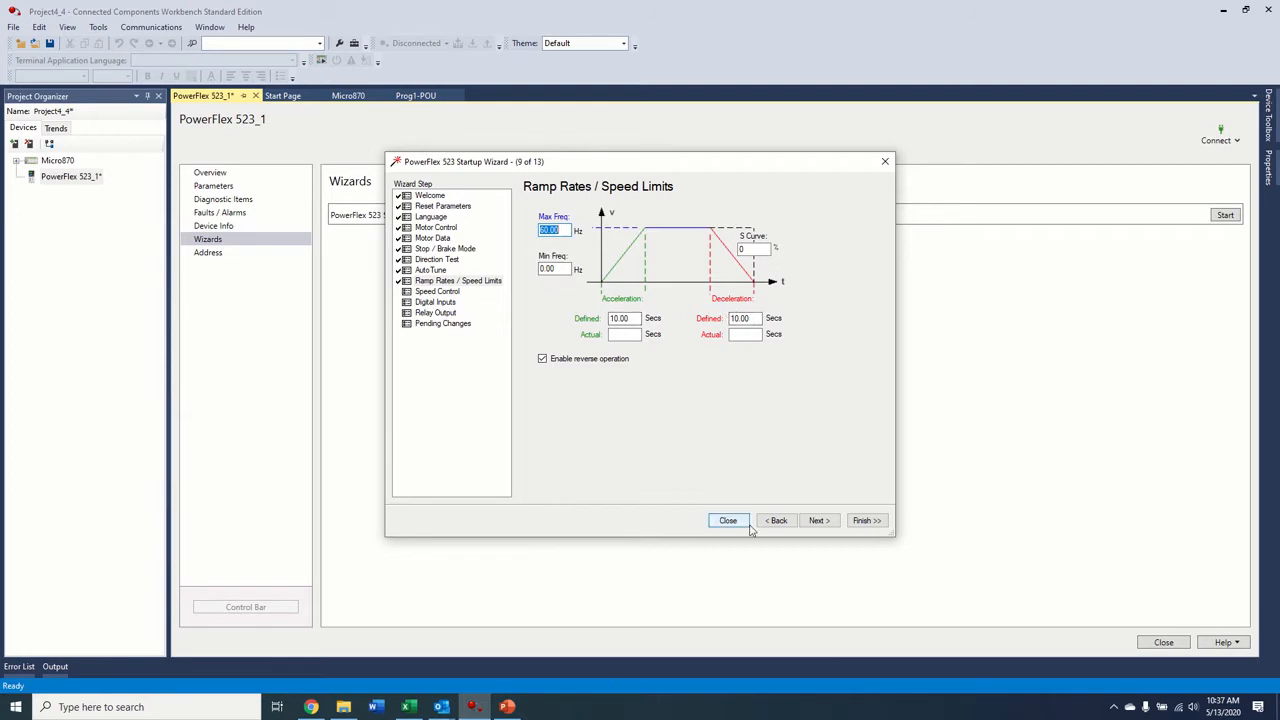
Step: Set the Speed Reference to Network Opt on the Speed Control step and continue
left_click(816, 520)
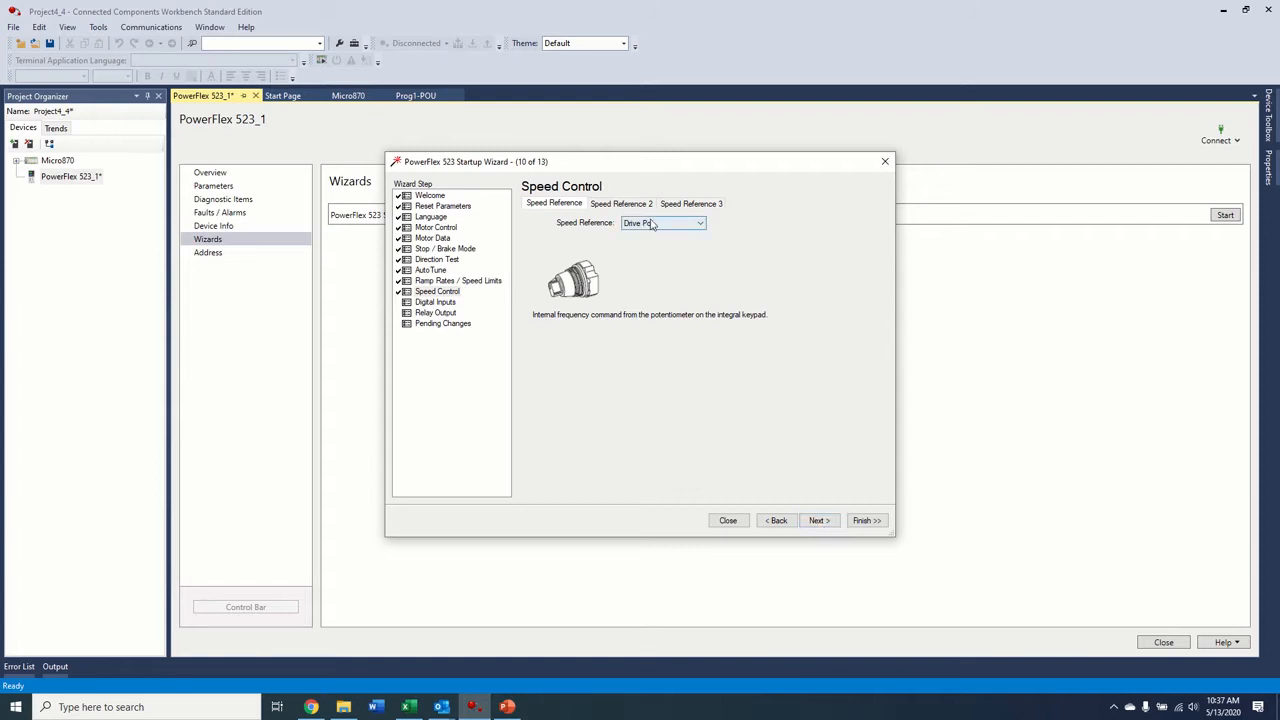
left_click(698, 222)
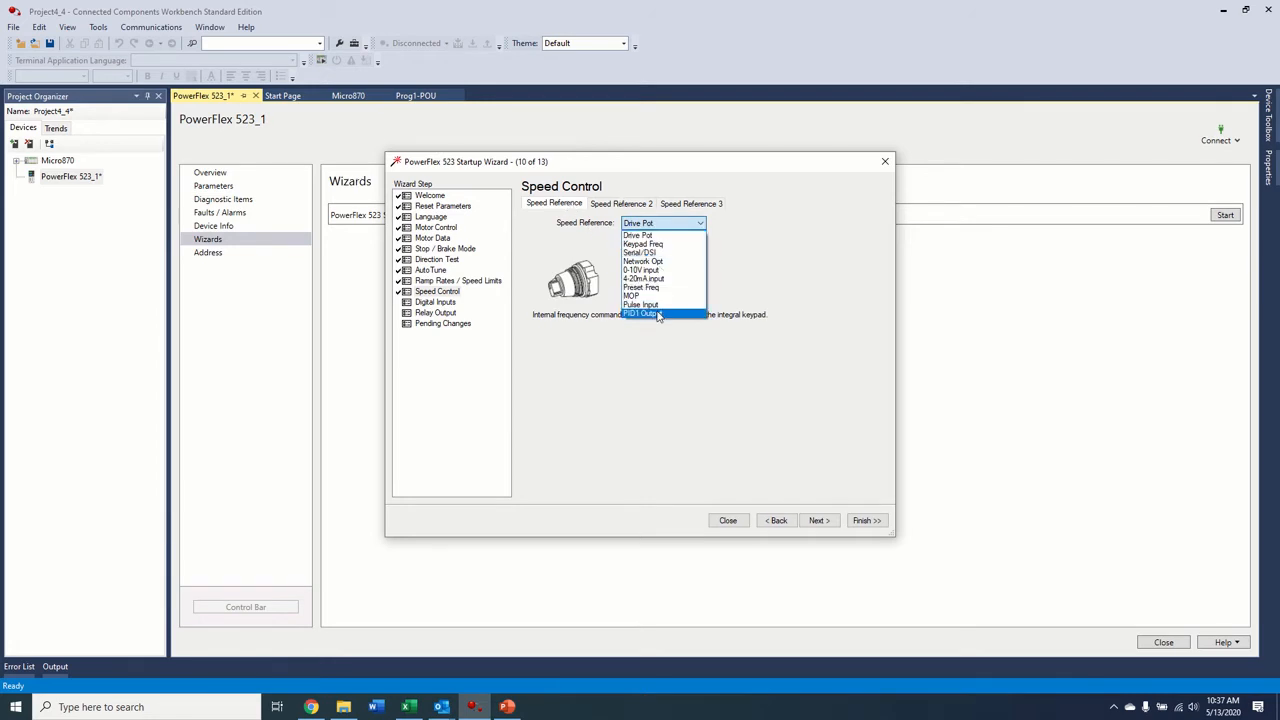
mouse_move(656, 260)
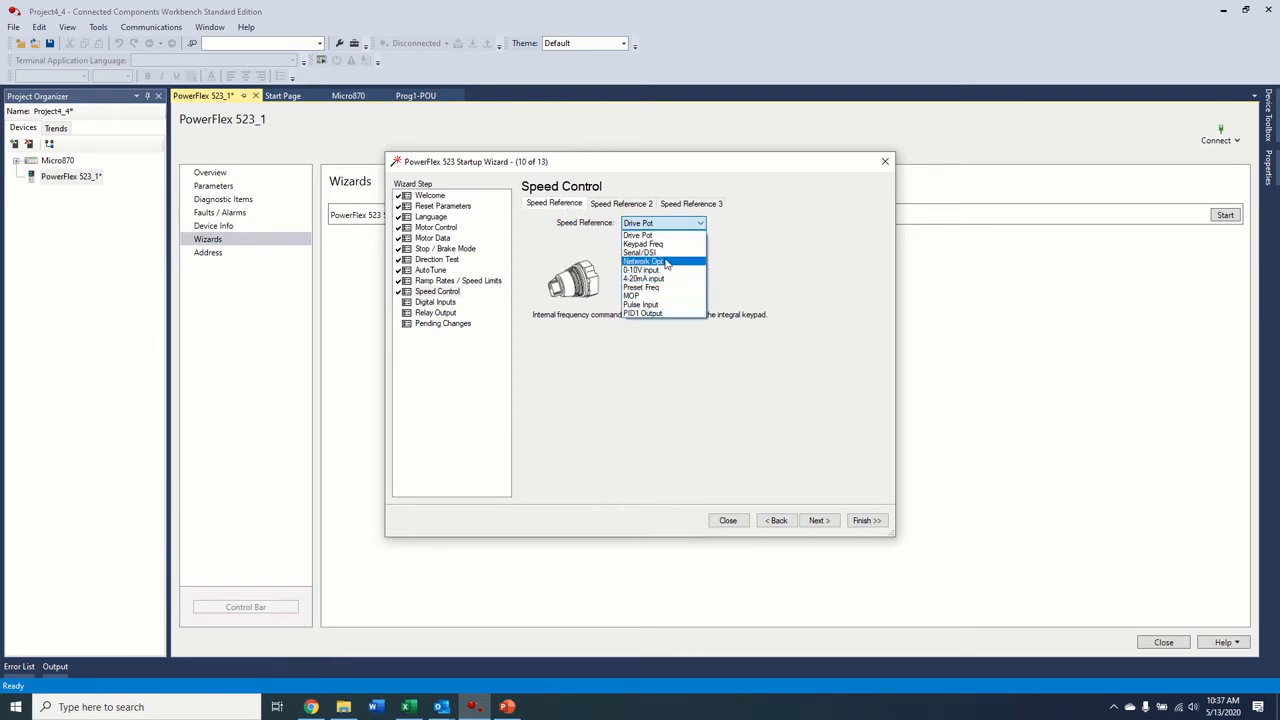
left_click(644, 260)
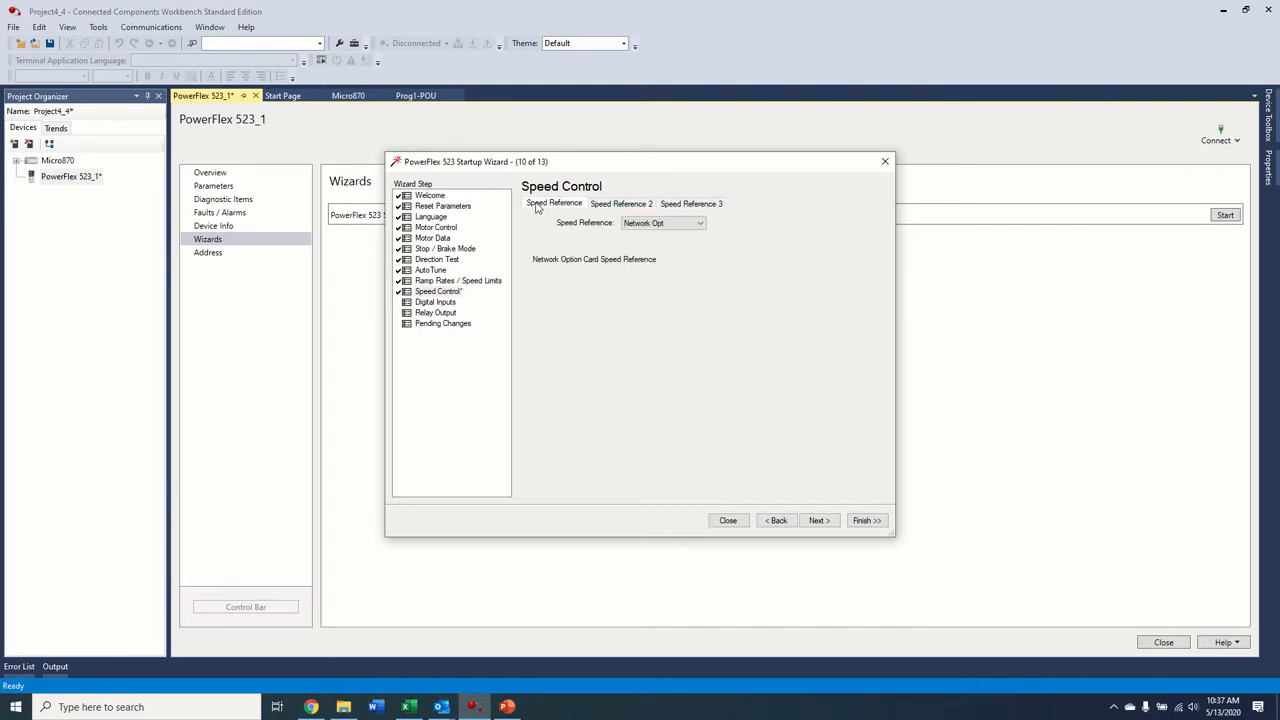
left_click(818, 520)
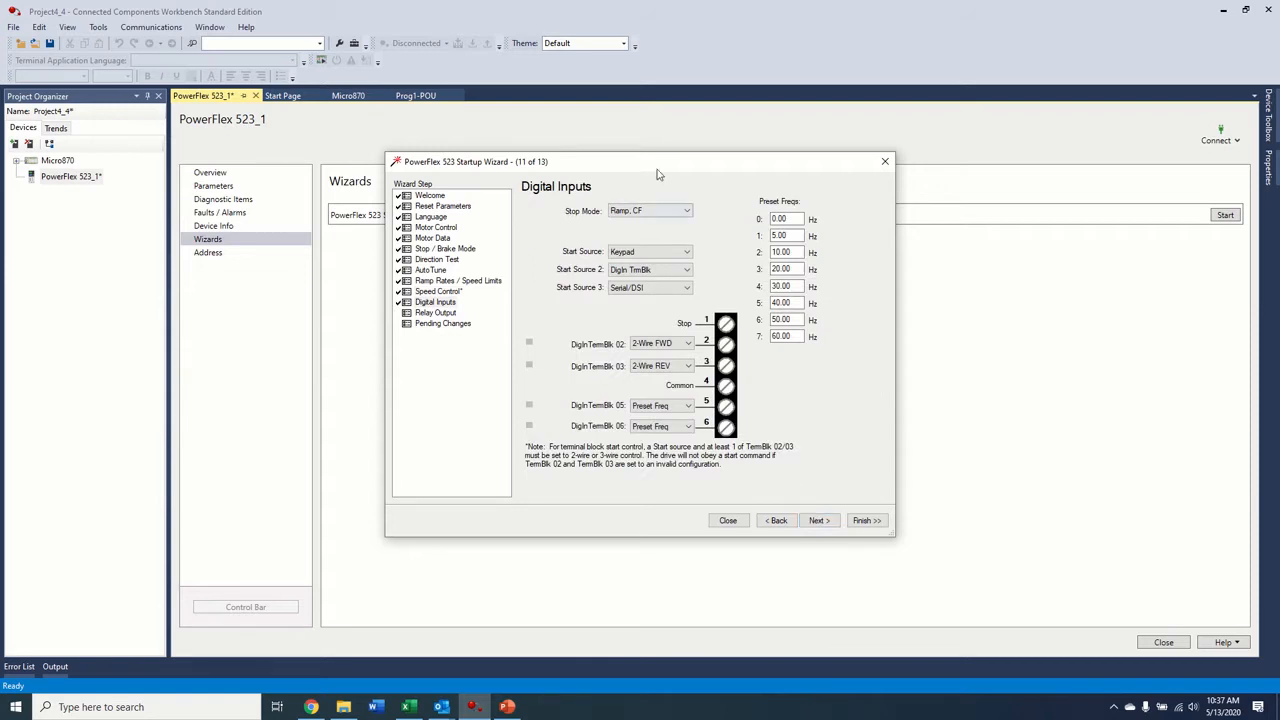
mouse_move(500, 366)
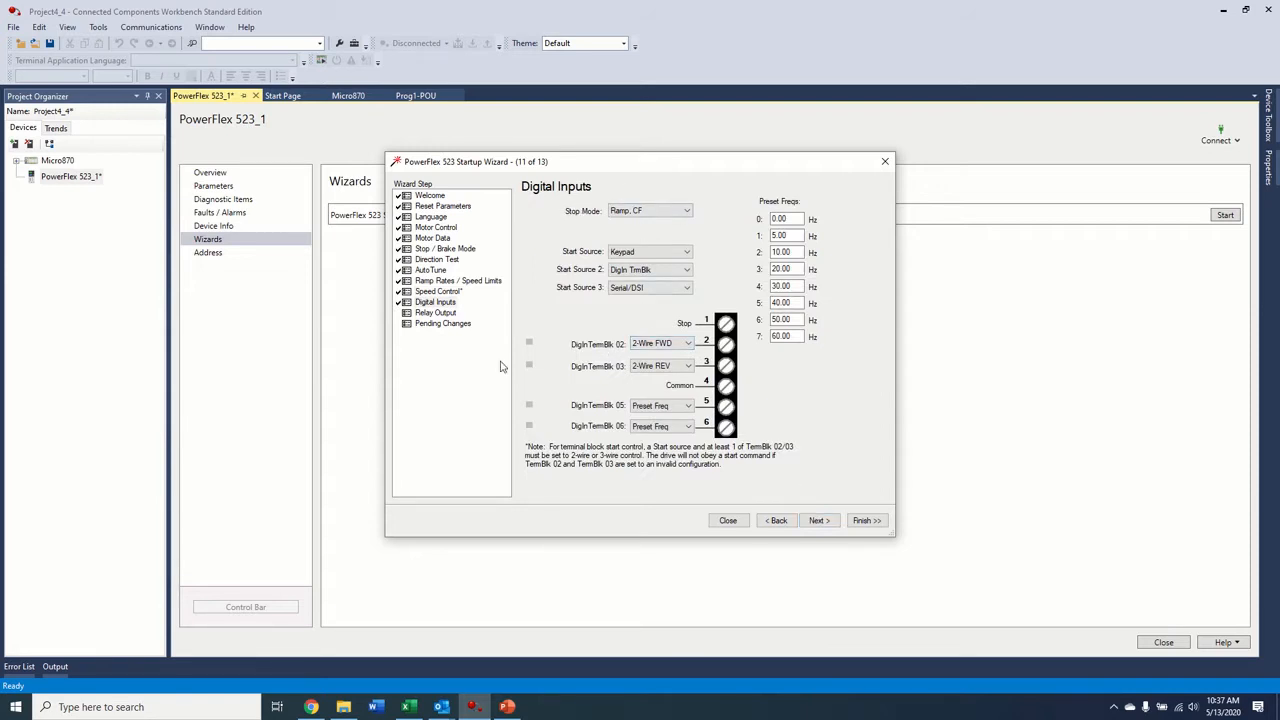
mouse_move(710, 324)
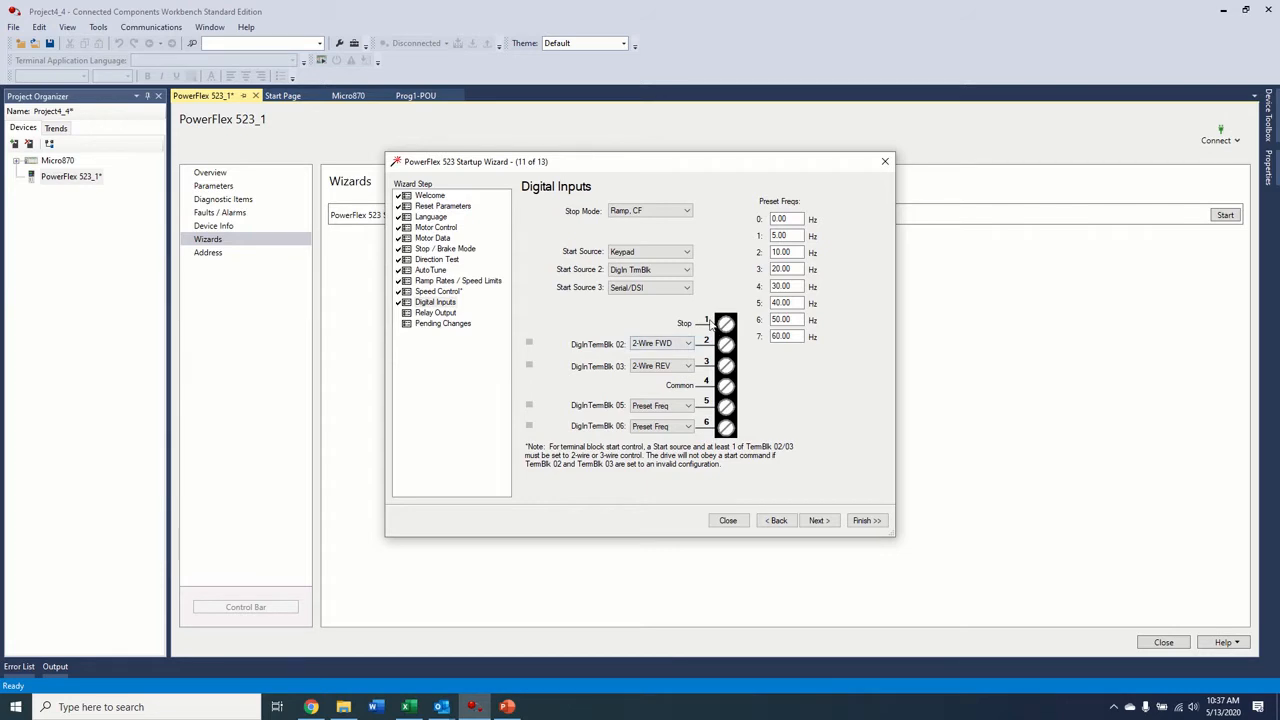
mouse_move(718, 352)
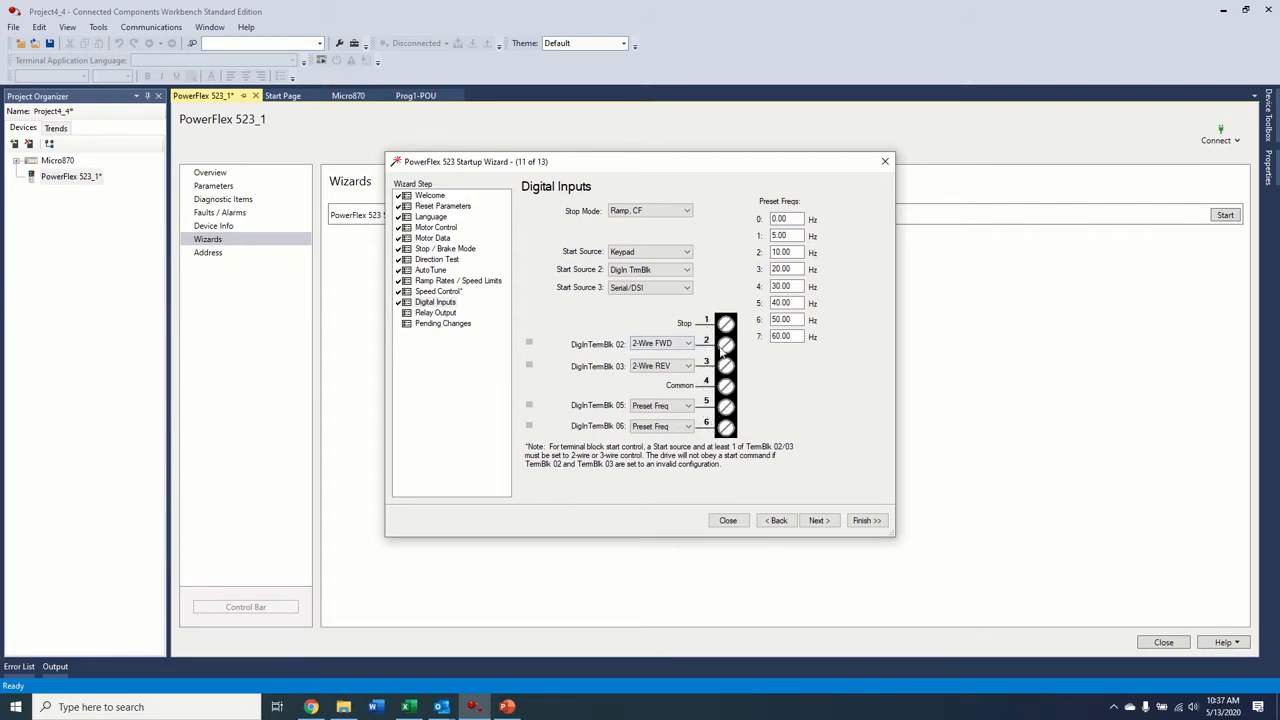
Step: Set the Digital Inputs start source to Serial/DSI and continue to Relay Output
left_click(660, 344)
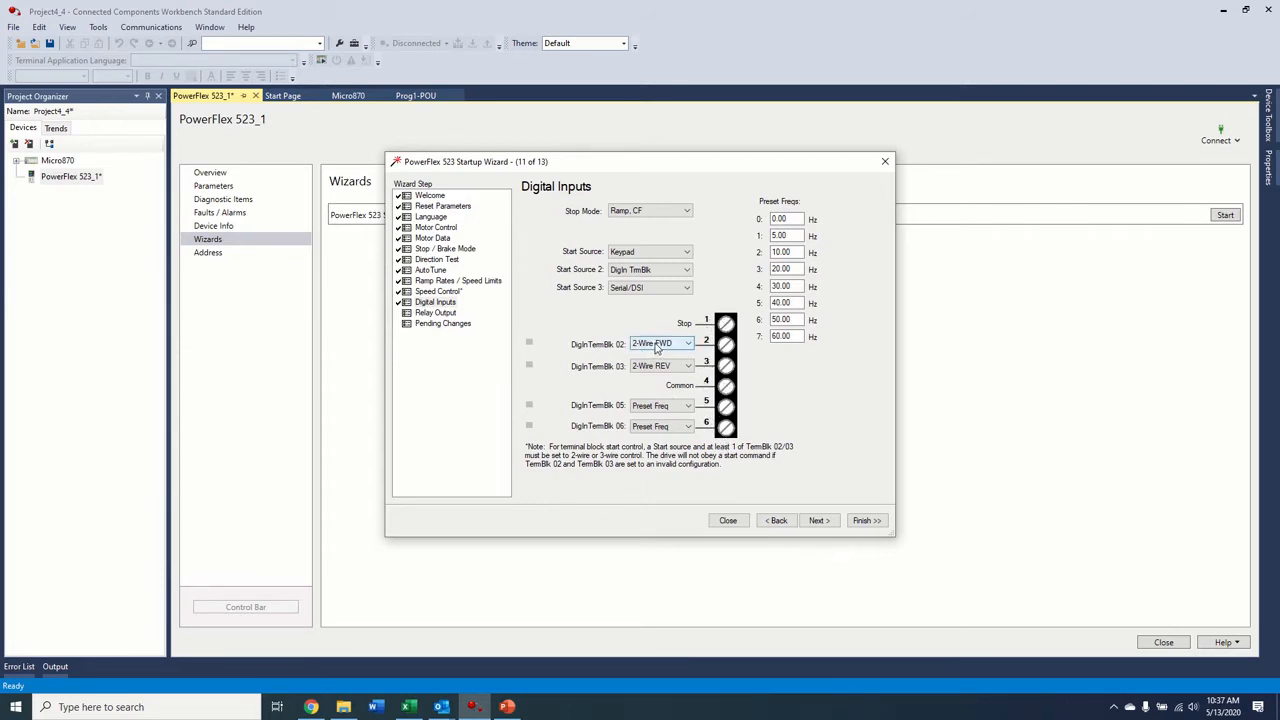
mouse_move(684, 344)
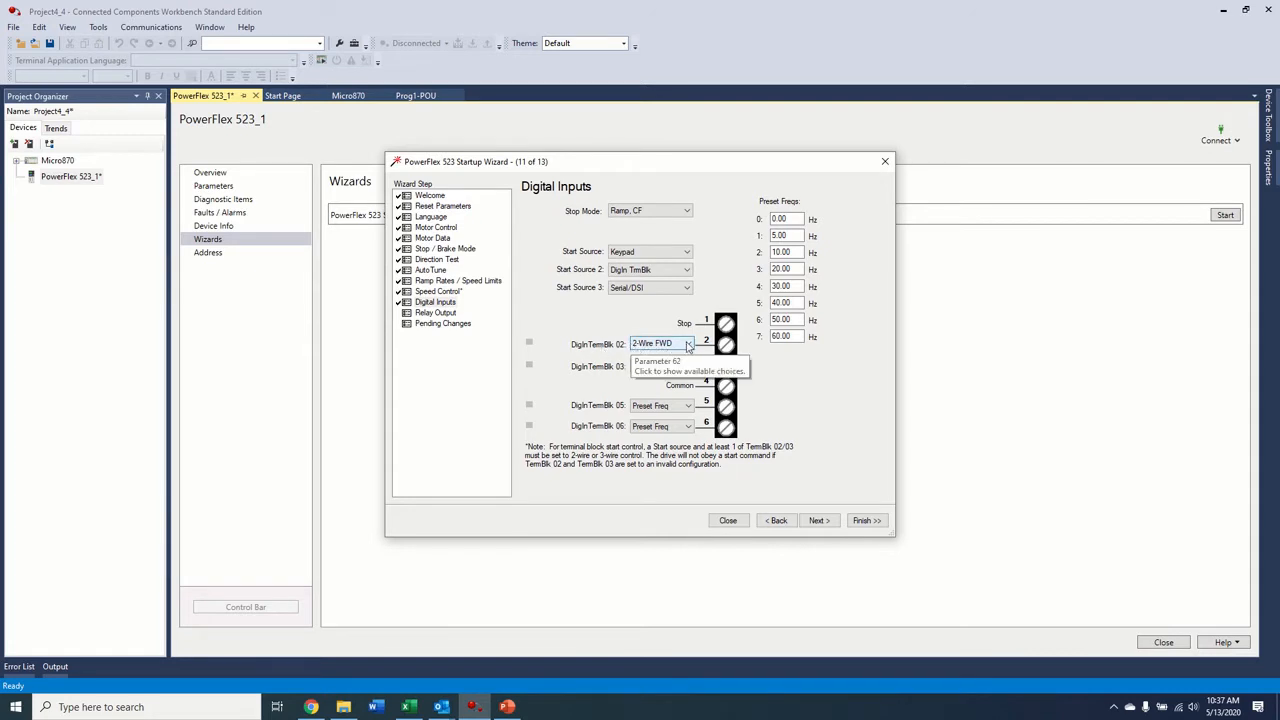
left_click(660, 364)
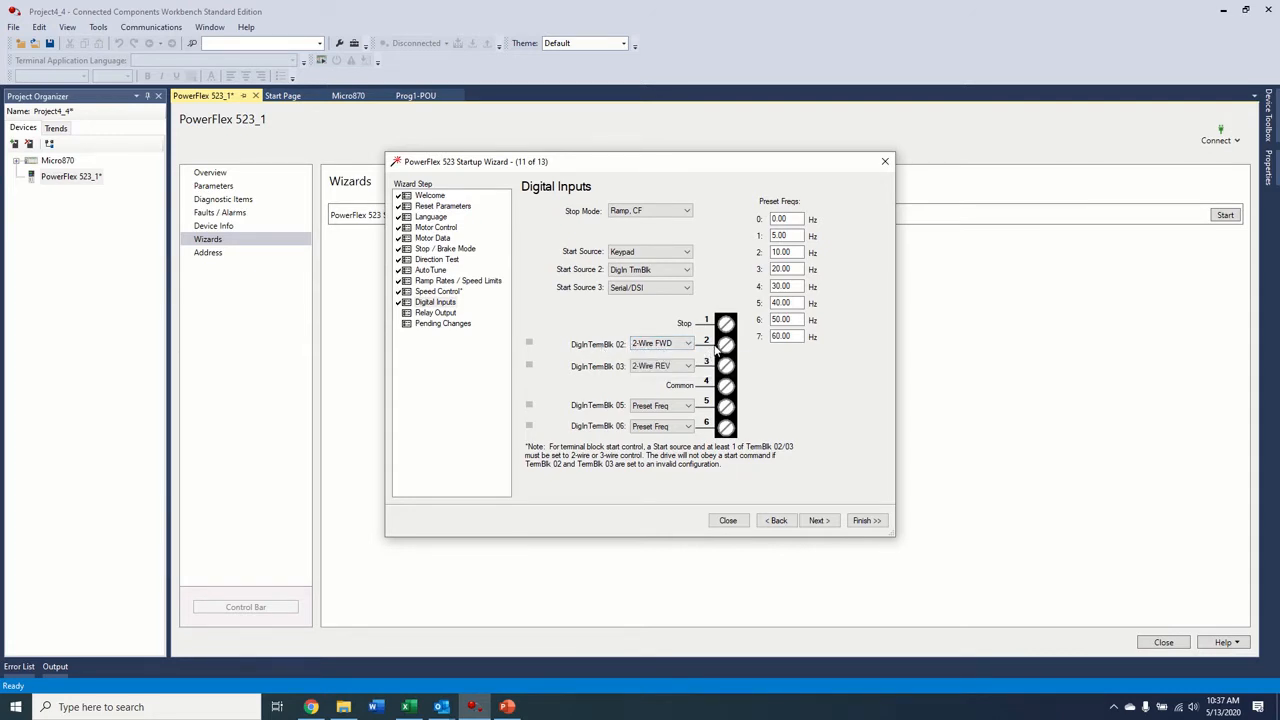
left_click(660, 344)
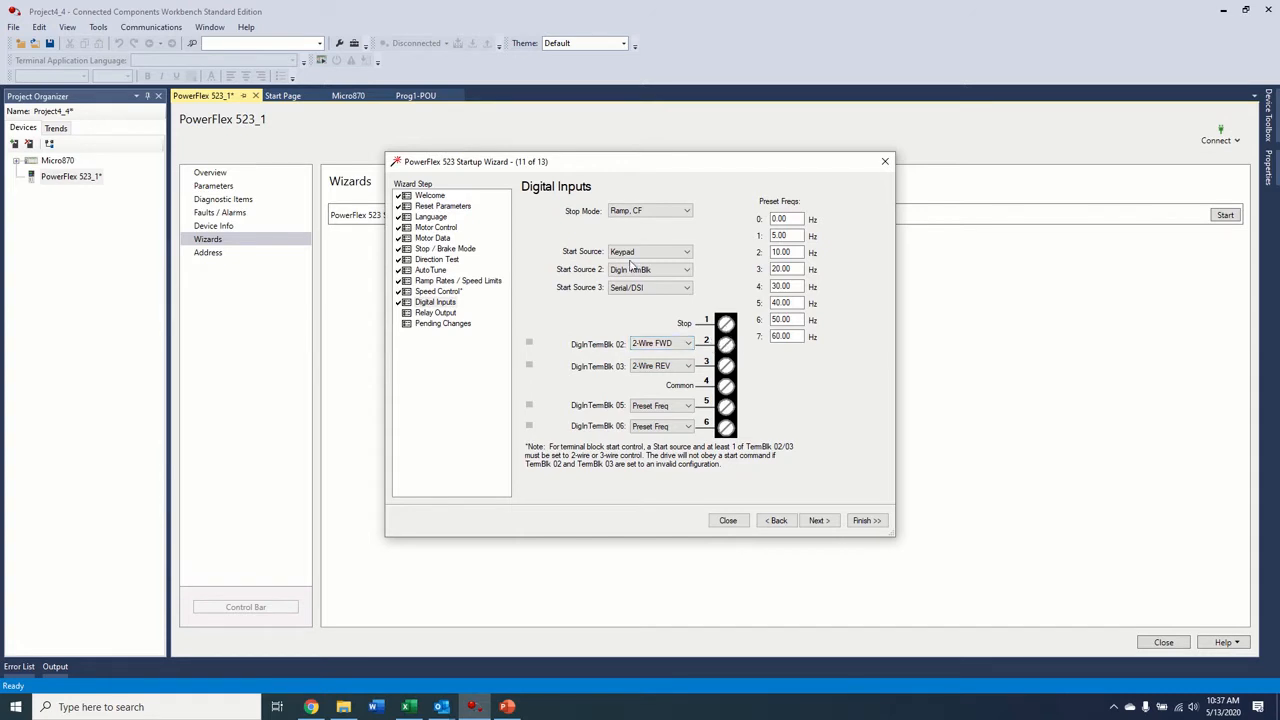
left_click(686, 252)
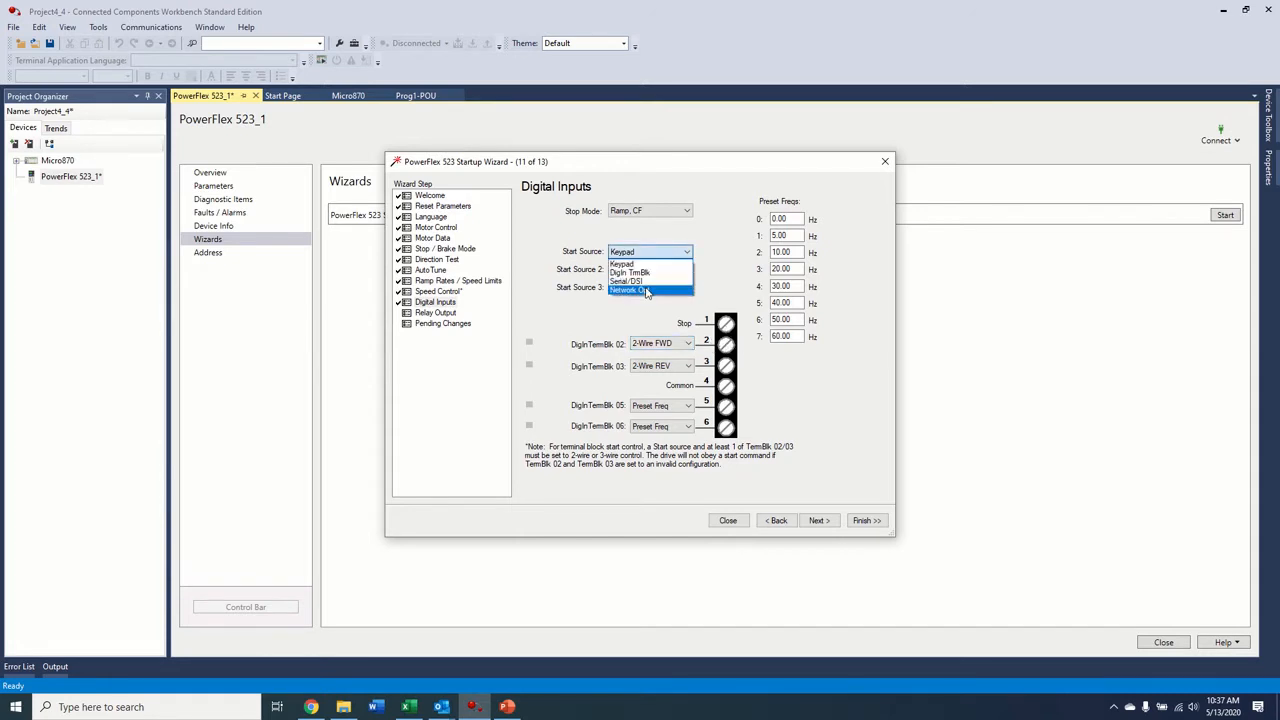
left_click(624, 288)
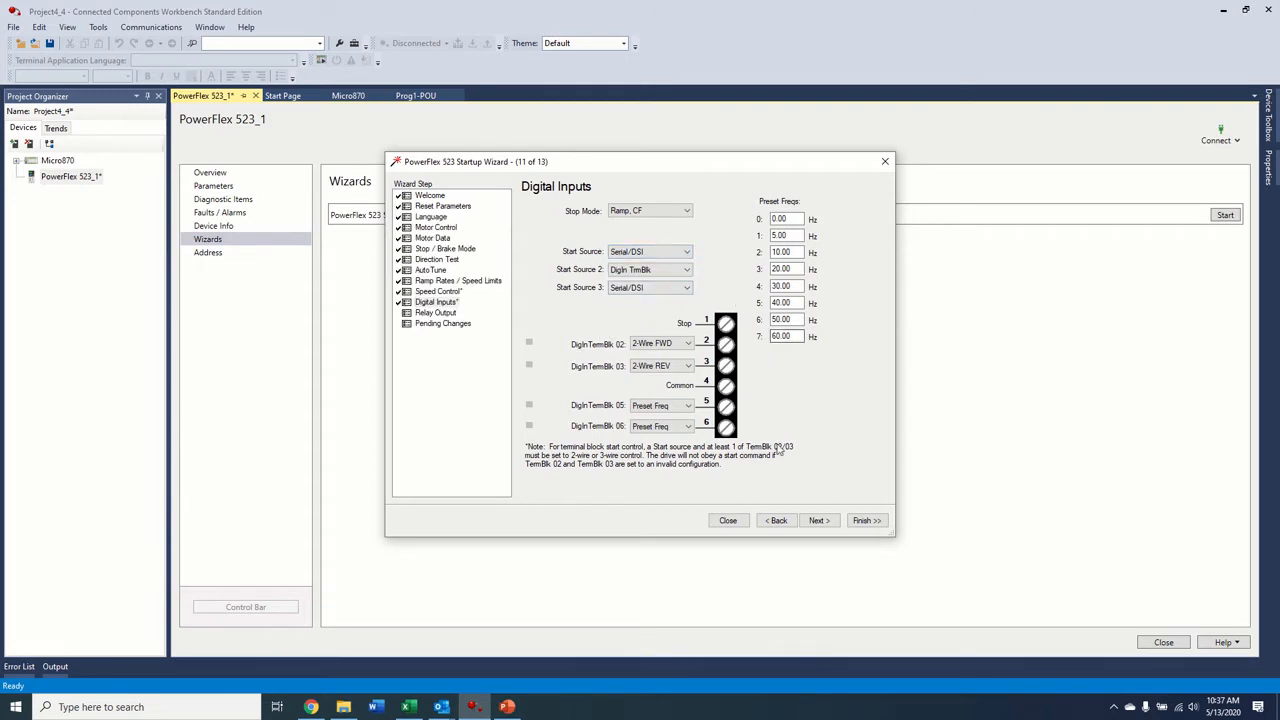
left_click(818, 520)
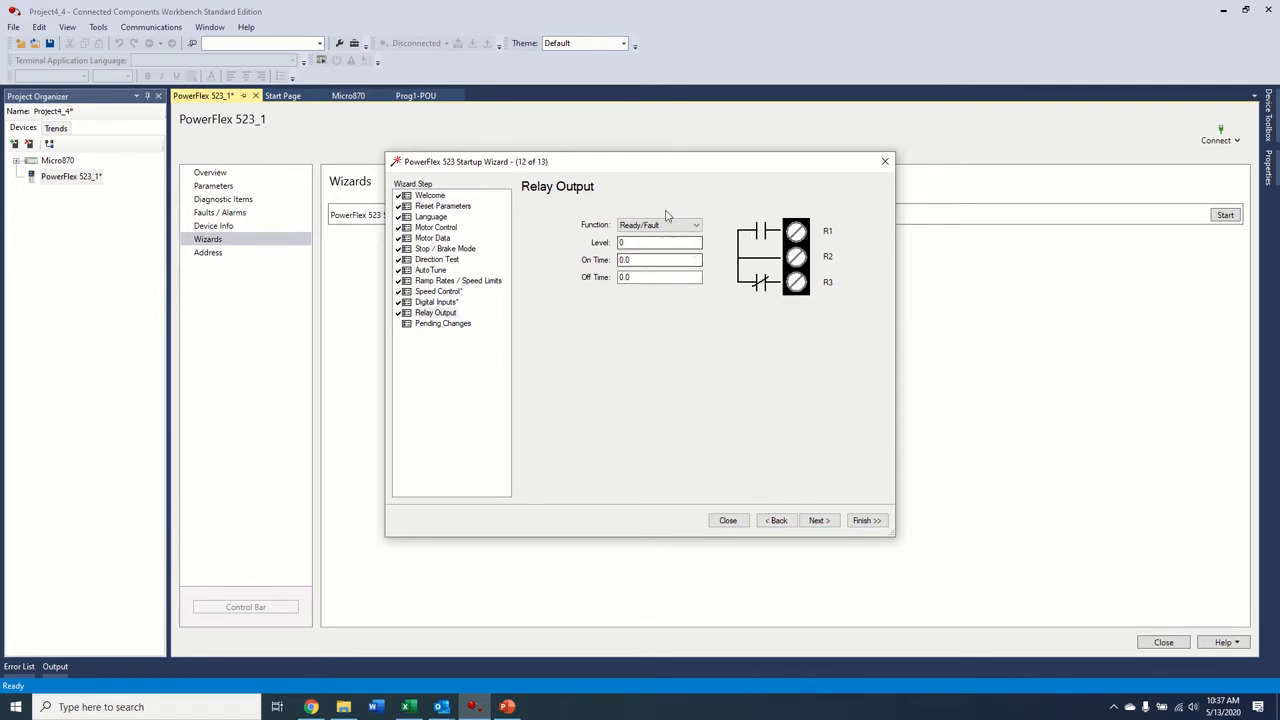
Step: Close the Startup Wizard from the Relay Output page
left_click(816, 520)
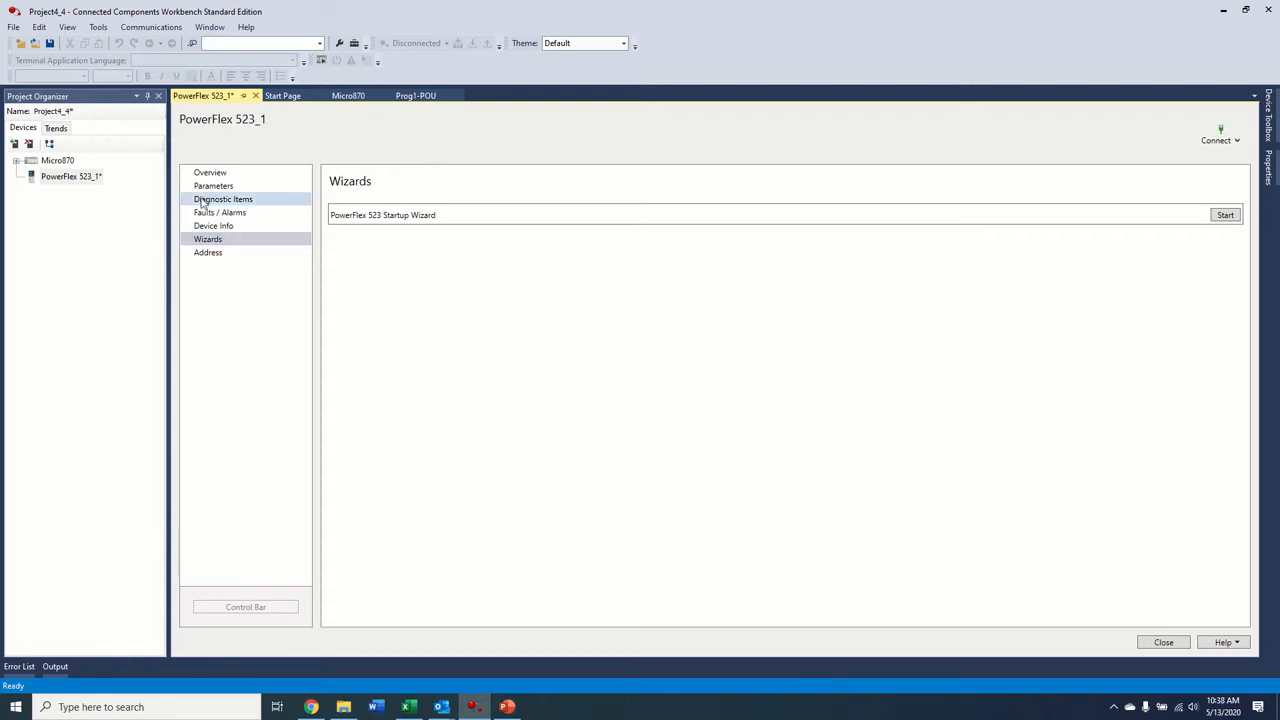
Step: Start connecting from Overview and choose the PowerFlex 523 at 192.168.1.4 under AB_ETHIP-1 Ethernet
left_click(210, 172)
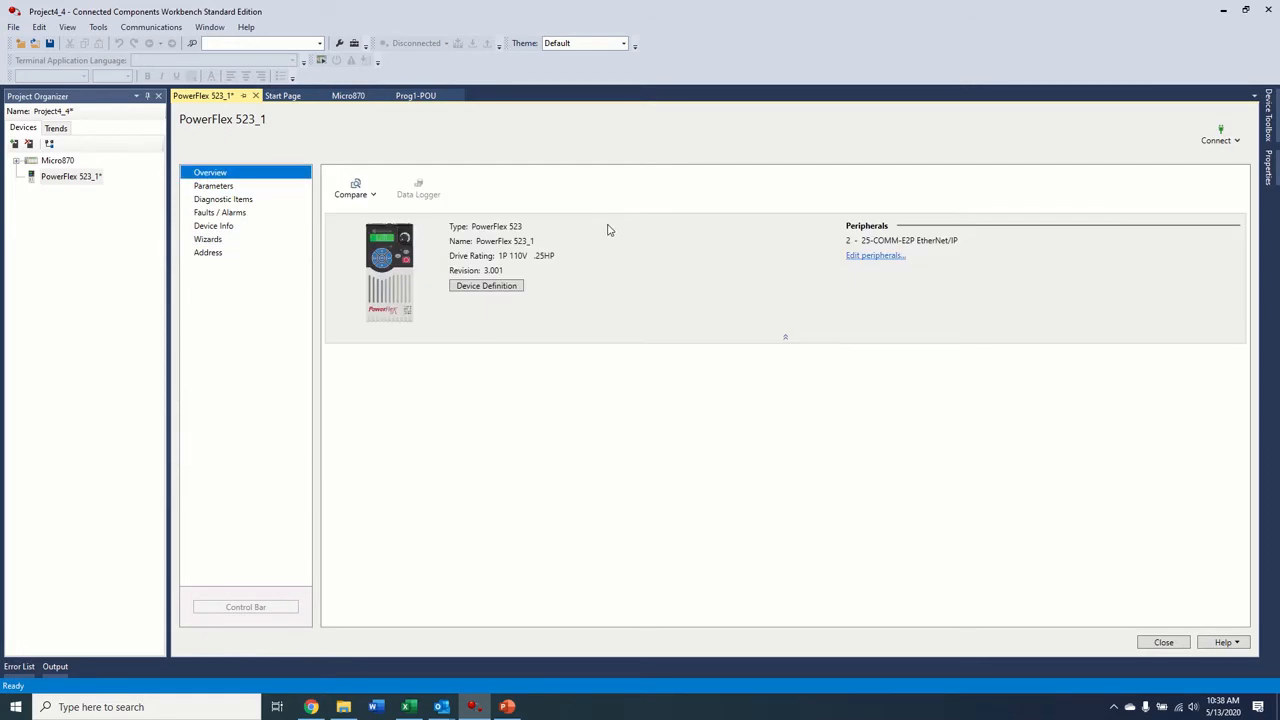
mouse_move(1220, 138)
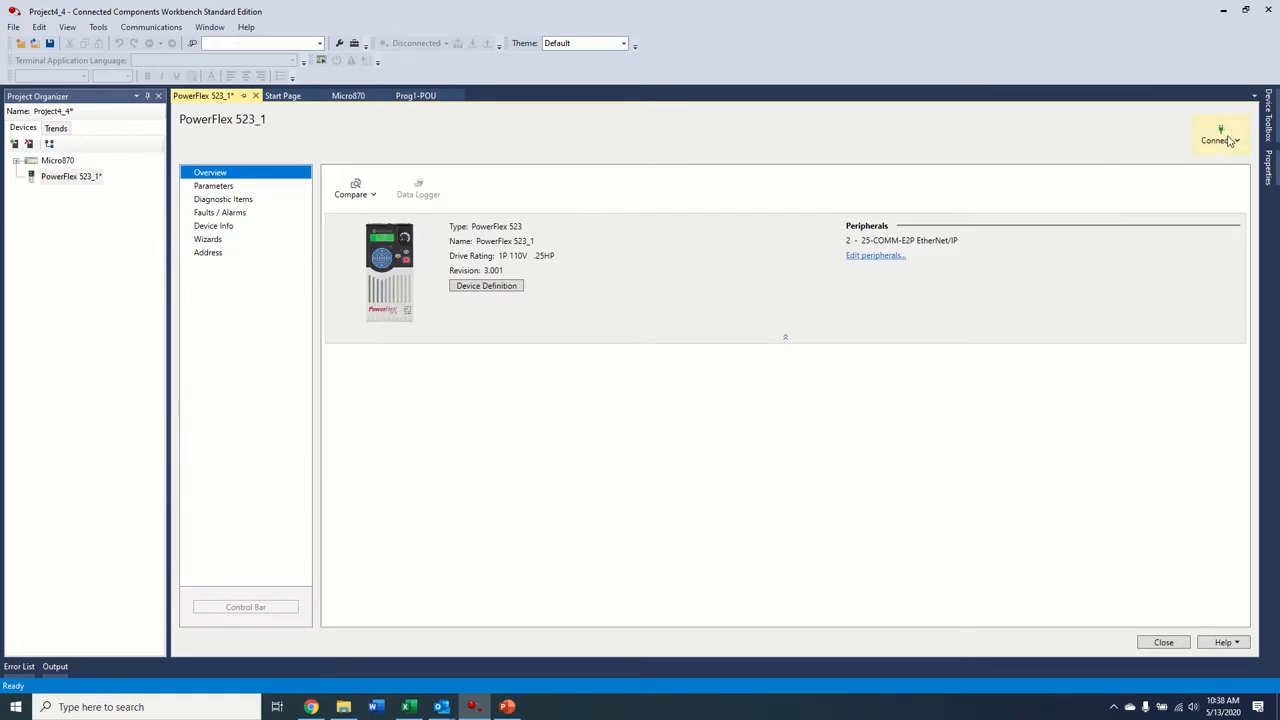
left_click(1220, 138)
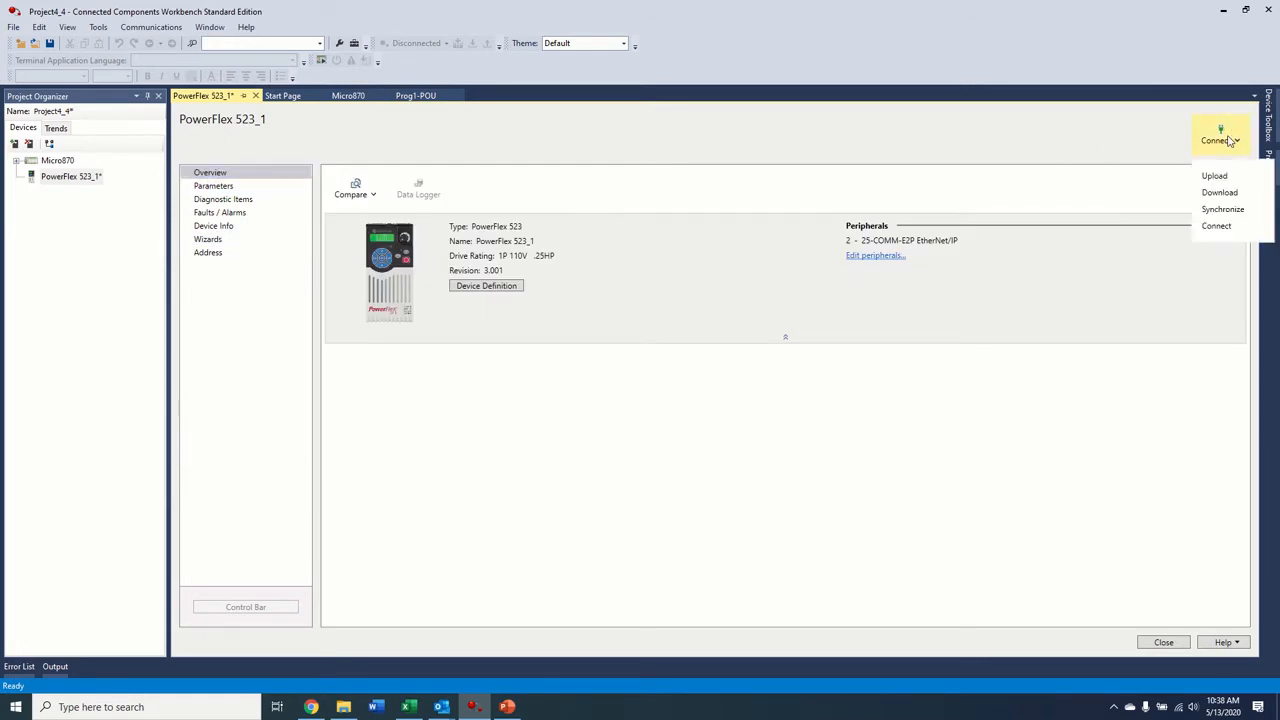
left_click(1216, 224)
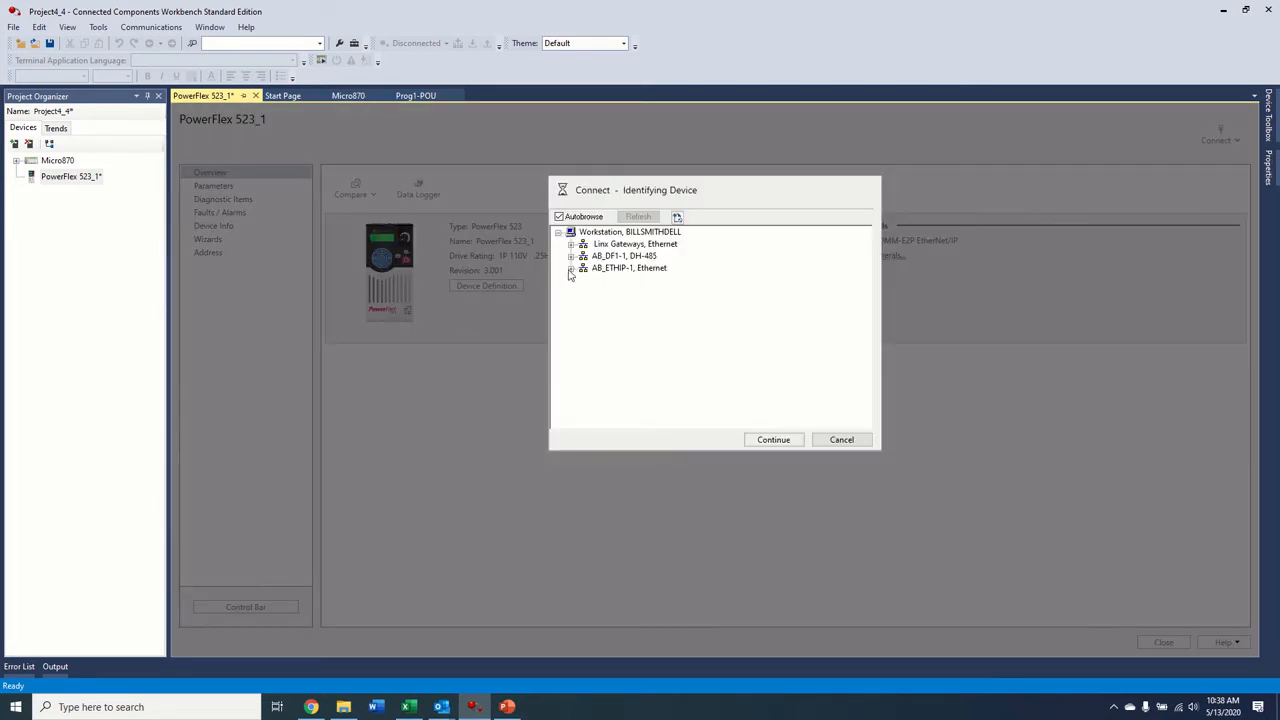
left_click(572, 268)
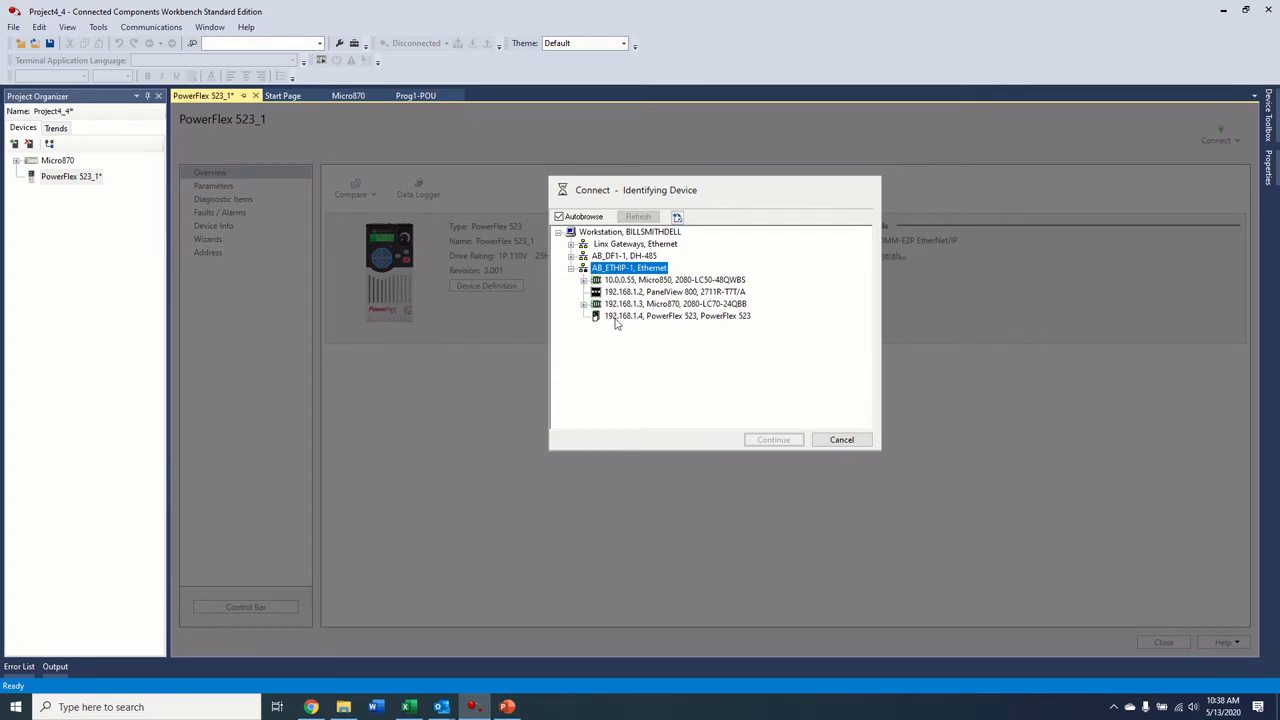
left_click(676, 316)
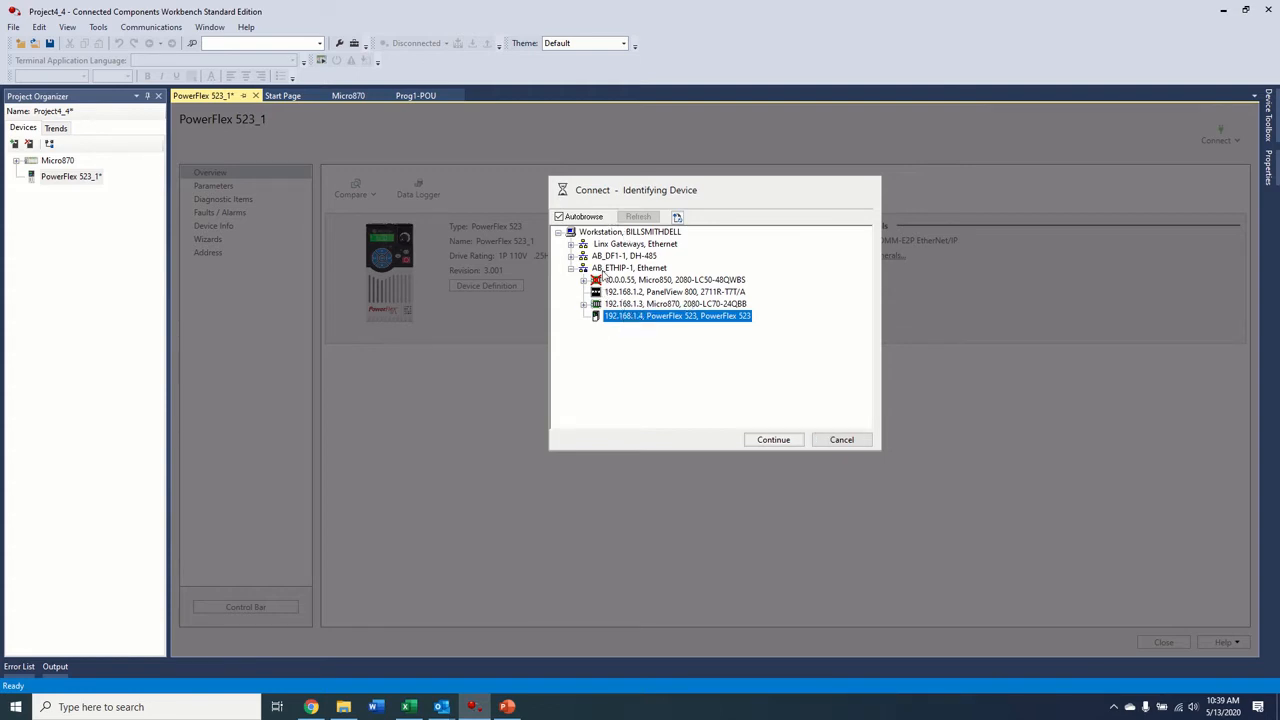
Step: Connect to the drive, using the physical drive's values for all differences in the merge
left_click(772, 440)
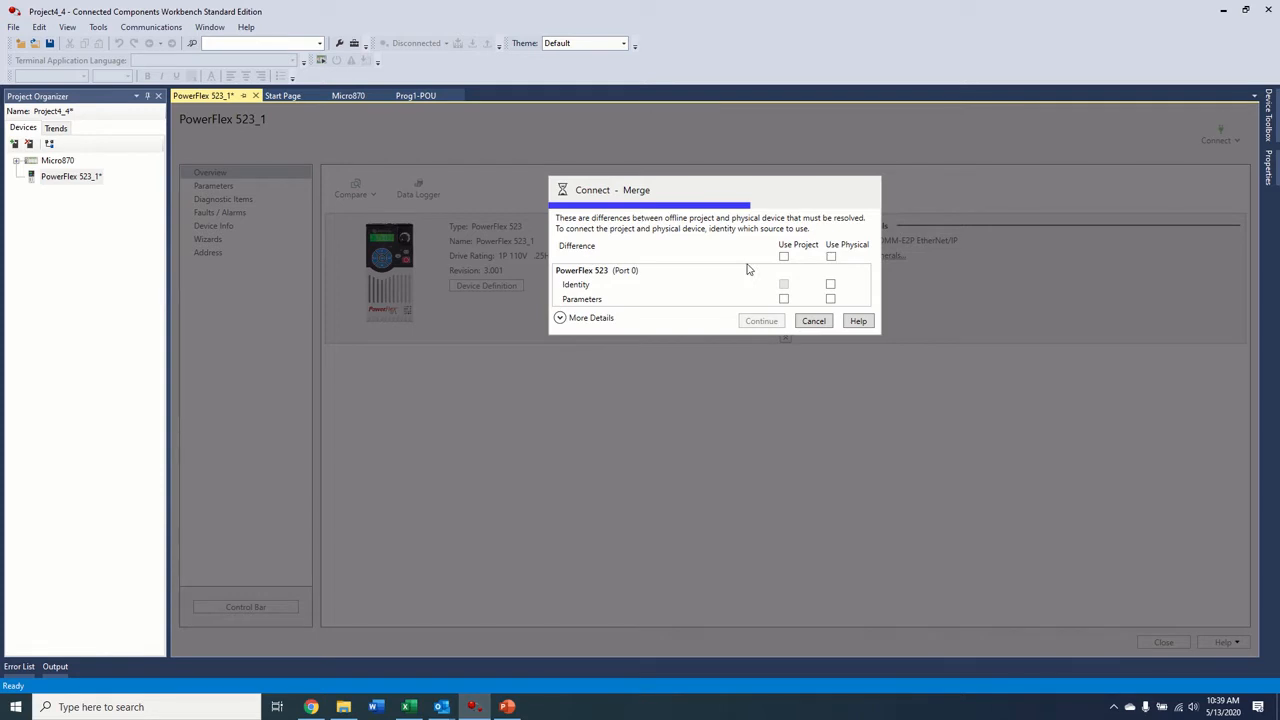
mouse_move(628, 270)
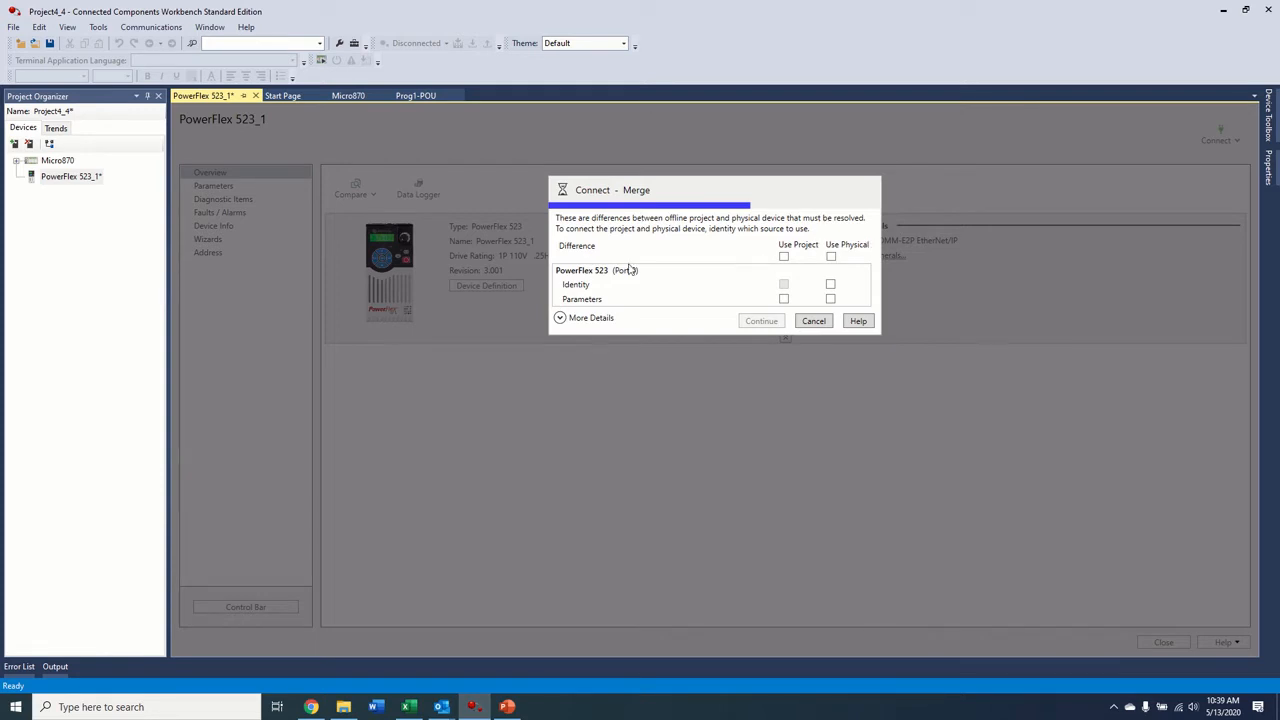
left_click(832, 256)
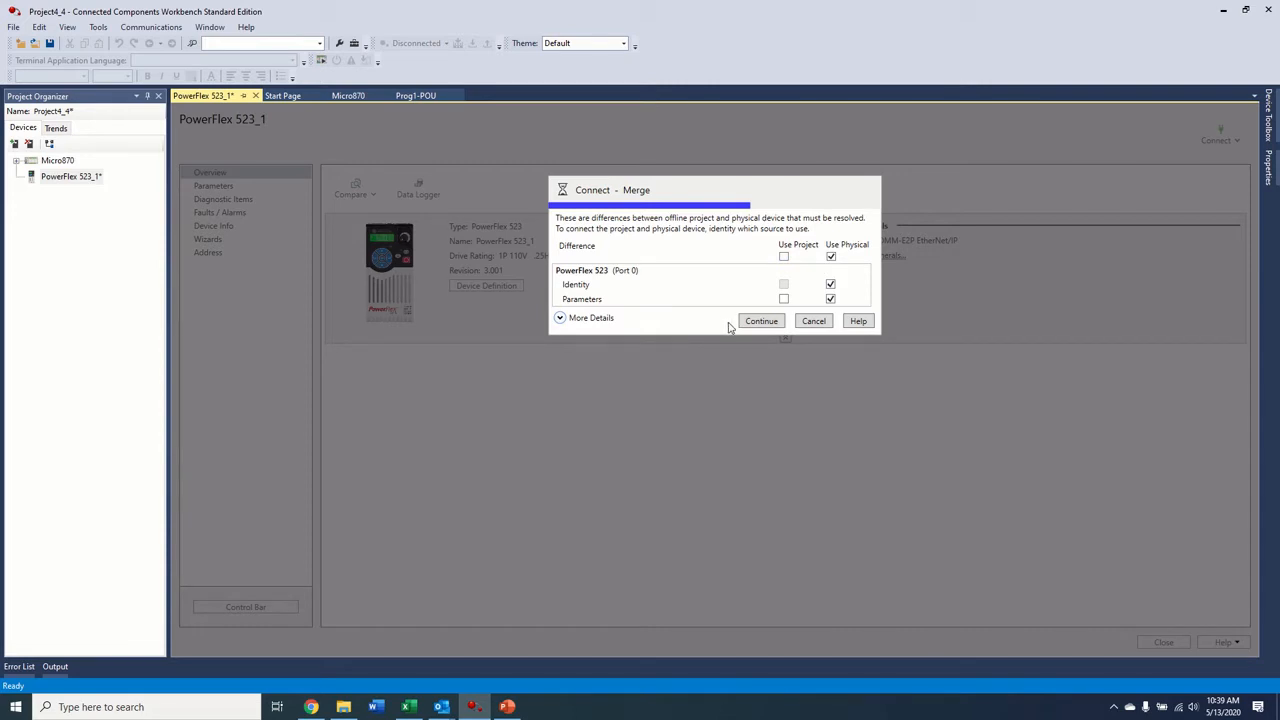
left_click(590, 316)
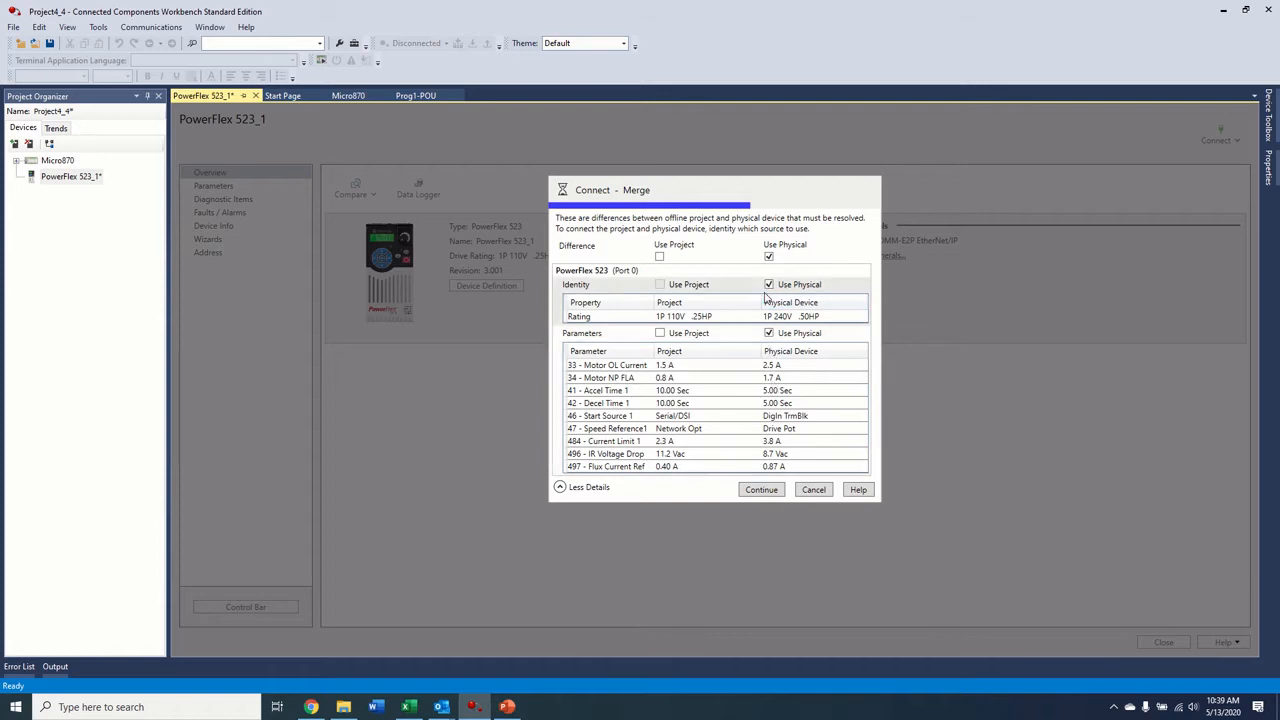
left_click(768, 256)
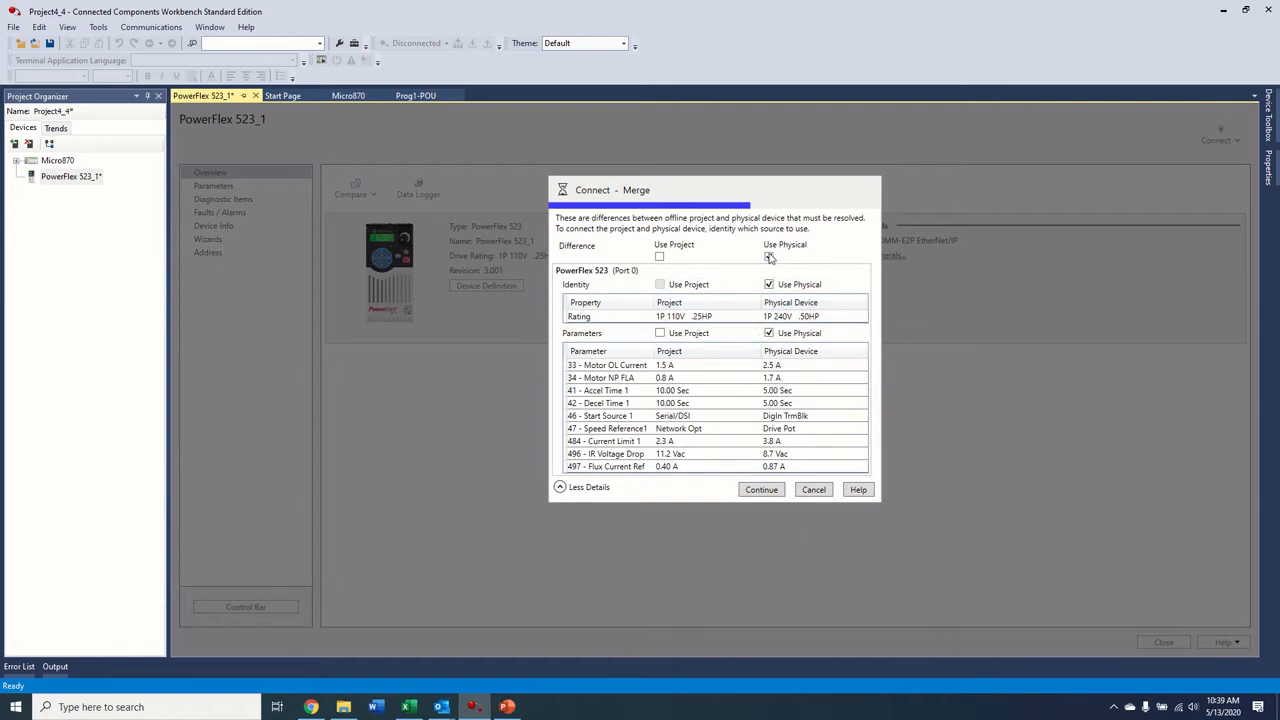
left_click(760, 488)
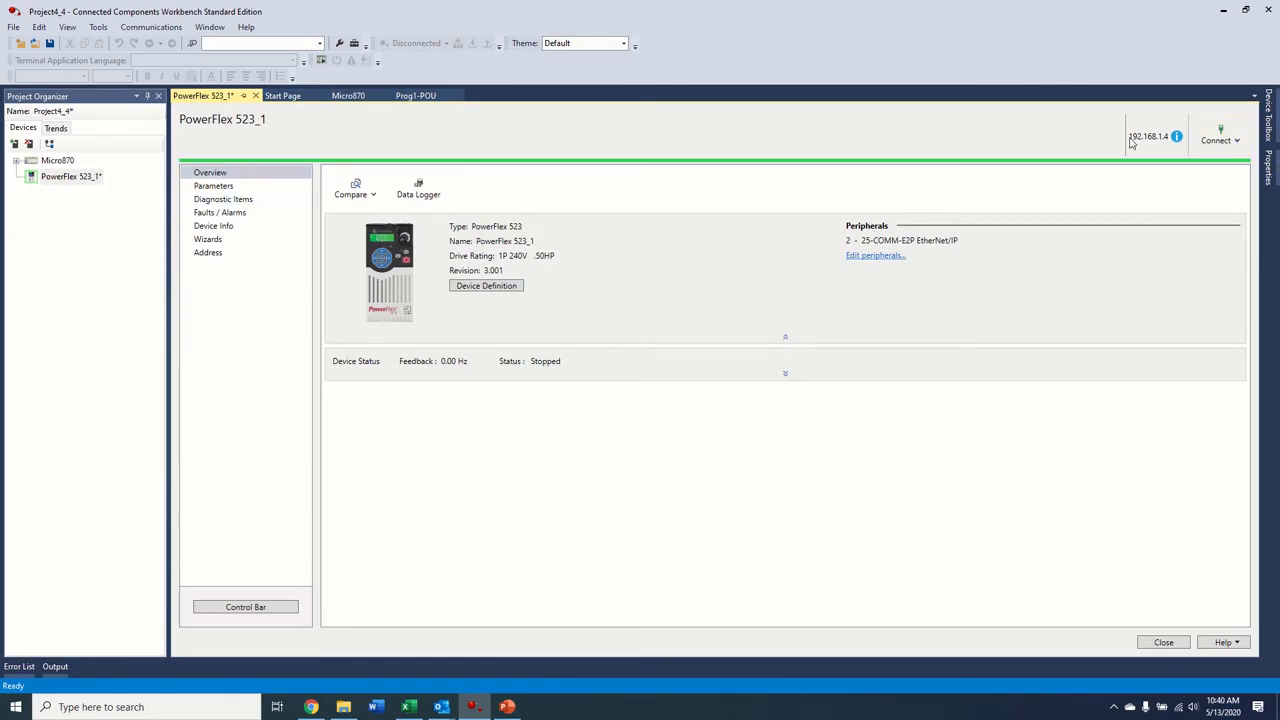
Step: Scroll the online drive's parameter list, return to Overview and bring up the Wizards page
left_click(212, 184)
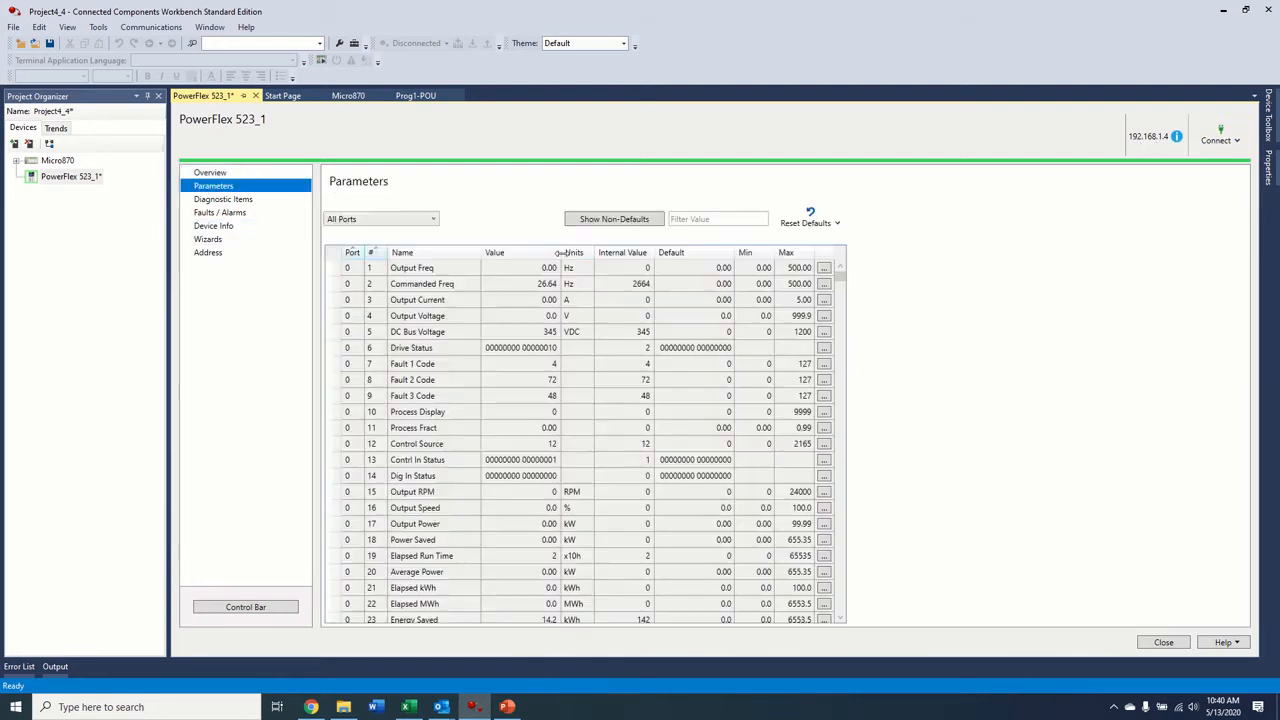
scroll("down", 3)
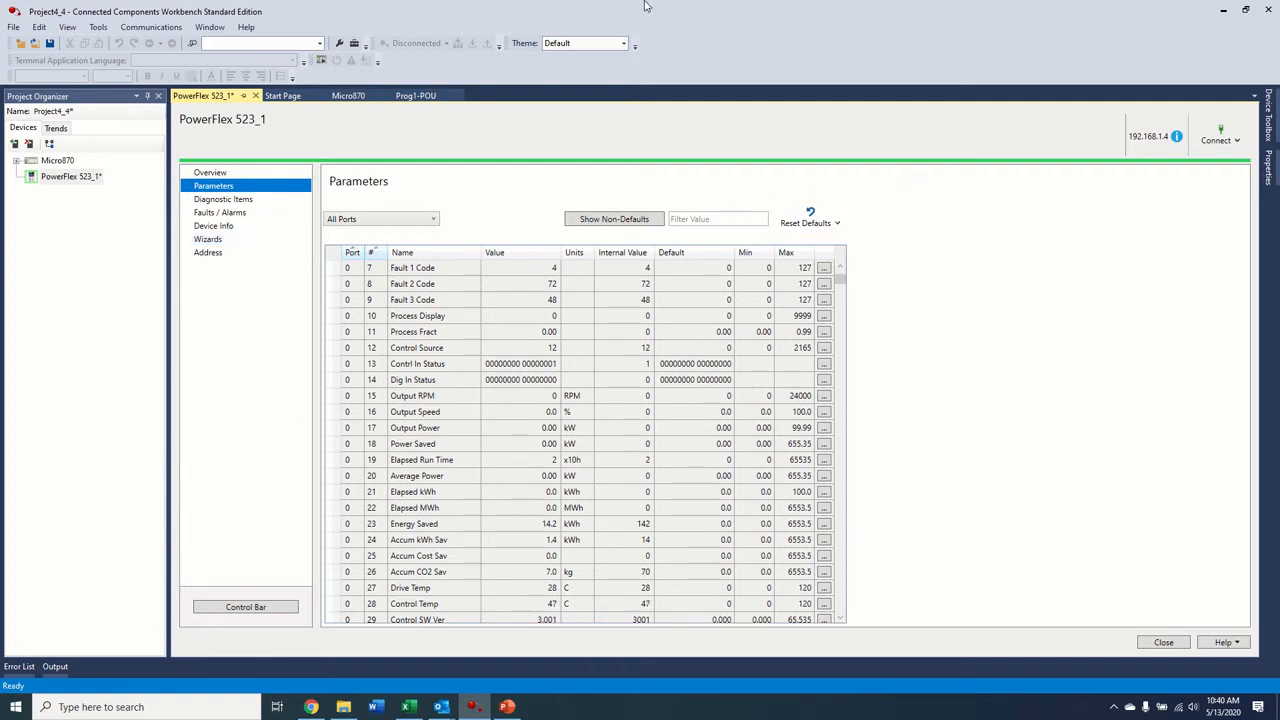
left_click(210, 172)
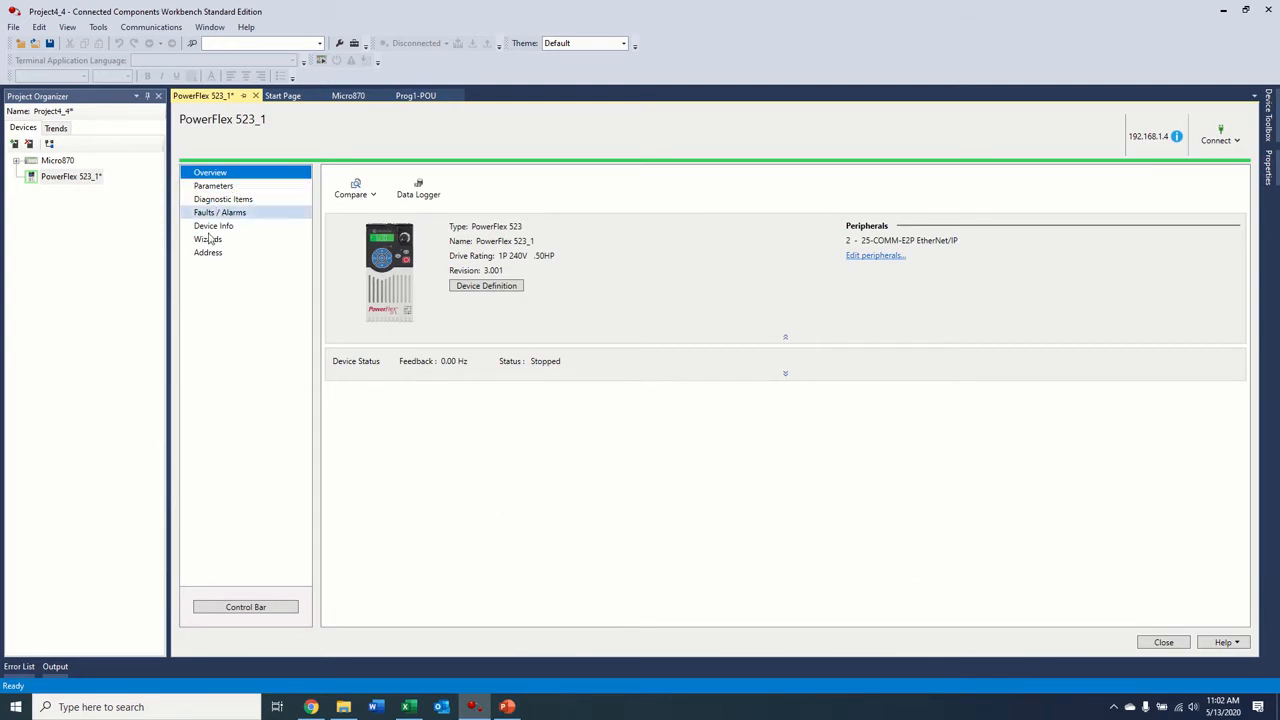
left_click(208, 240)
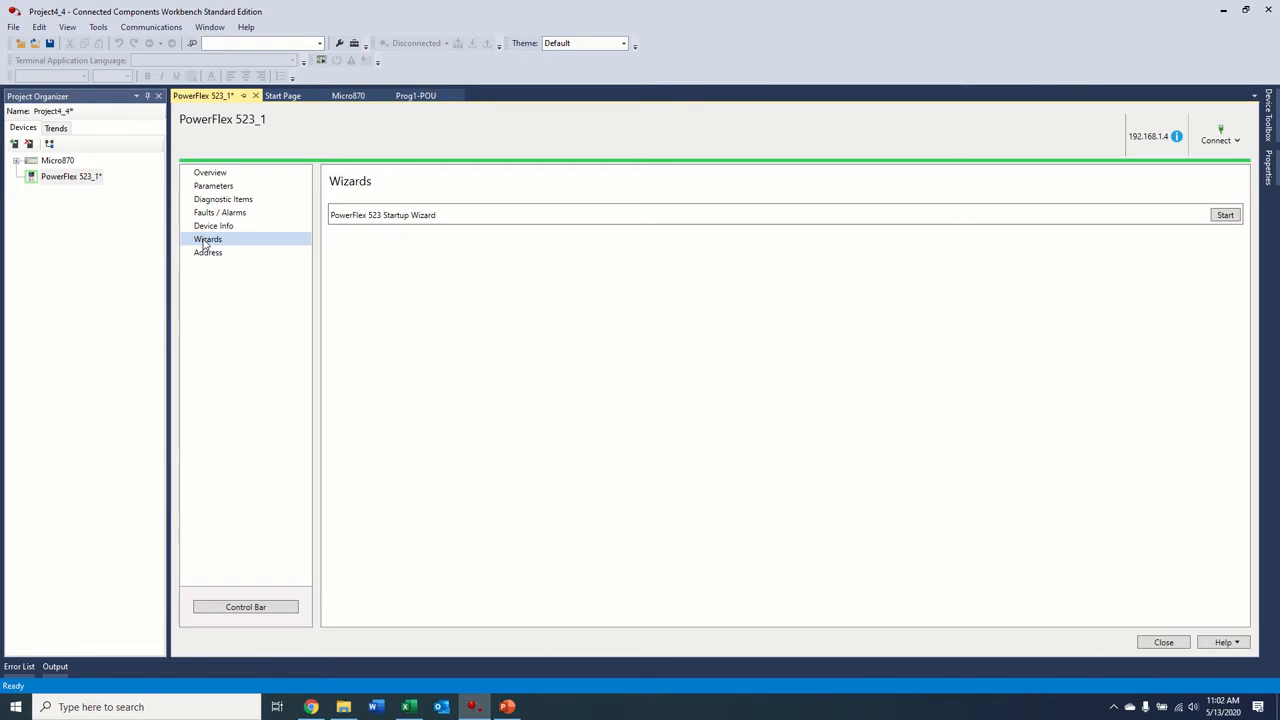
Step: Start the PowerFlex 523 Startup Wizard online, passing Welcome, Reset Parameters and English language
left_click(208, 240)
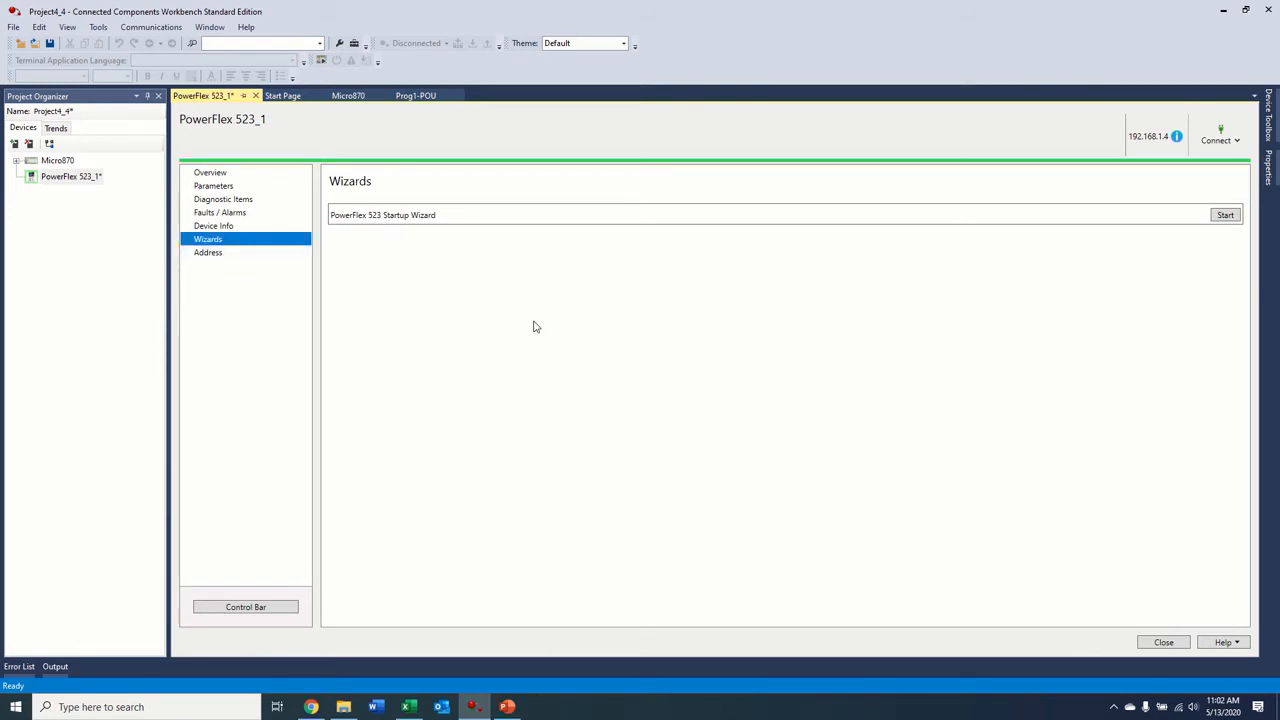
mouse_move(812, 234)
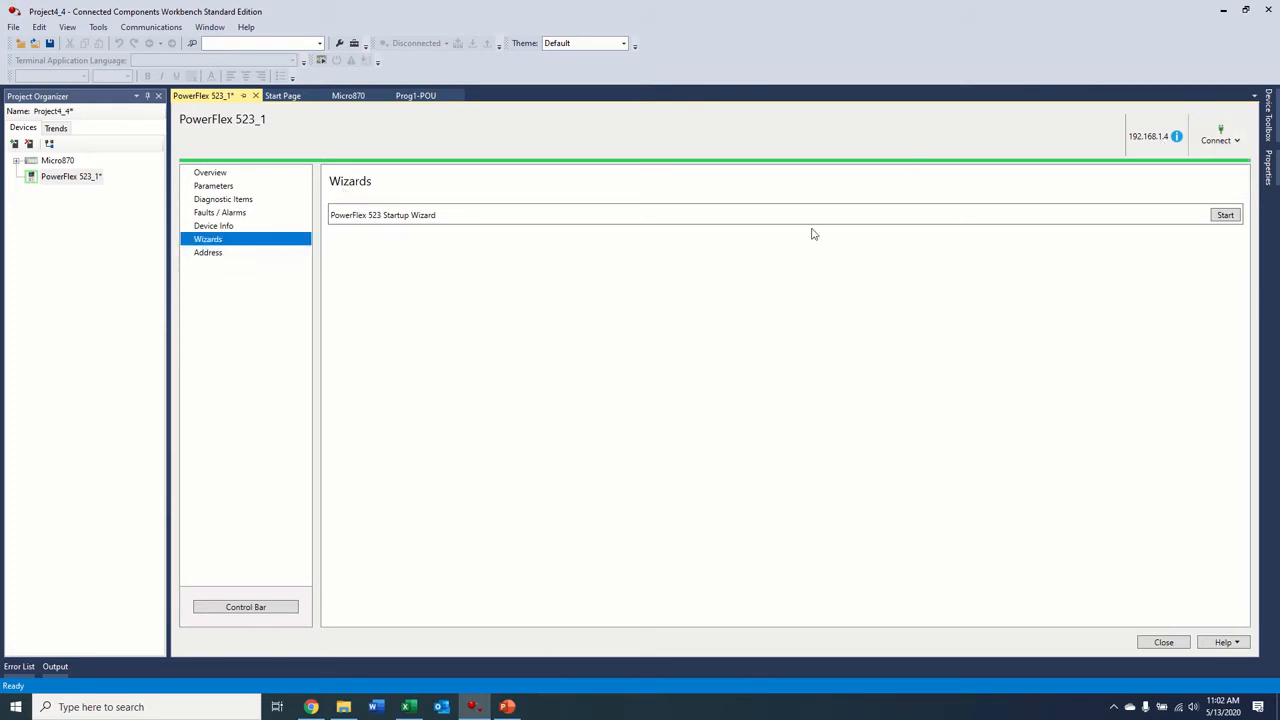
left_click(1224, 214)
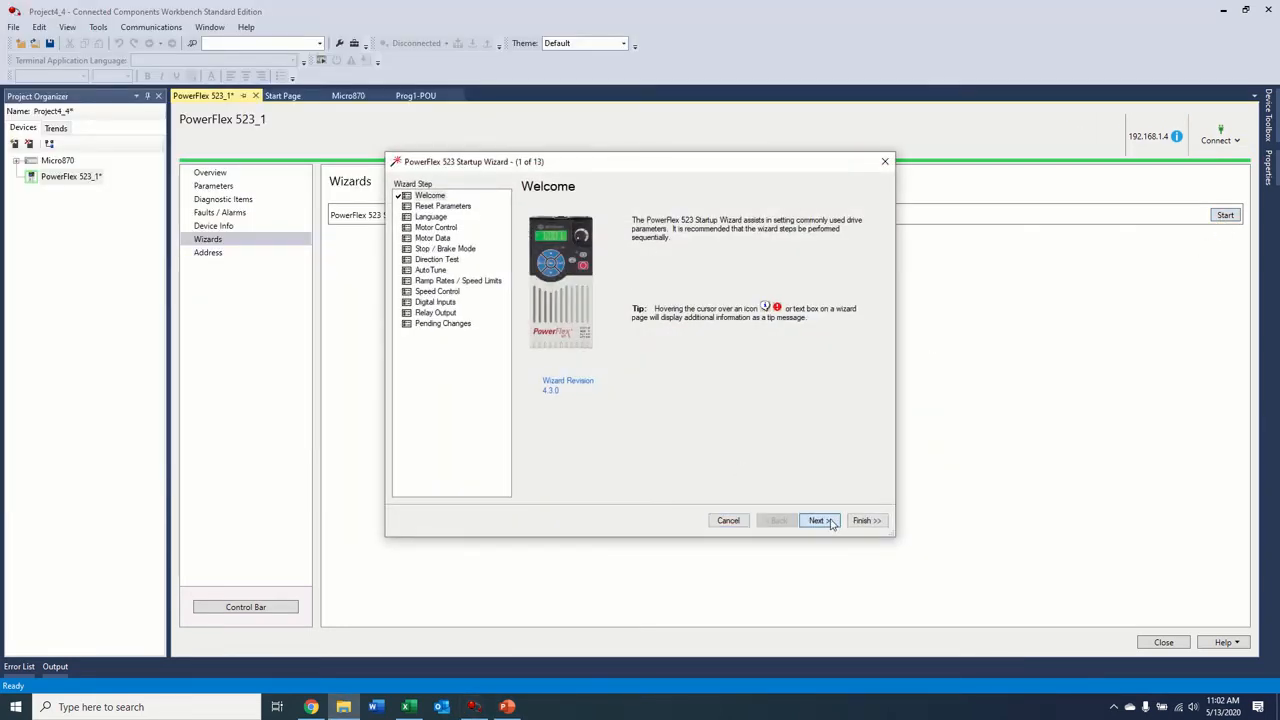
left_click(818, 520)
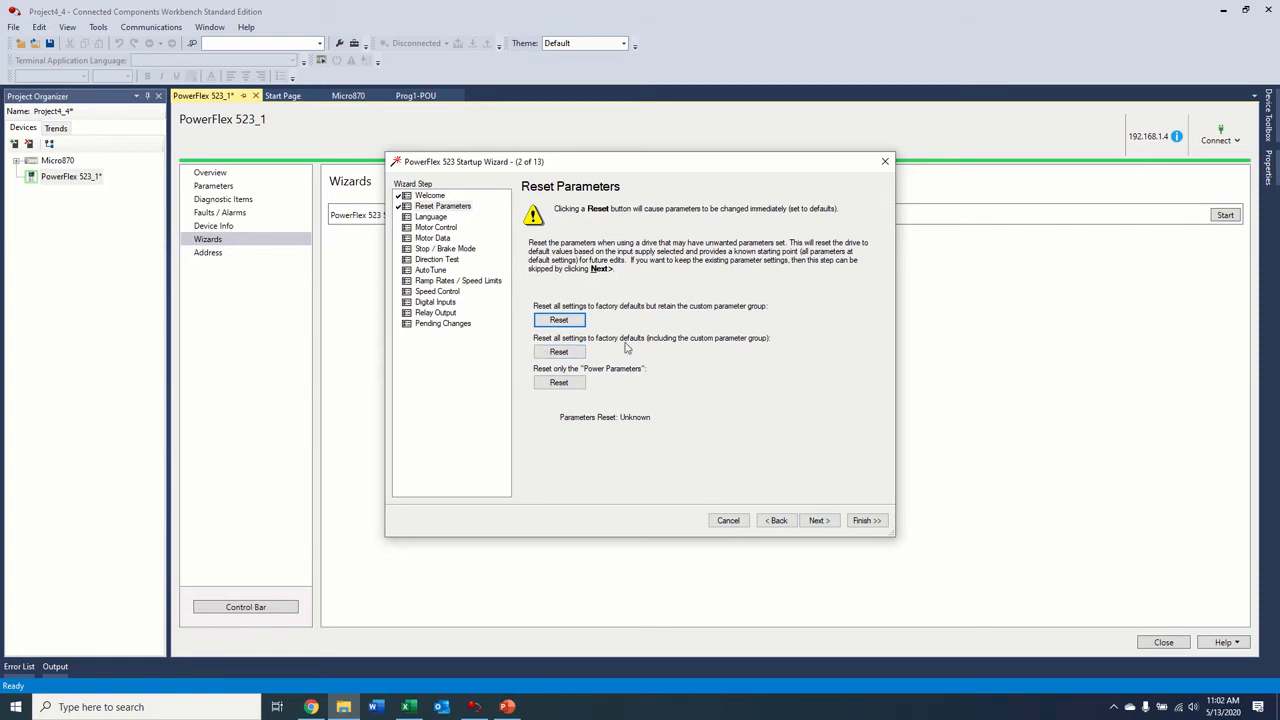
mouse_move(632, 312)
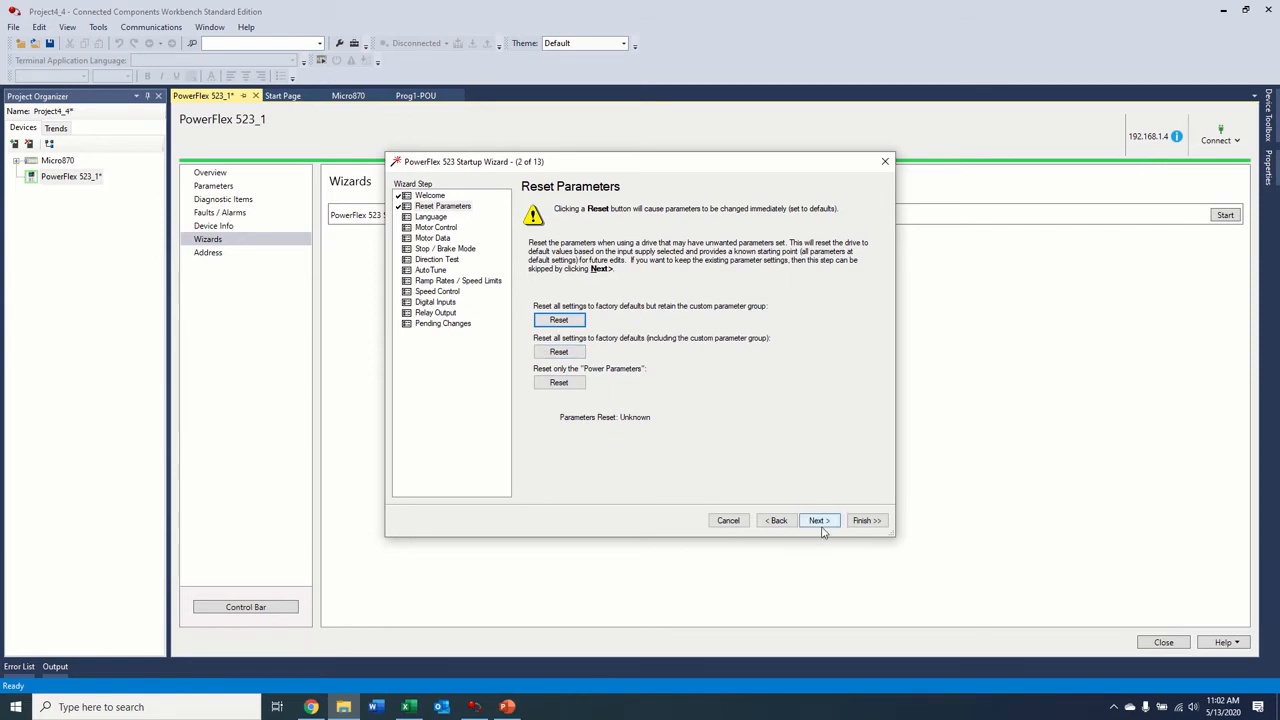
left_click(818, 520)
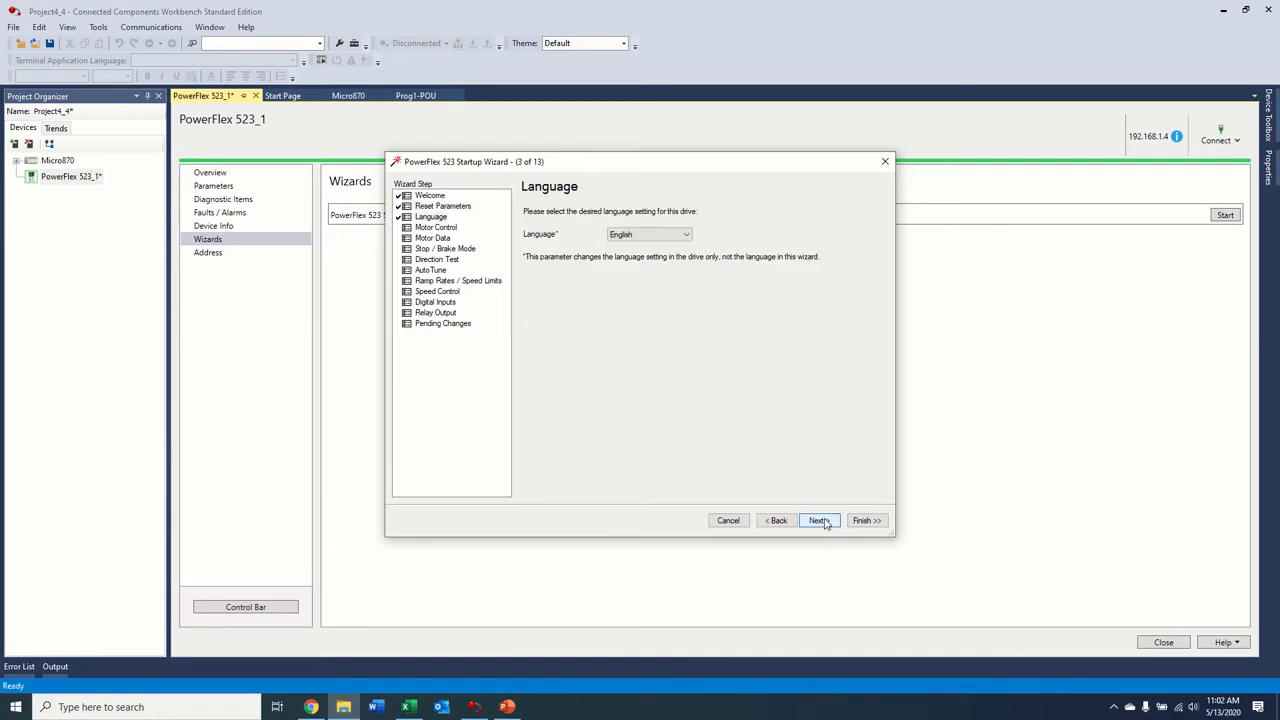
left_click(816, 520)
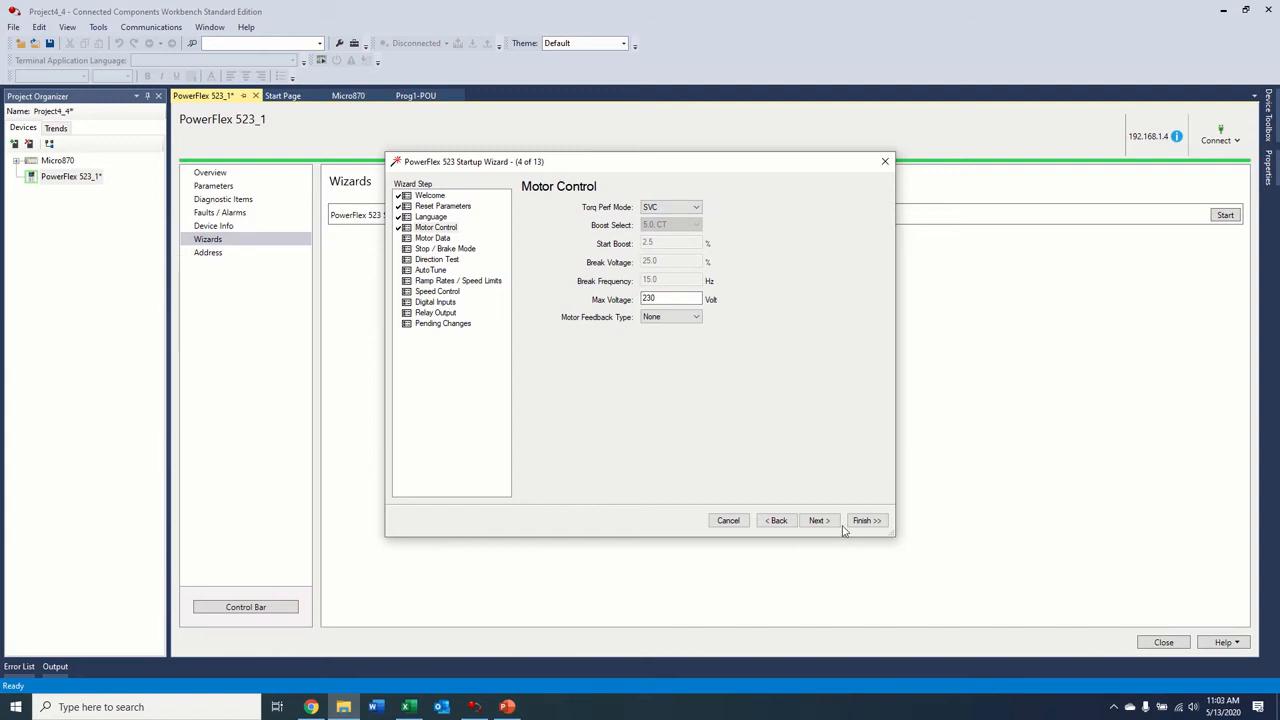
Step: Accept Motor Control, Motor Data and Stop Mode settings to reach the Direction Test step
left_click(818, 520)
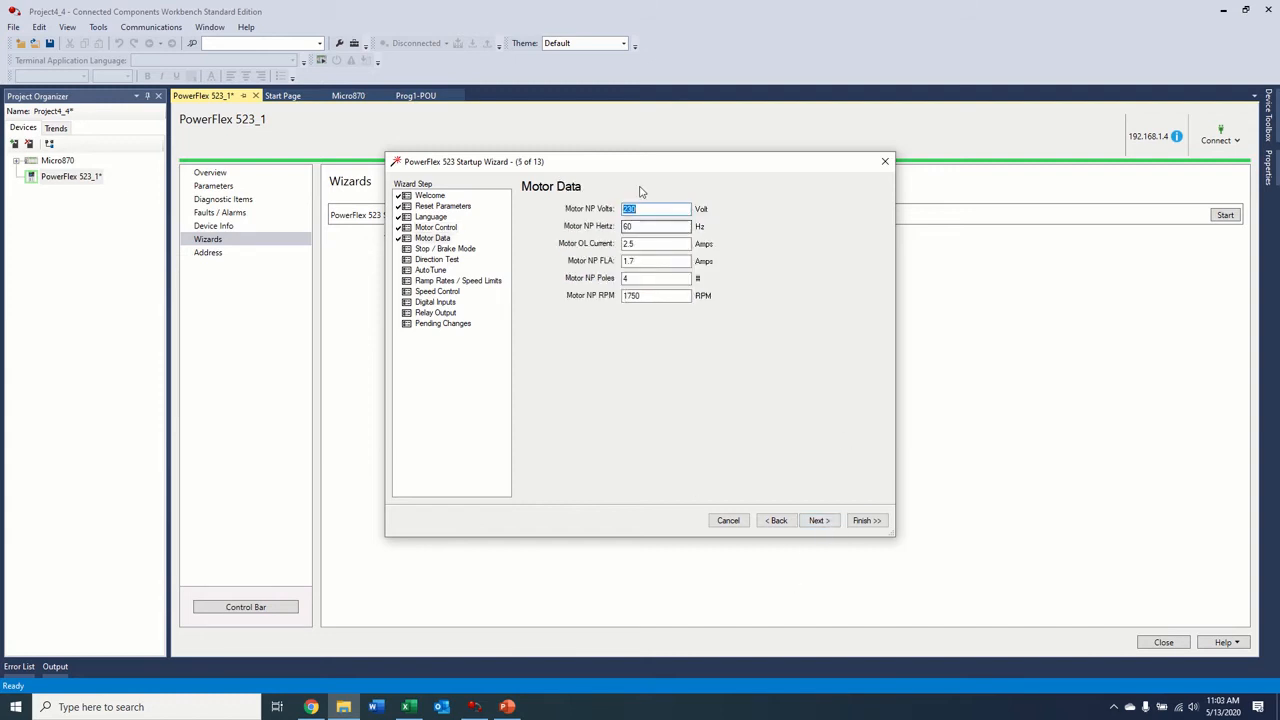
left_click(818, 520)
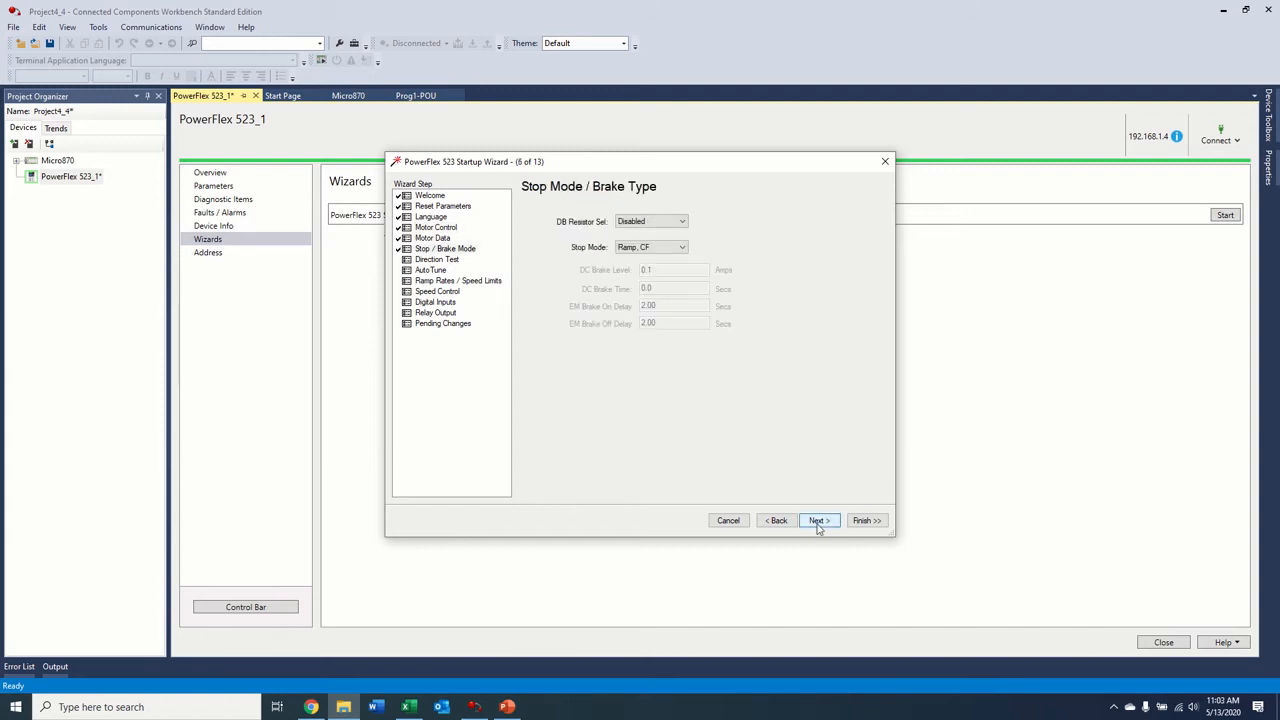
left_click(680, 220)
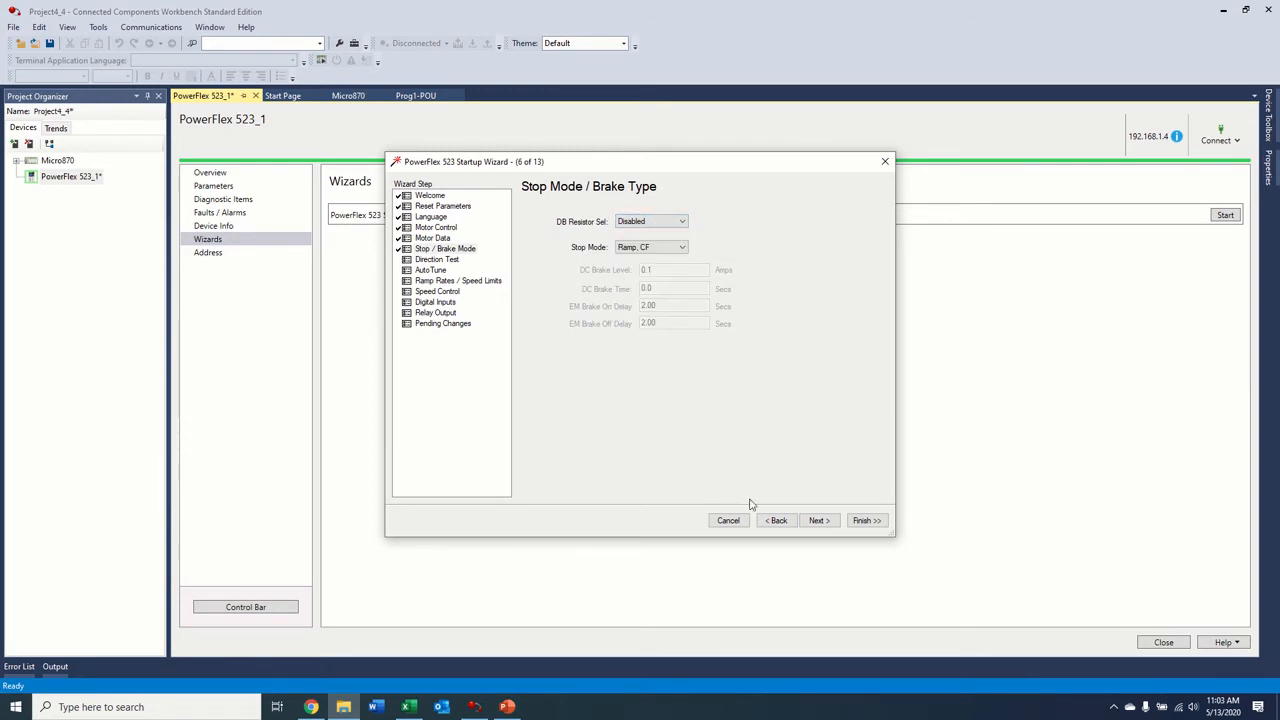
left_click(818, 520)
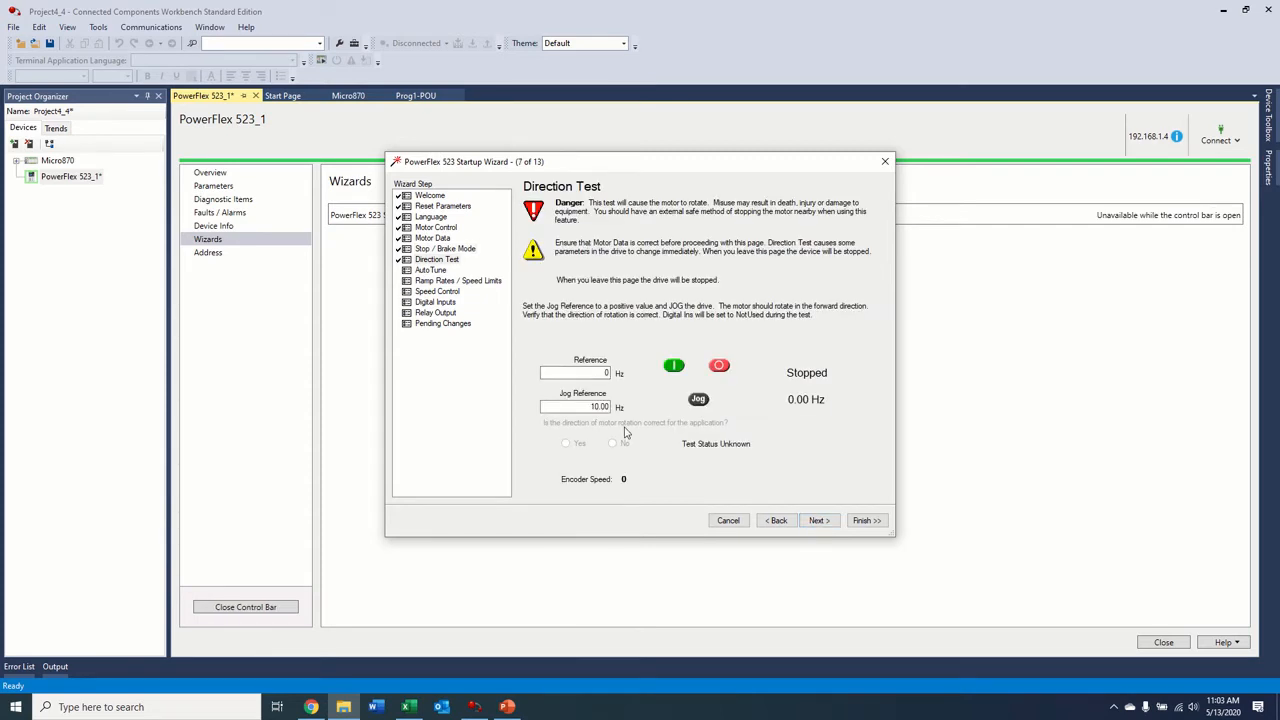
Step: Jog the drive at a reference frequency, stop it, confirm correct rotation so the Direction Test passes
left_click(572, 372)
type("10")
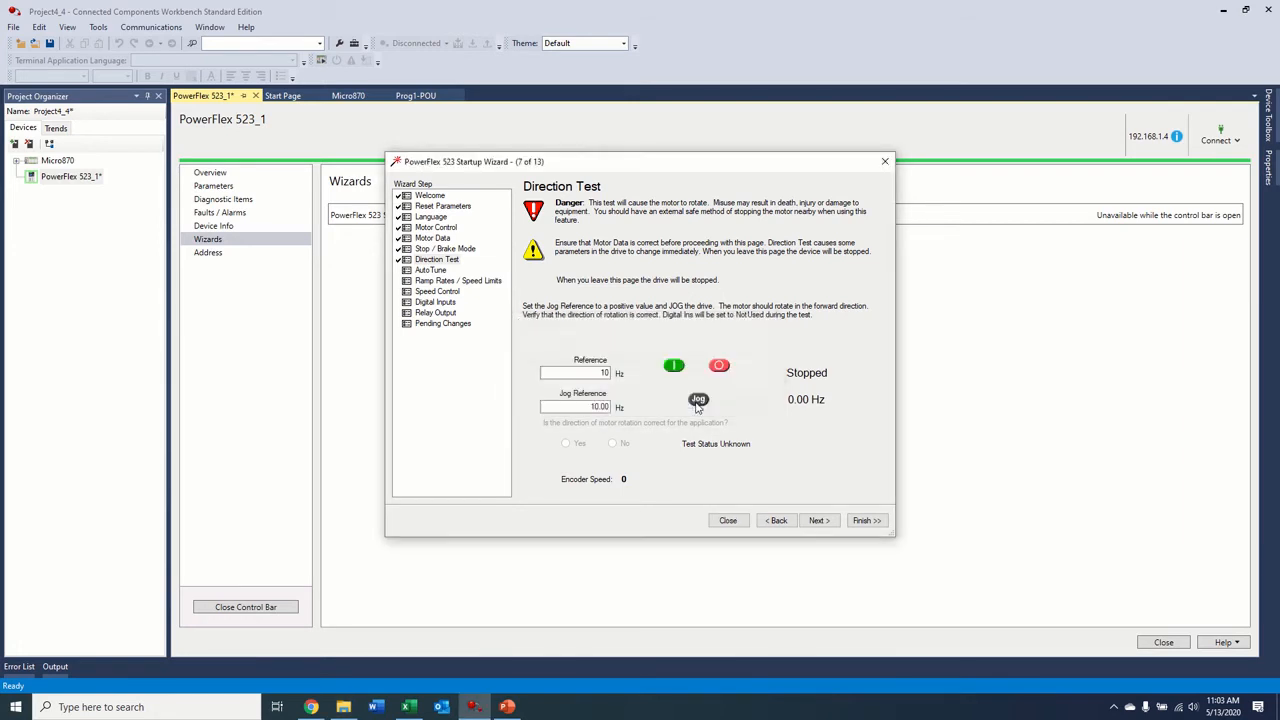
left_click(698, 400)
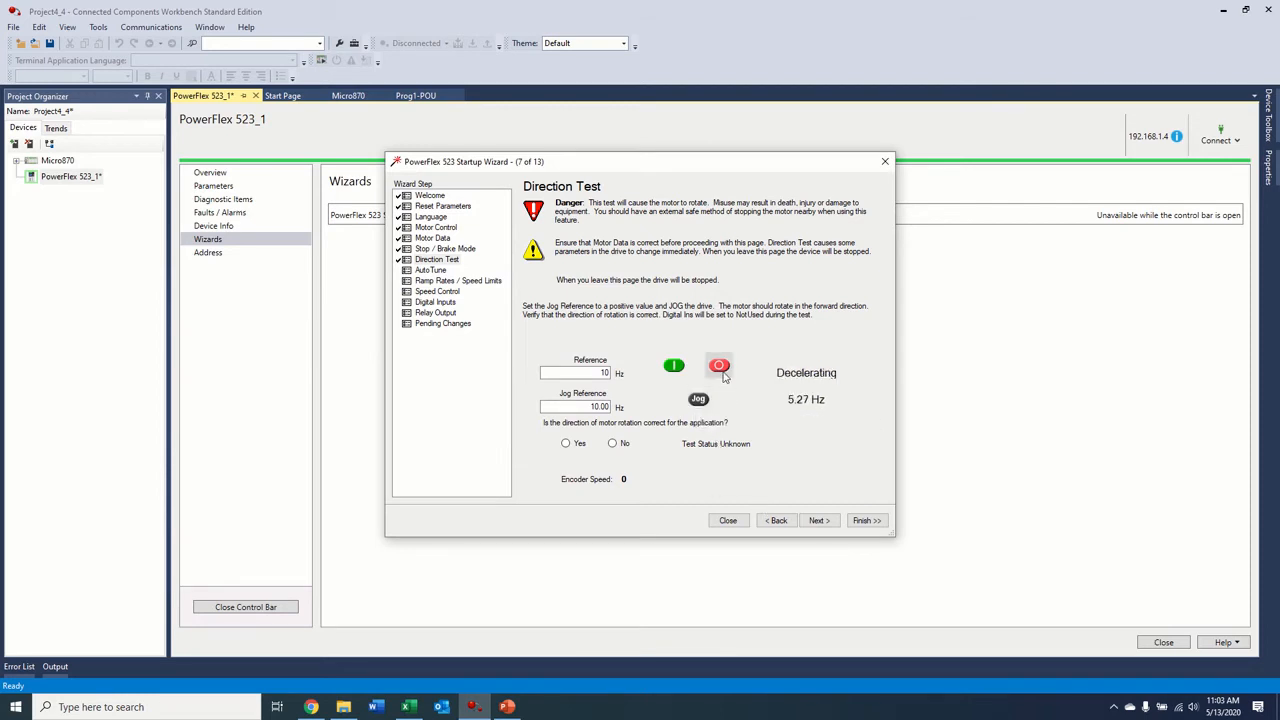
left_click(720, 364)
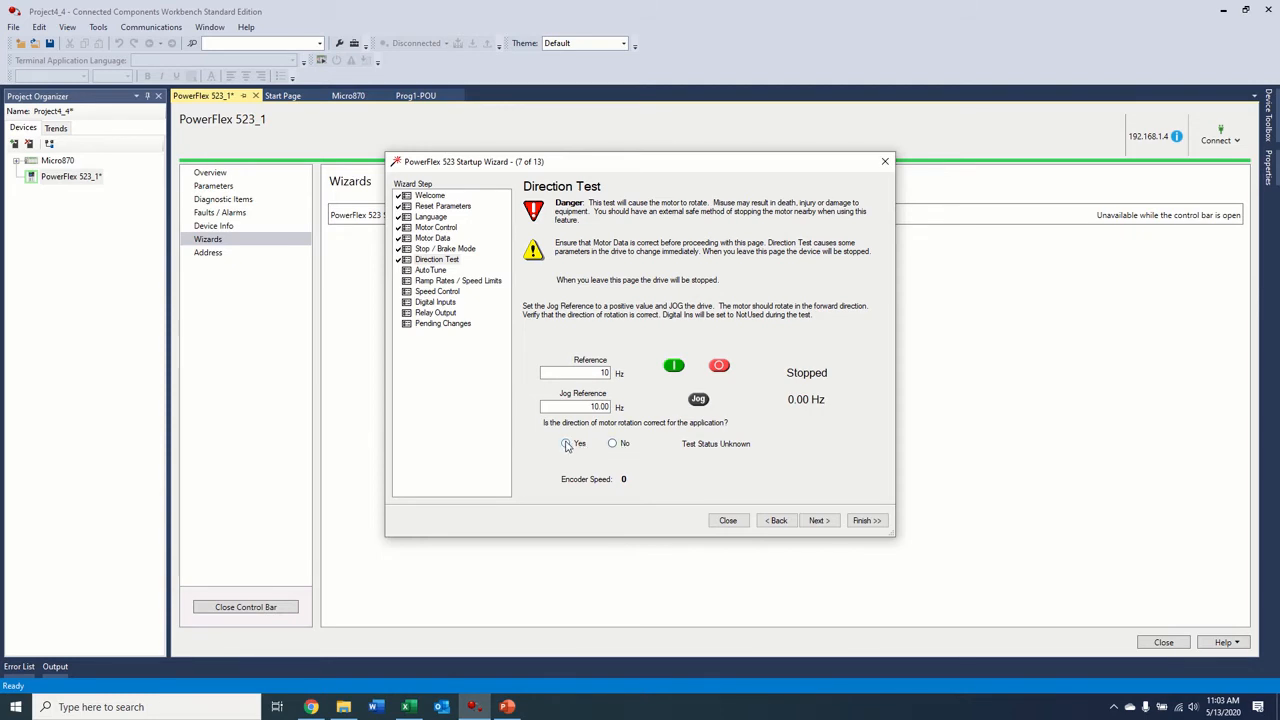
left_click(566, 444)
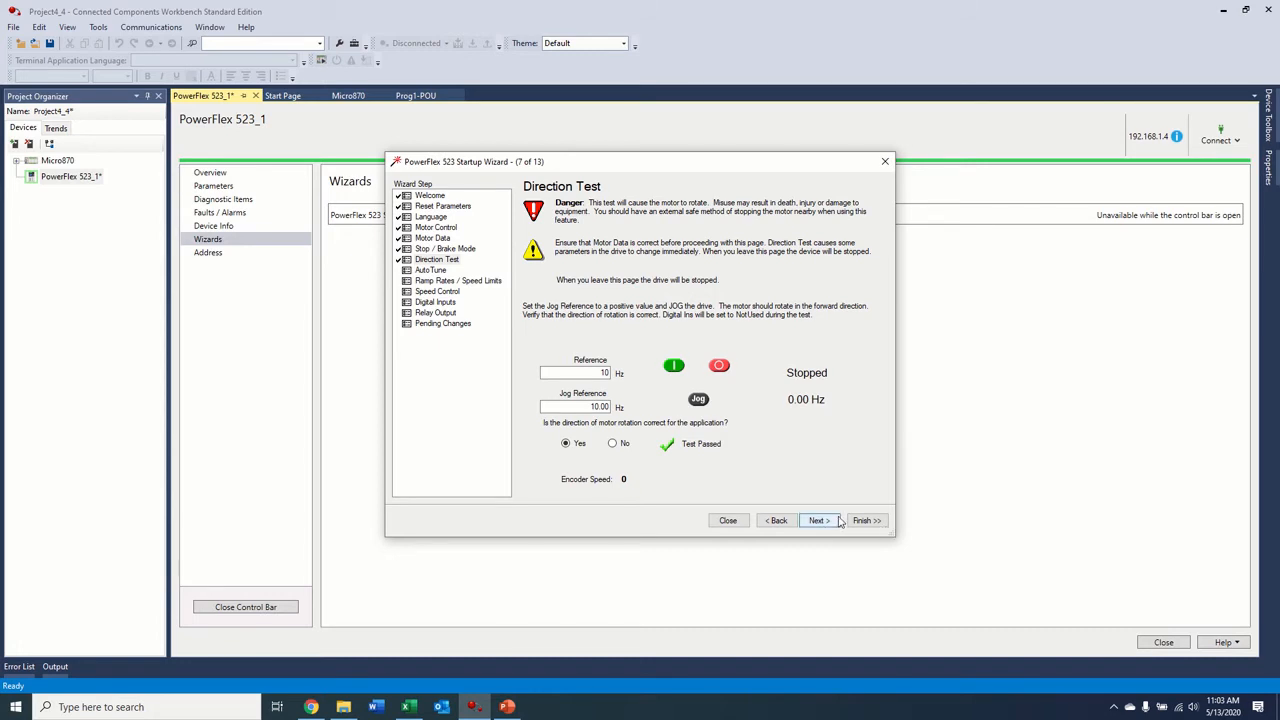
left_click(818, 520)
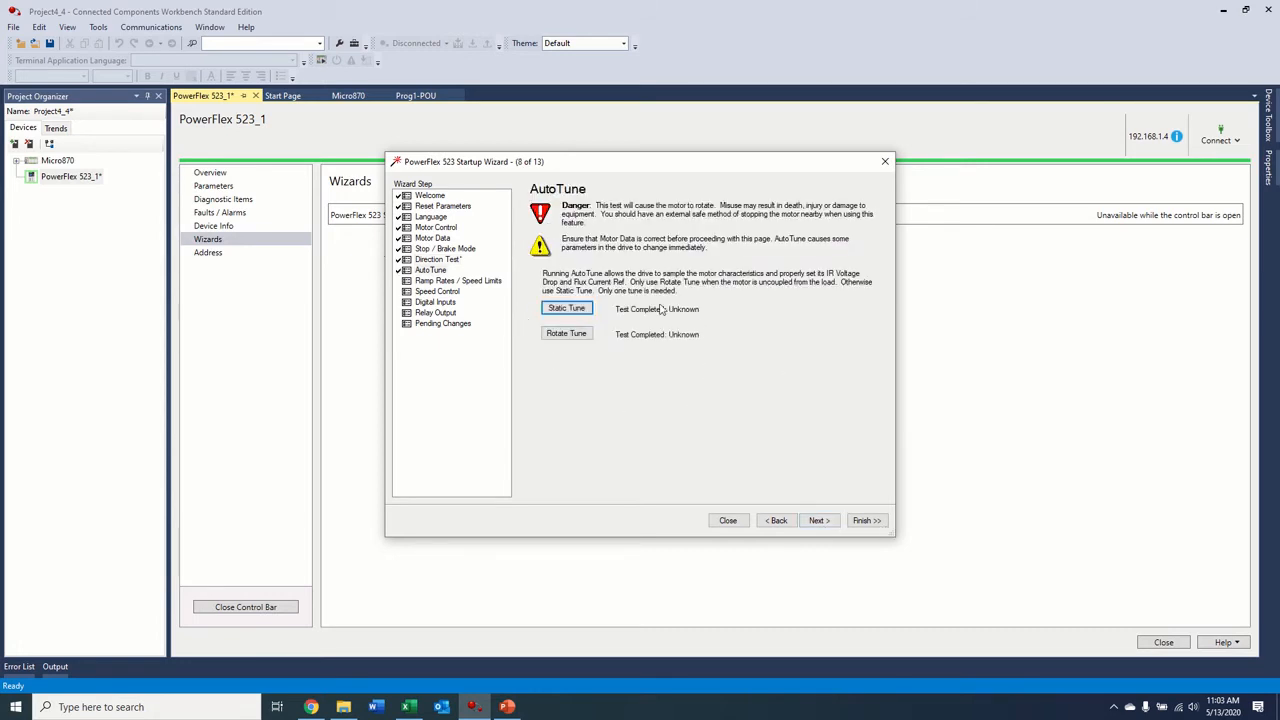
mouse_move(566, 308)
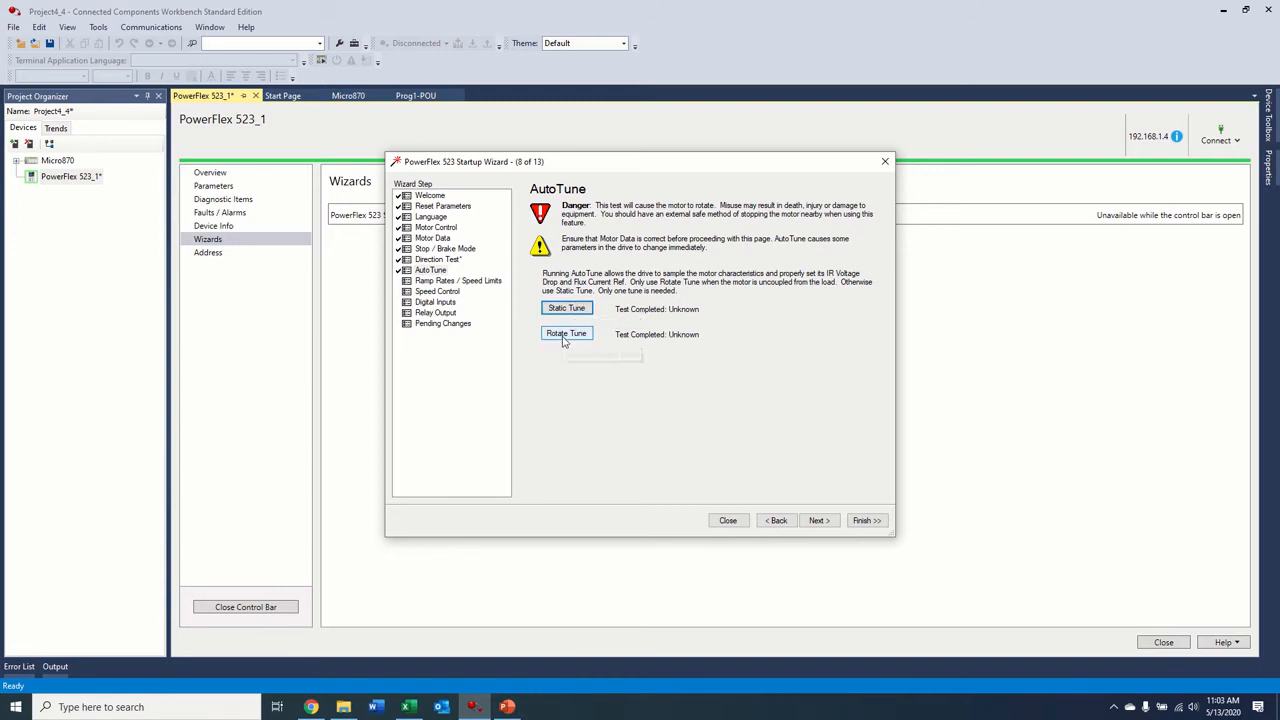
mouse_move(568, 332)
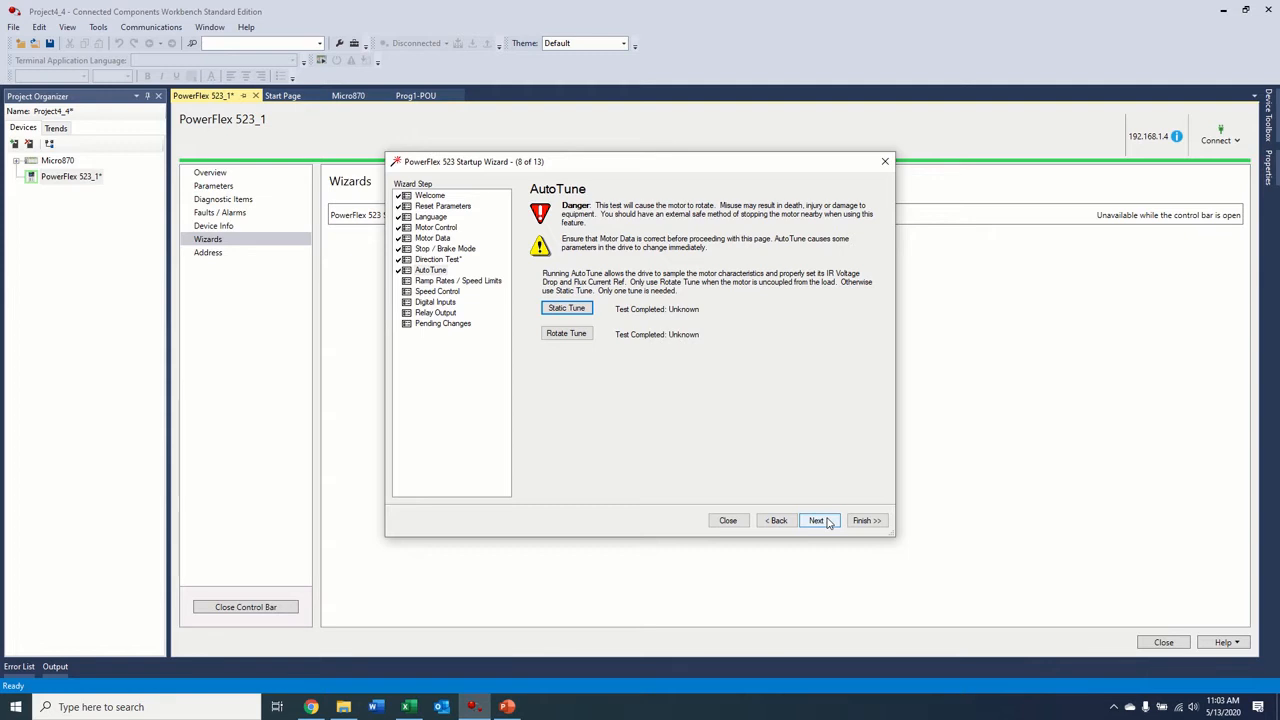
Step: Step past AutoTune, Ramp Rates / Speed Limits and Speed Control to reach Digital Inputs (11 of 13)
left_click(816, 520)
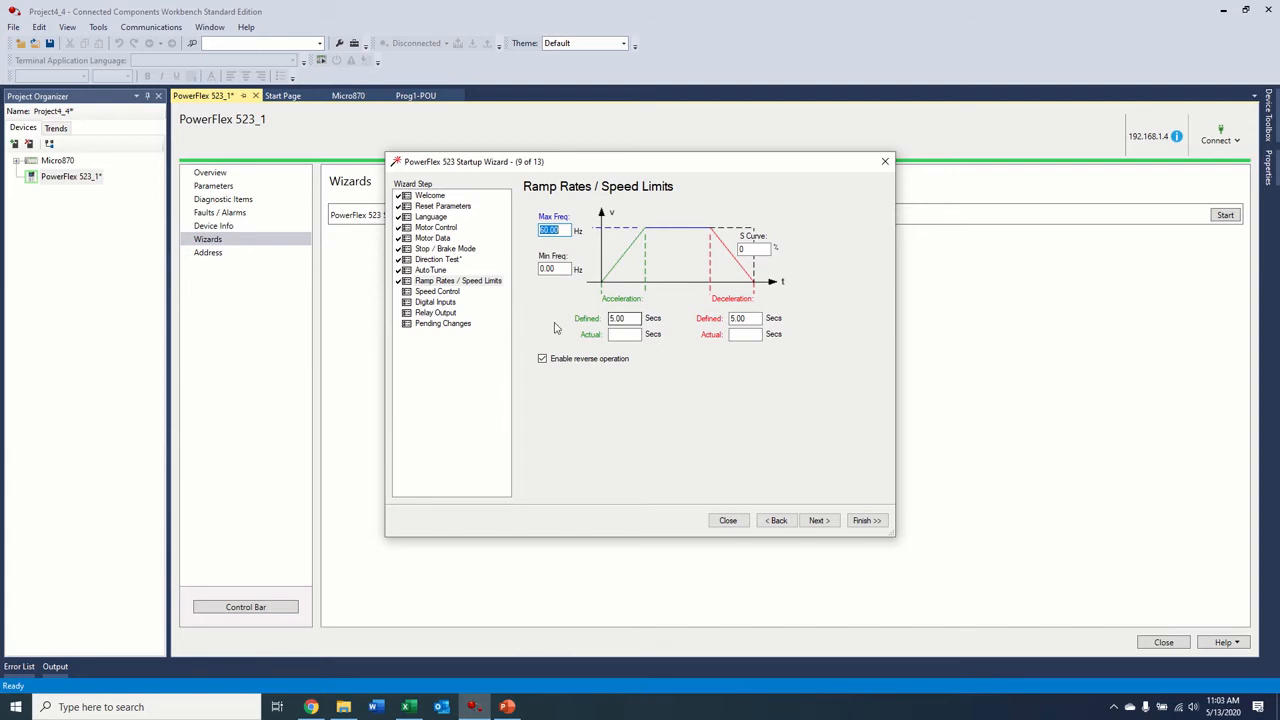
mouse_move(572, 304)
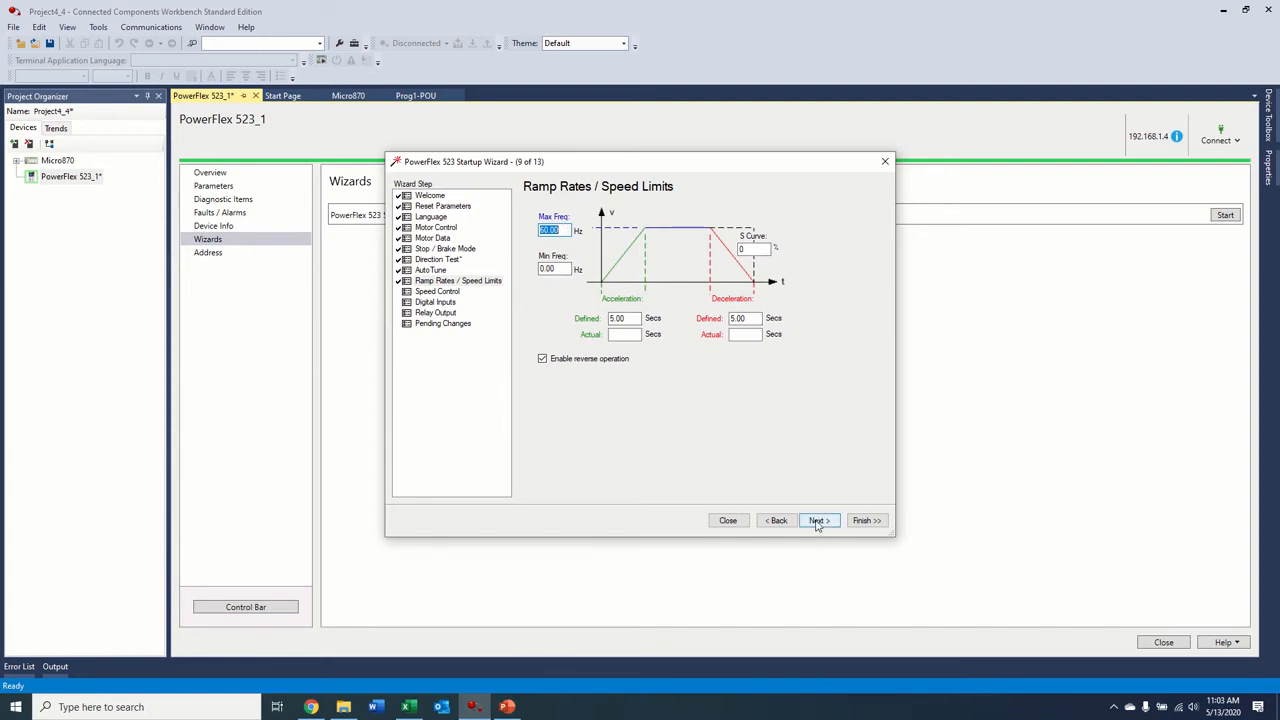
left_click(818, 520)
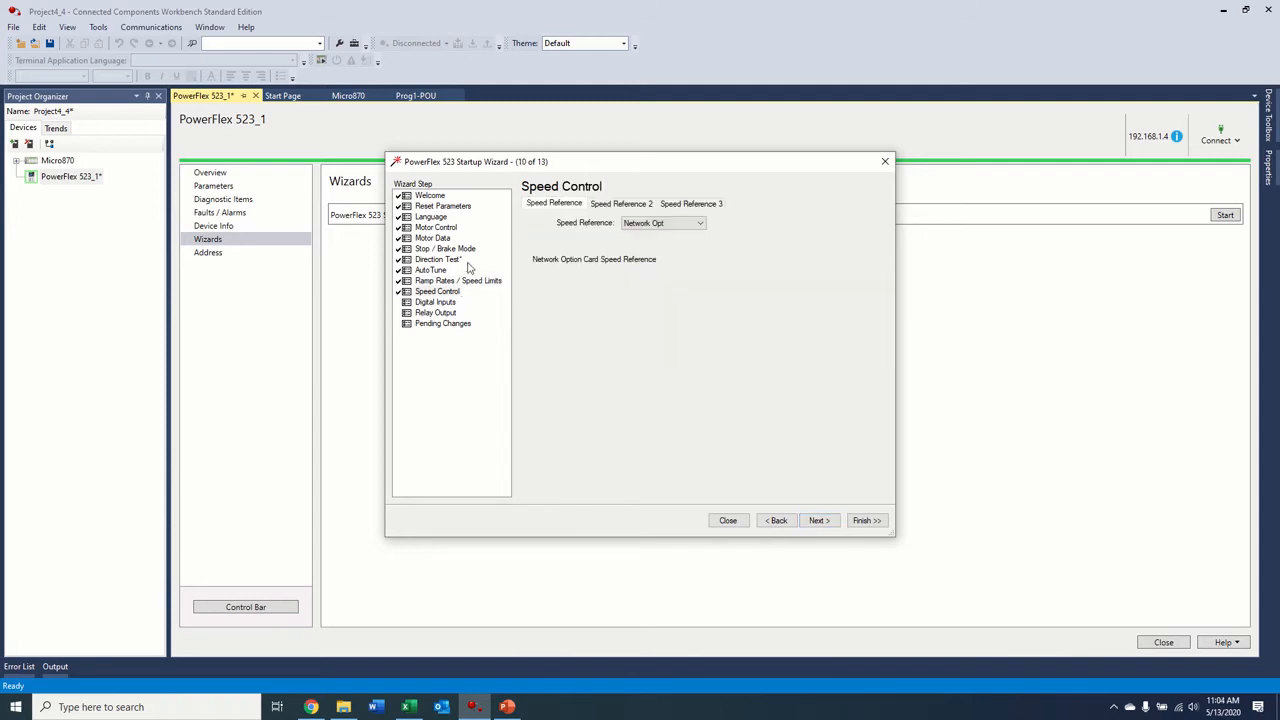
left_click(698, 222)
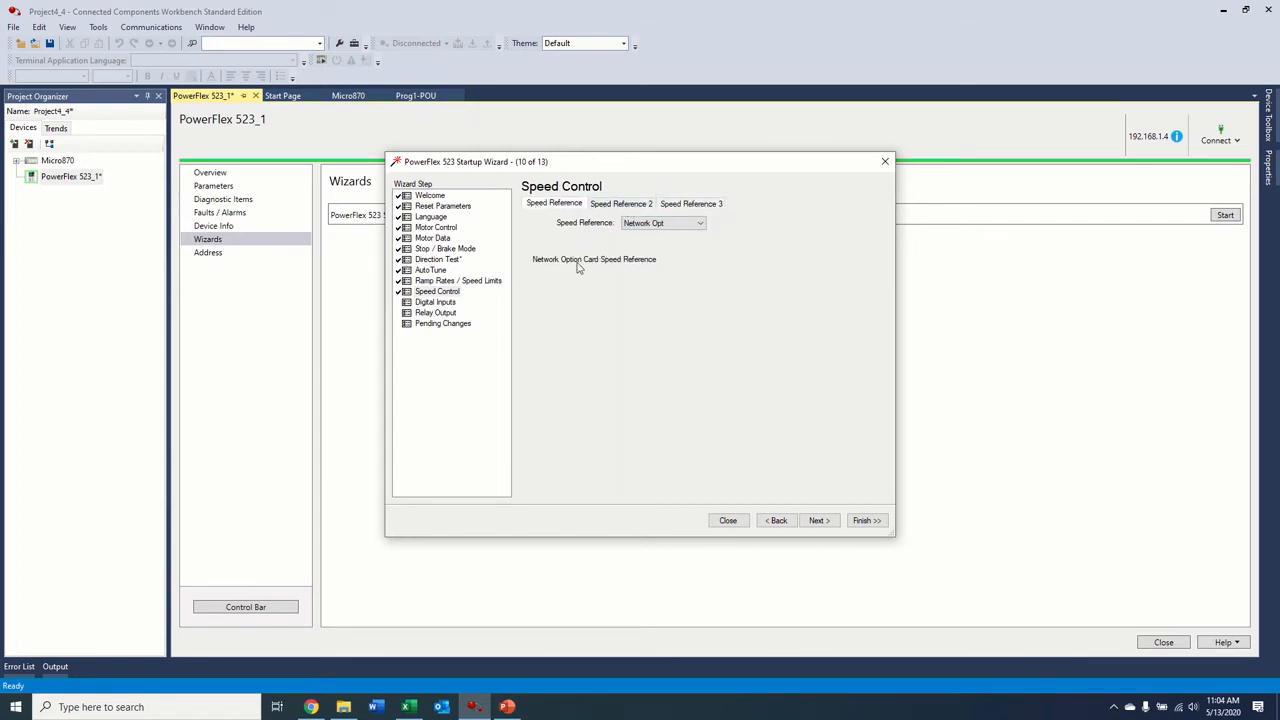
left_click(818, 520)
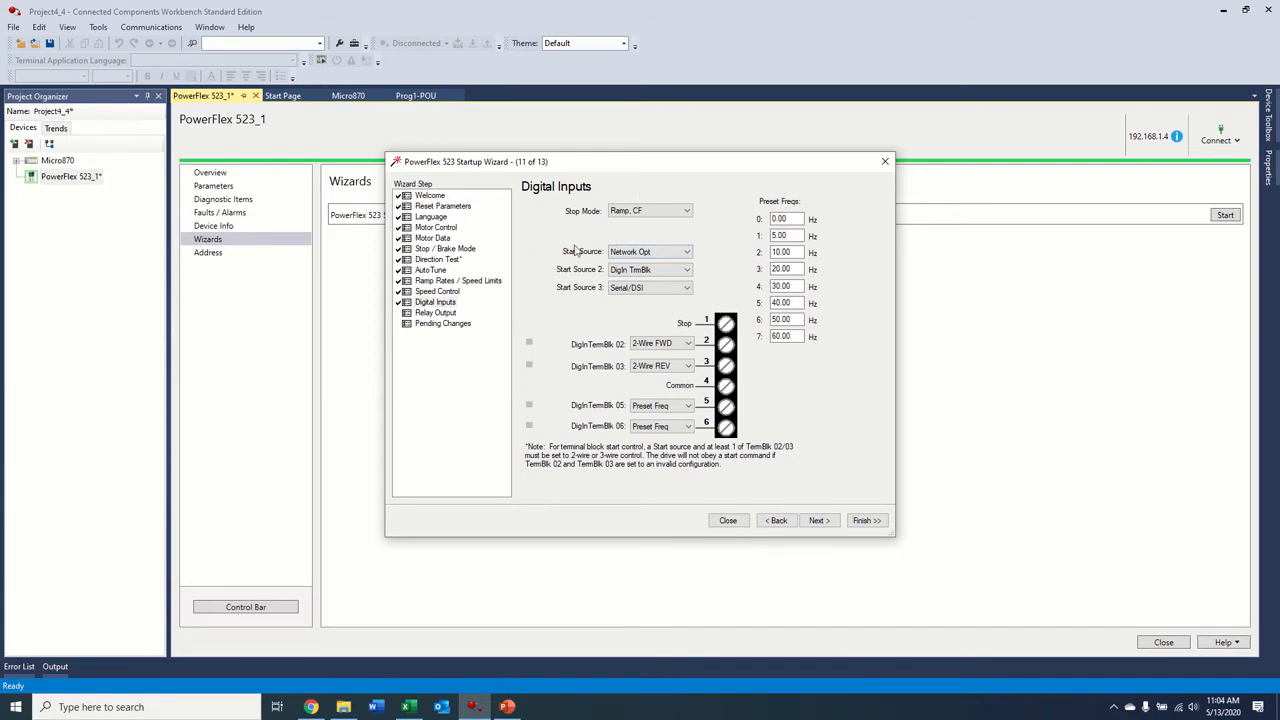
Step: Set the Start Source to Network Opt
left_click(686, 252)
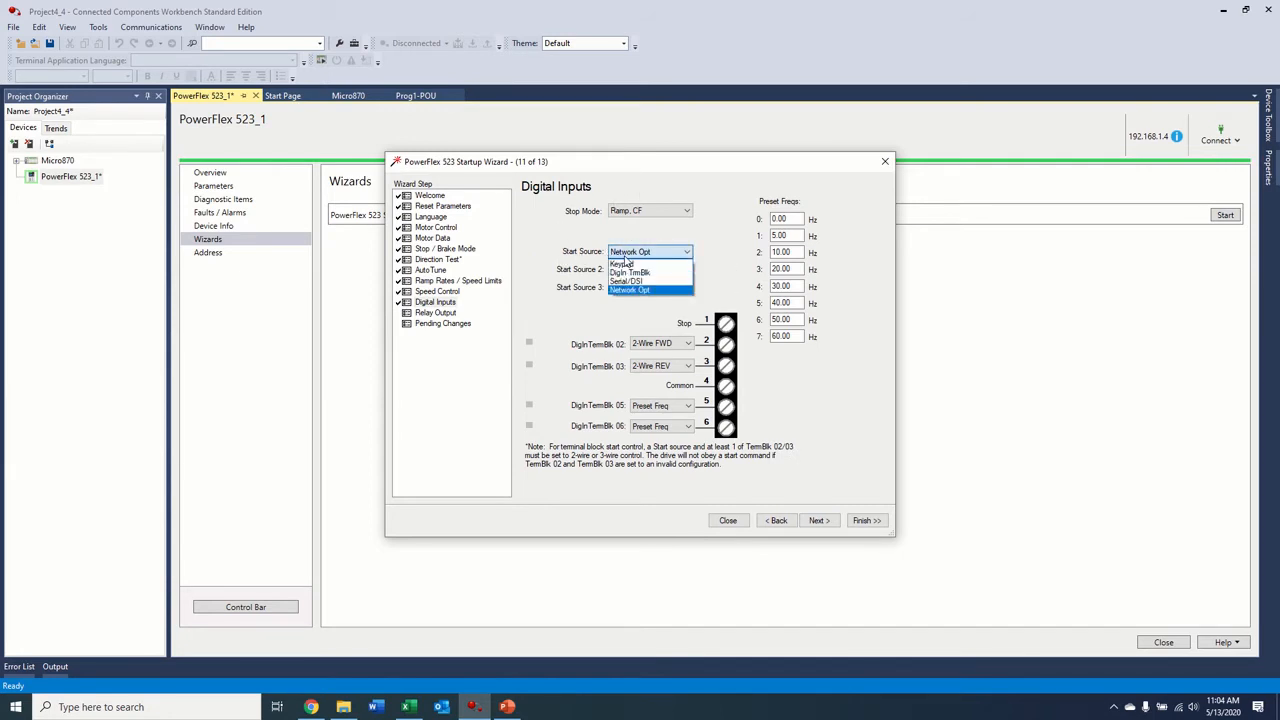
left_click(628, 280)
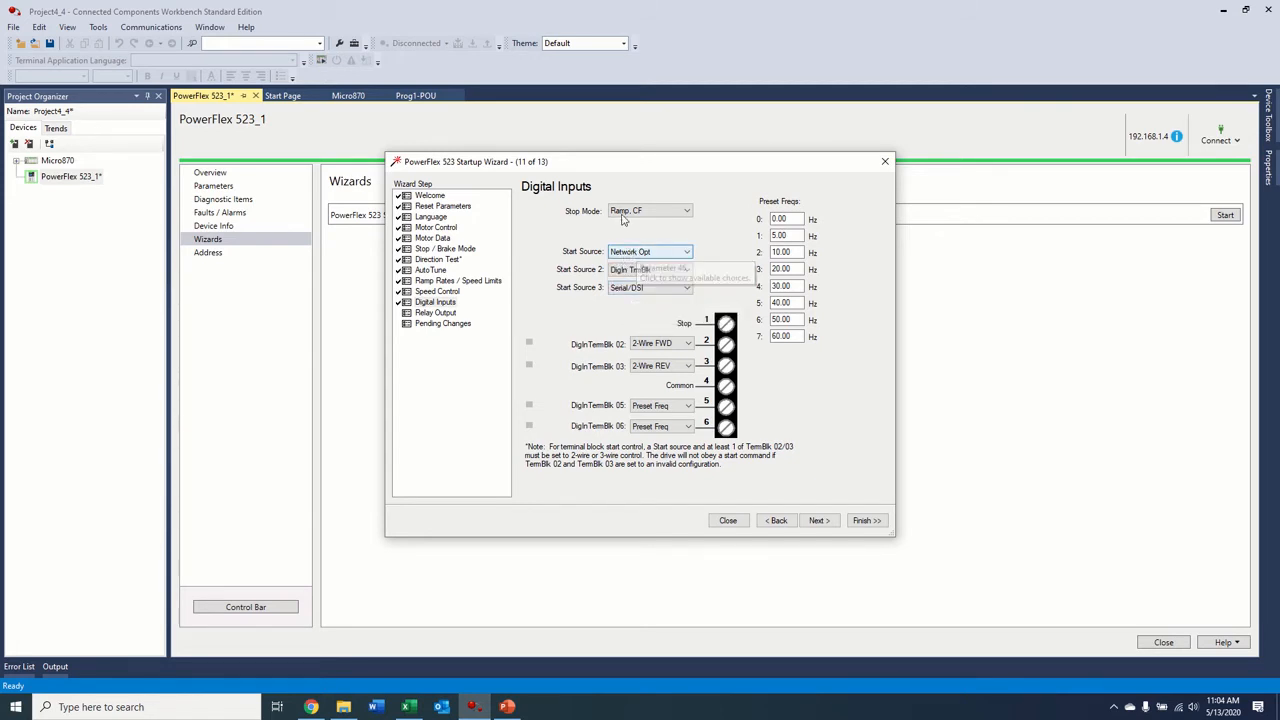
left_click(684, 210)
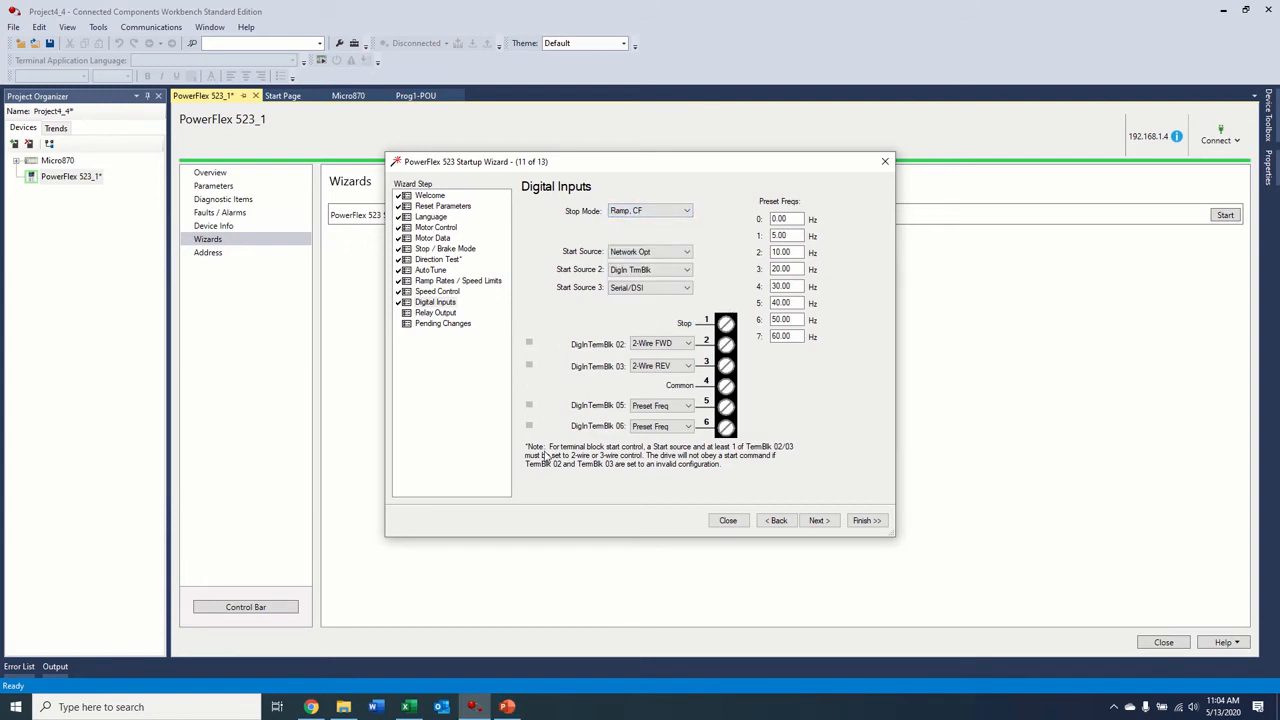
Step: Set terminal digital inputs 02 and 06 to Not Used and advance to Relay Output (12 of 13)
left_click(688, 344)
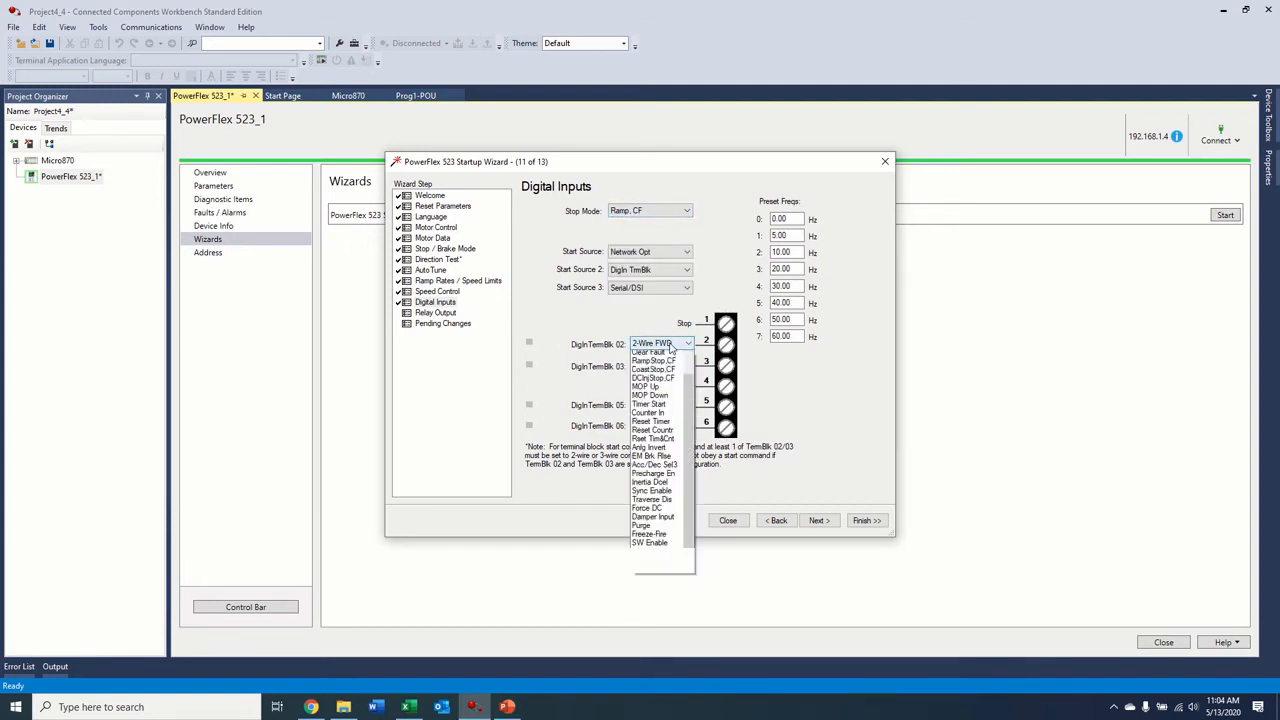
left_click(652, 352)
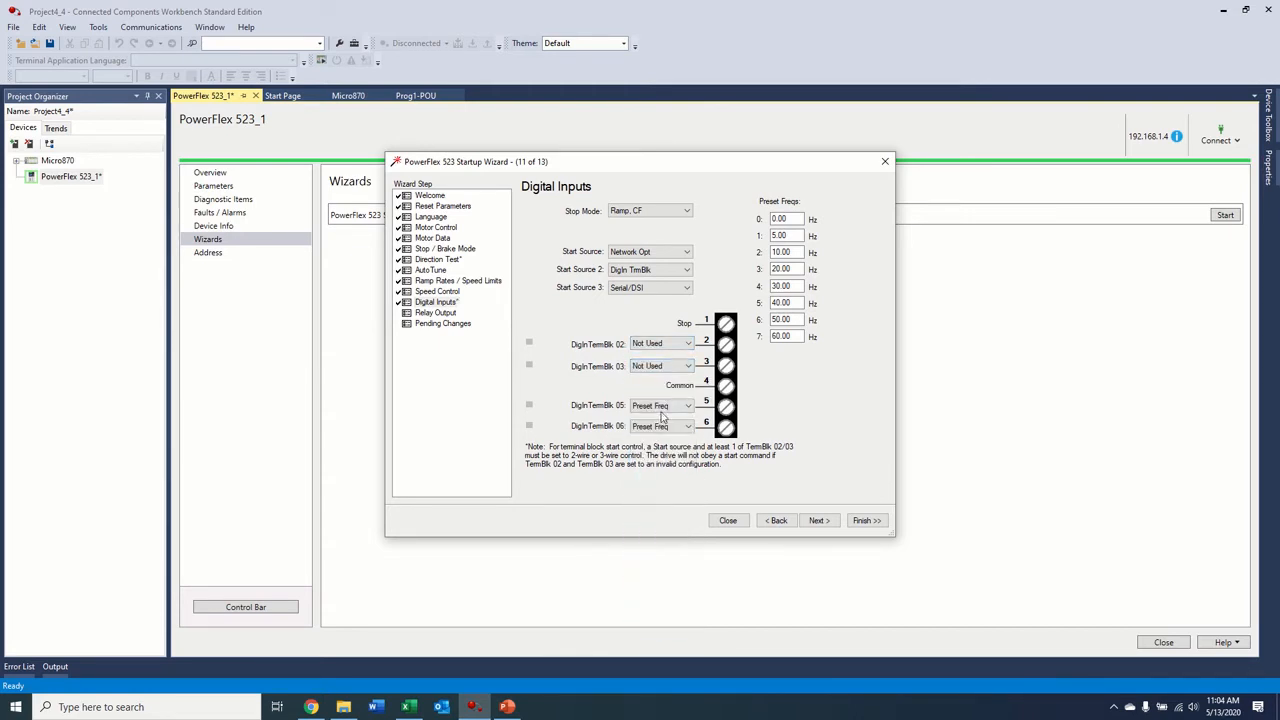
left_click(688, 426)
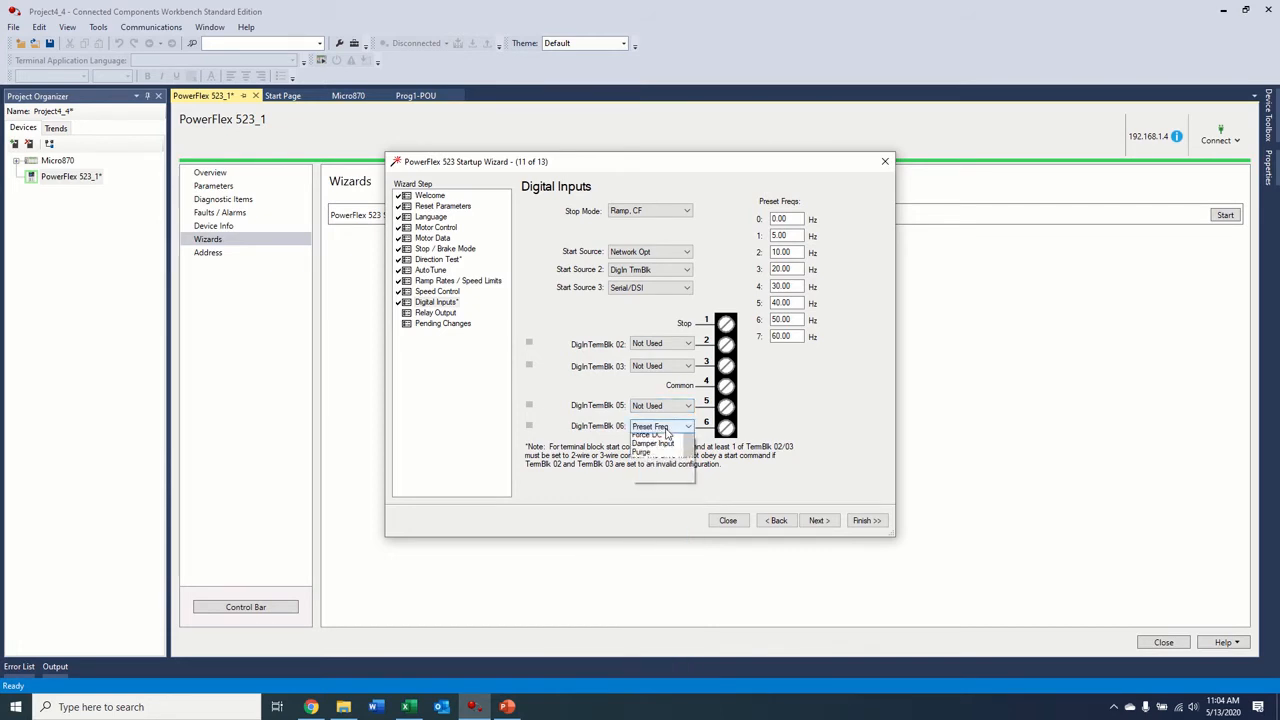
left_click(660, 426)
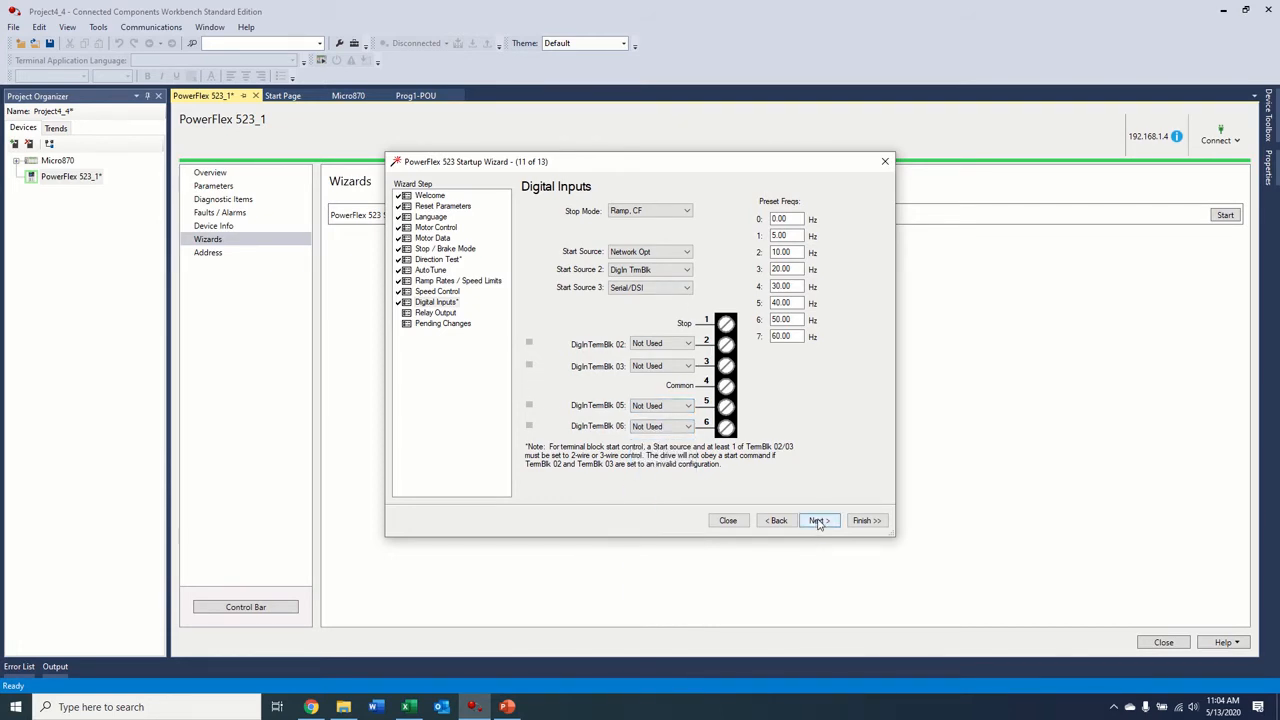
left_click(818, 520)
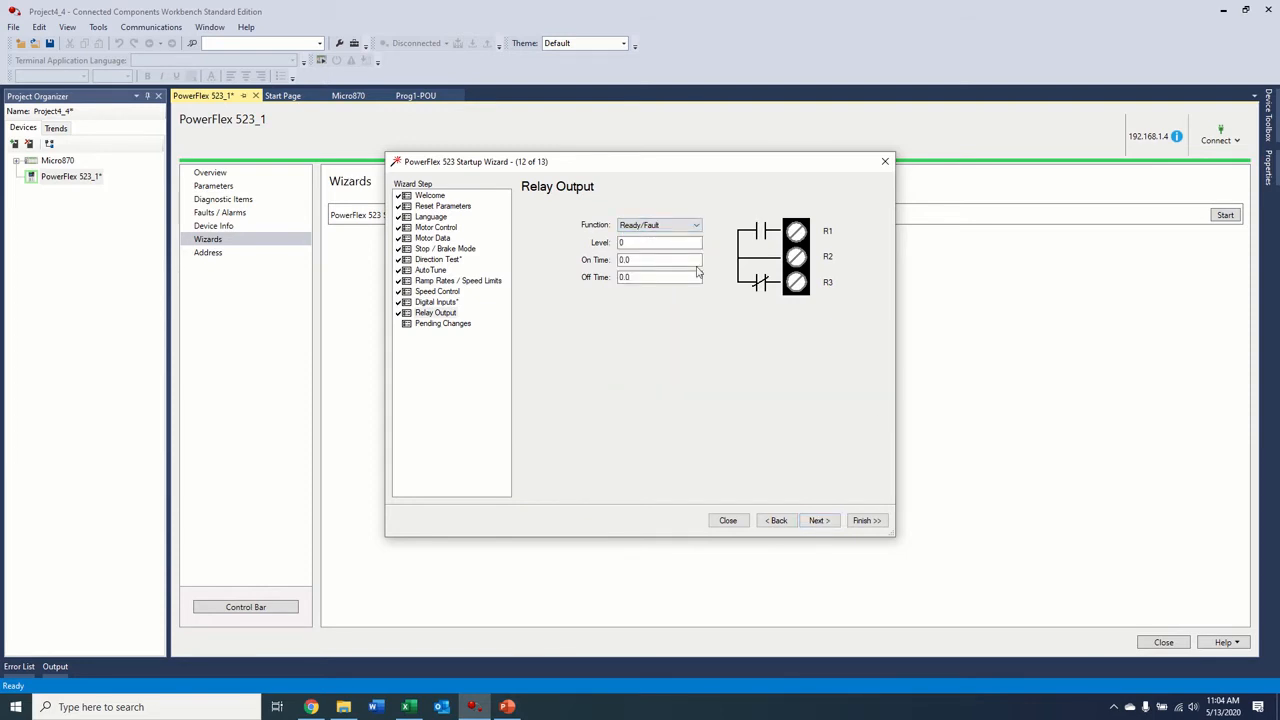
mouse_move(818, 532)
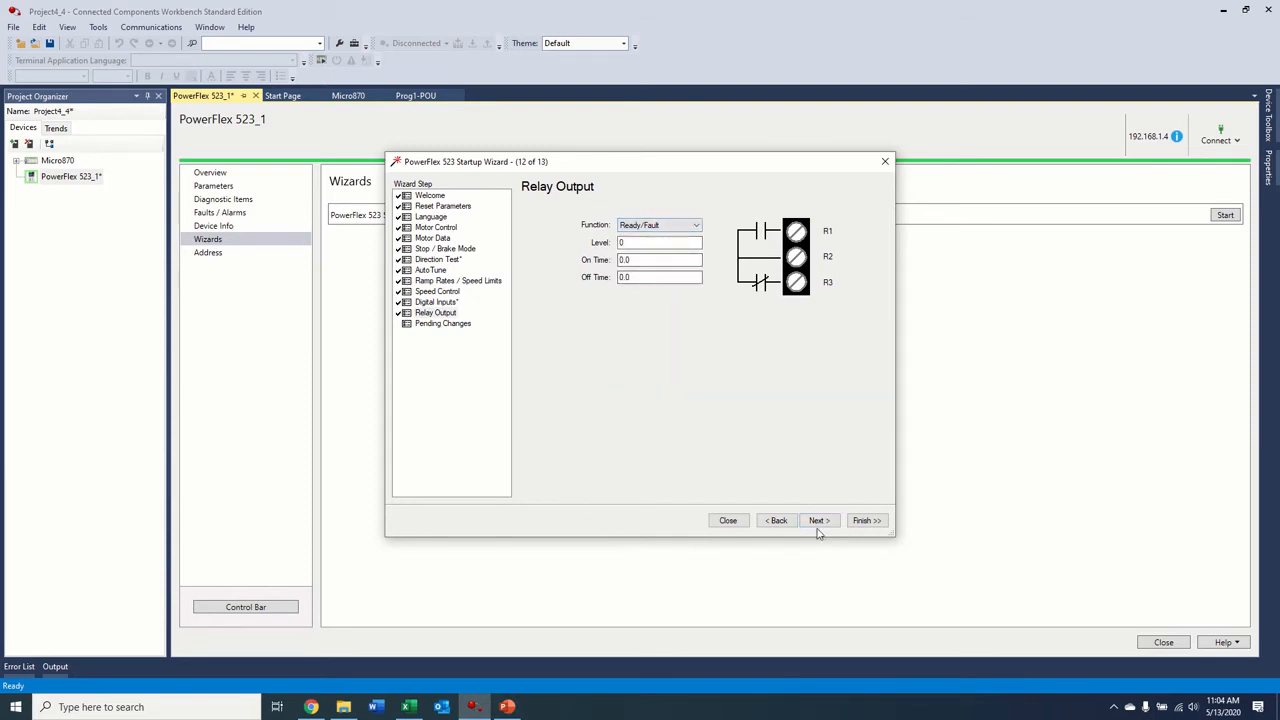
Step: Leave the relay output as Ready/Fault and finish the PowerFlex 523 startup wizard
left_click(816, 520)
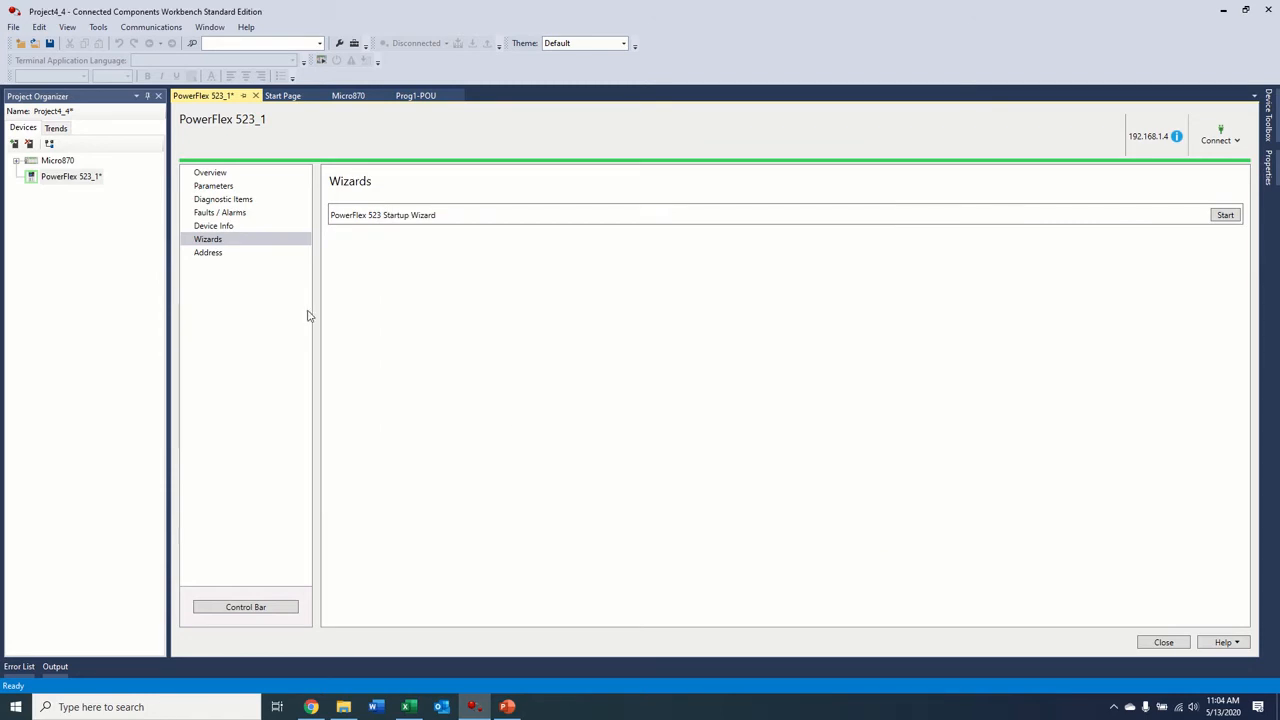
Step: View the PowerFlex 523 Overview, then show the Micro870 controller page with memory usage
left_click(210, 172)
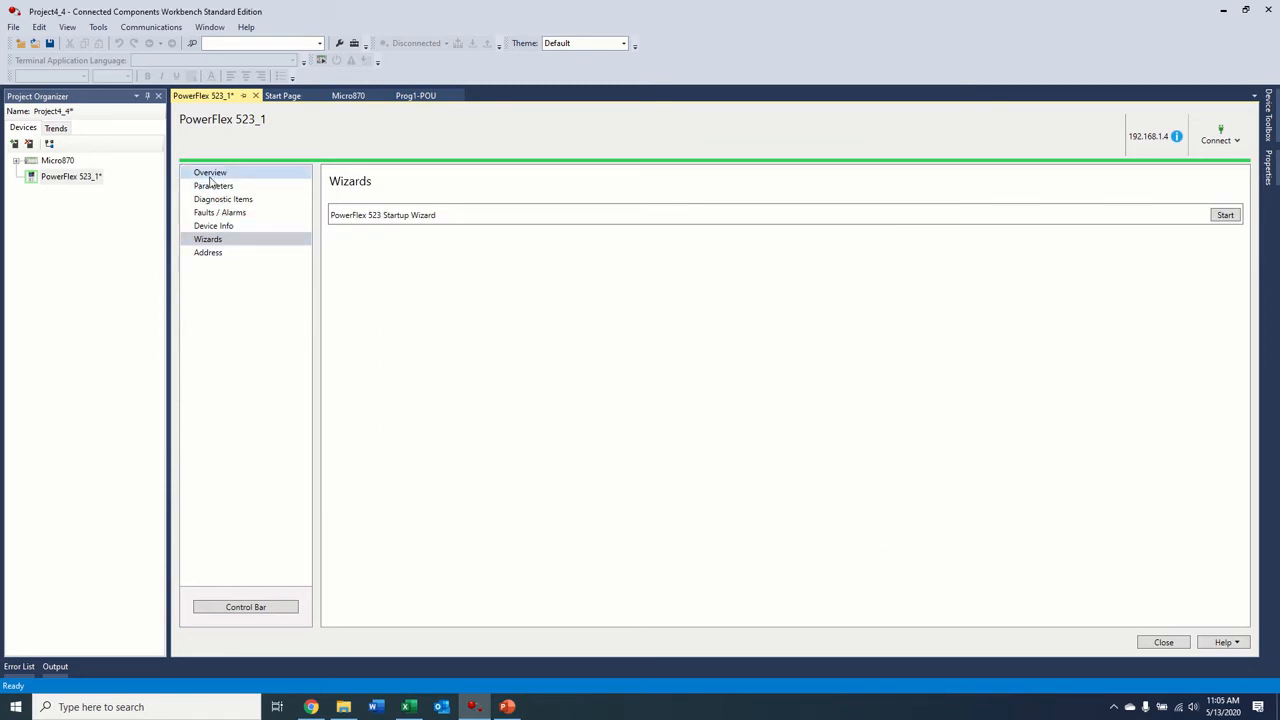
left_click(210, 172)
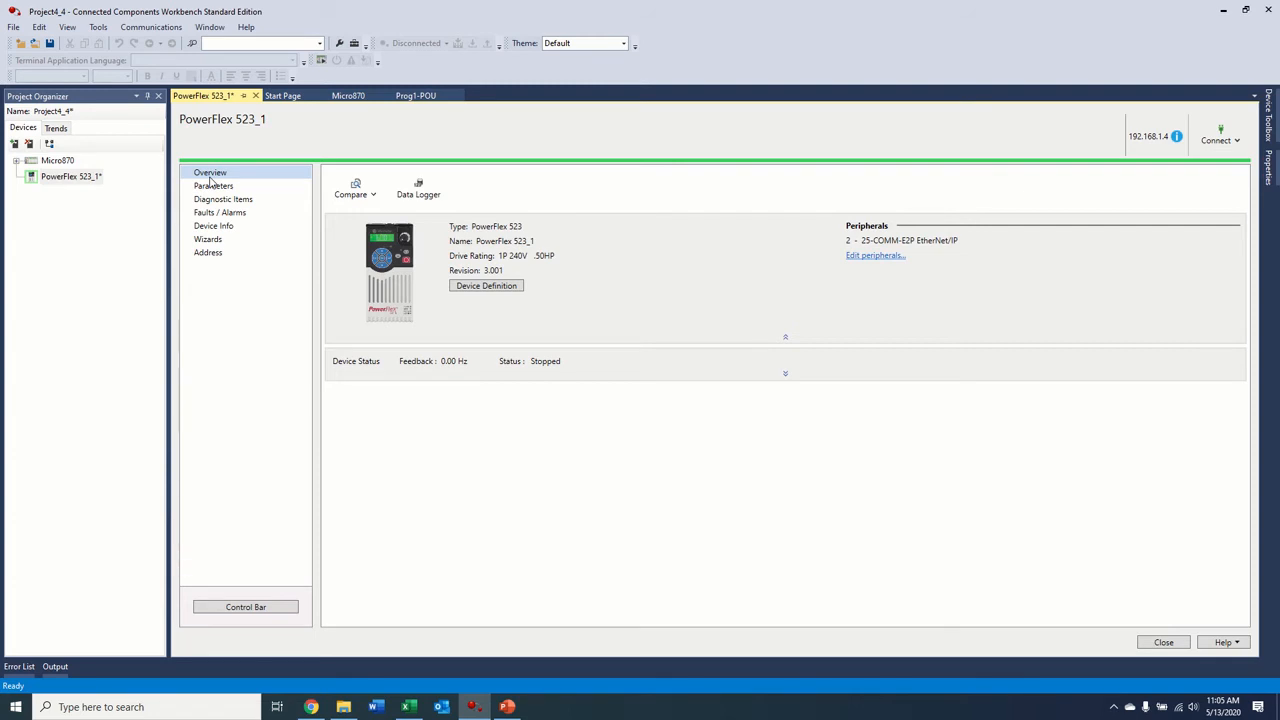
left_click(210, 172)
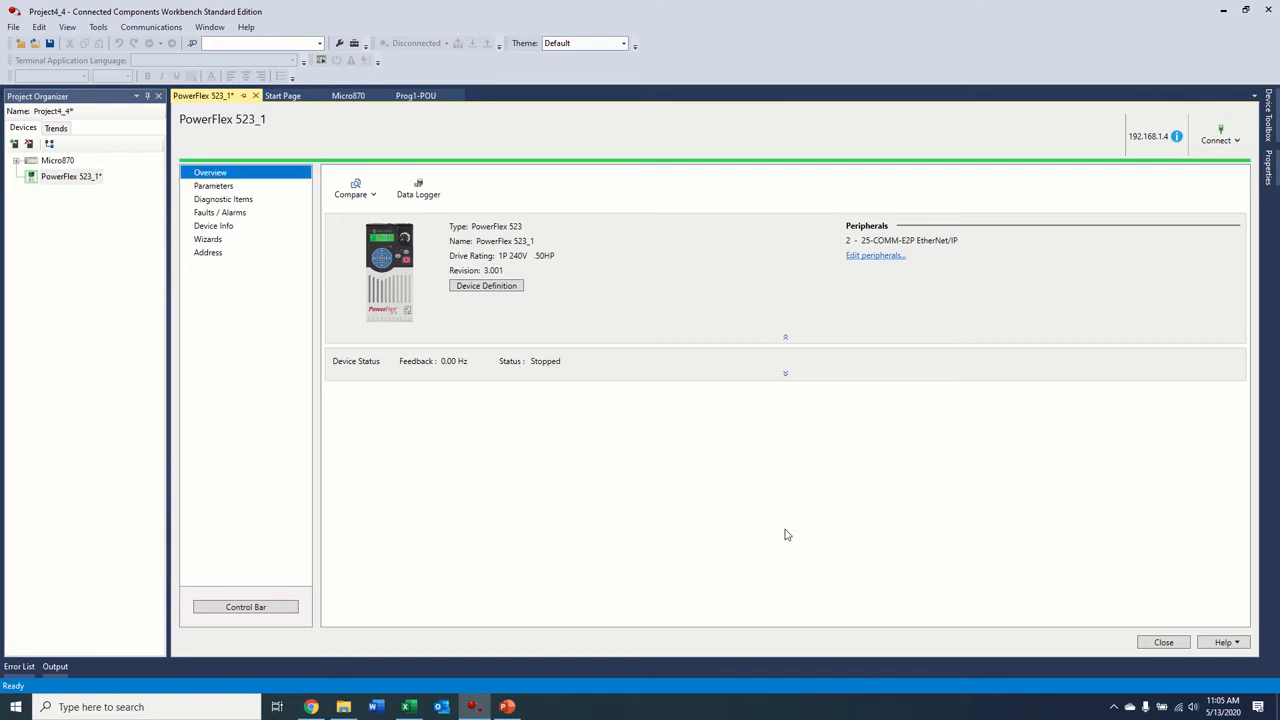
mouse_move(956, 52)
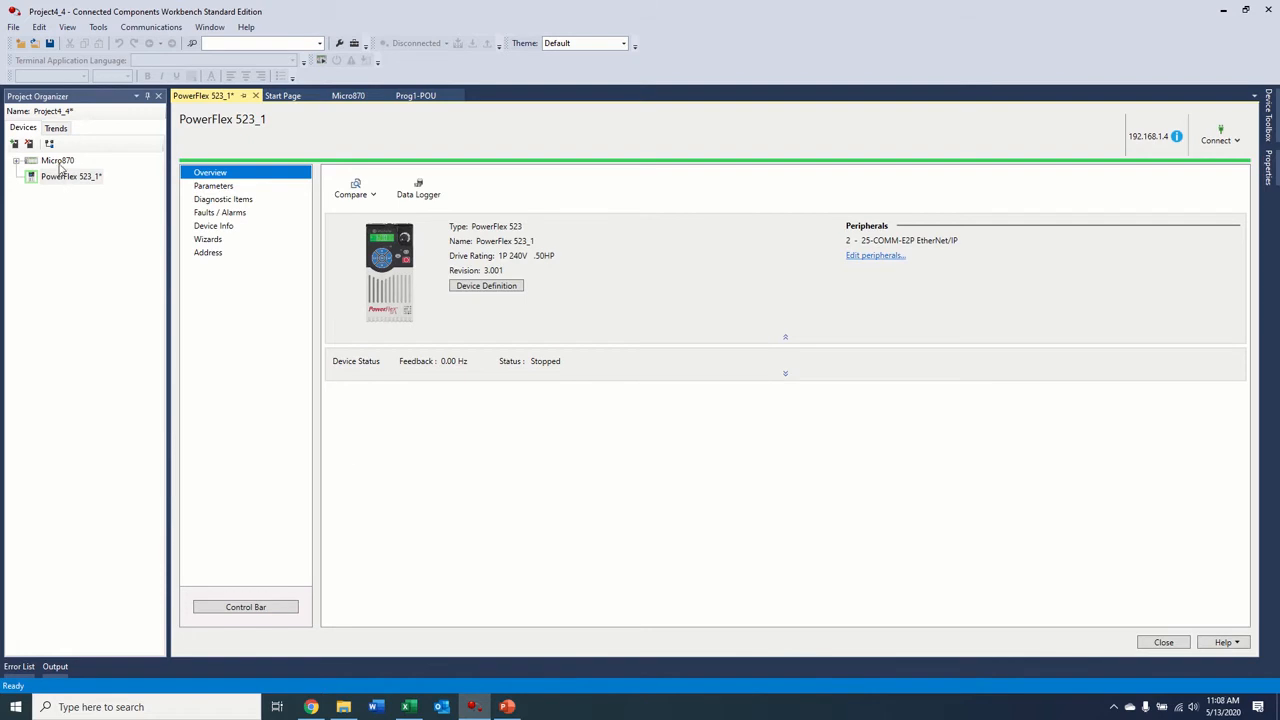
left_click(56, 160)
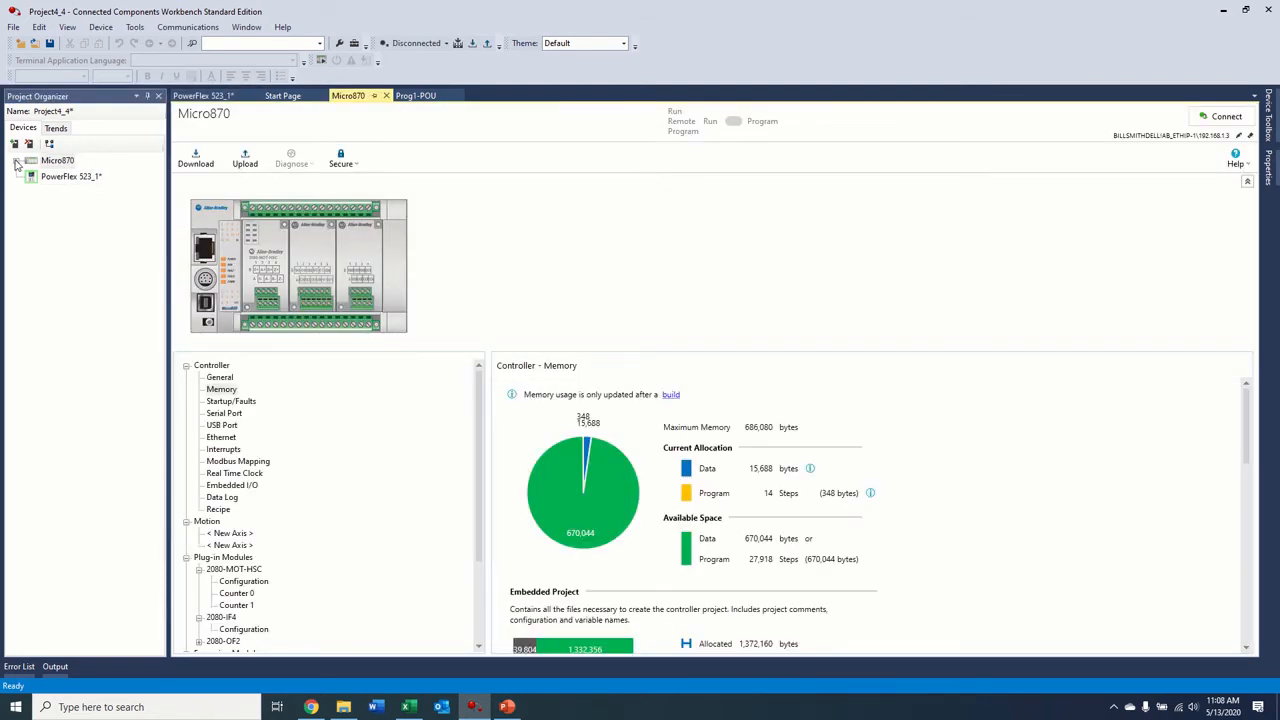
Step: Open Prog1 and delete its five existing rungs, leaving one empty rung
left_click(16, 160)
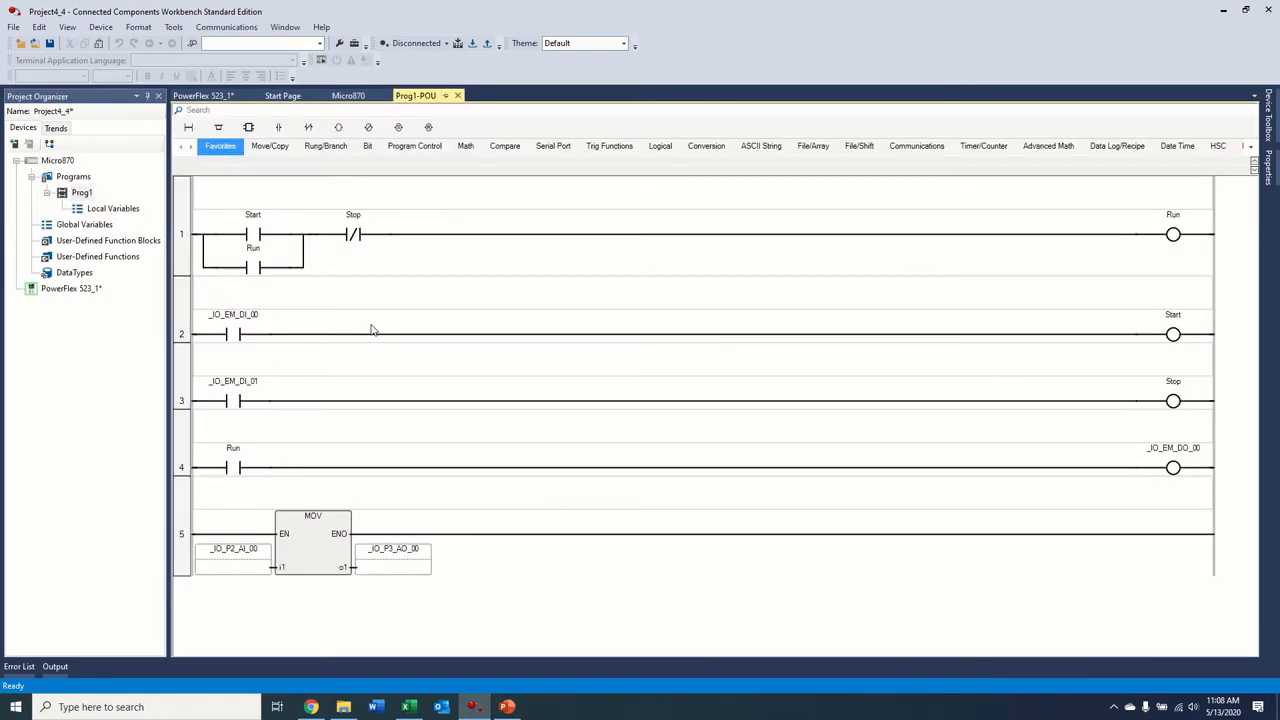
mouse_move(1244, 236)
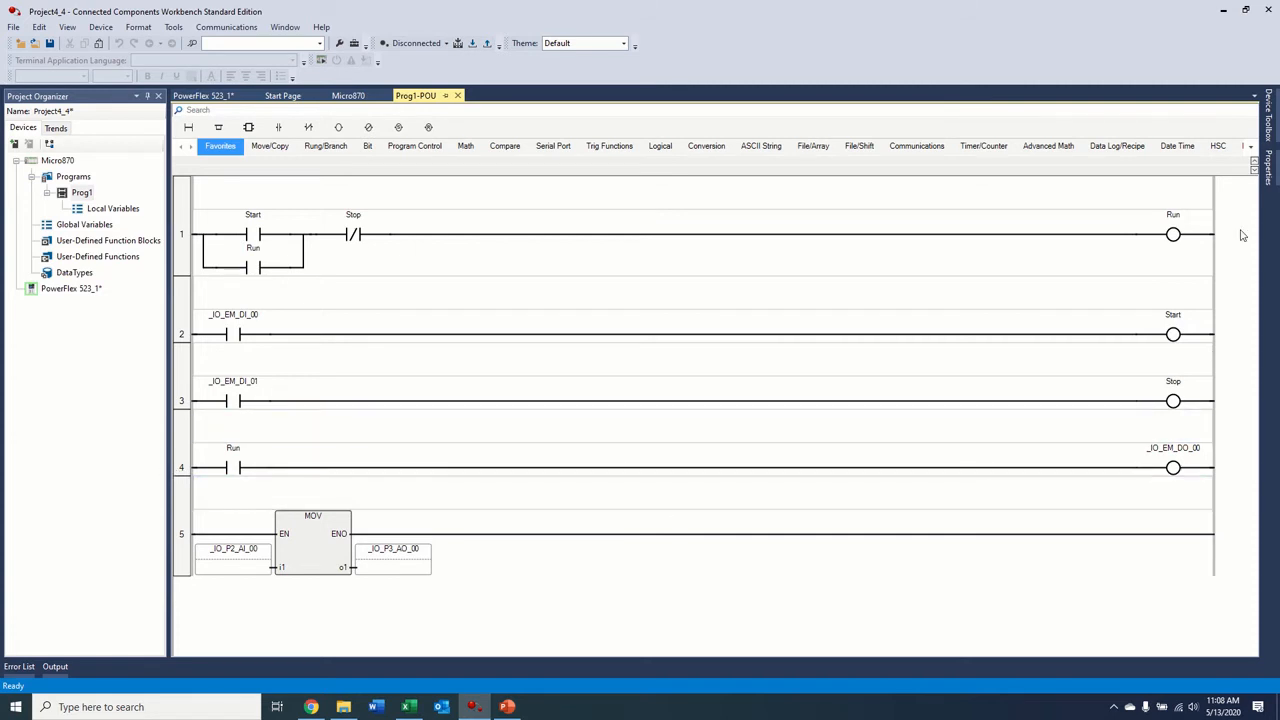
mouse_move(220, 476)
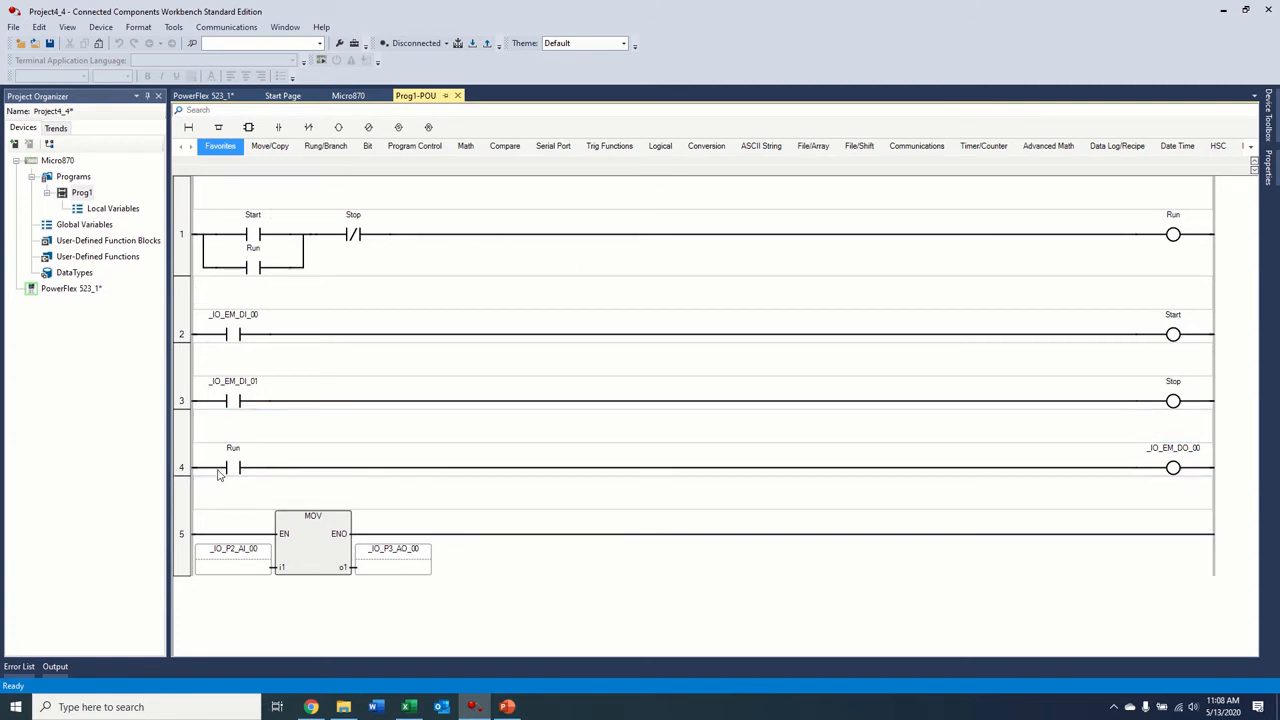
mouse_move(220, 468)
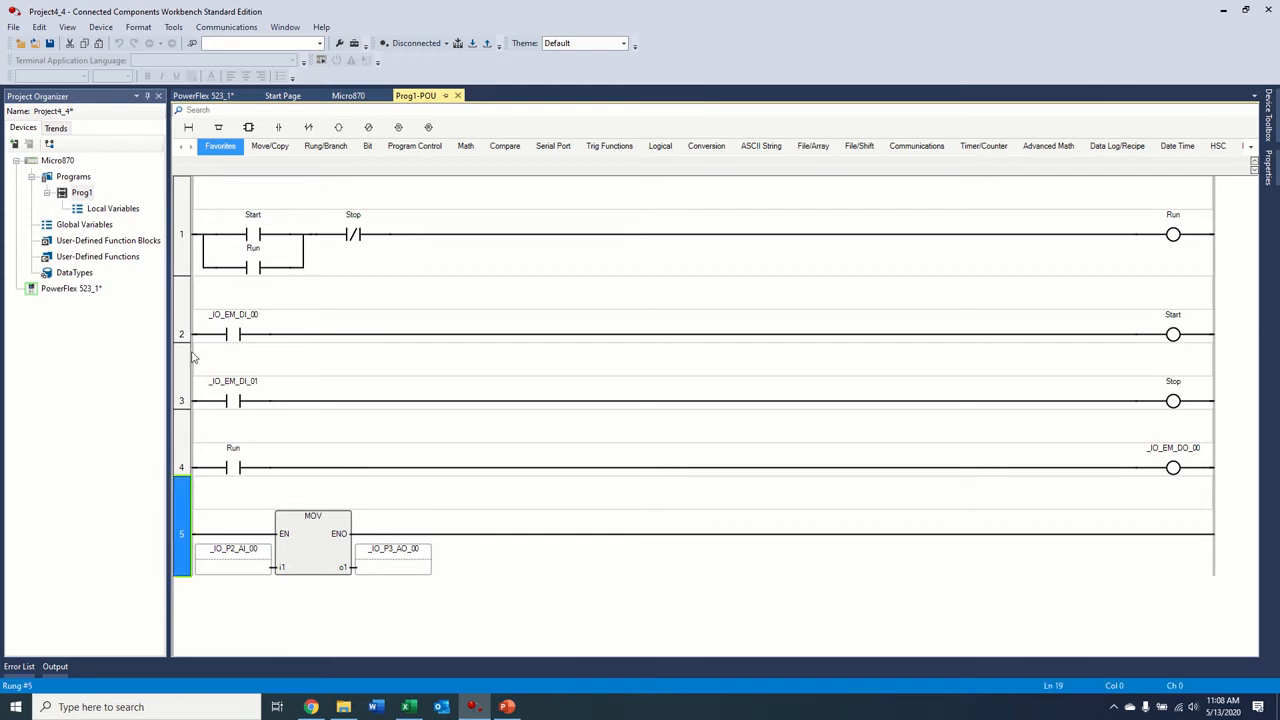
left_click(182, 236)
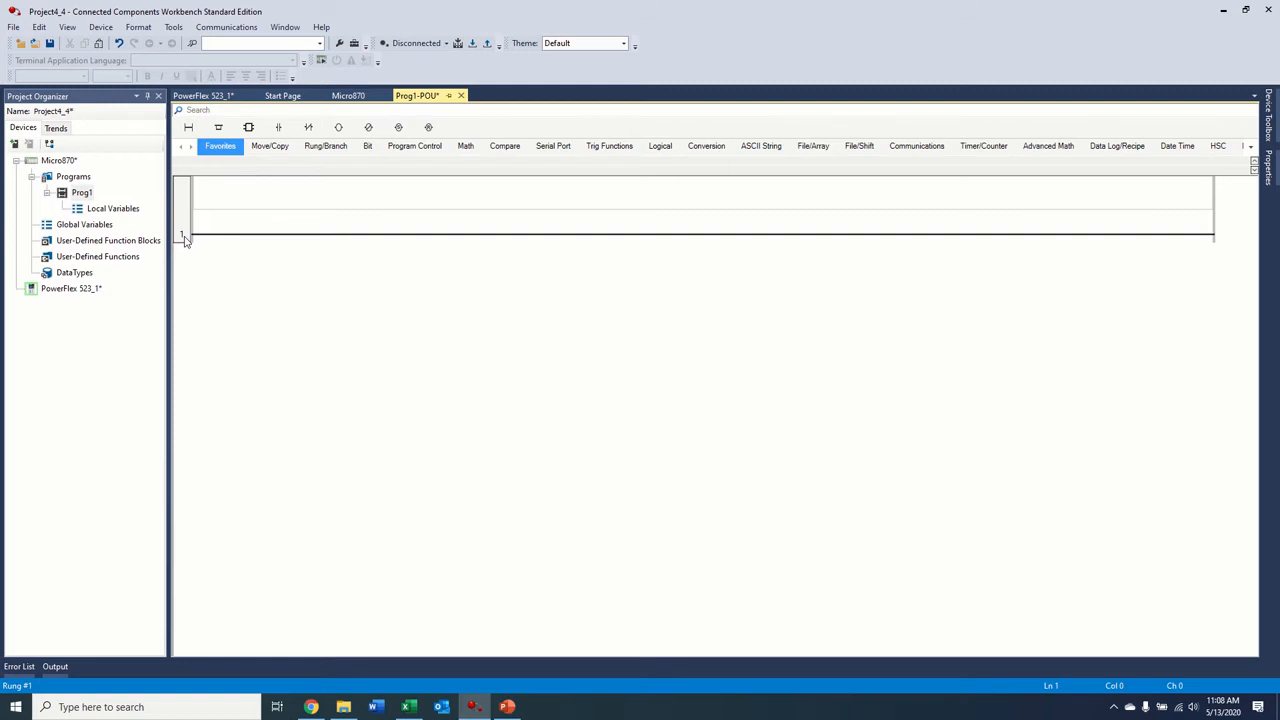
mouse_move(332, 638)
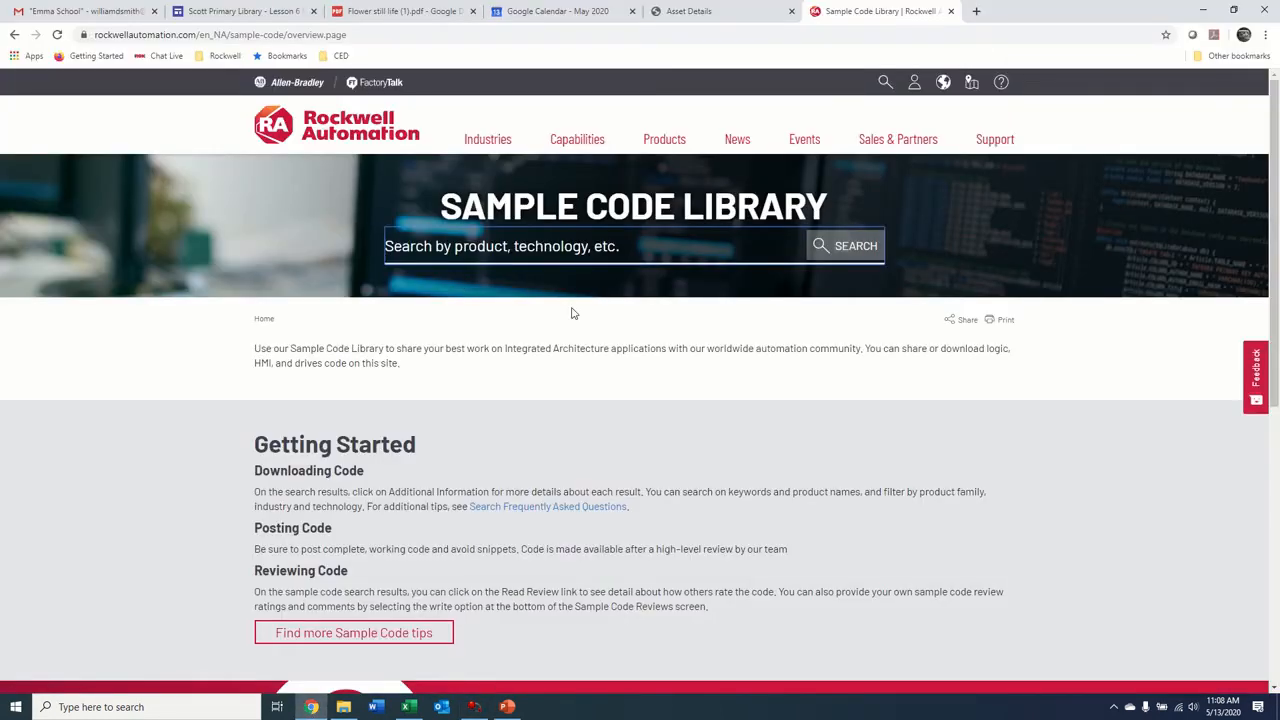
mouse_move(408, 308)
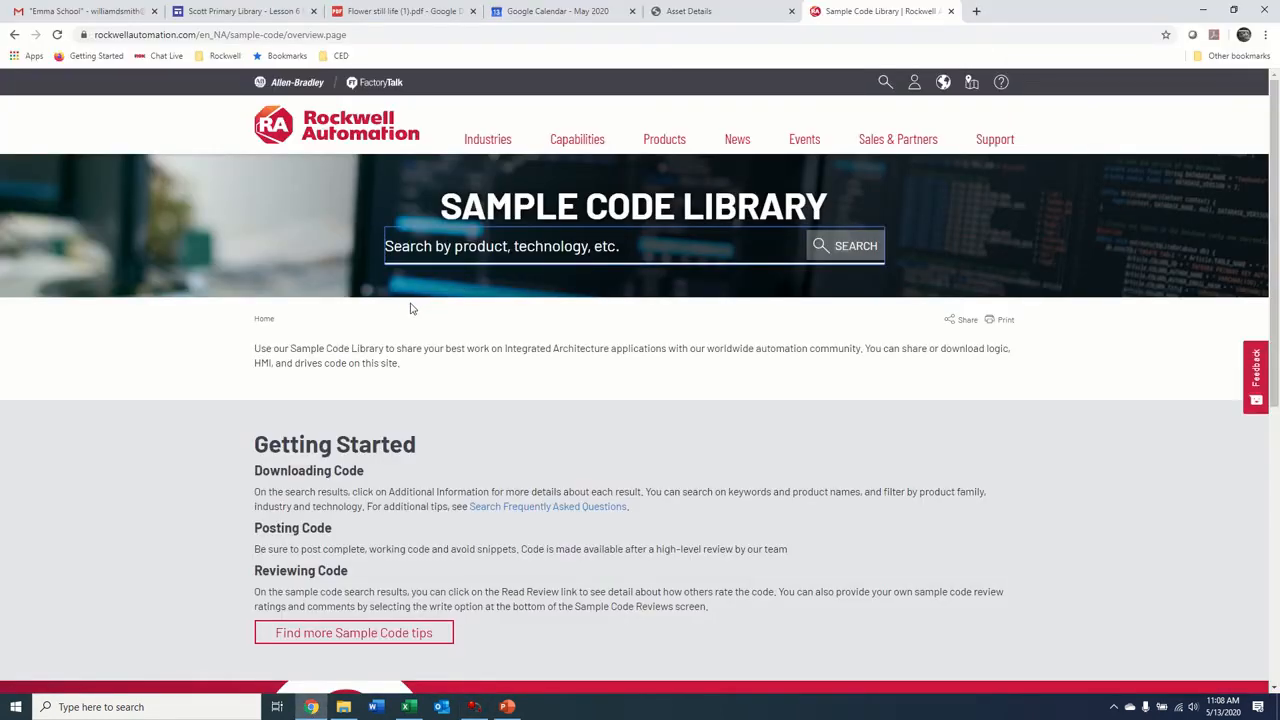
mouse_move(364, 254)
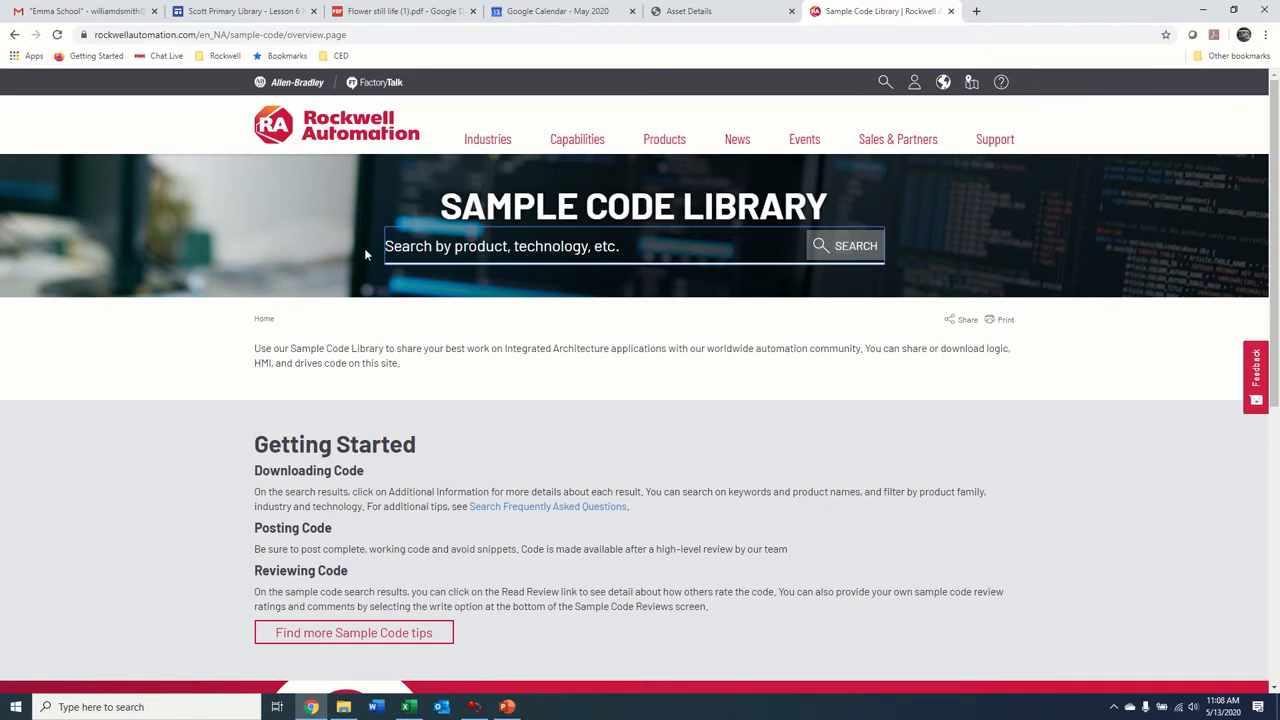
Step: Search the Sample Code Library for 'powerflex micro800 ethernet', listing 12 results
left_click(590, 246)
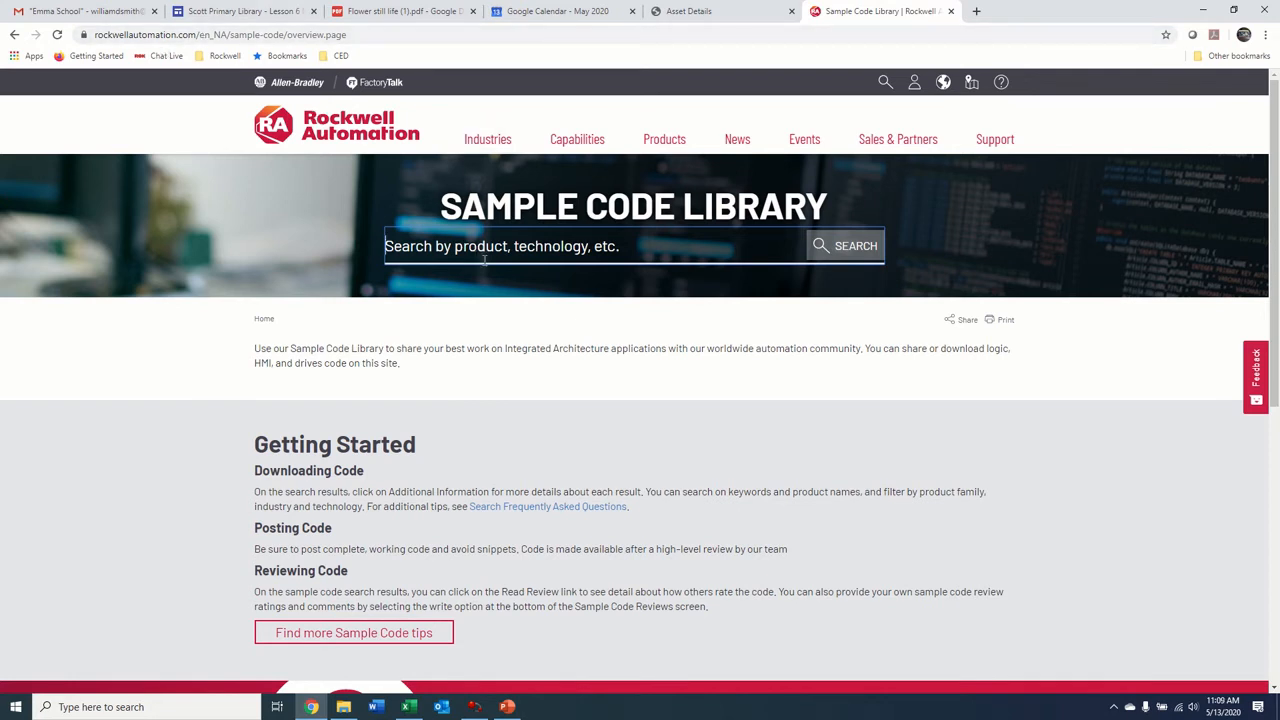
mouse_move(484, 246)
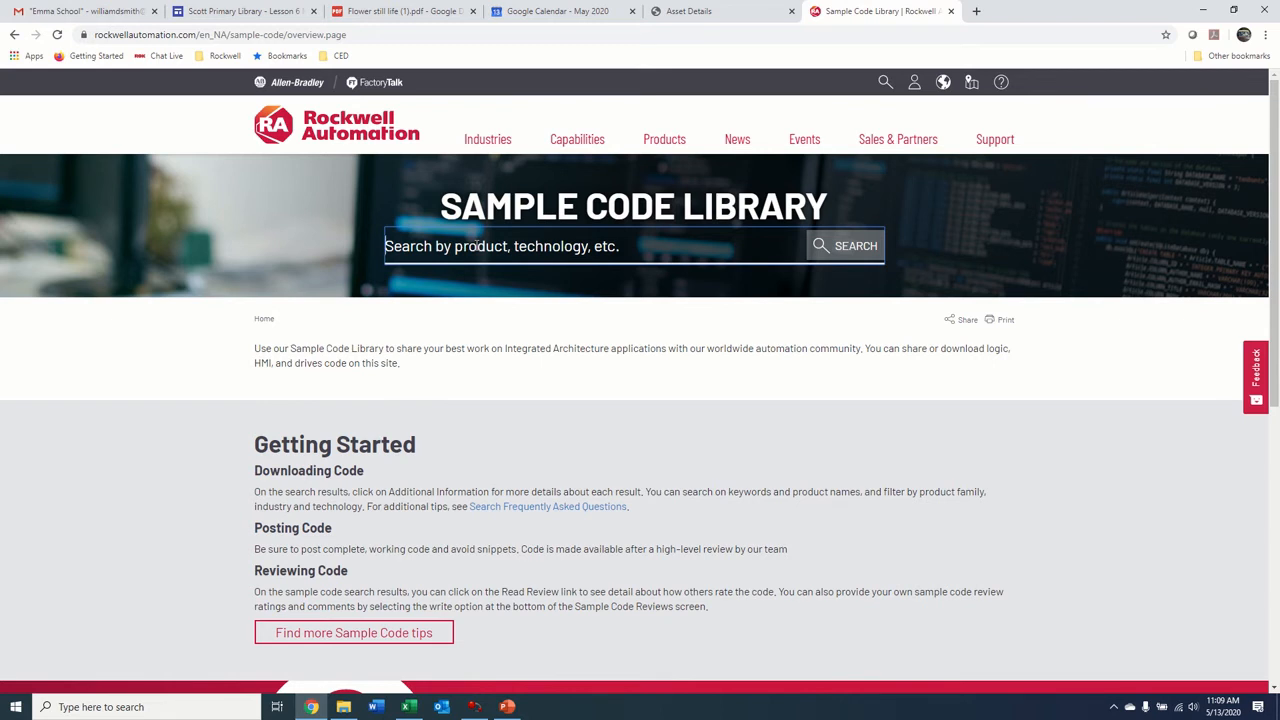
left_click(500, 246)
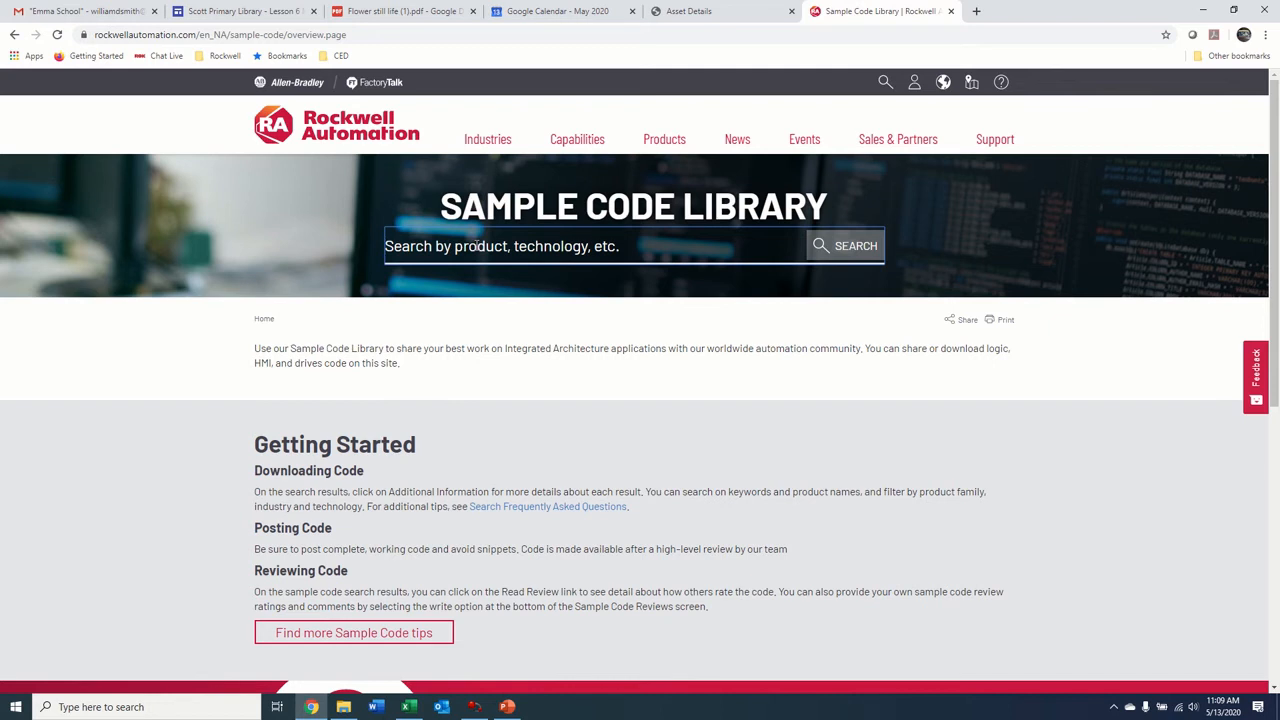
type("powerflex micro800 ethernet")
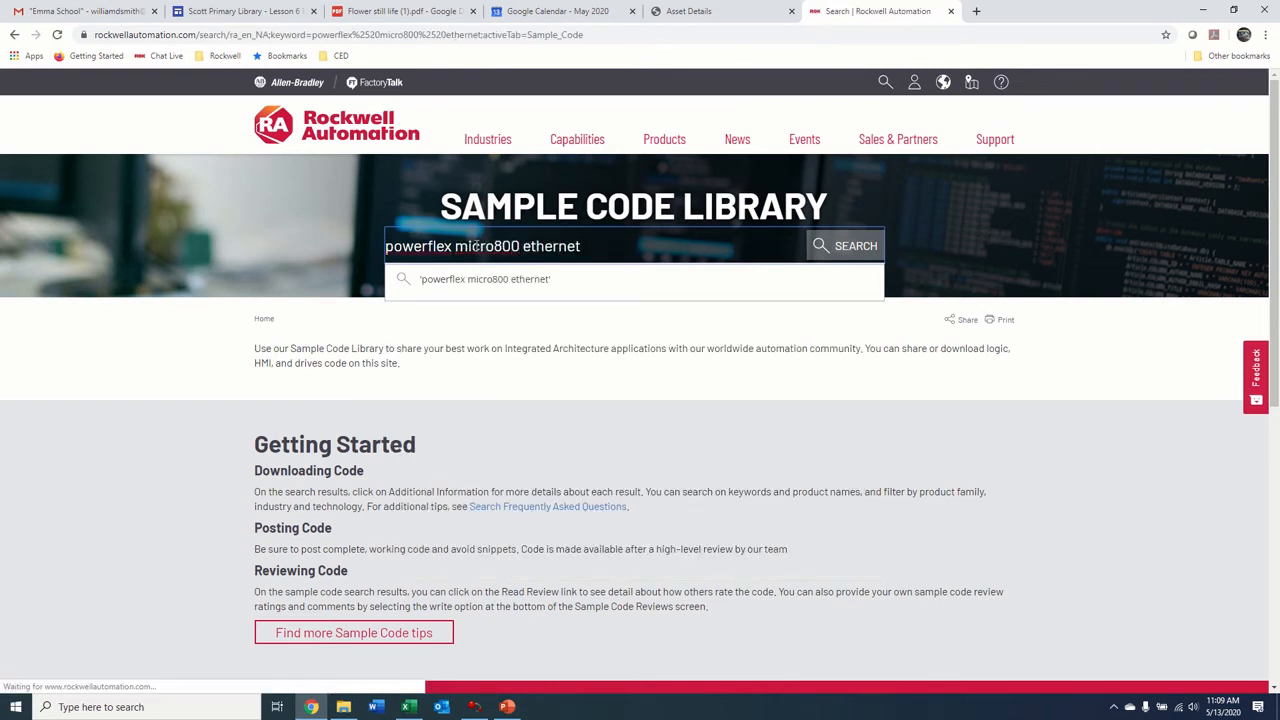
left_click(856, 244)
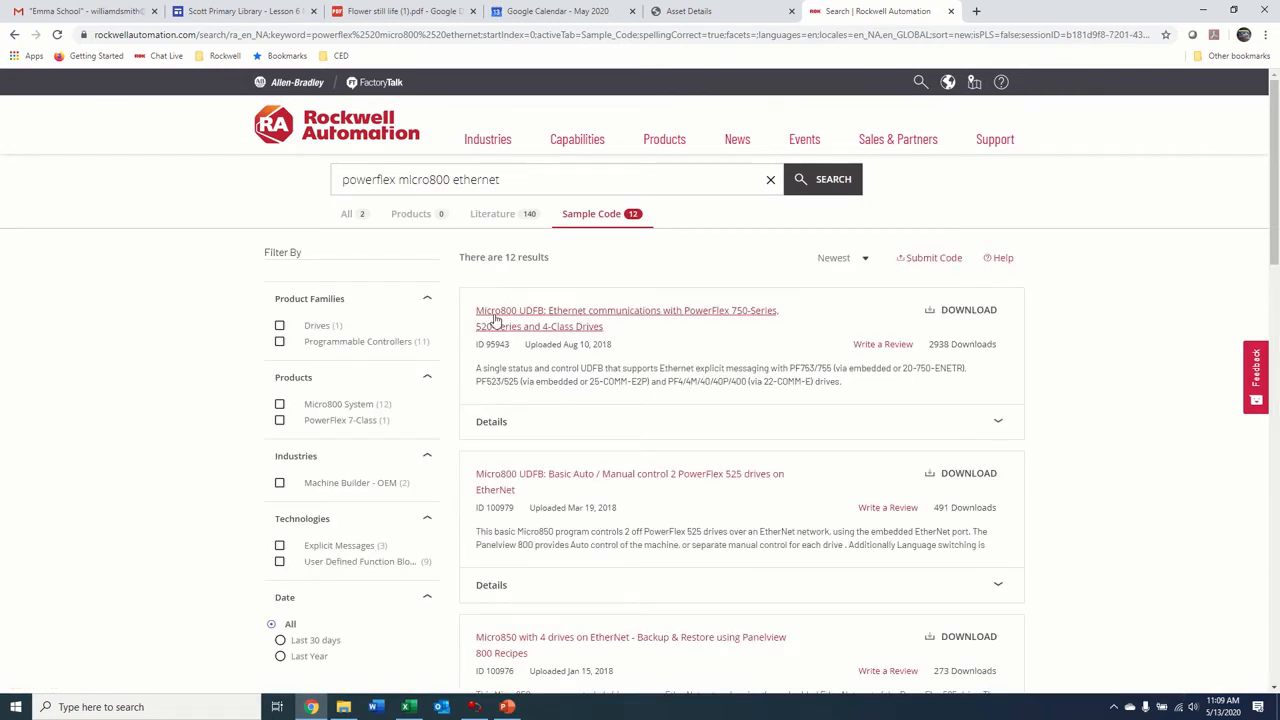
mouse_move(600, 314)
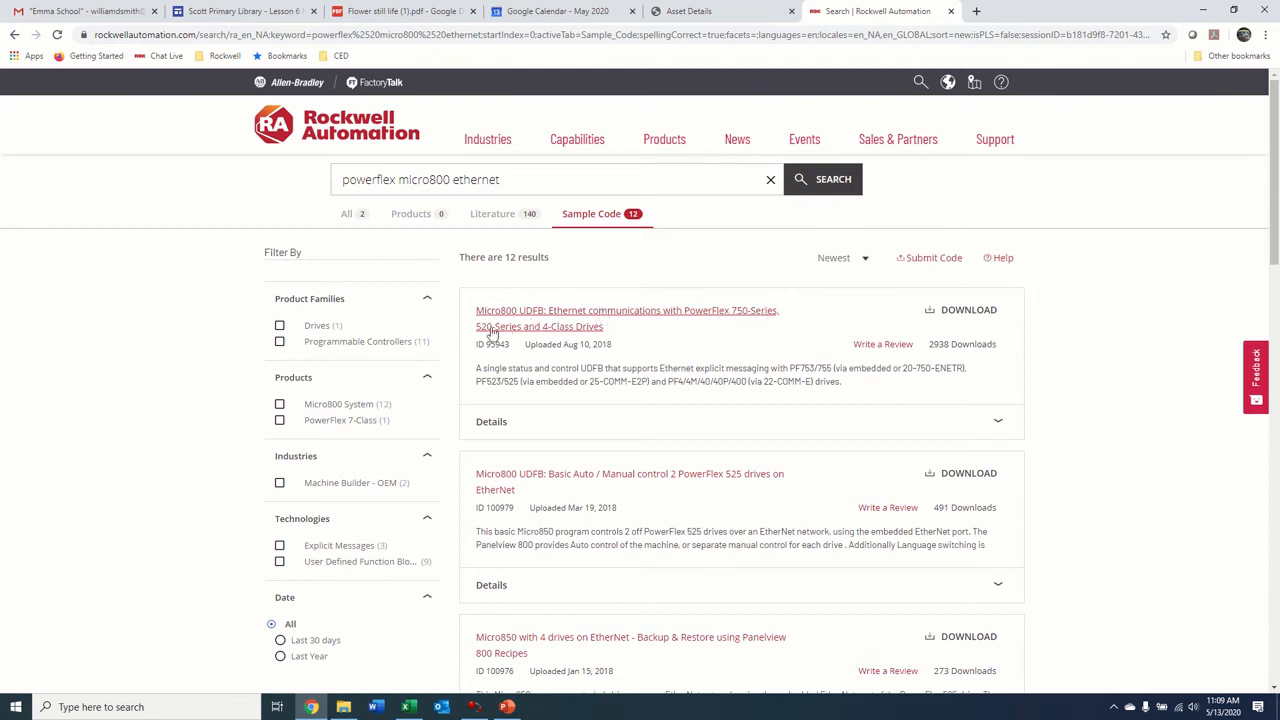
mouse_move(530, 332)
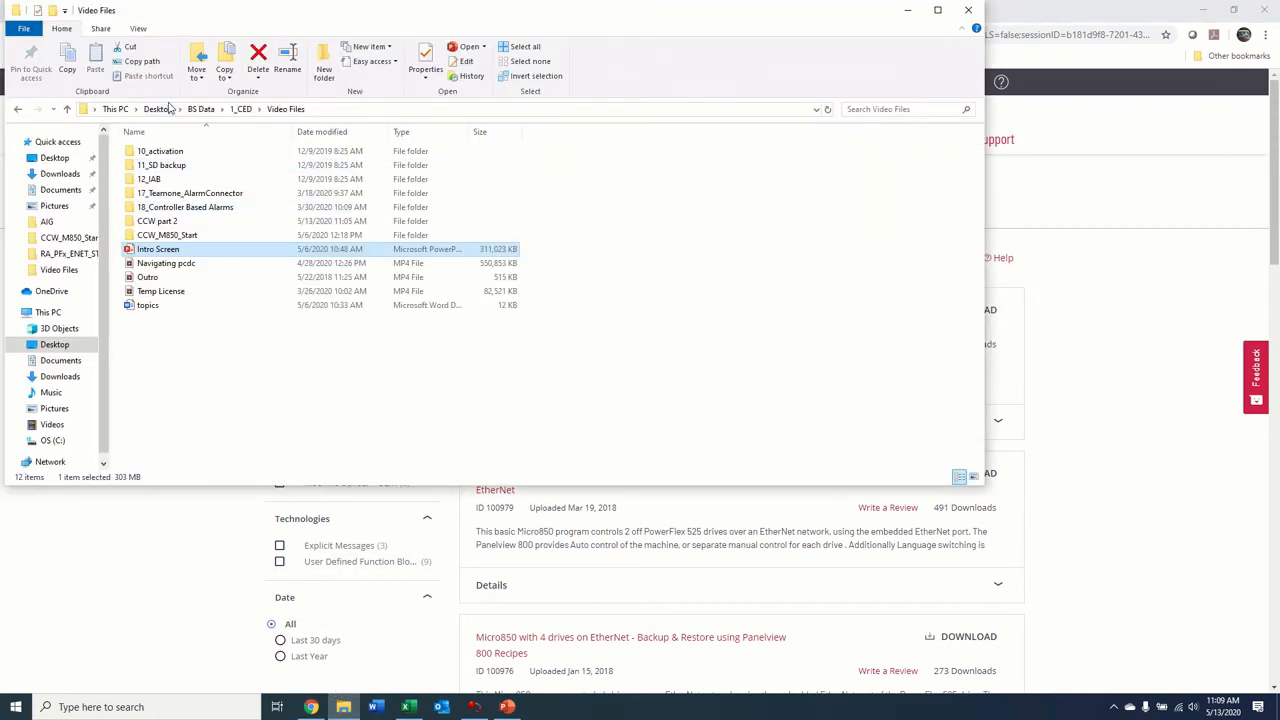
Step: Browse into CCW part 2 > RA_PFx_ENET_STS_CMD UDFB and inspect the exported 7z file
double_click(156, 220)
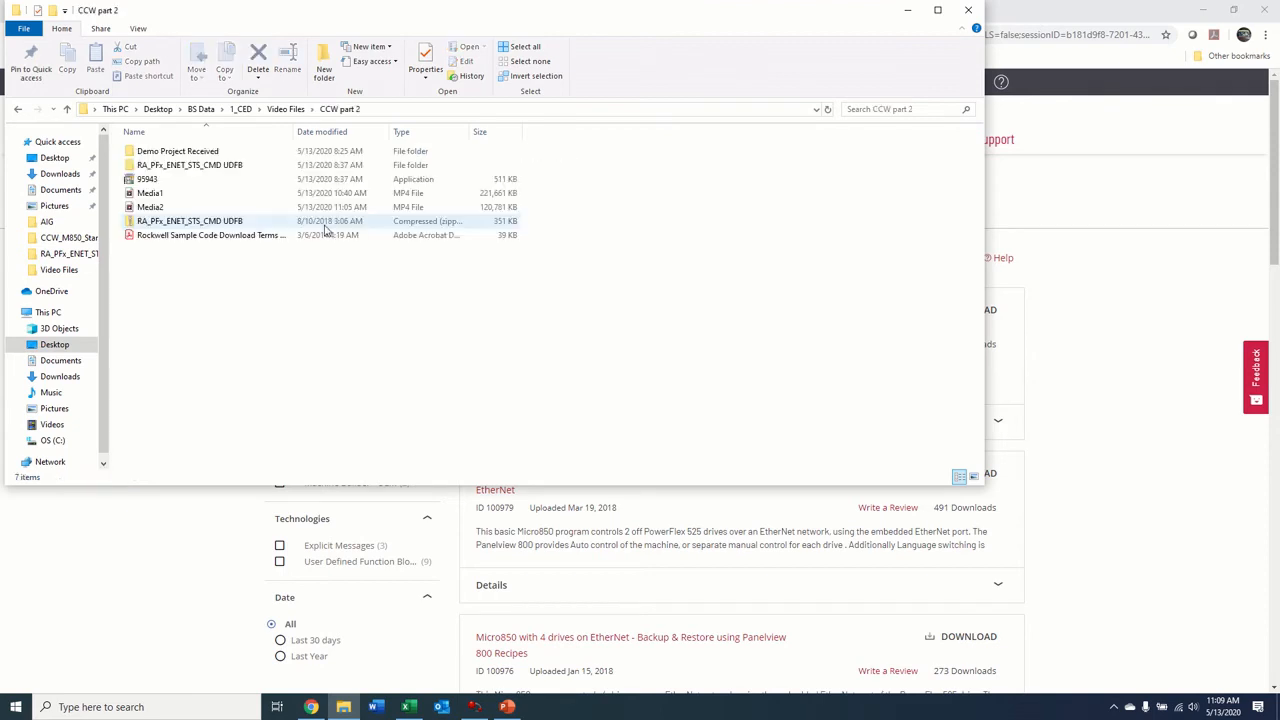
mouse_move(148, 180)
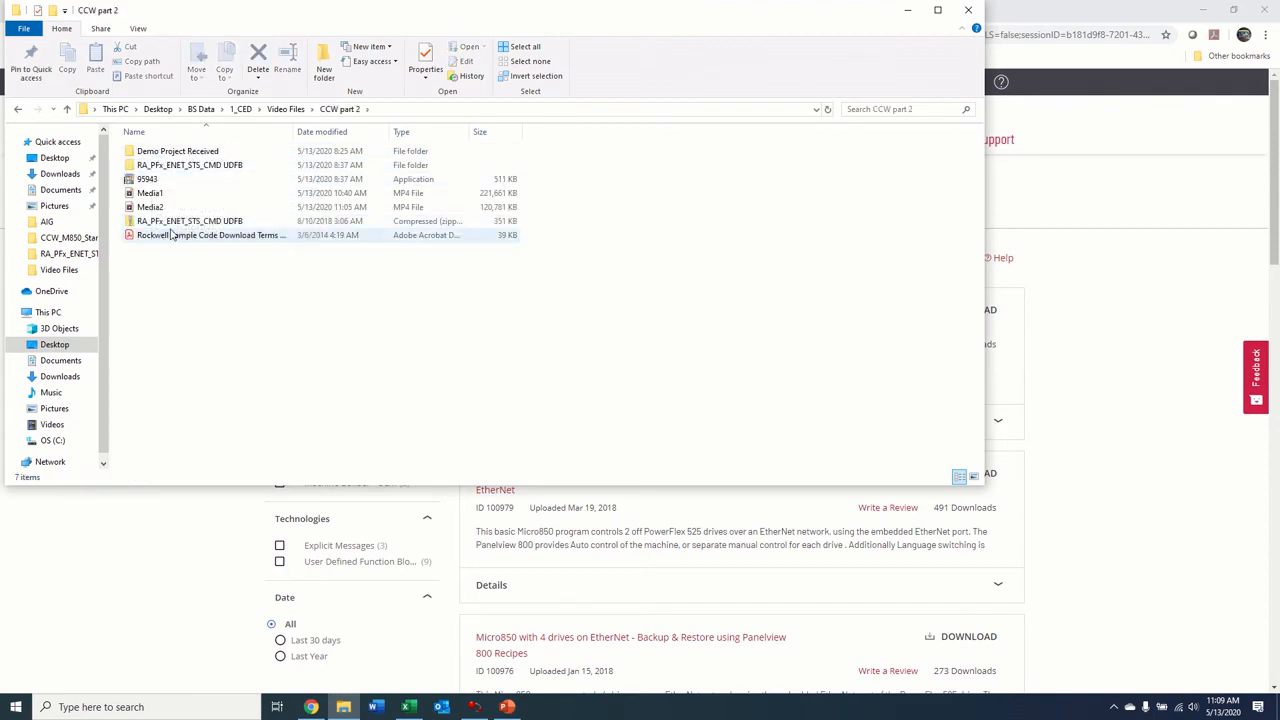
mouse_move(190, 220)
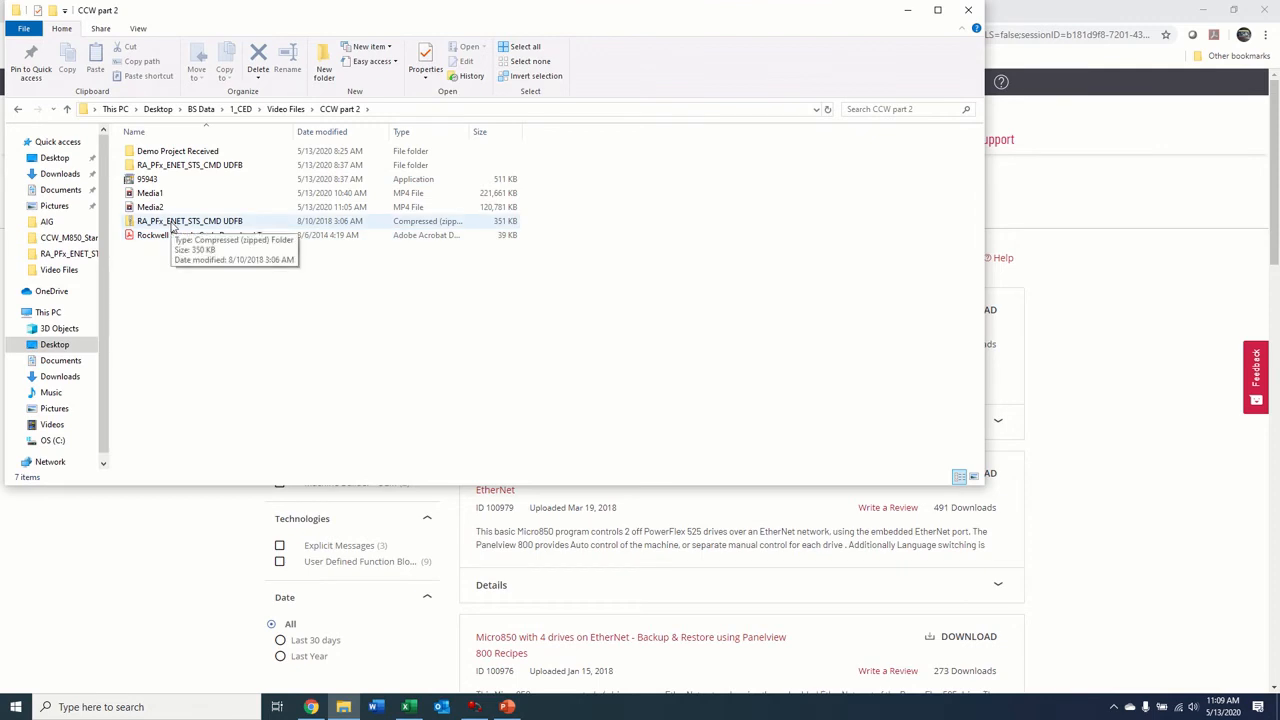
double_click(190, 220)
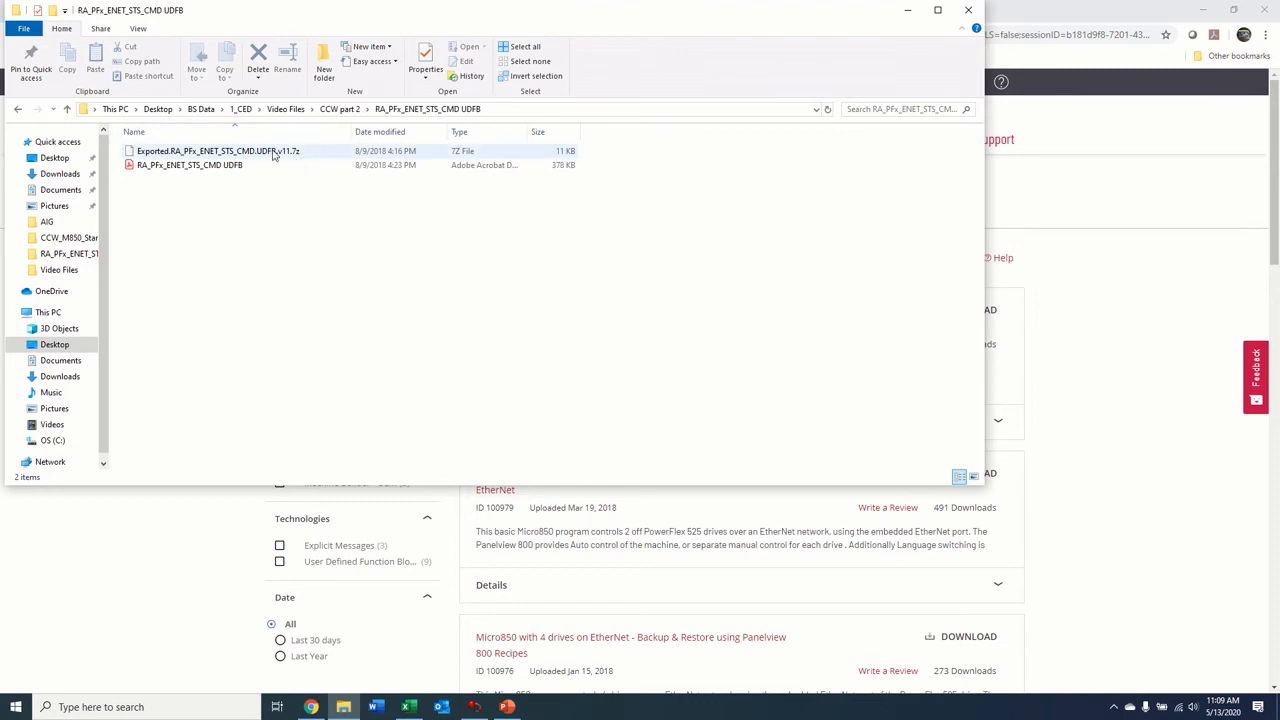
mouse_move(308, 164)
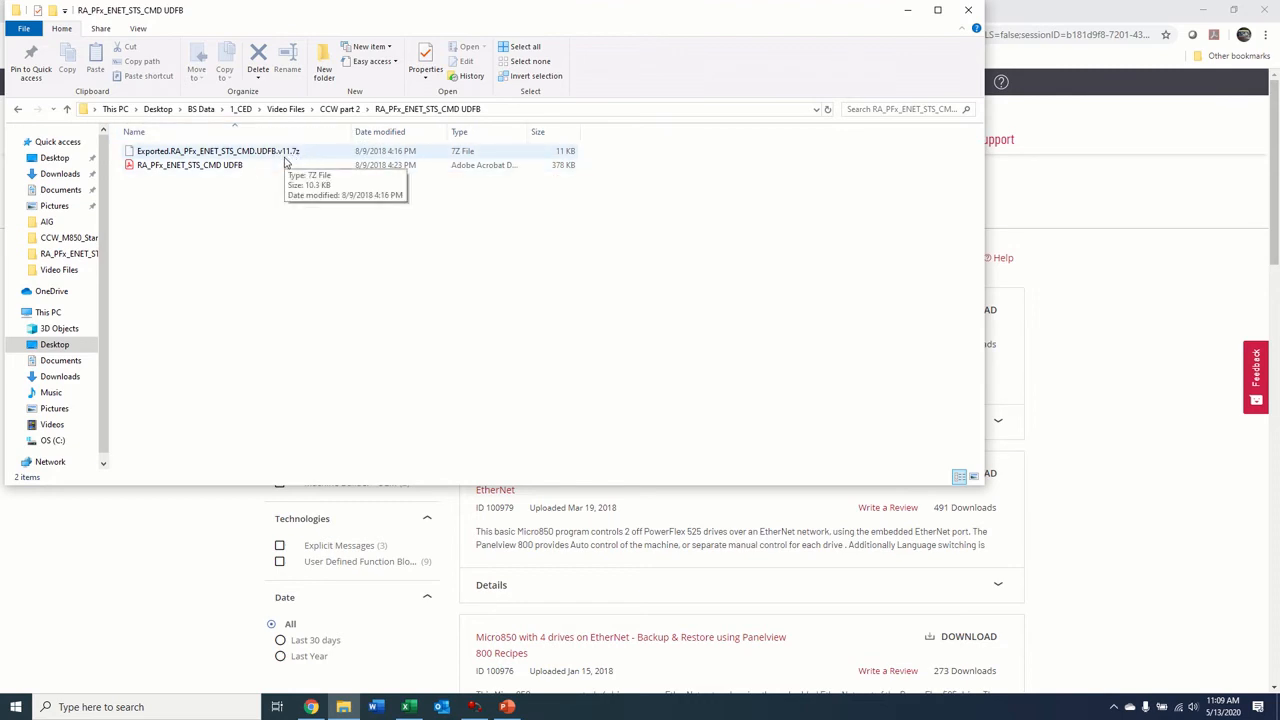
left_click(472, 708)
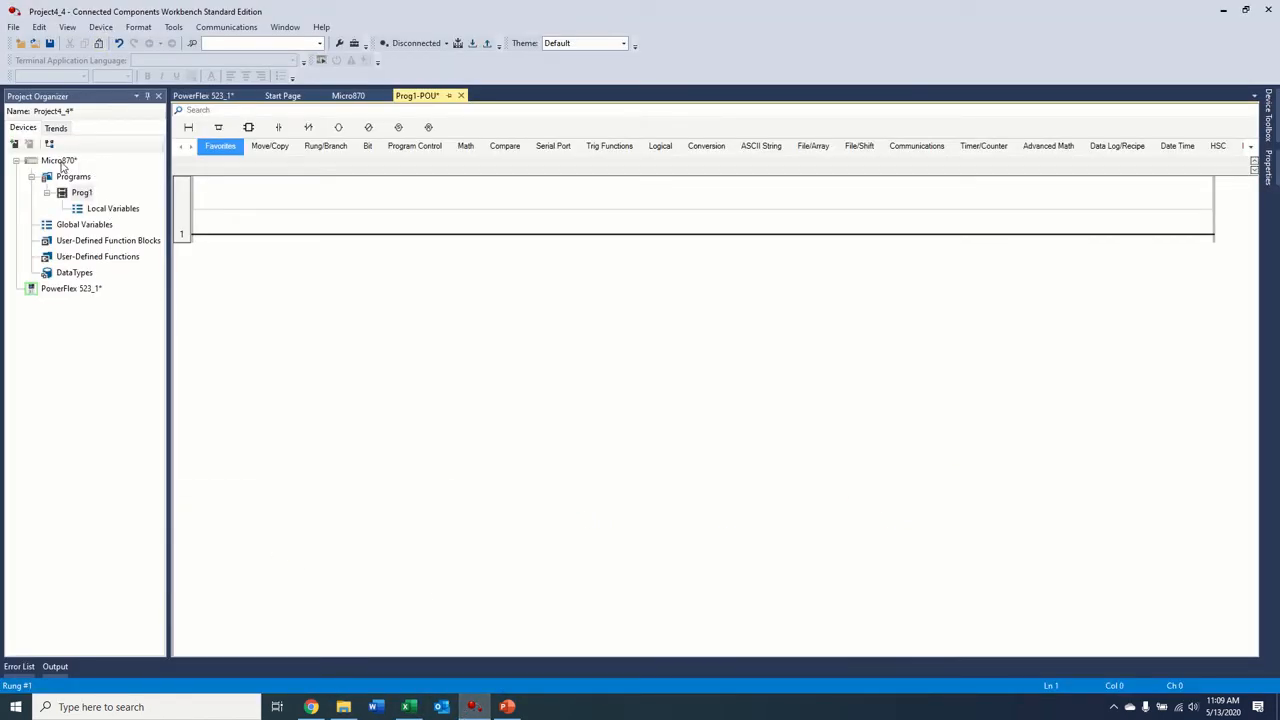
Step: Start Import Exchange File on the Micro870 controller and browse for the file
right_click(60, 160)
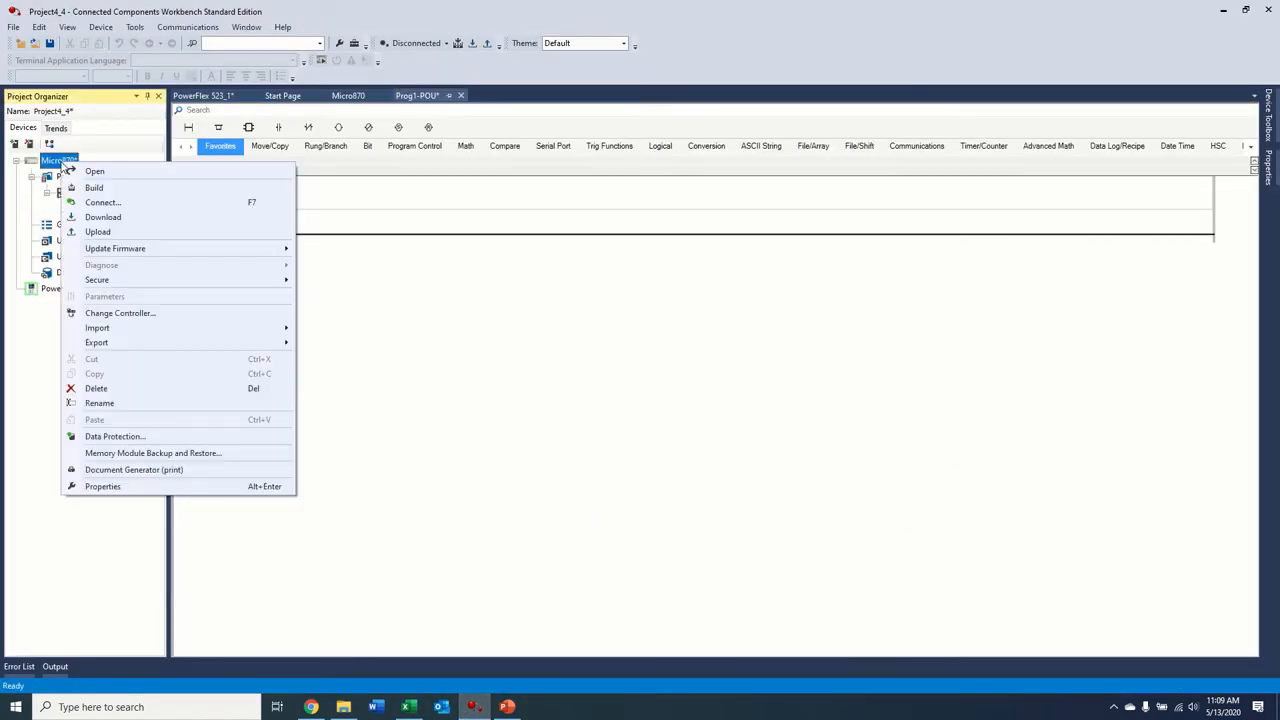
mouse_move(96, 328)
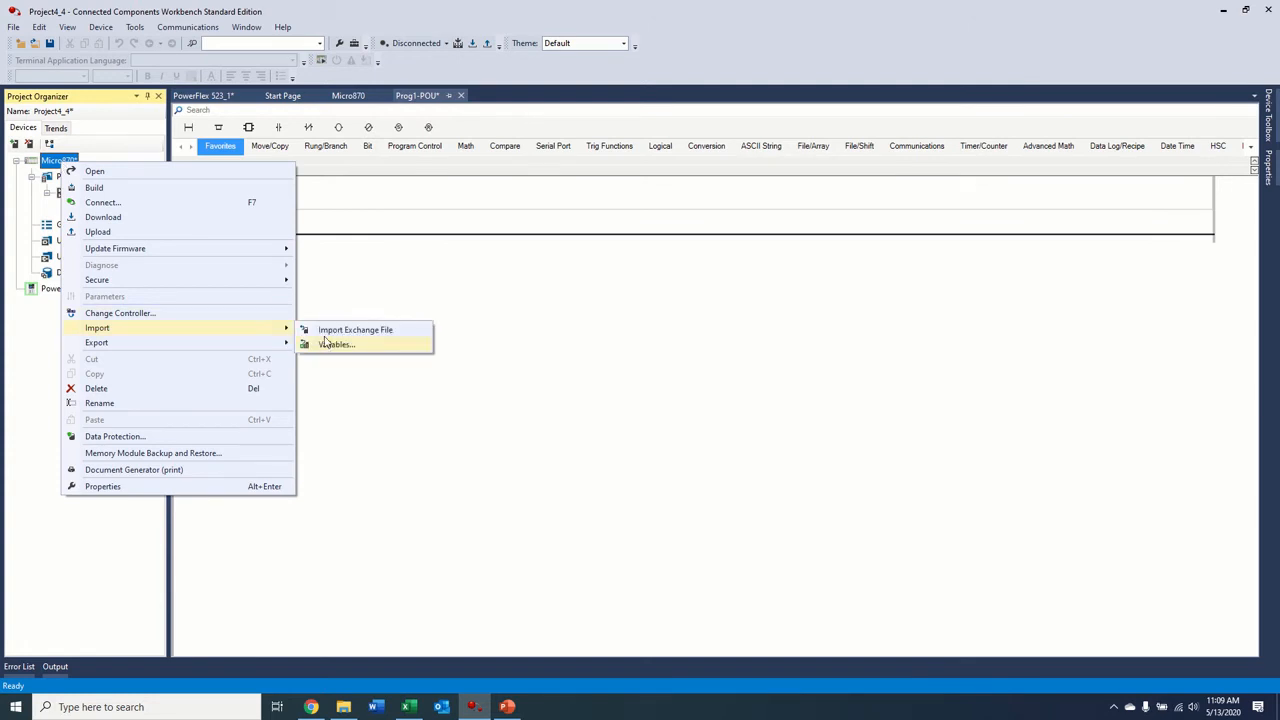
left_click(356, 330)
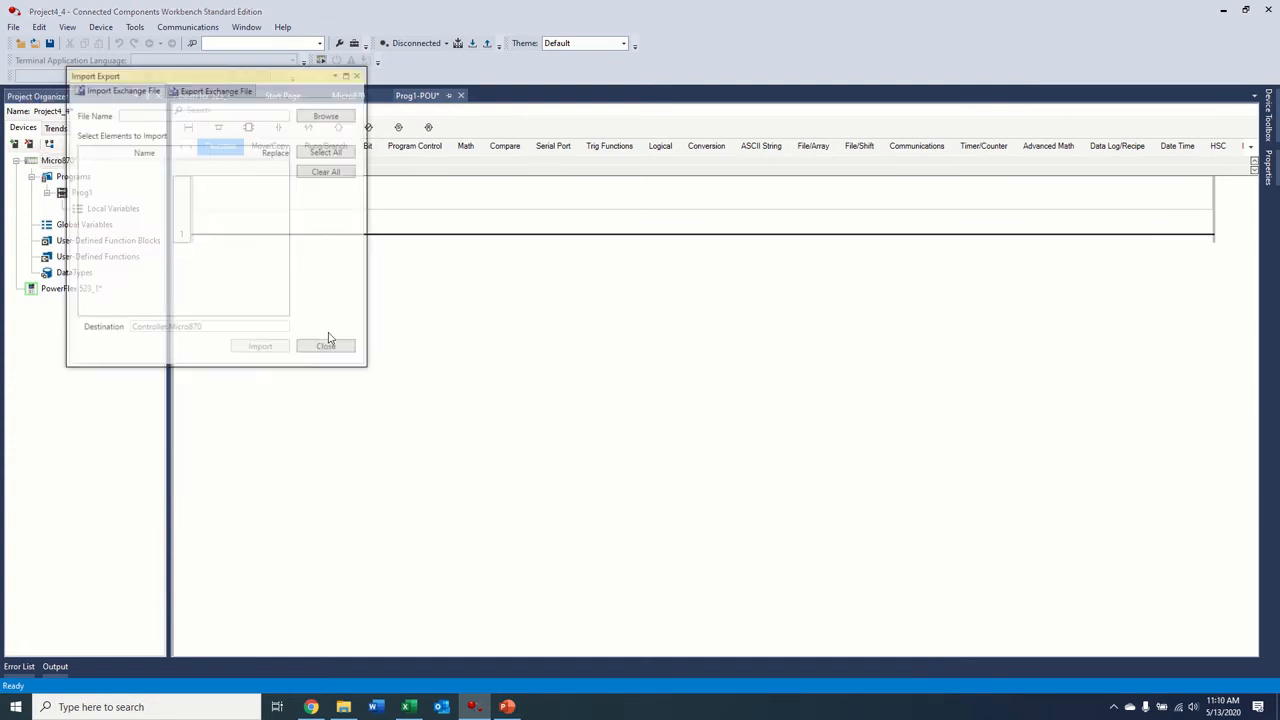
left_click(324, 114)
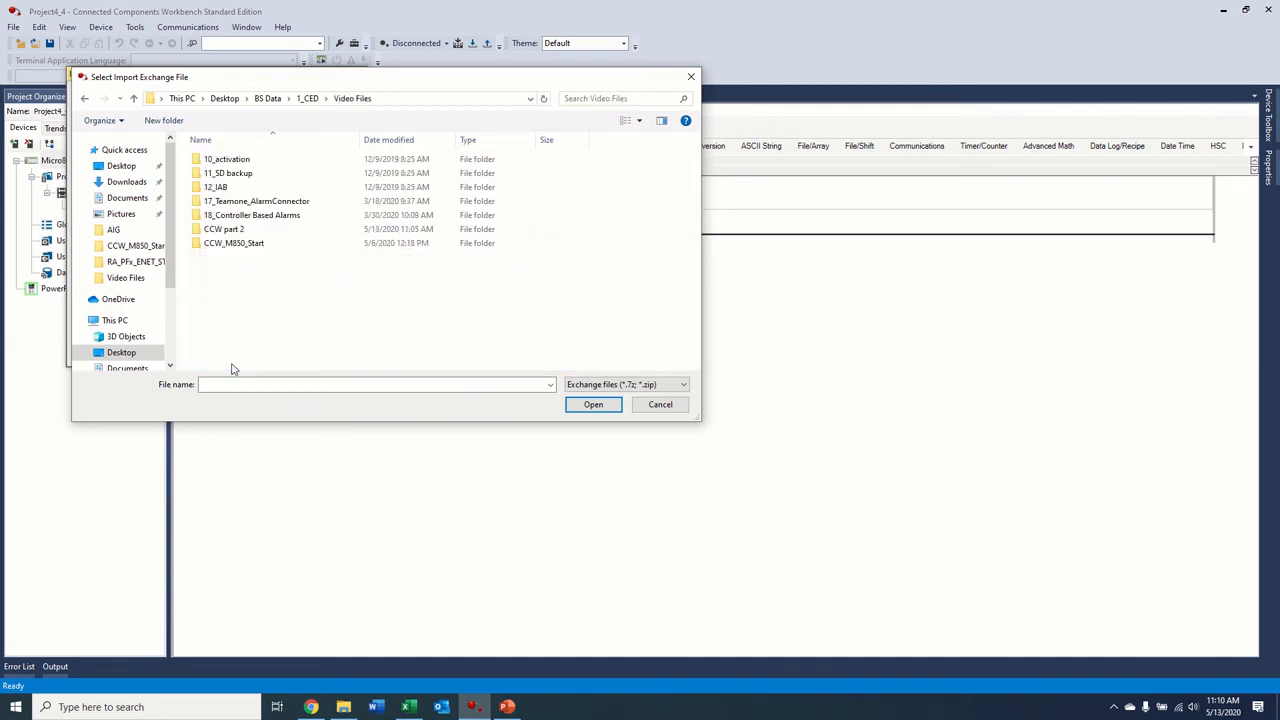
Step: Select the exported RA_PFx_ENET_STS_CMD 7z from the UDFB folder and import it
double_click(224, 228)
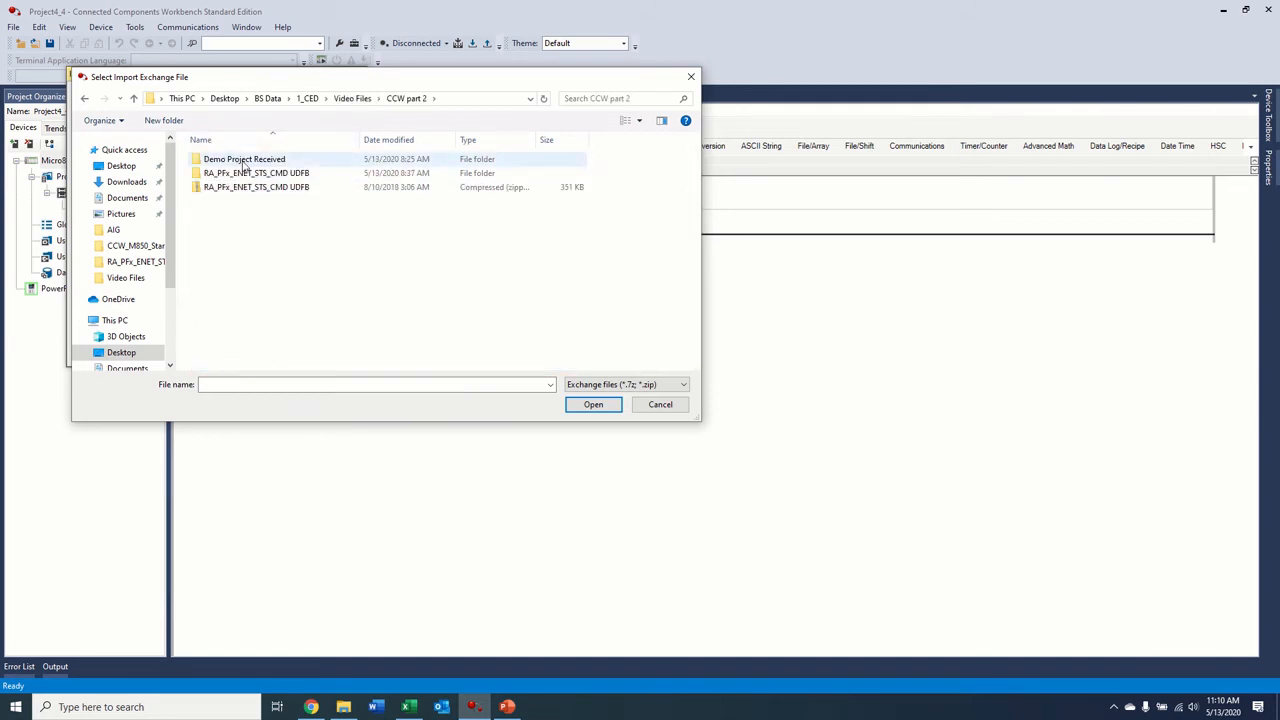
double_click(256, 172)
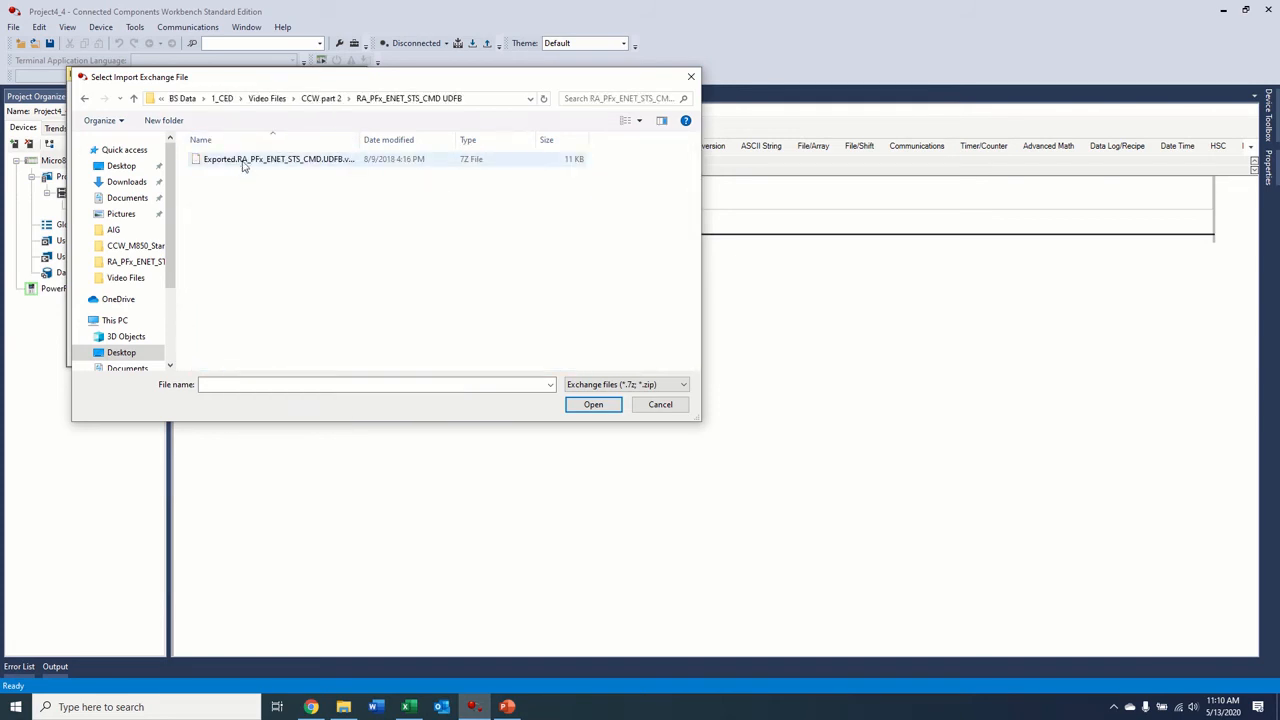
left_click(592, 404)
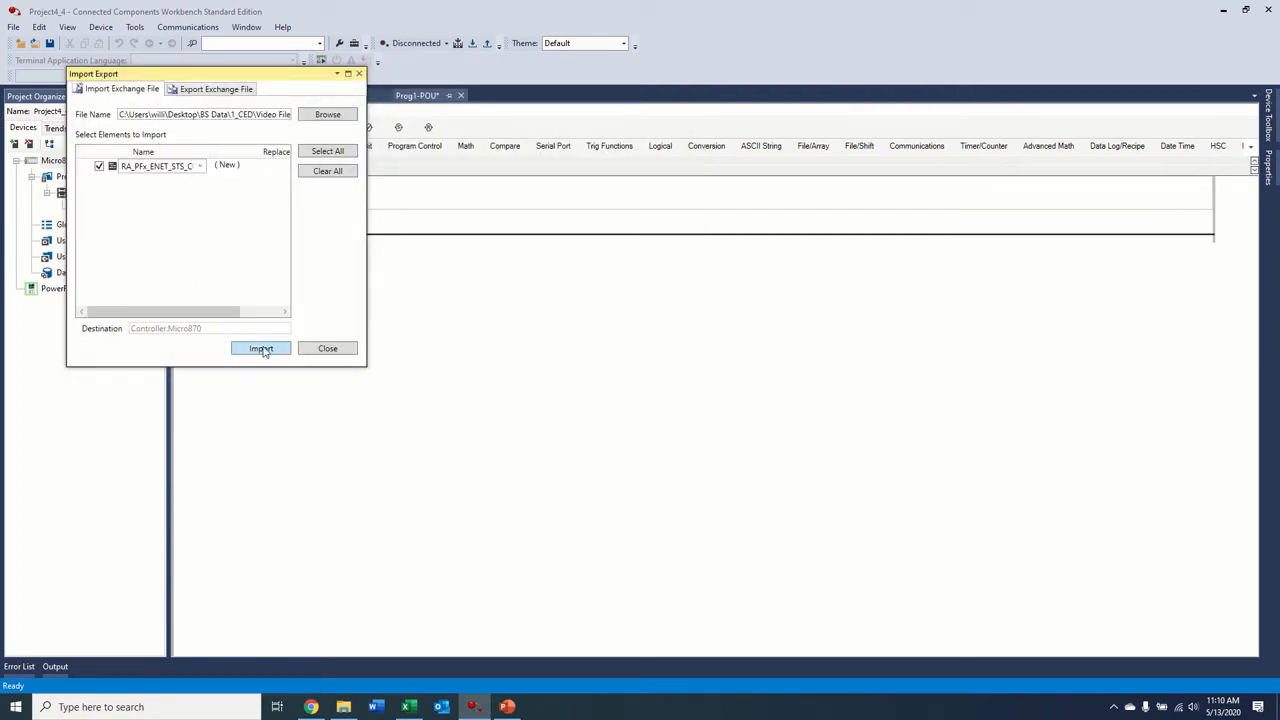
left_click(260, 348)
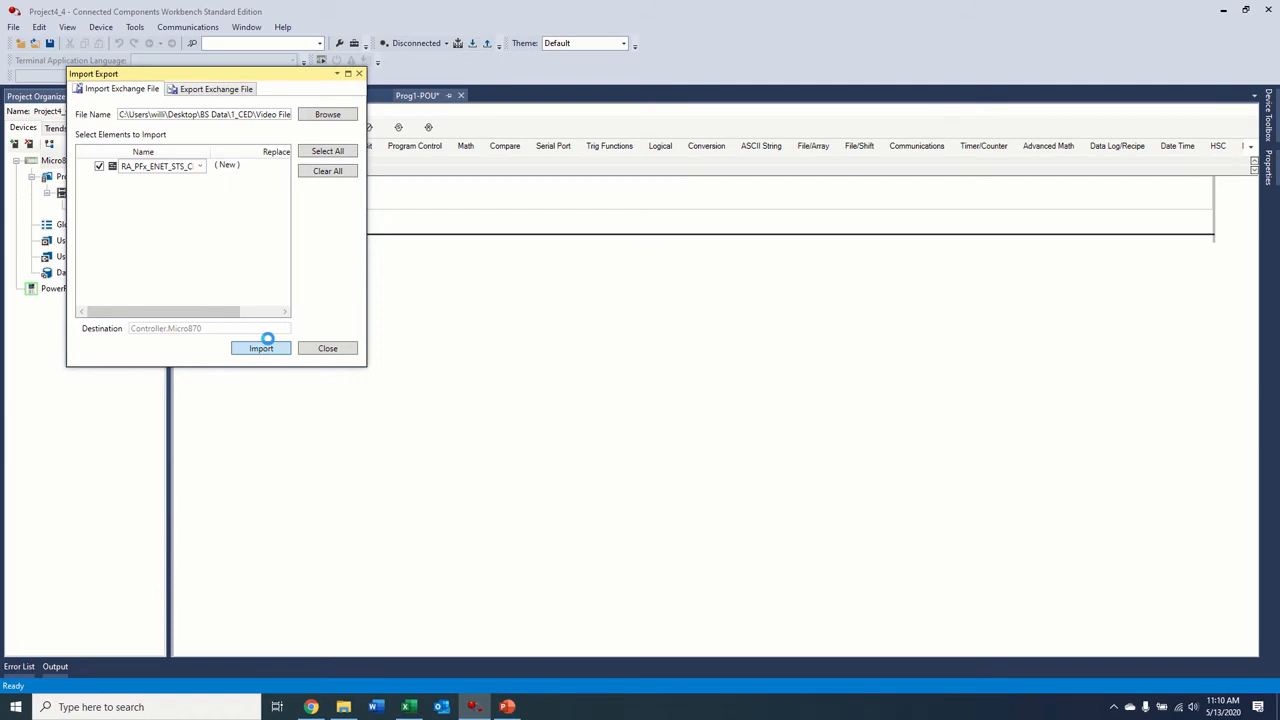
left_click(260, 348)
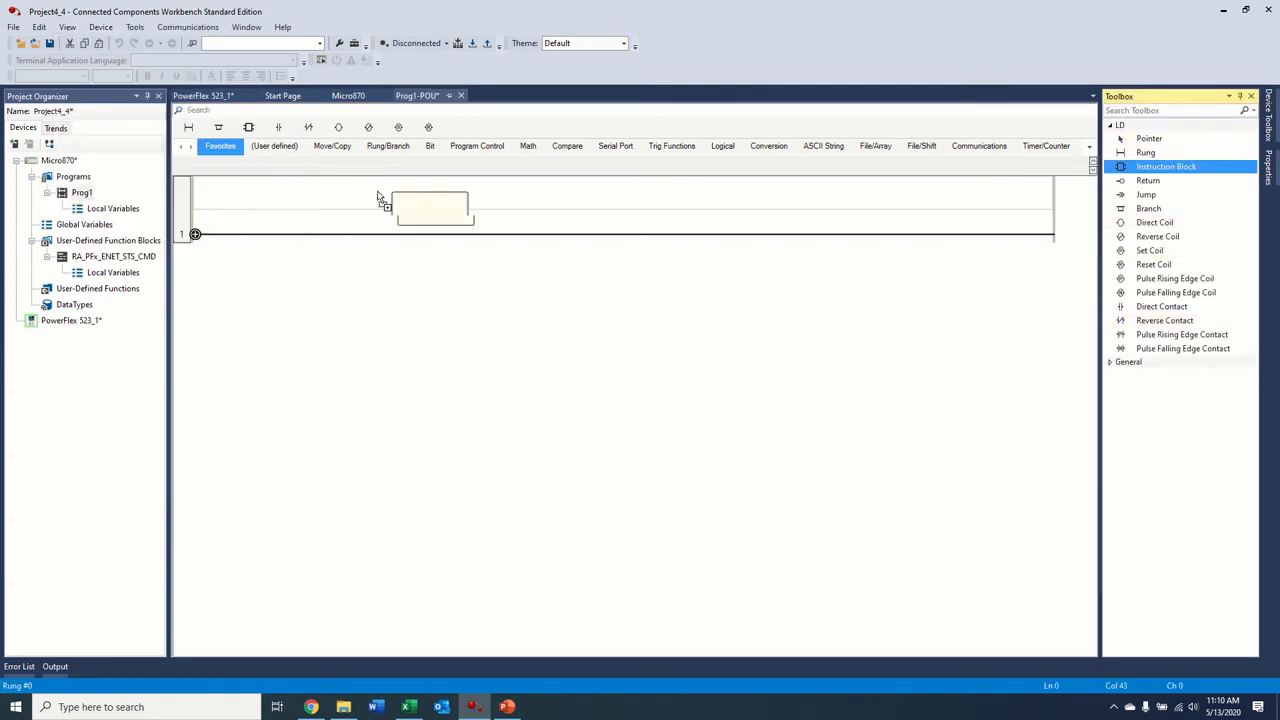
Step: Add an instruction block to the rung, searching 'ra' and choosing RA_PFx_ENET_STS_CMD
double_click(430, 206)
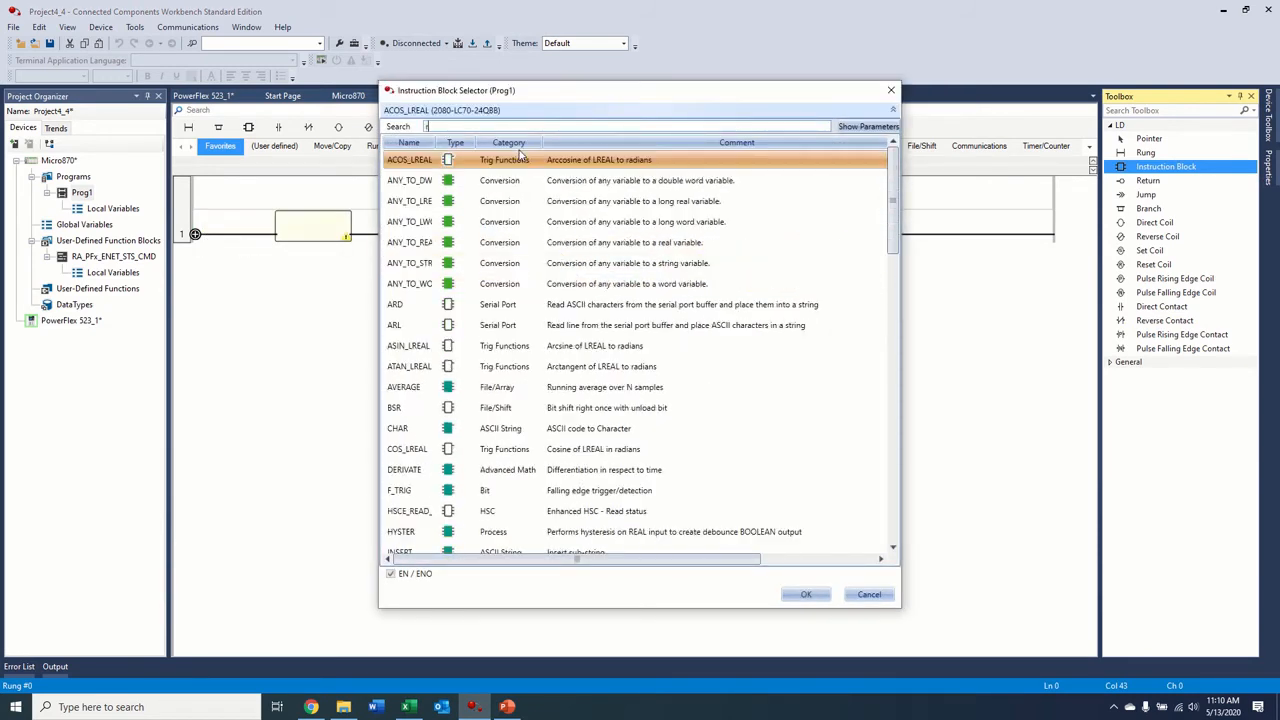
type("ra")
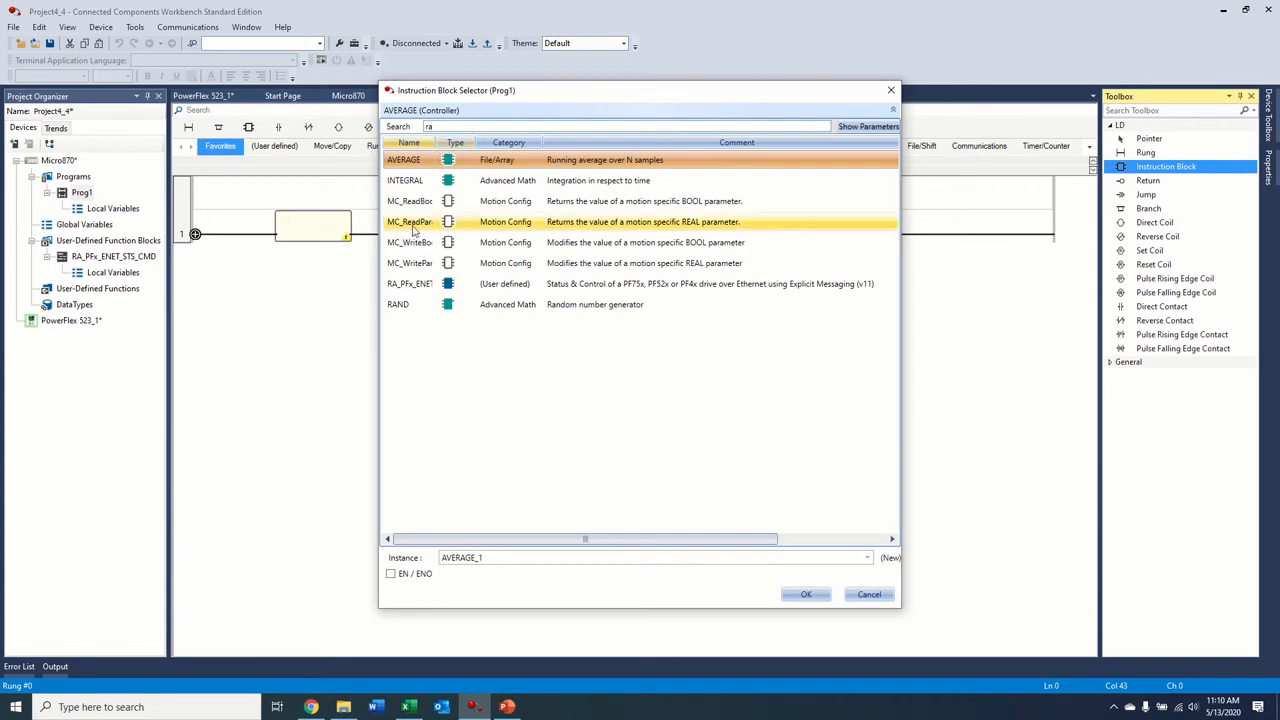
left_click(806, 592)
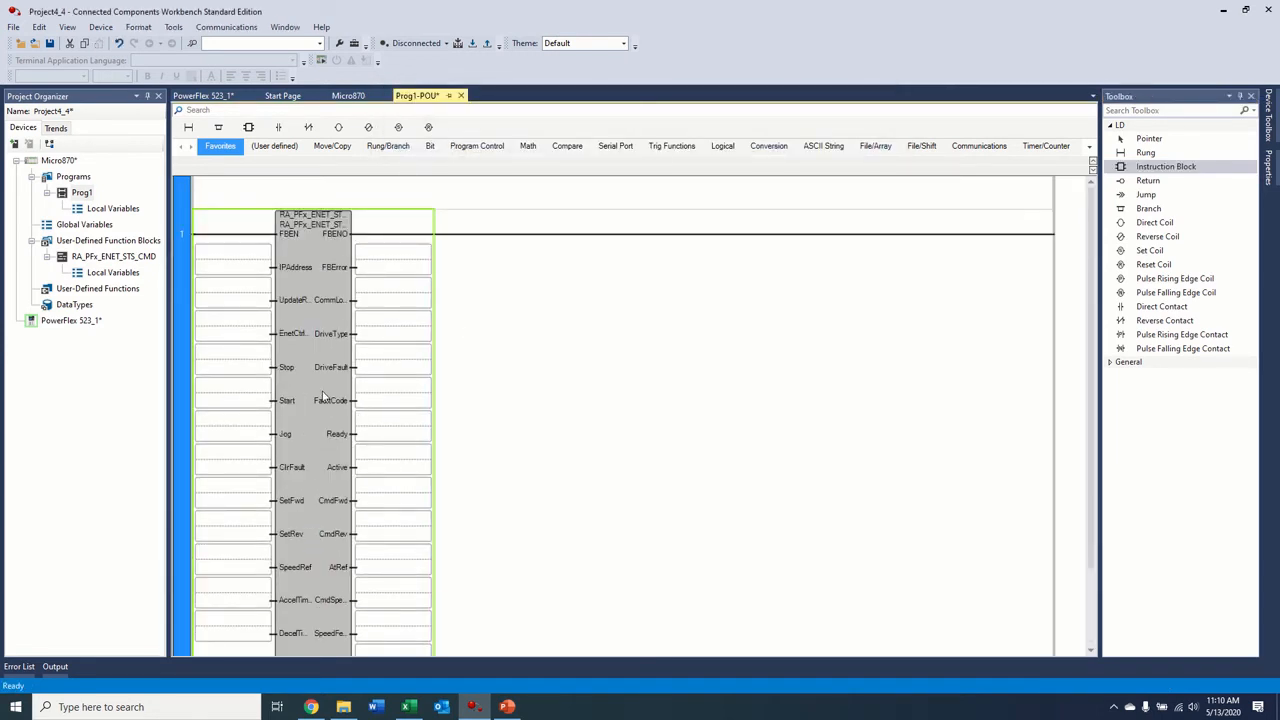
left_click(112, 256)
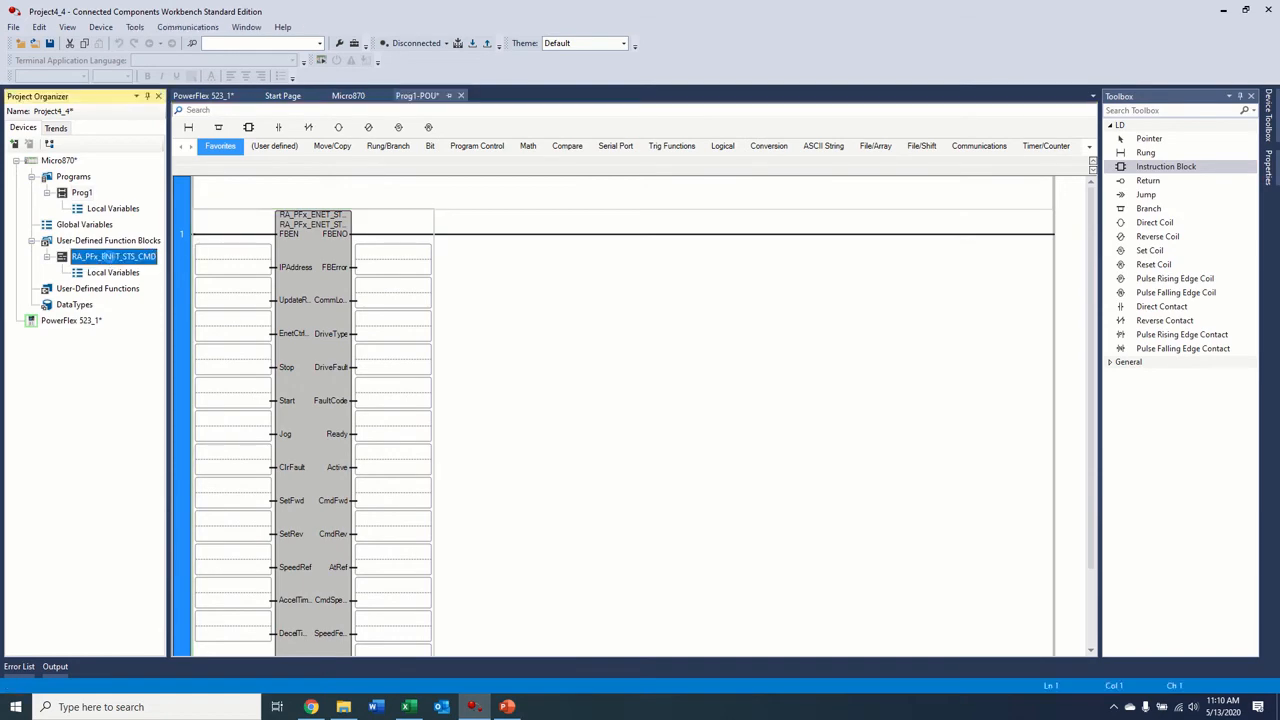
double_click(112, 256)
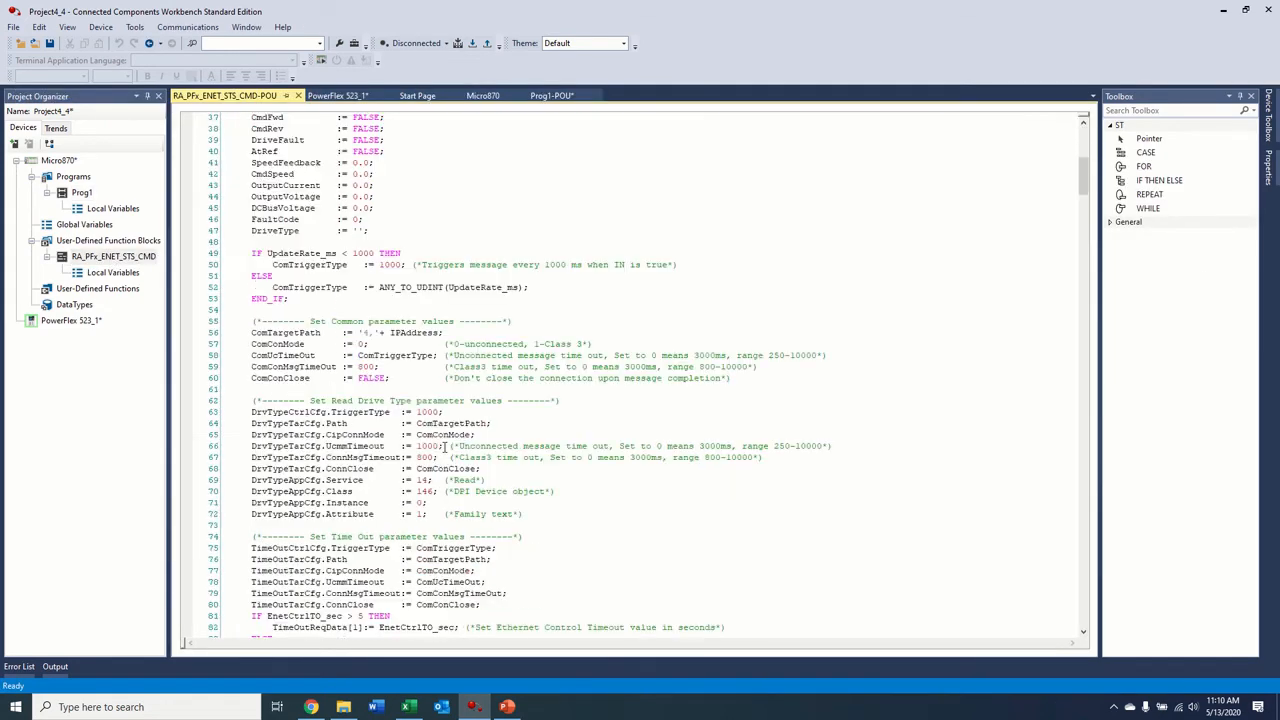
scroll("down", 3)
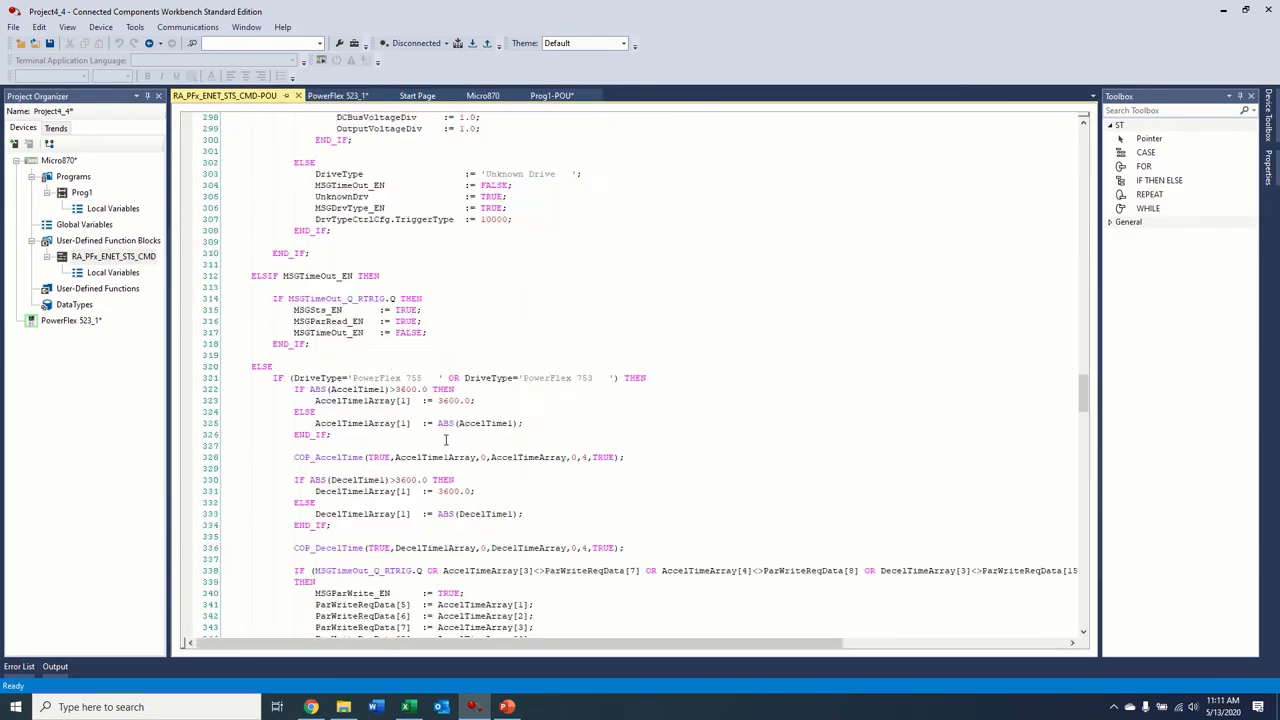
scroll("down", 3)
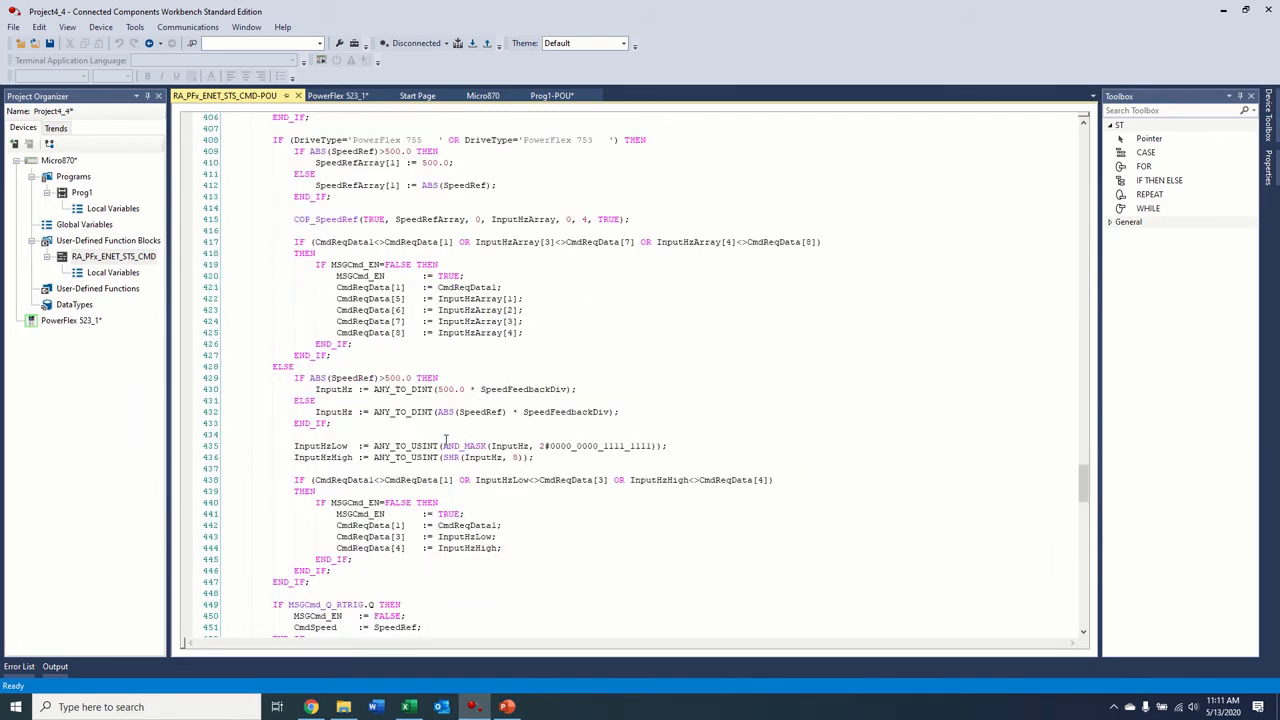
scroll("down", 3)
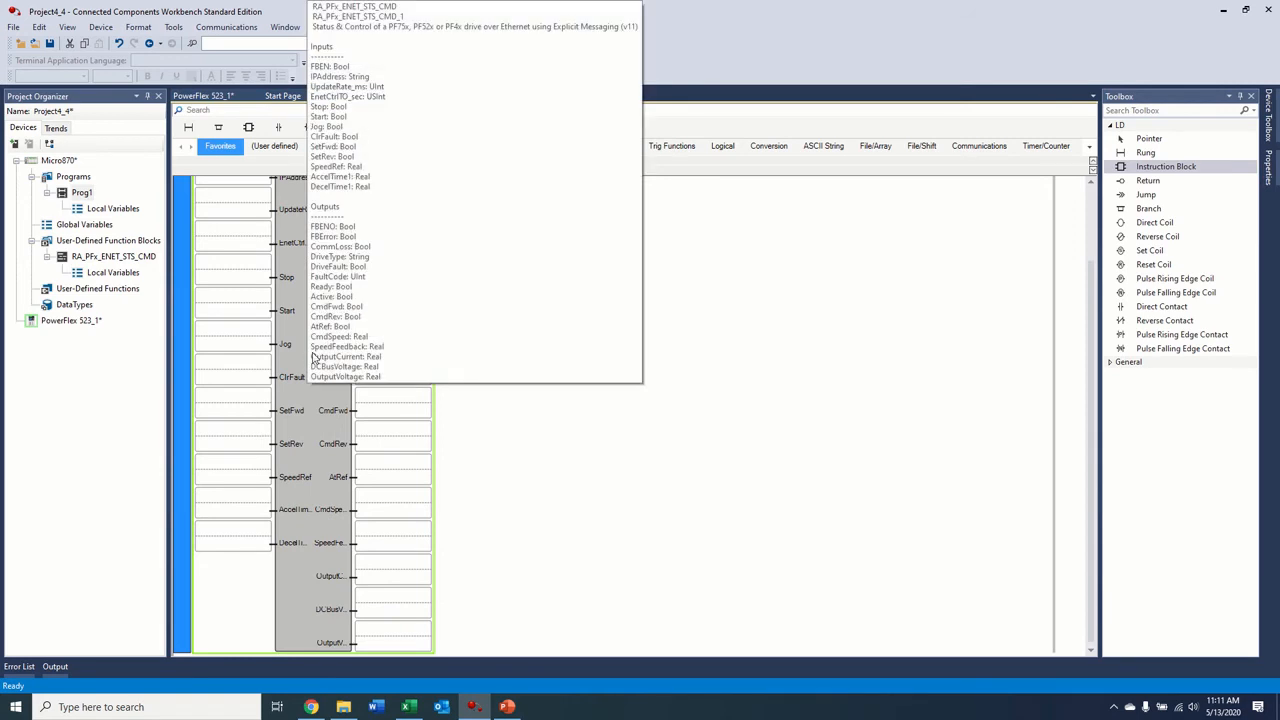
left_click(232, 464)
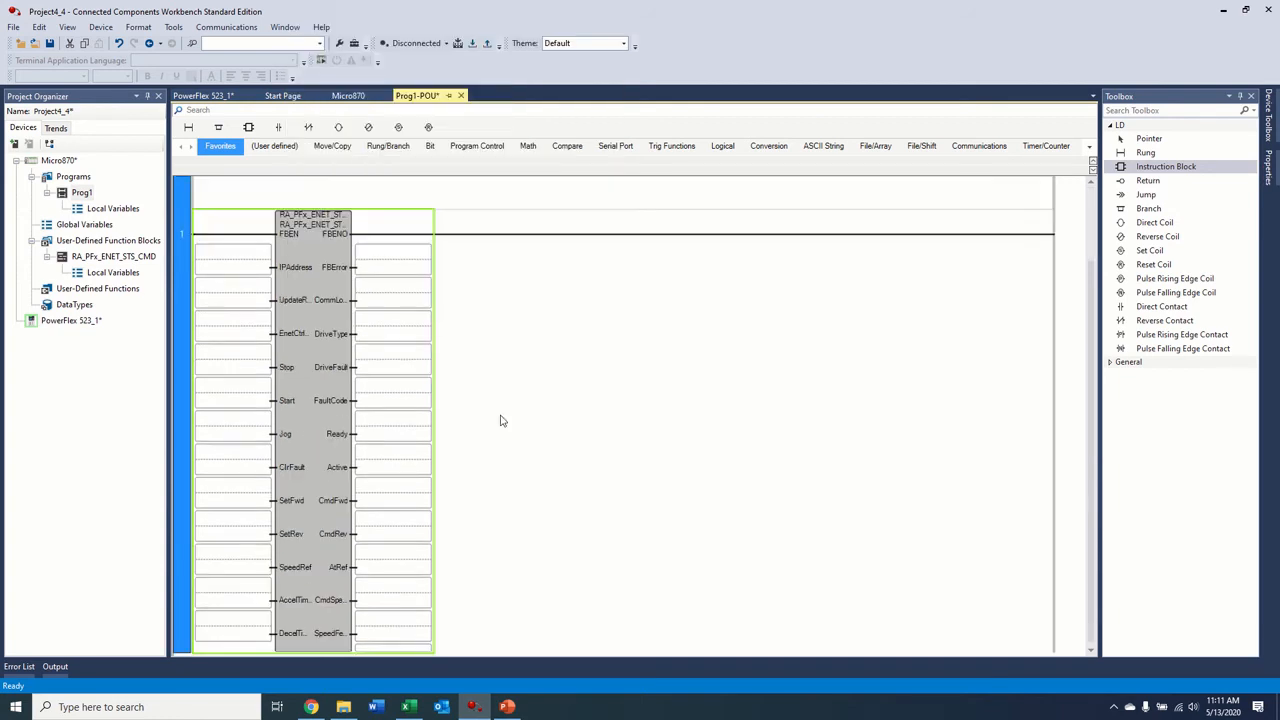
scroll("down", 3)
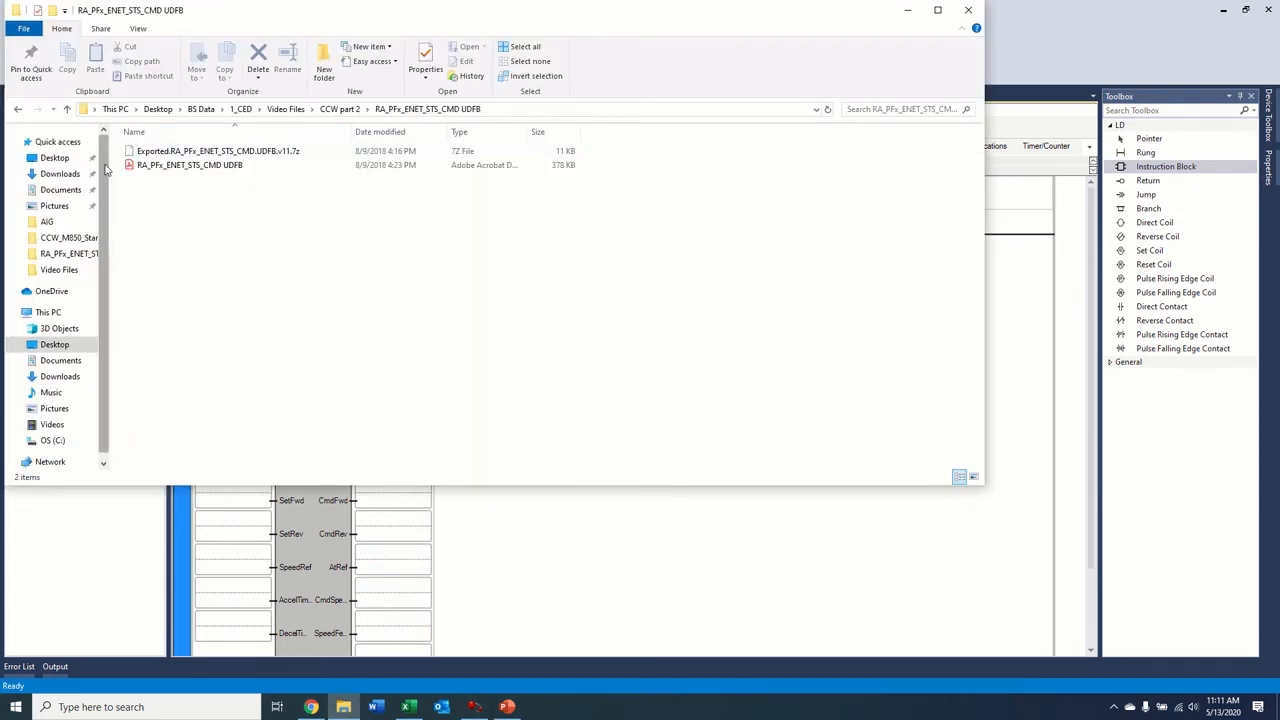
Step: Review the RA_PFx_ENET_STS_CMD PDF's input and output tables, then close the documentation
left_click(216, 150)
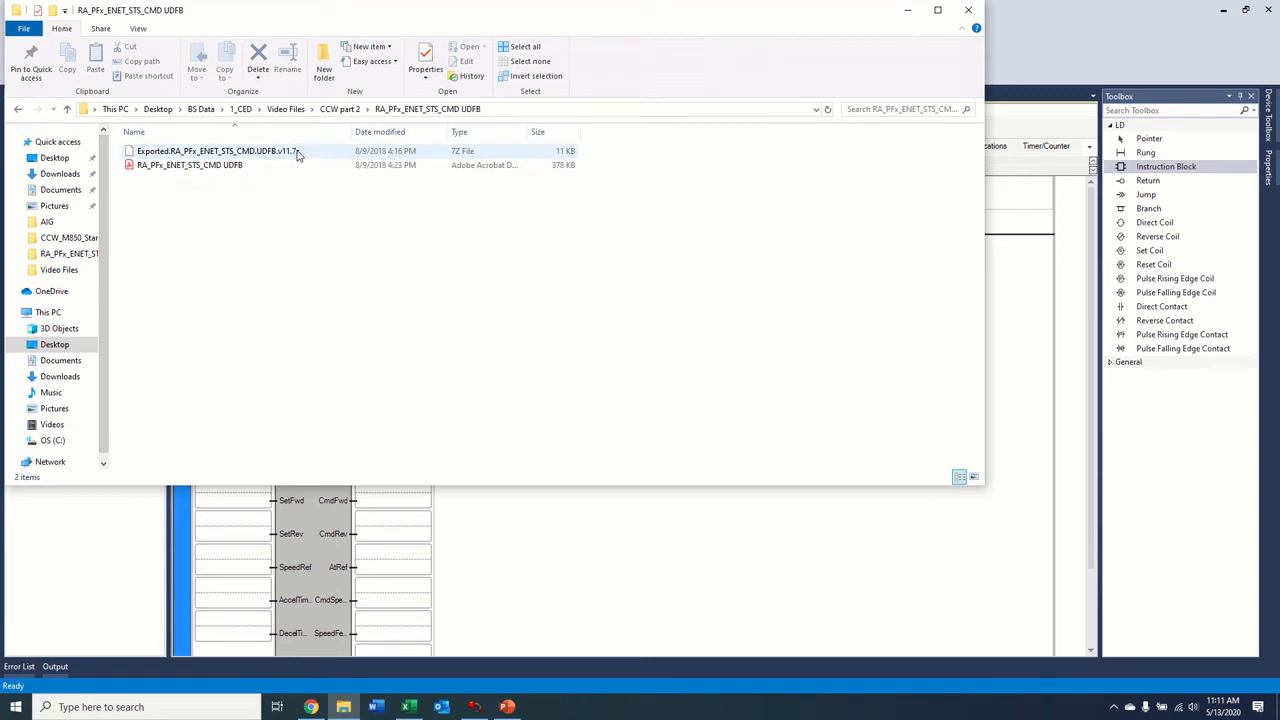
left_click(188, 164)
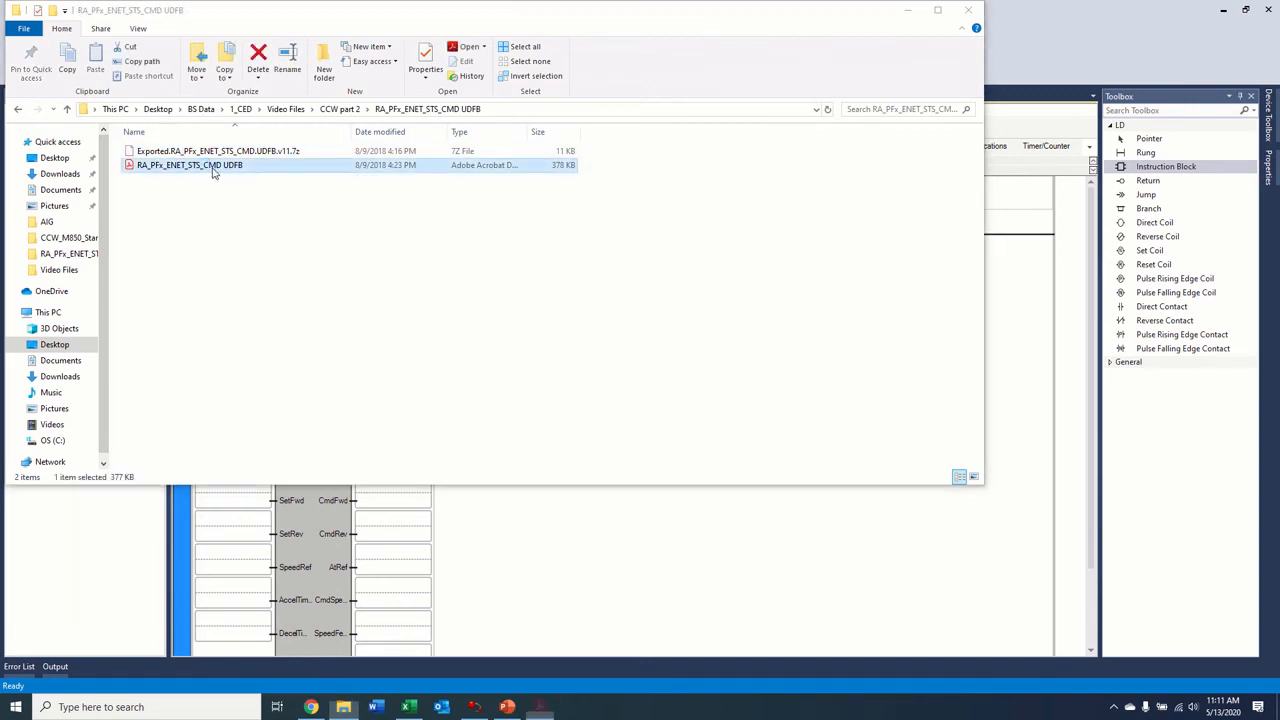
double_click(188, 164)
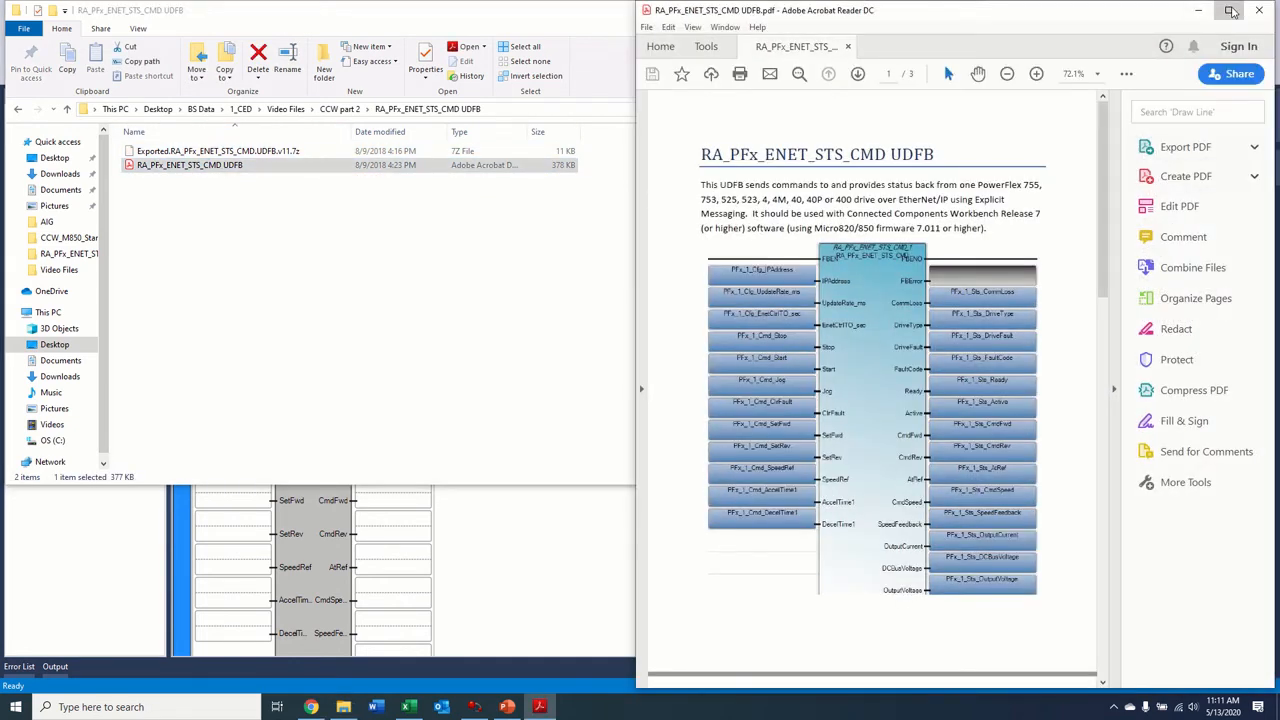
left_click(1232, 10)
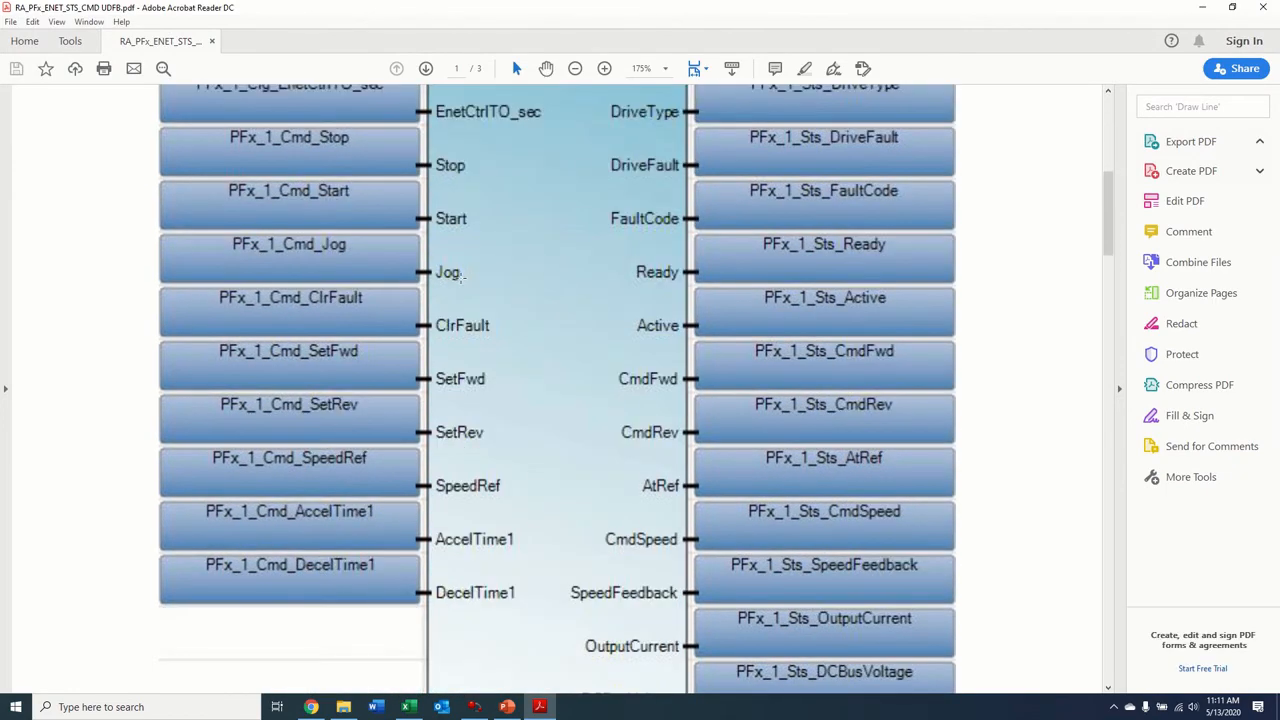
left_click(424, 68)
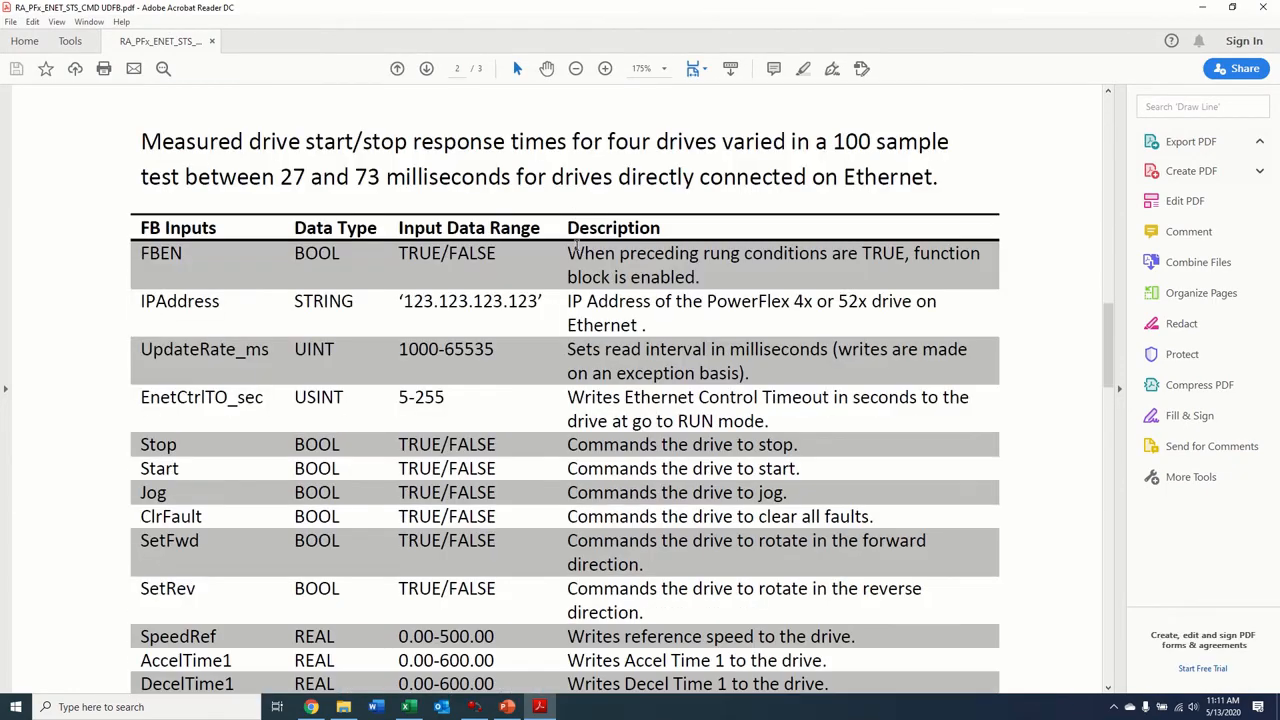
scroll("down", 3)
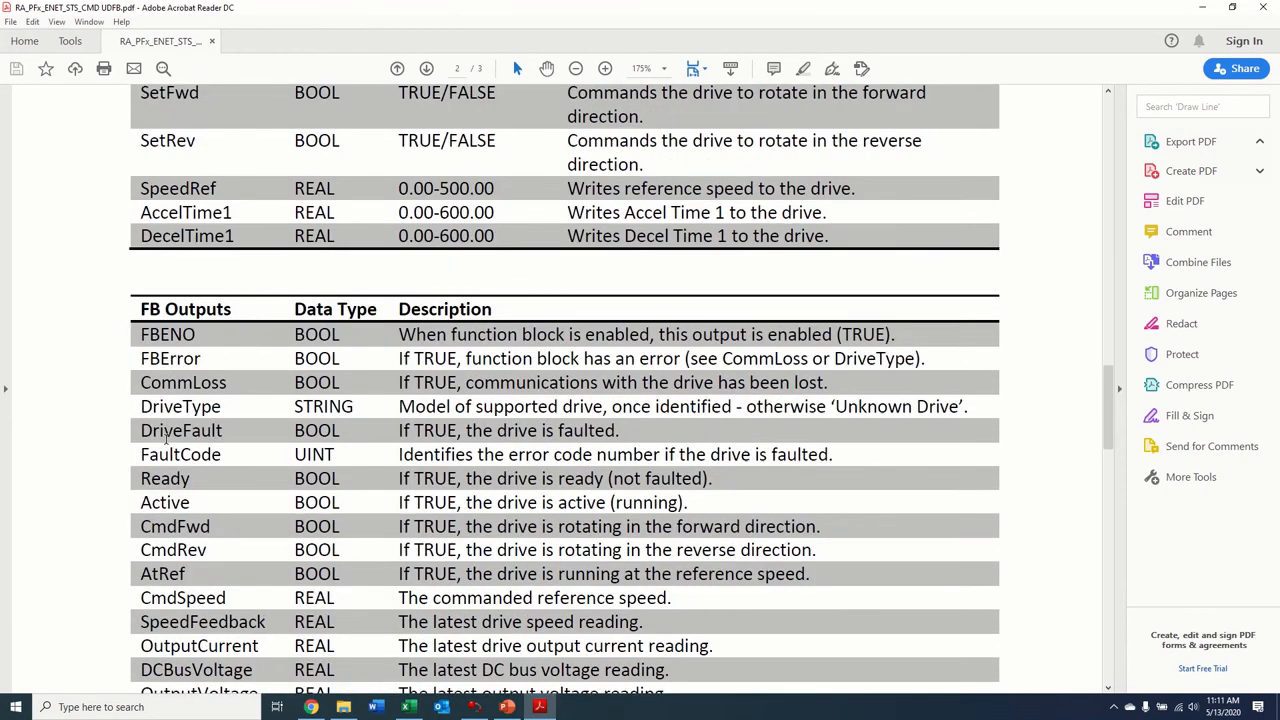
left_click(426, 68)
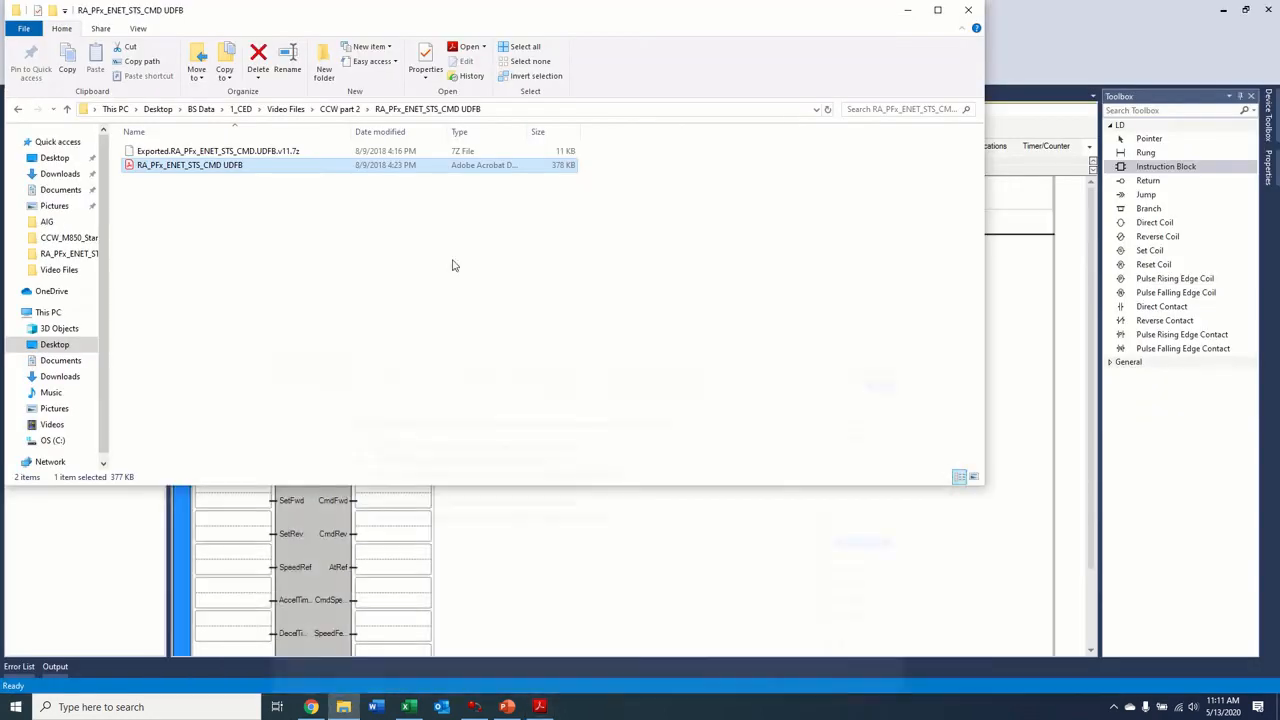
double_click(188, 164)
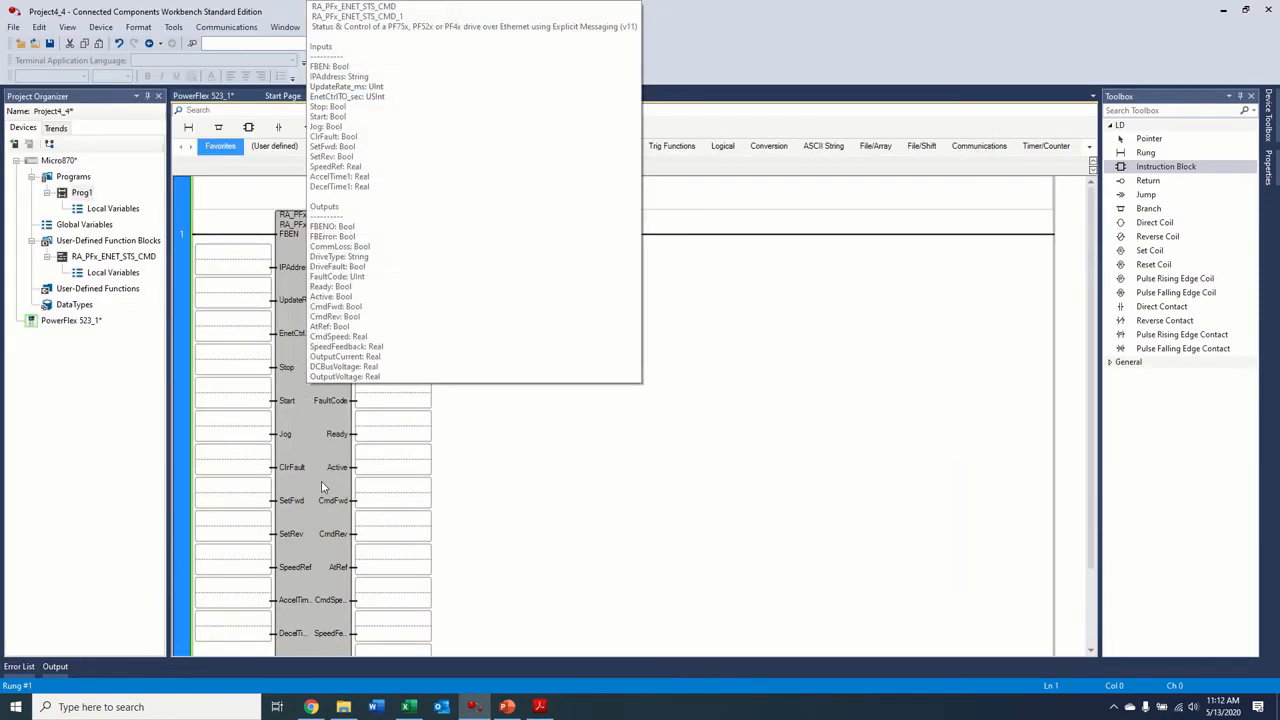
Step: Review the Micro870 global variables and the PowerFlex 523_1 page, then return to Prog1
left_click(232, 322)
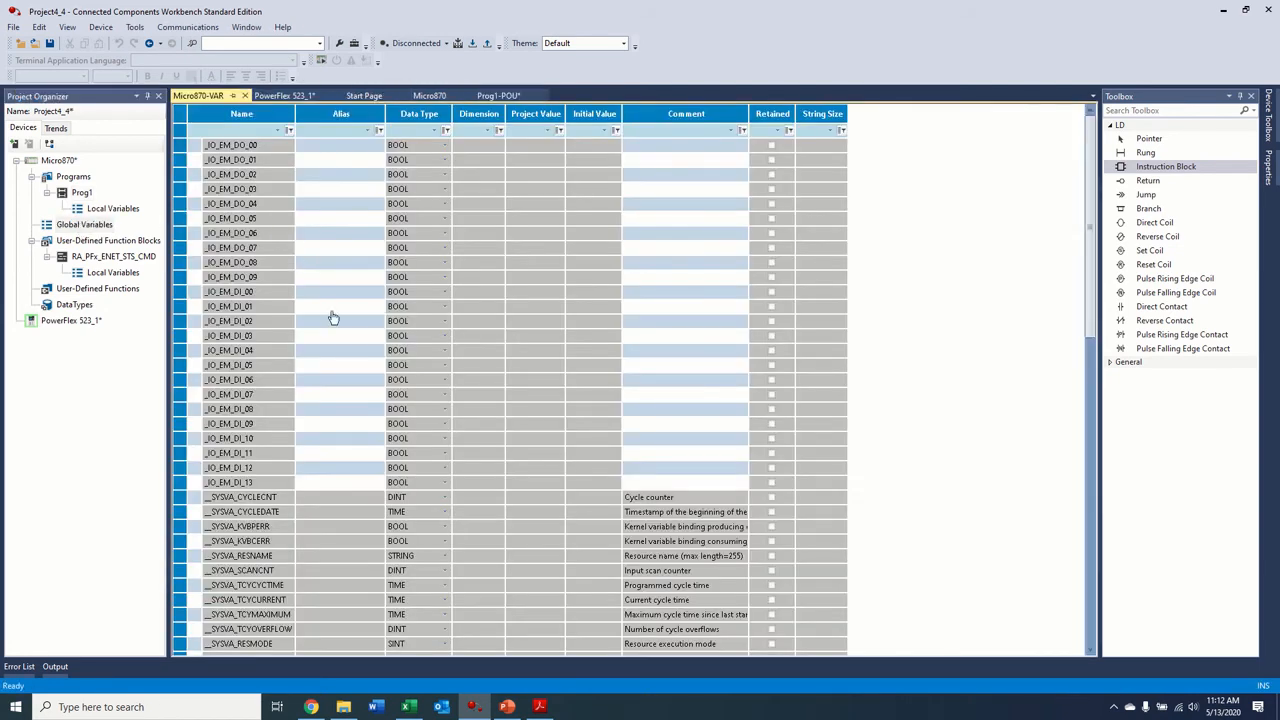
scroll("down", 3)
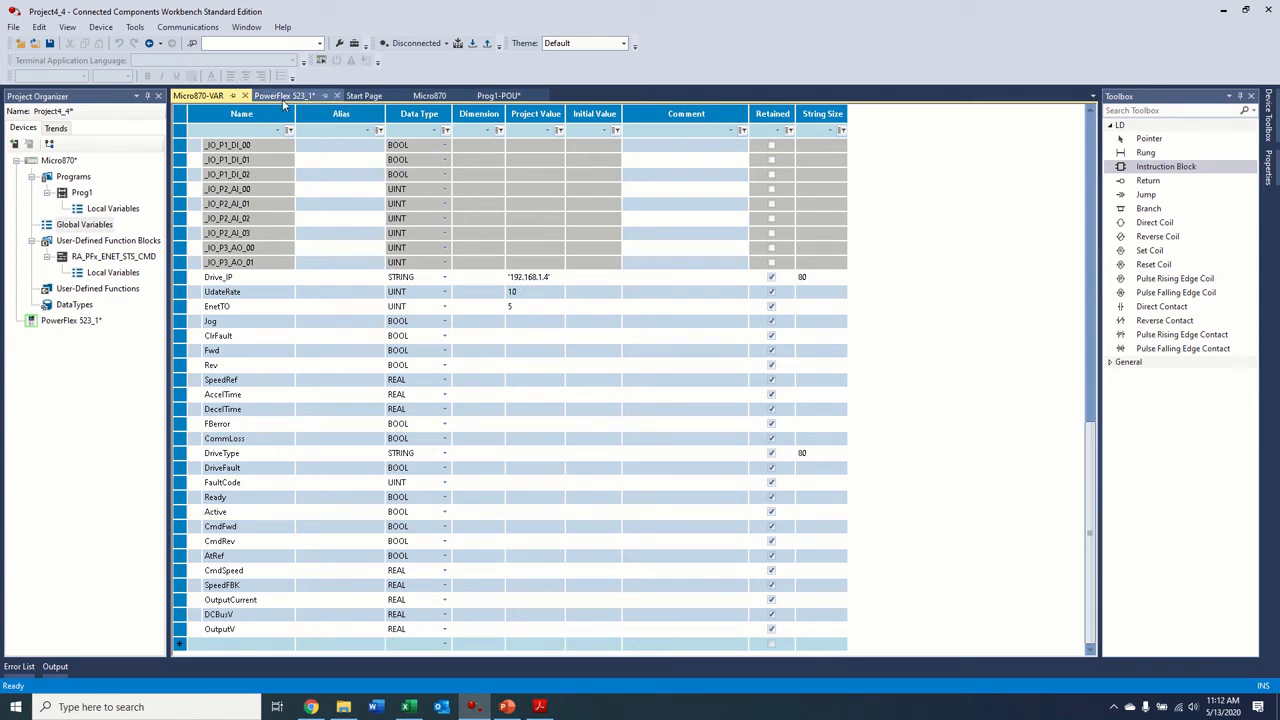
left_click(284, 96)
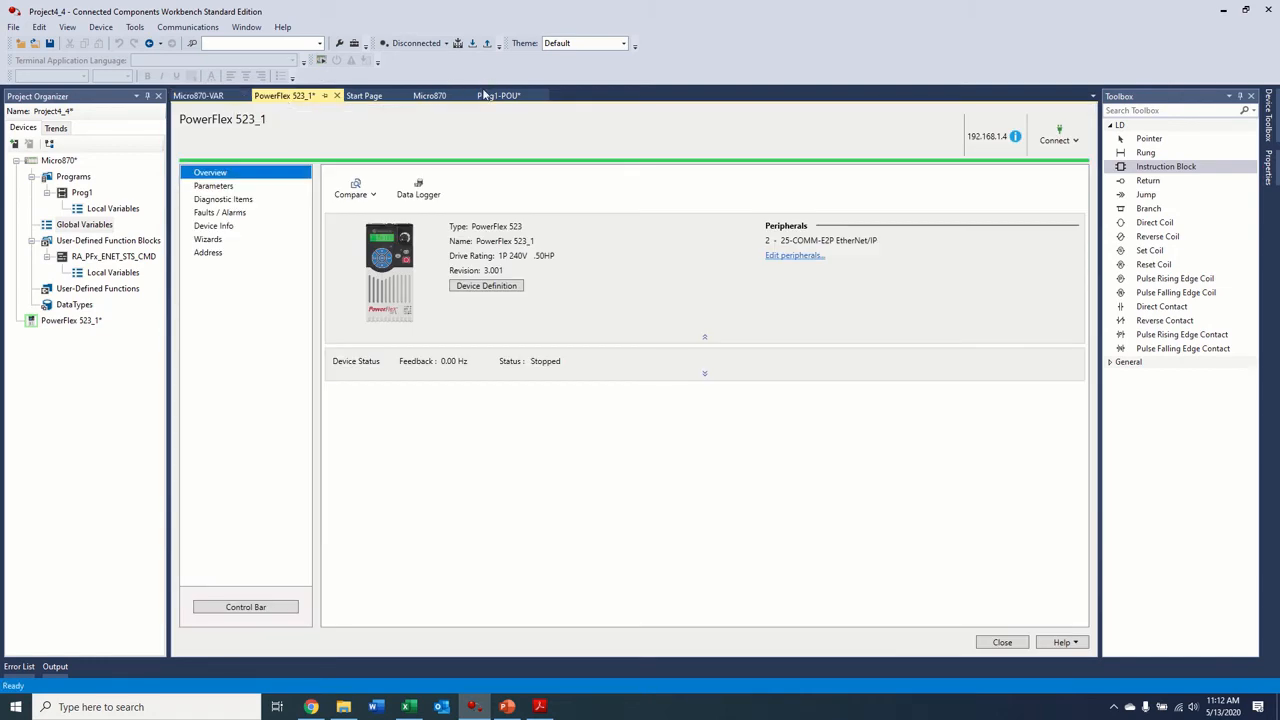
left_click(498, 96)
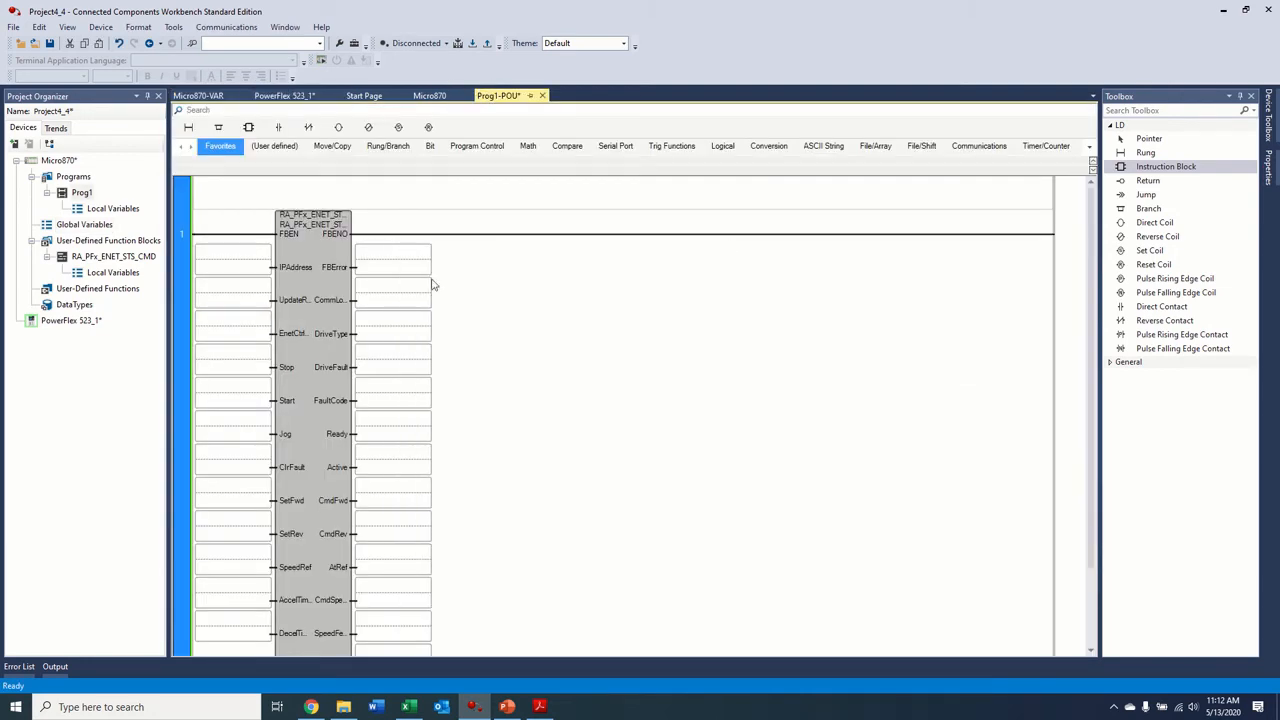
Step: Assign Drive_IP to the block's IPAddress input, save, and show the Micro870 controller page
scroll("down", 3)
type("Drive_IP")
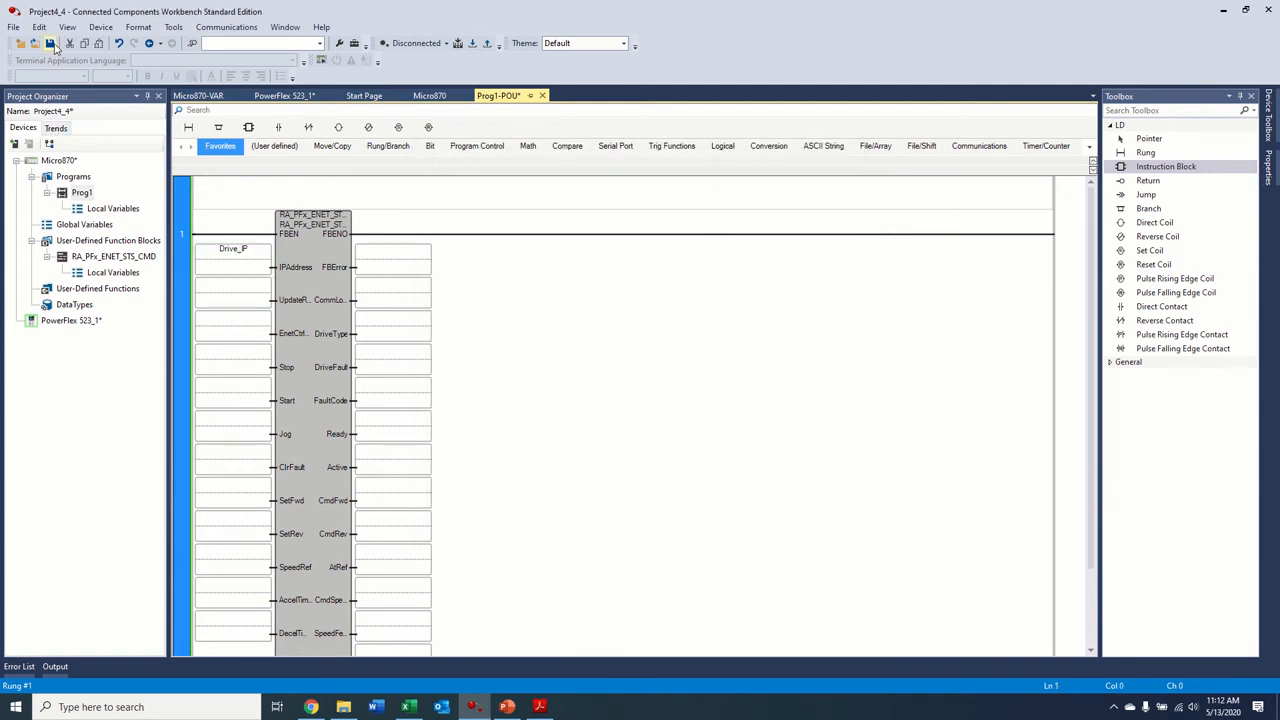
left_click(198, 96)
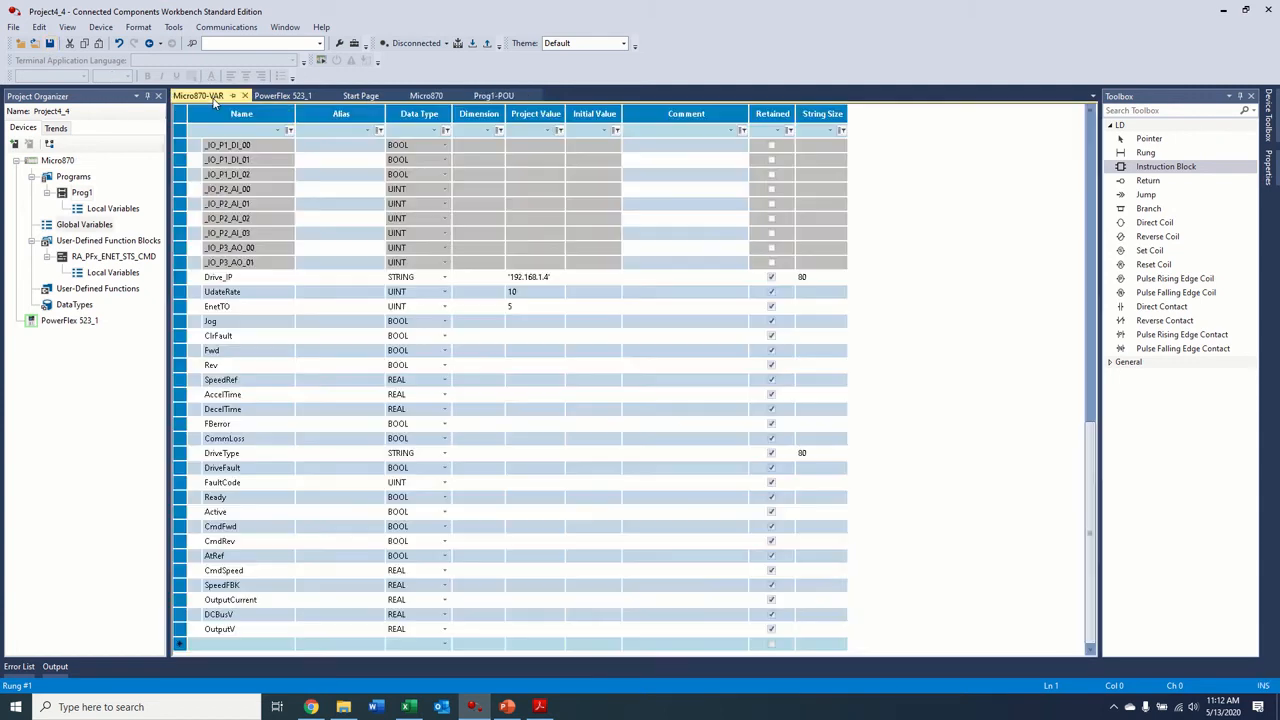
left_click(426, 96)
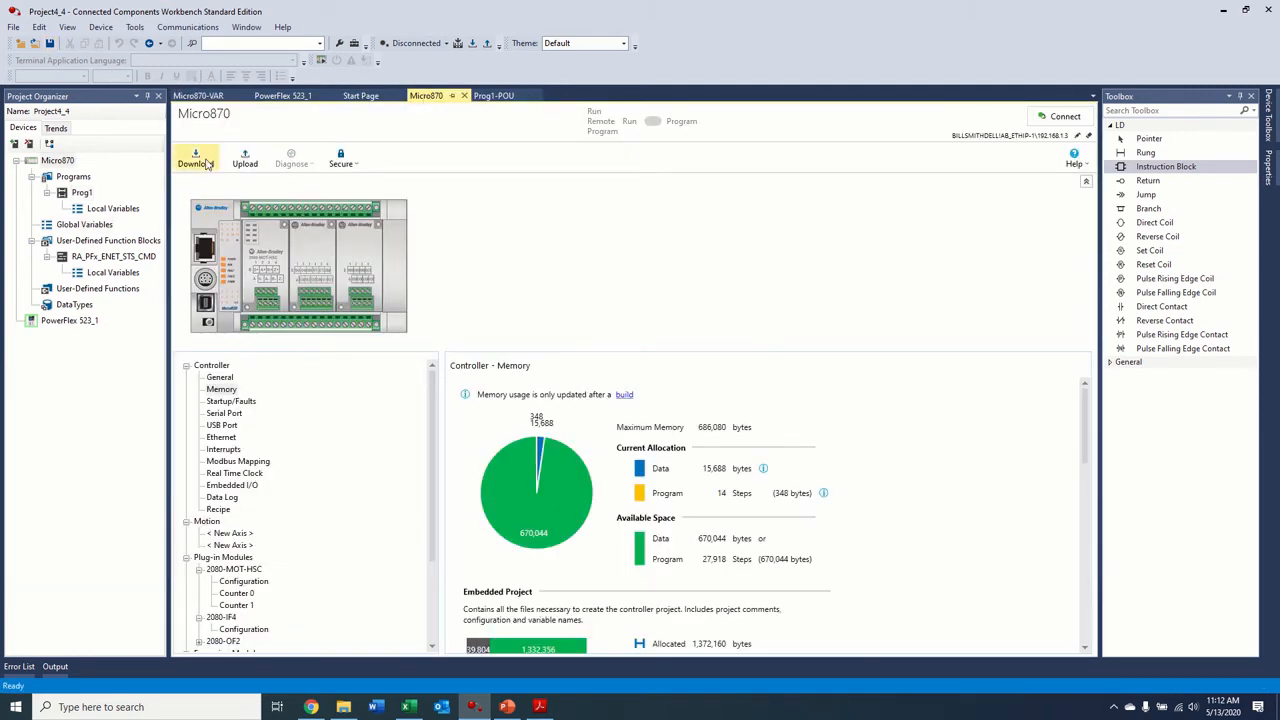
Step: Build and download with project values to the Micro870, switching it back to Remote Run
left_click(196, 160)
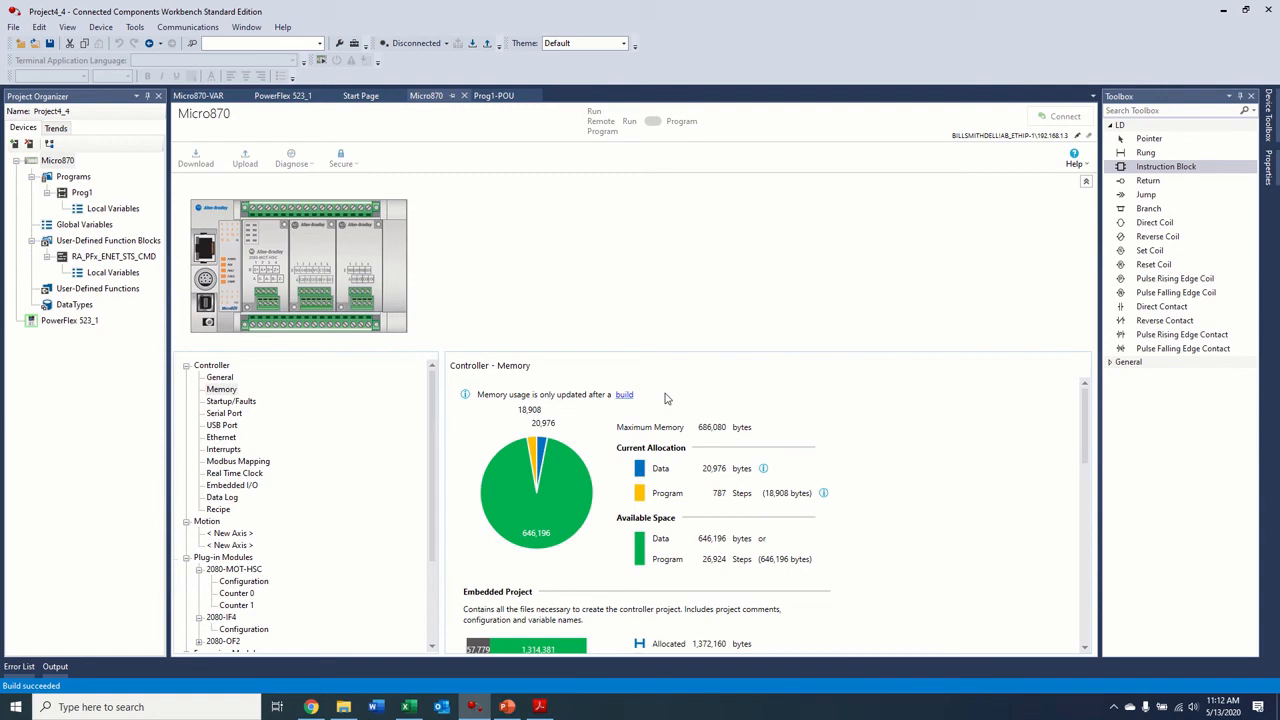
left_click(196, 156)
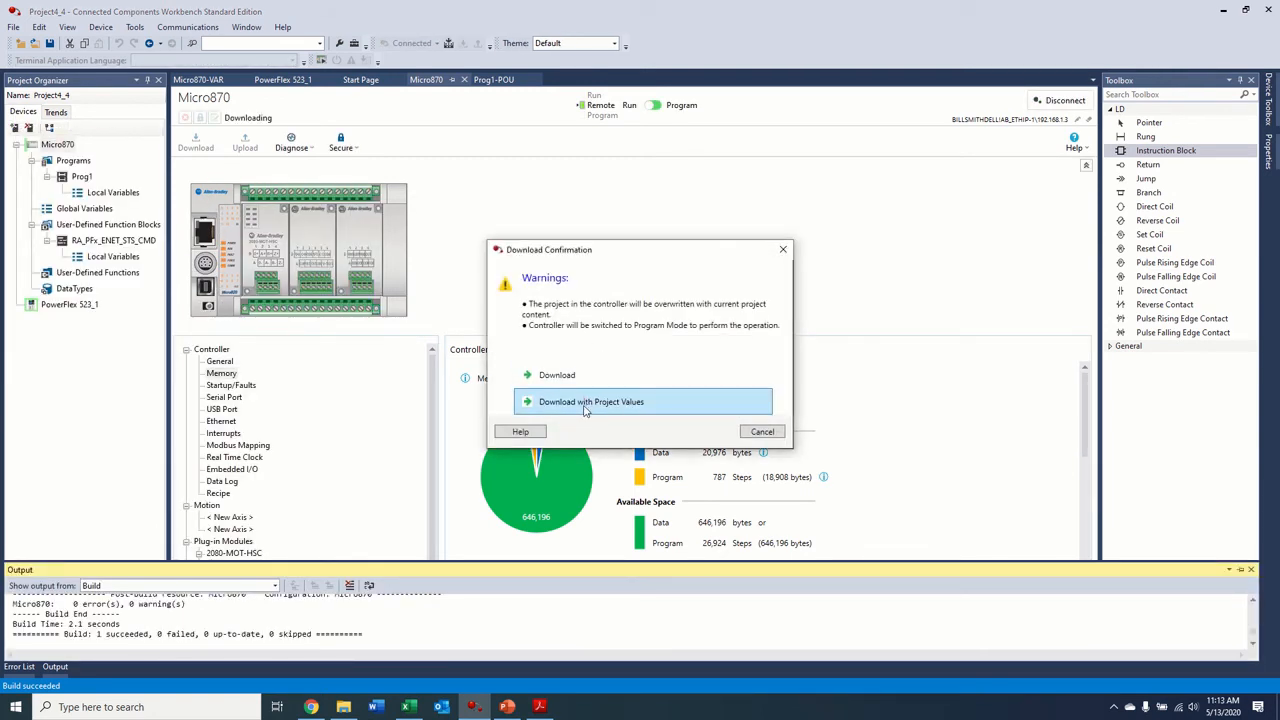
left_click(592, 400)
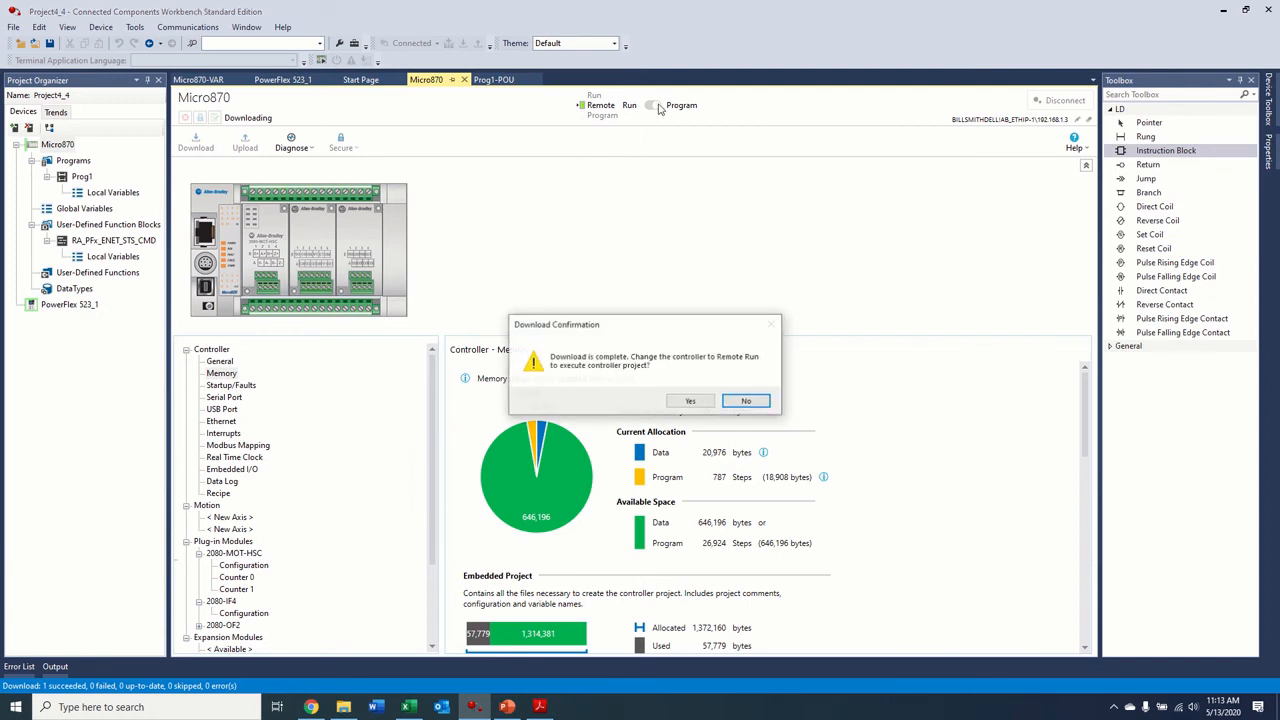
left_click(744, 400)
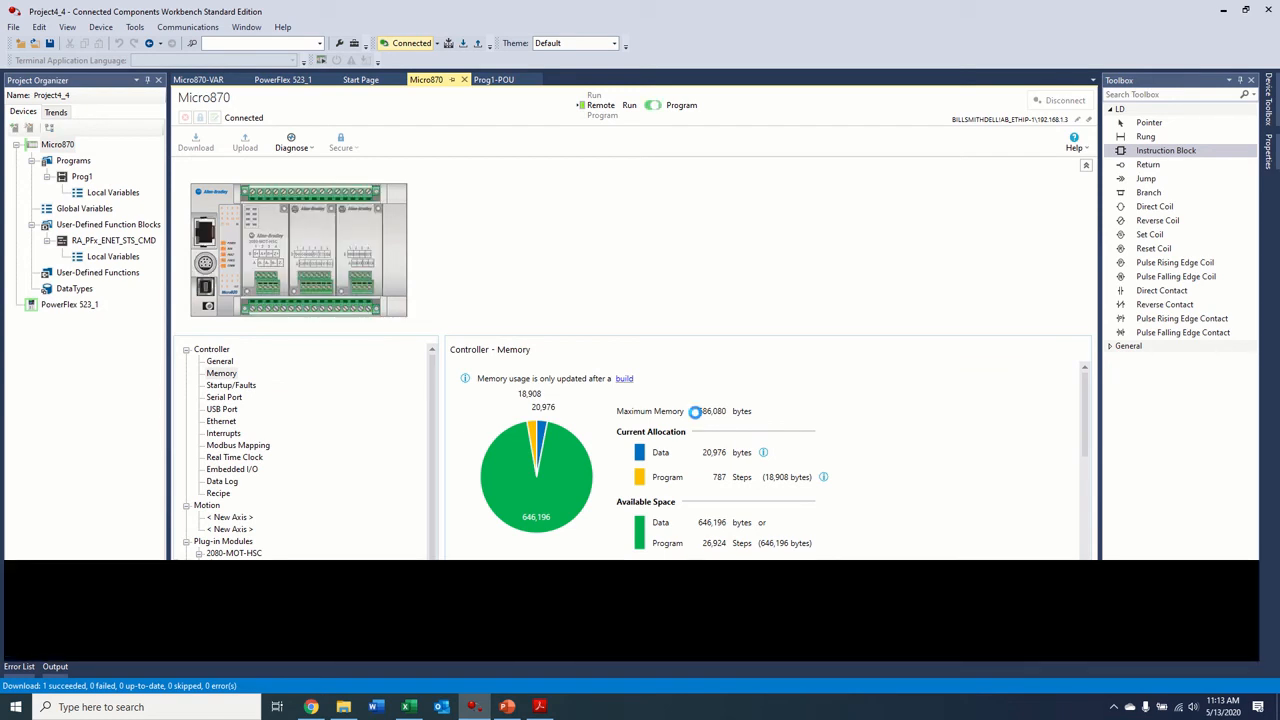
Step: View live block outputs on the Prog1 rung, inspect DriveType, and close Variable Monitoring
left_click(494, 80)
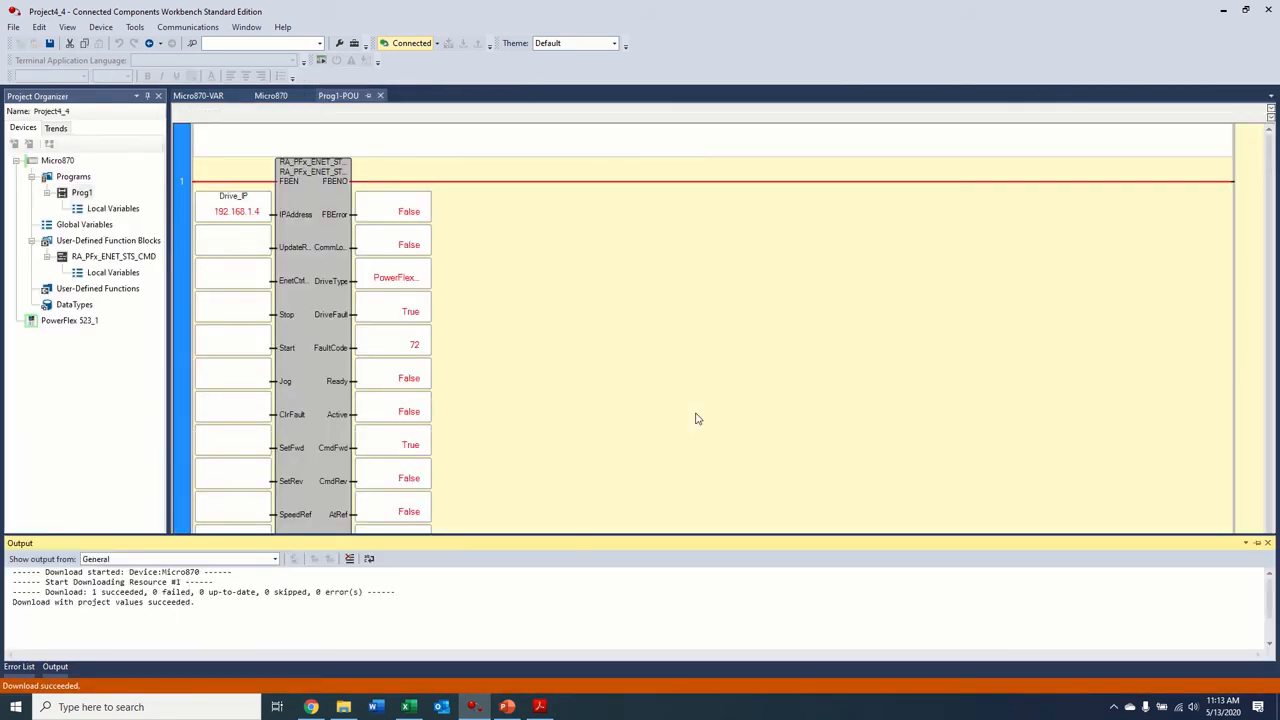
mouse_move(236, 212)
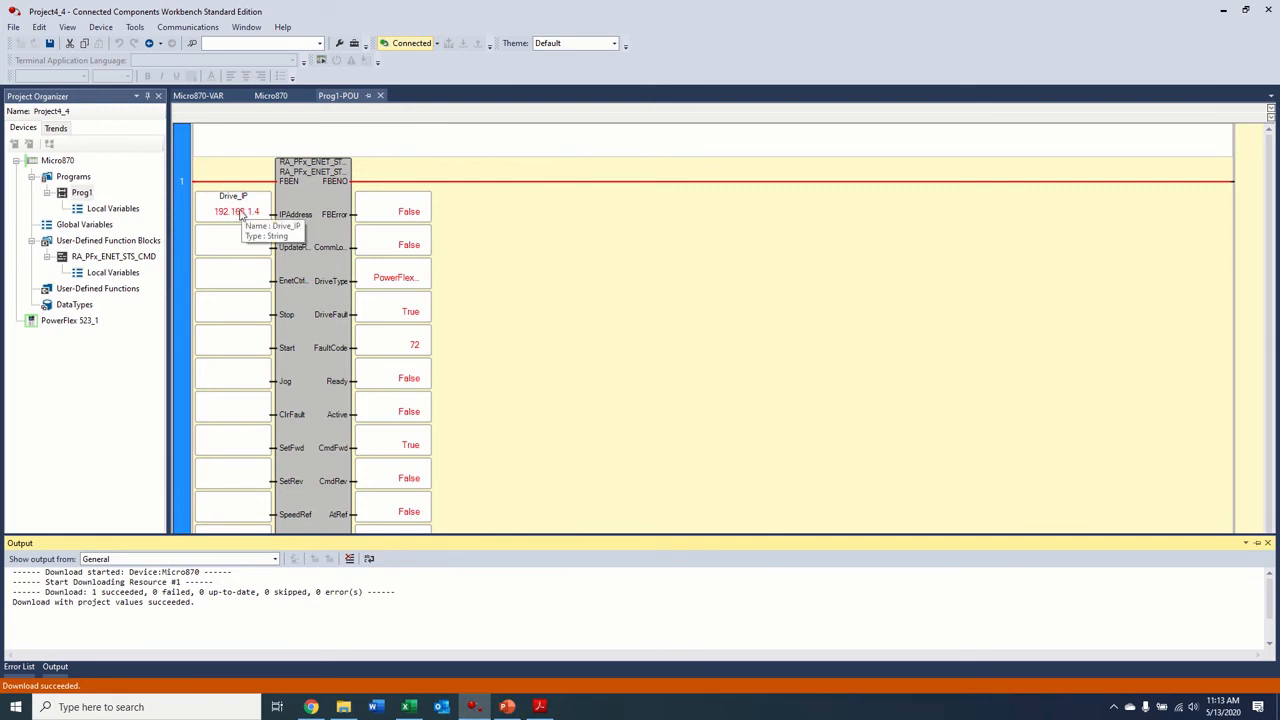
mouse_move(284, 216)
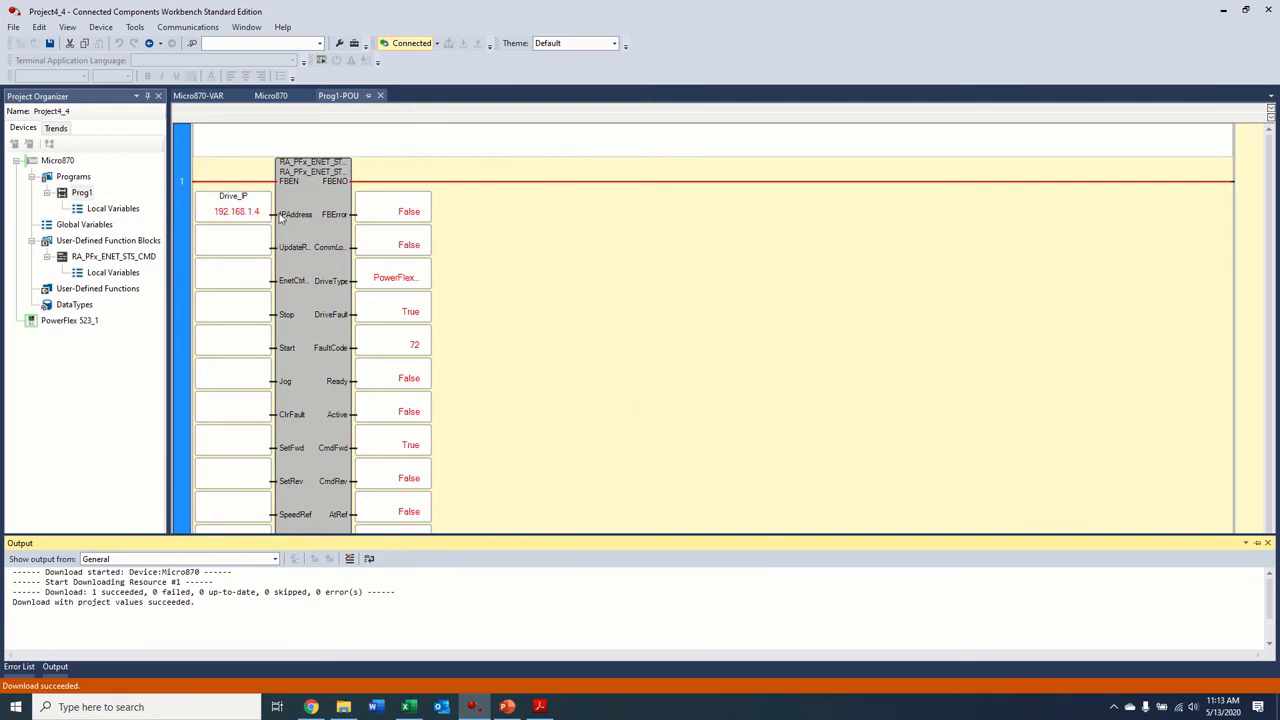
scroll("down", 3)
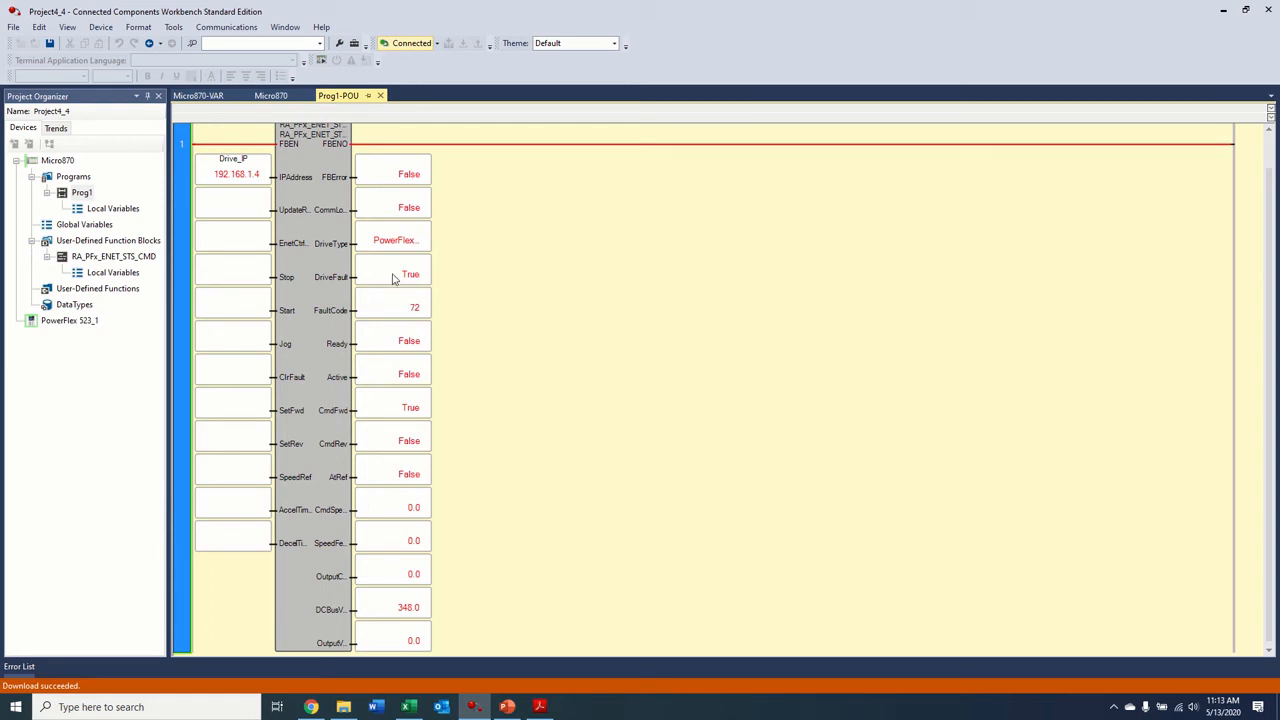
mouse_move(420, 314)
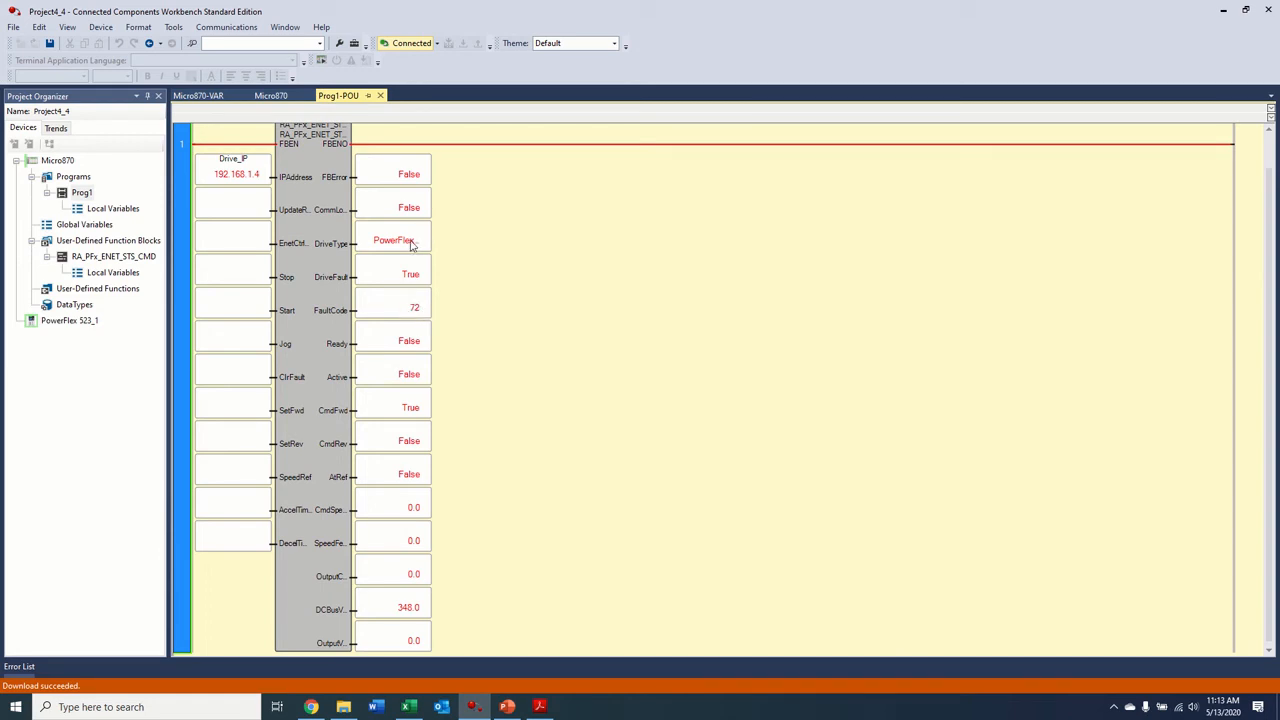
left_click(392, 240)
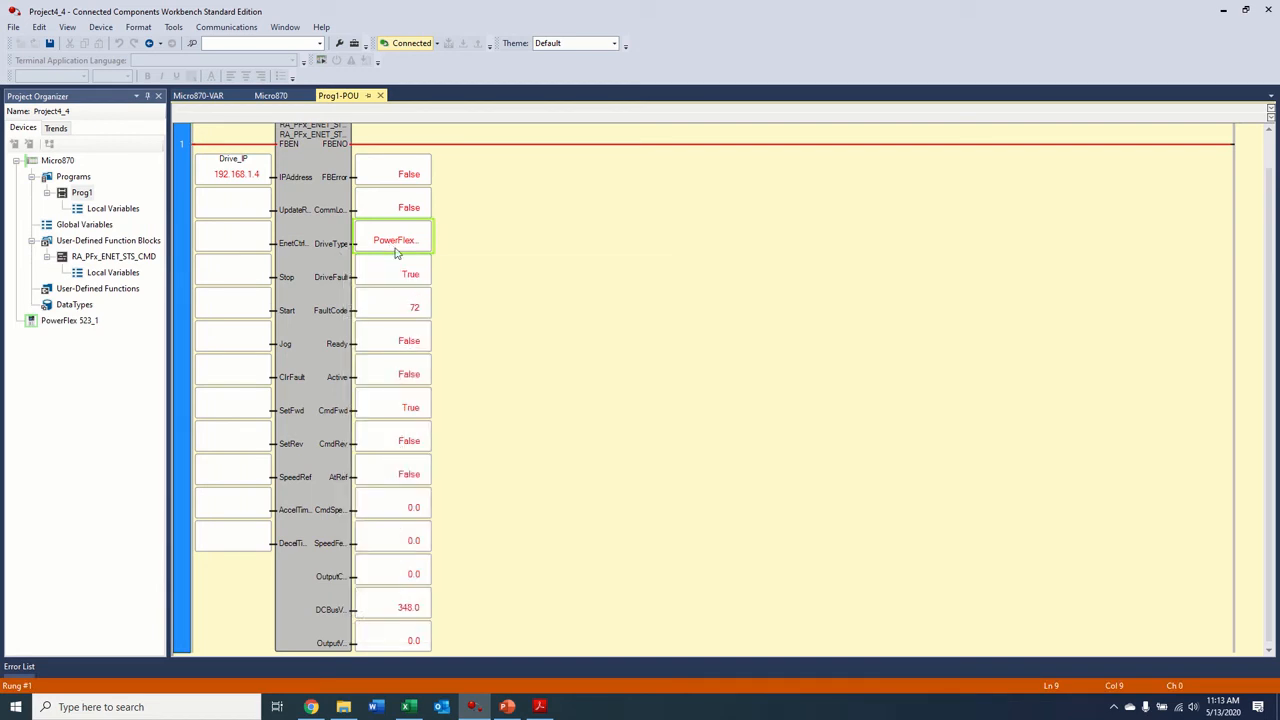
mouse_move(384, 248)
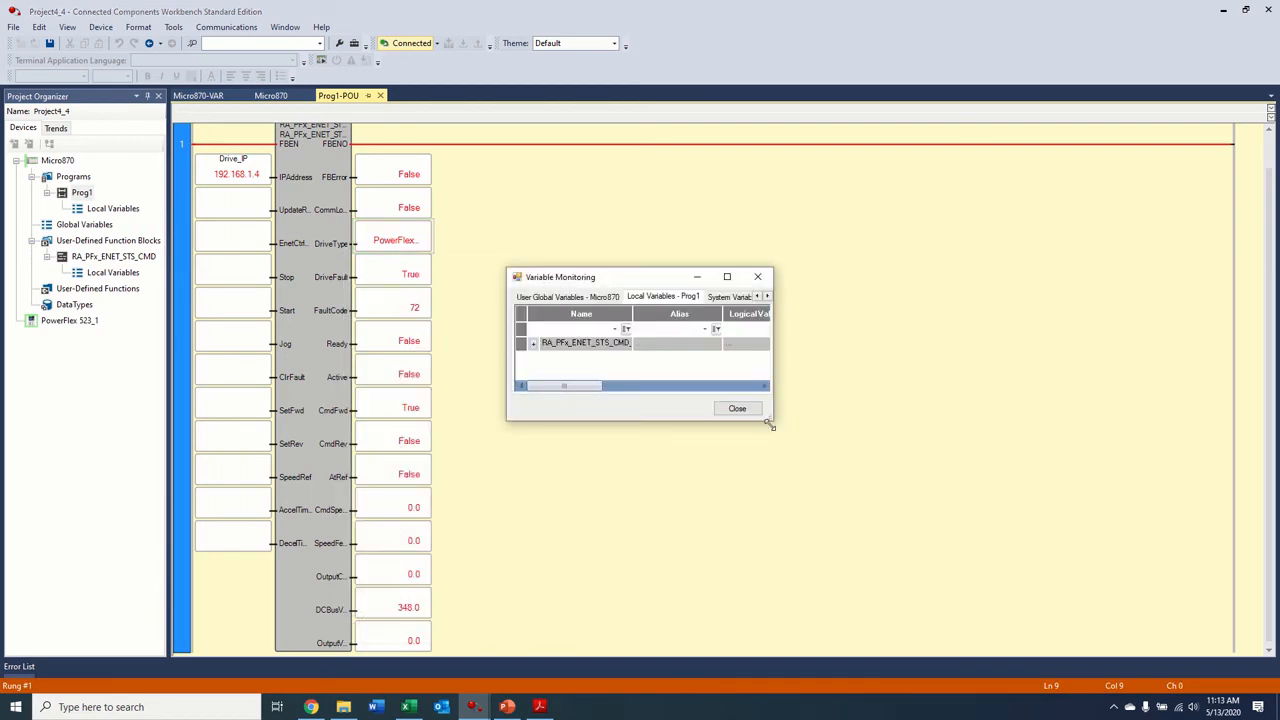
left_click(736, 408)
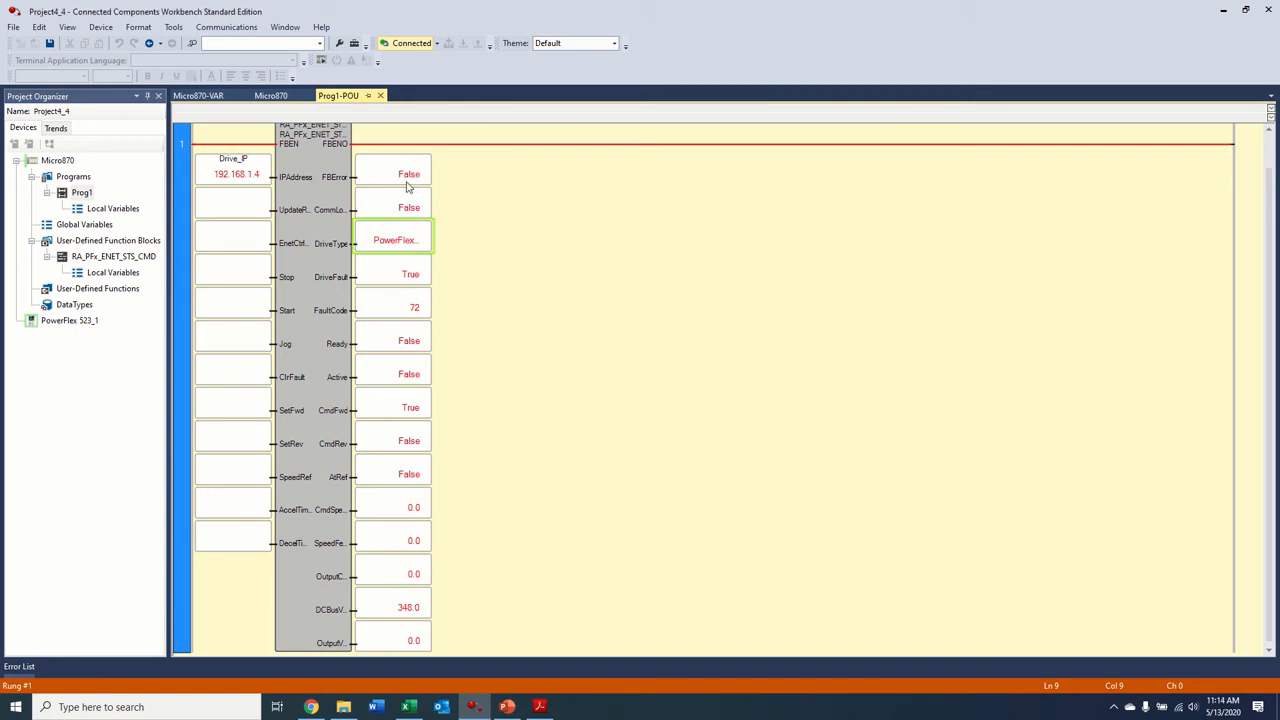
mouse_move(328, 210)
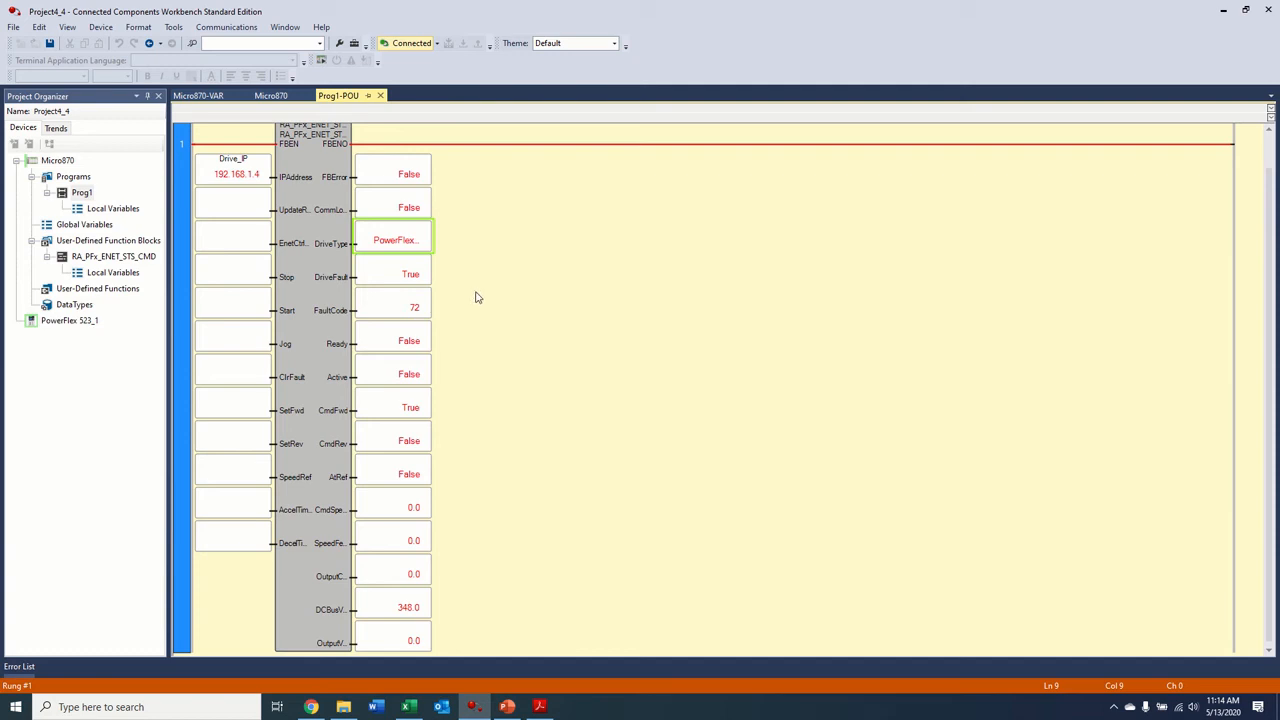
mouse_move(236, 176)
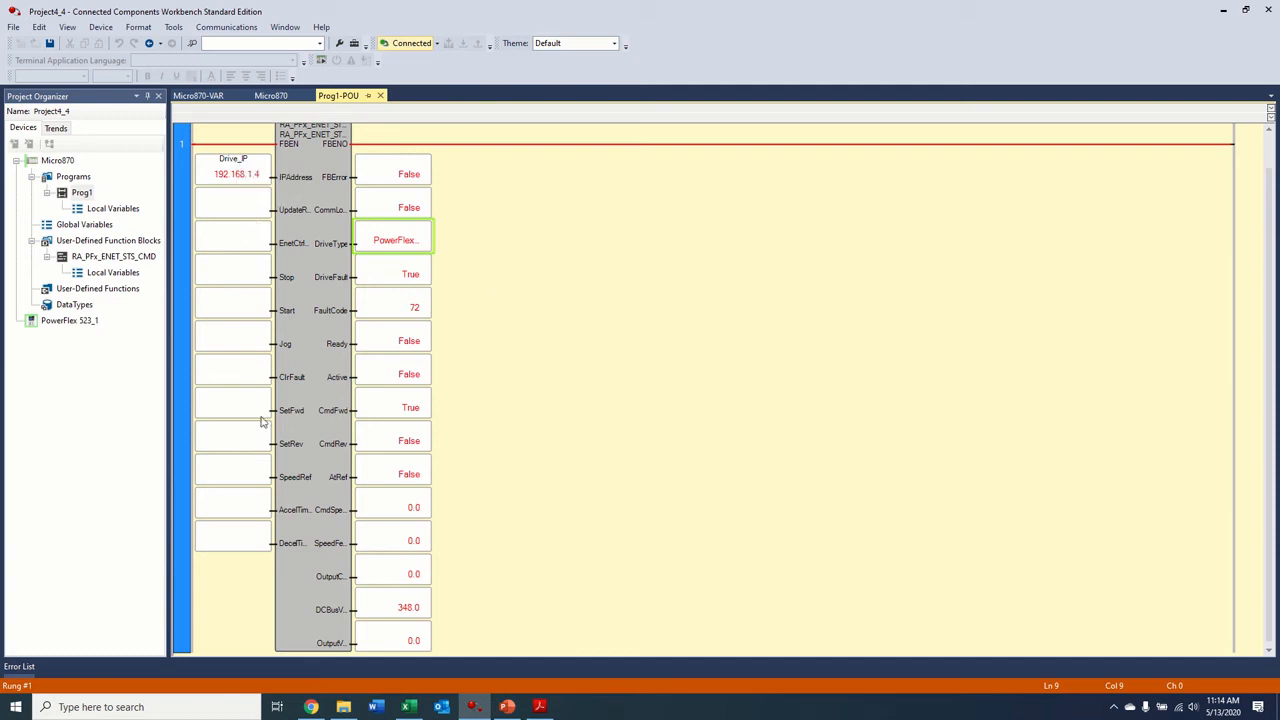
mouse_move(398, 638)
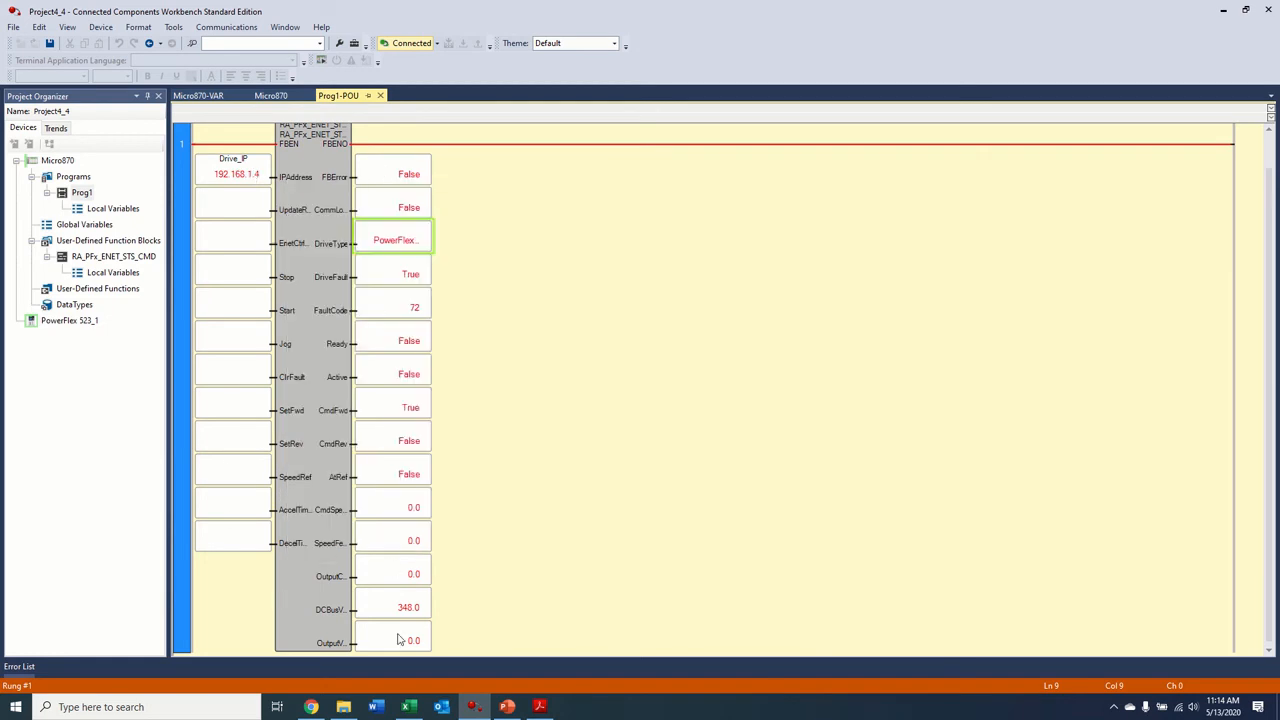
mouse_move(366, 162)
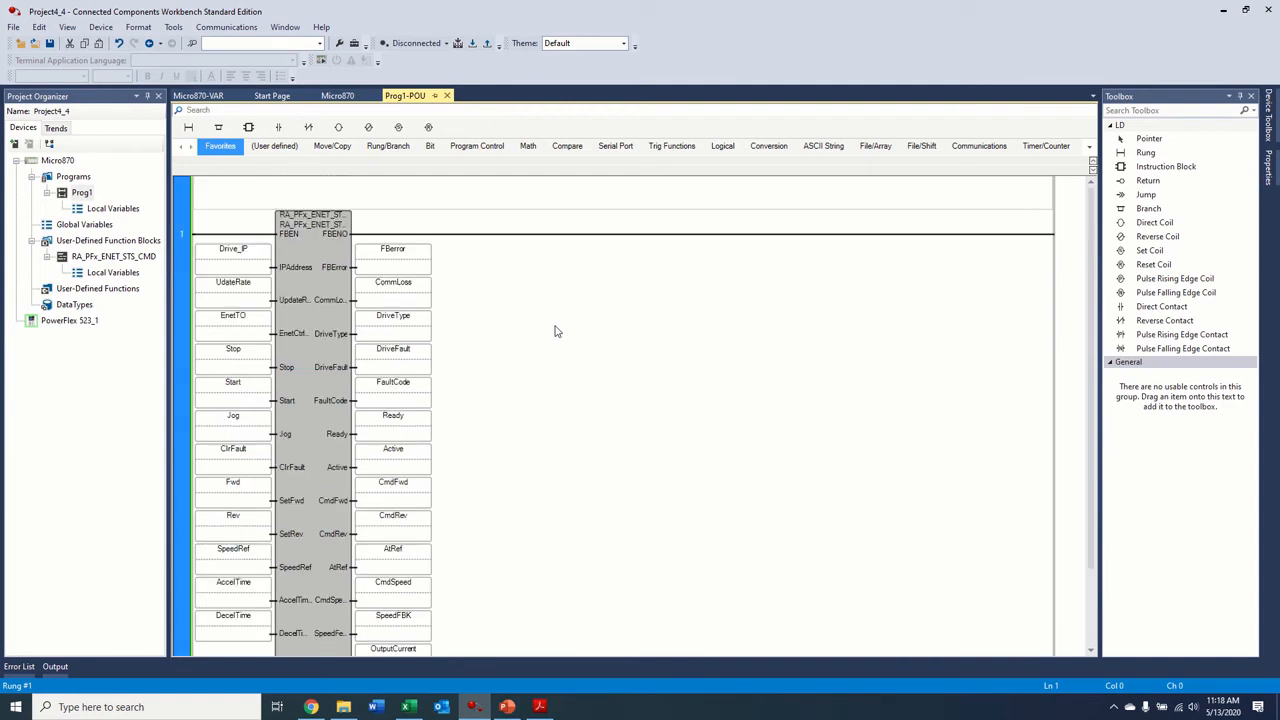
mouse_move(232, 252)
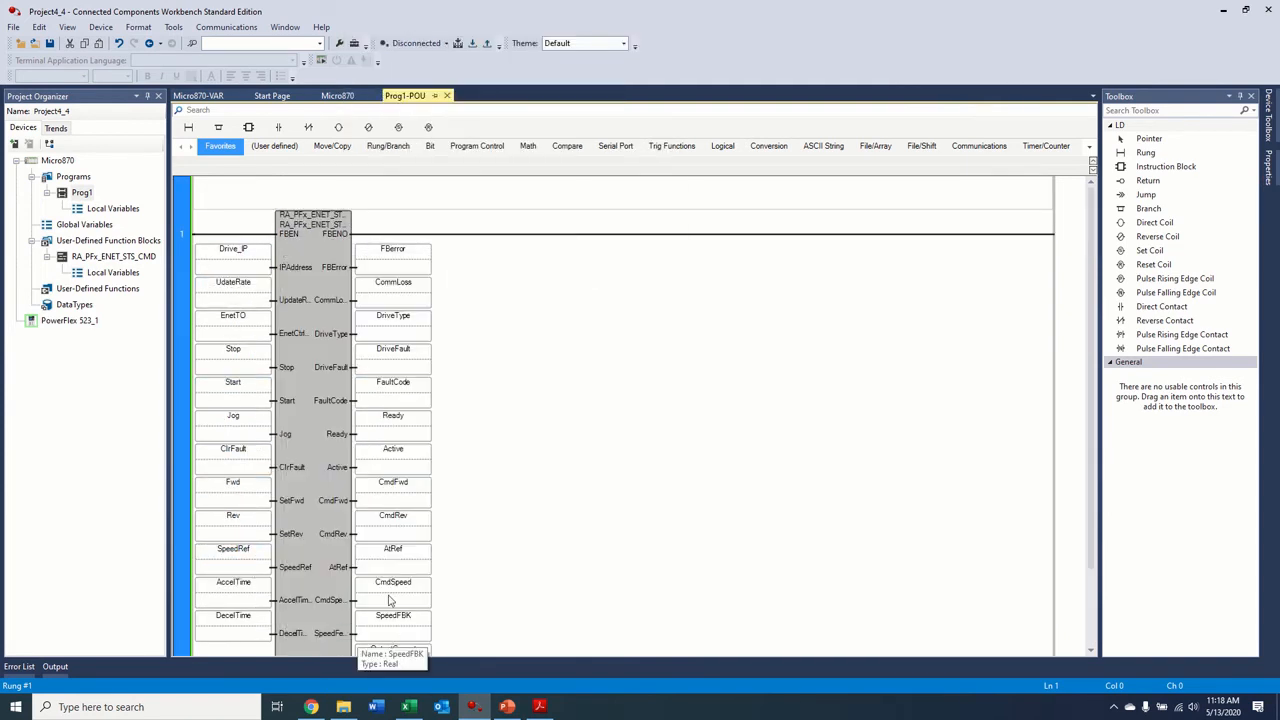
Step: Scroll through the fully tagged drive block offline, then show the Micro870 controller page
scroll("down", 3)
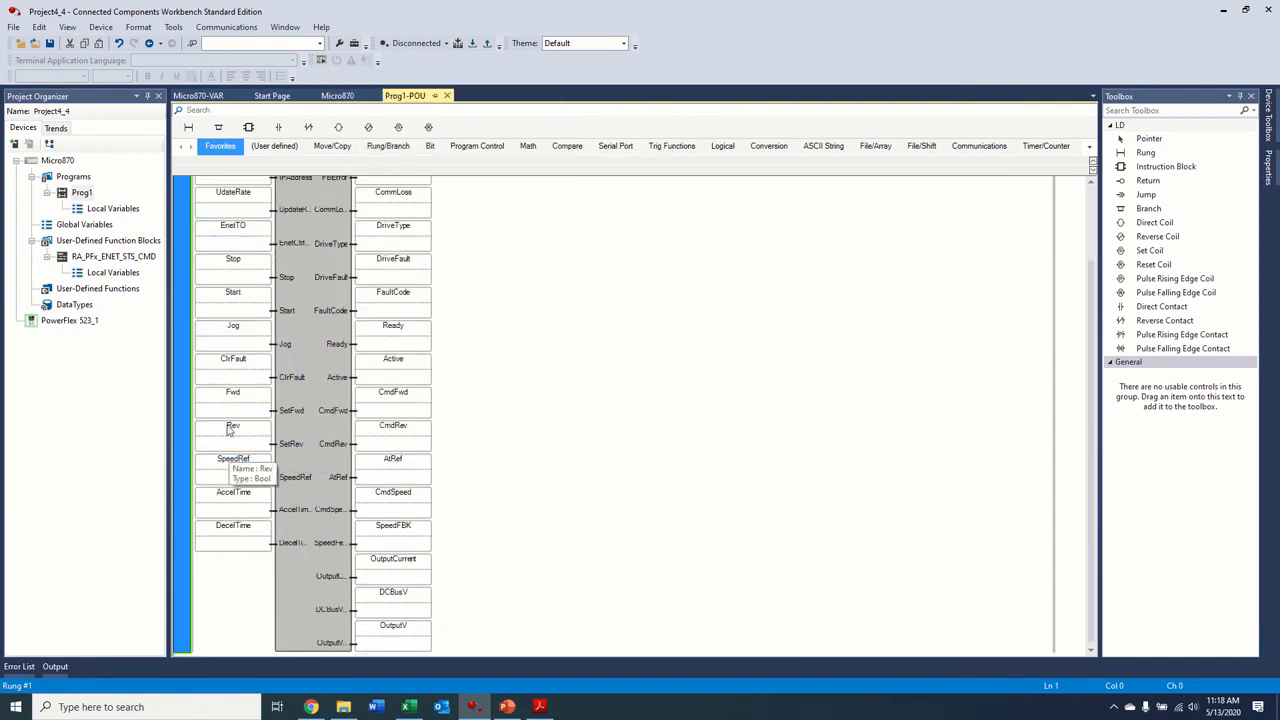
mouse_move(518, 472)
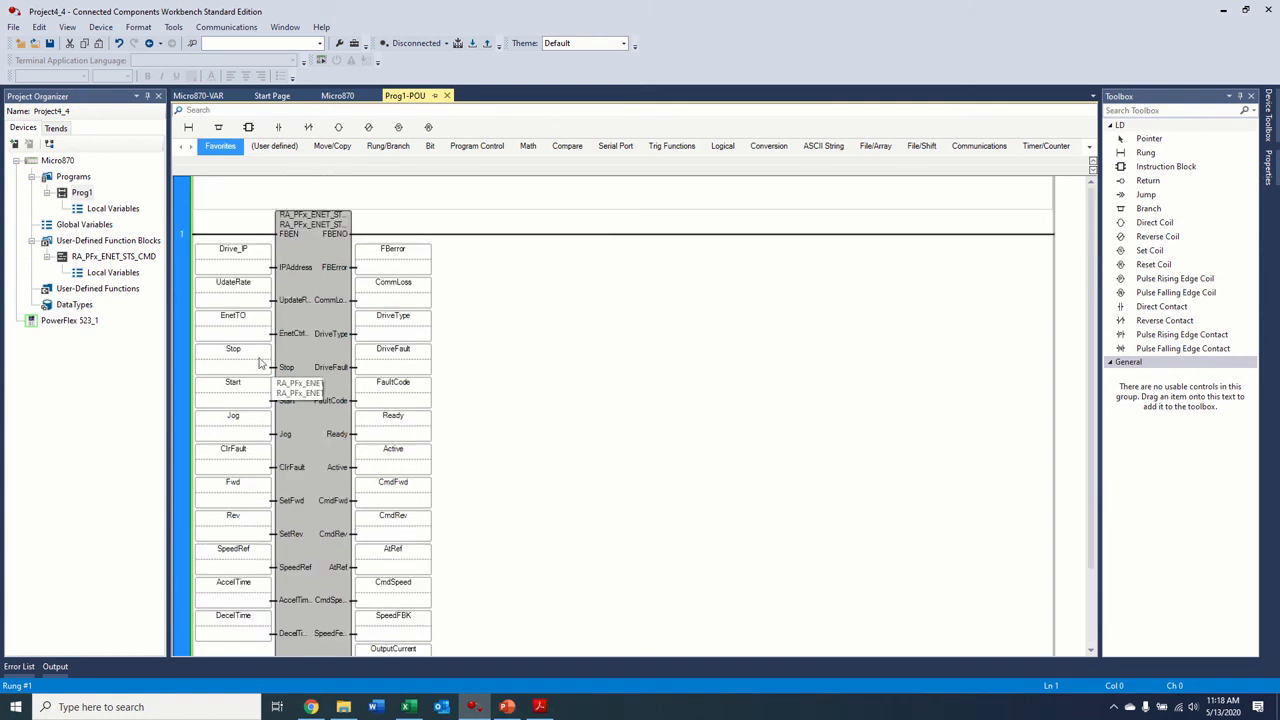
mouse_move(252, 388)
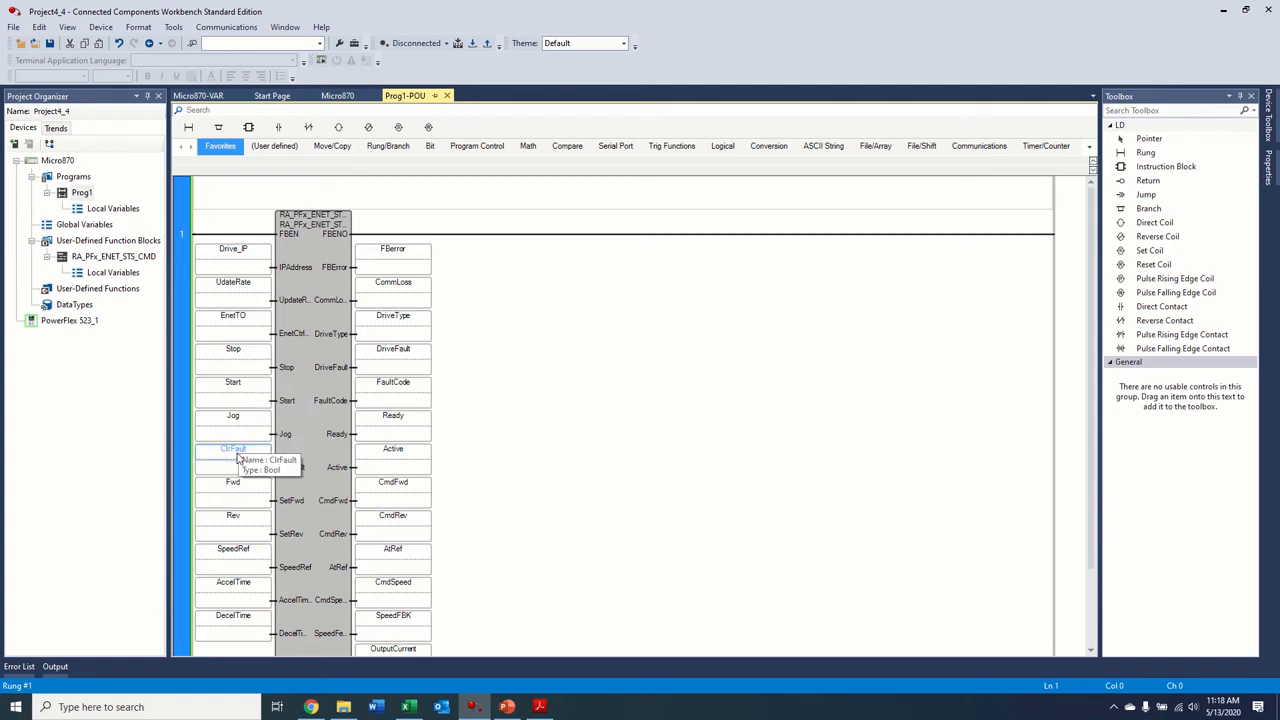
mouse_move(464, 332)
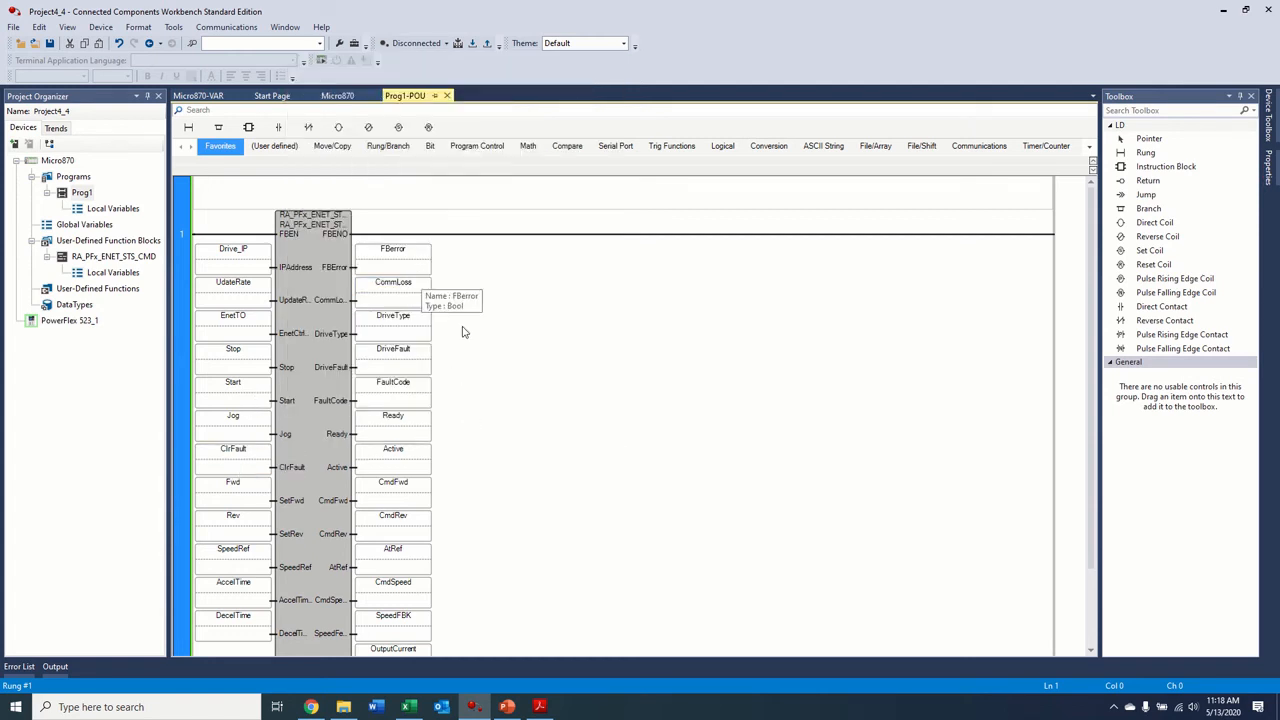
mouse_move(616, 376)
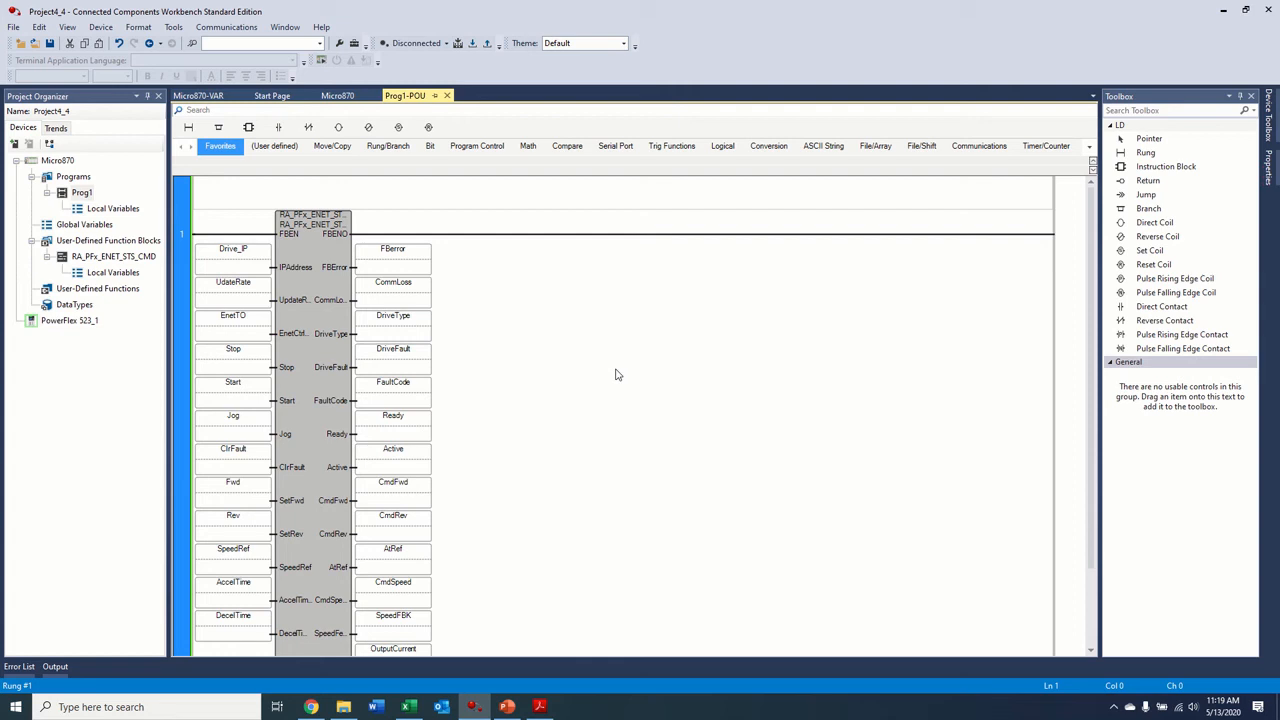
mouse_move(420, 372)
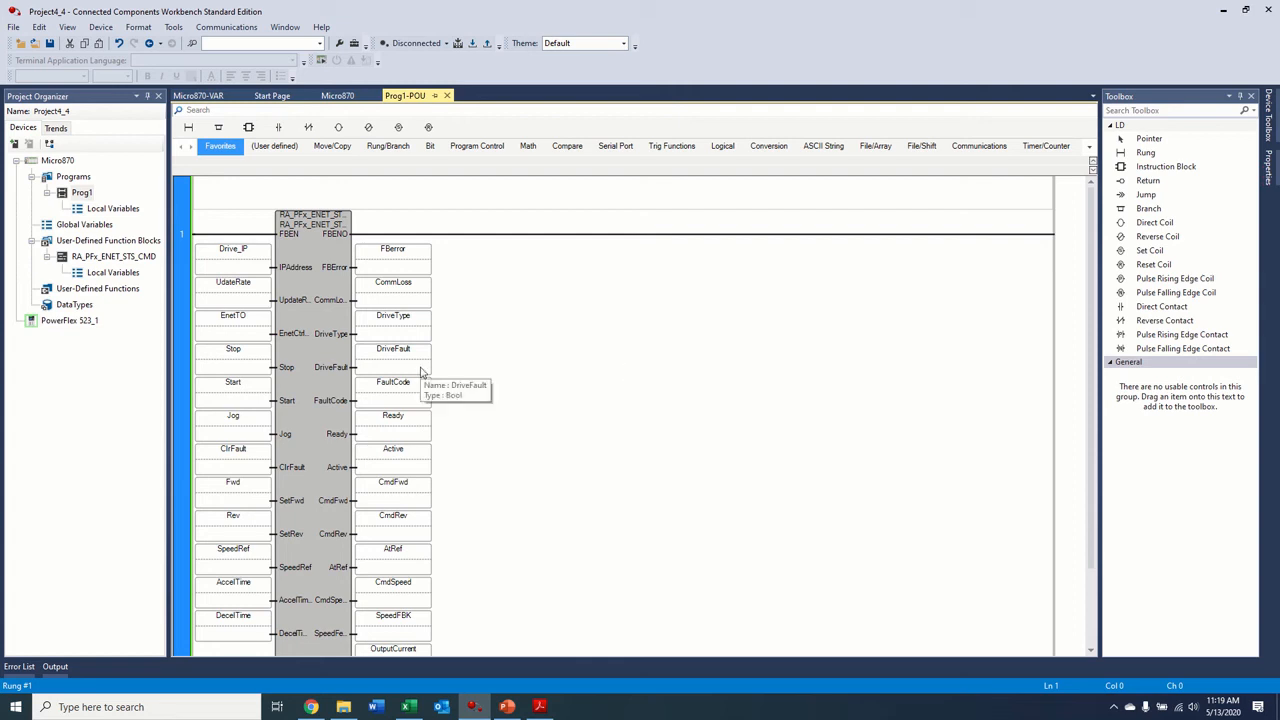
mouse_move(558, 388)
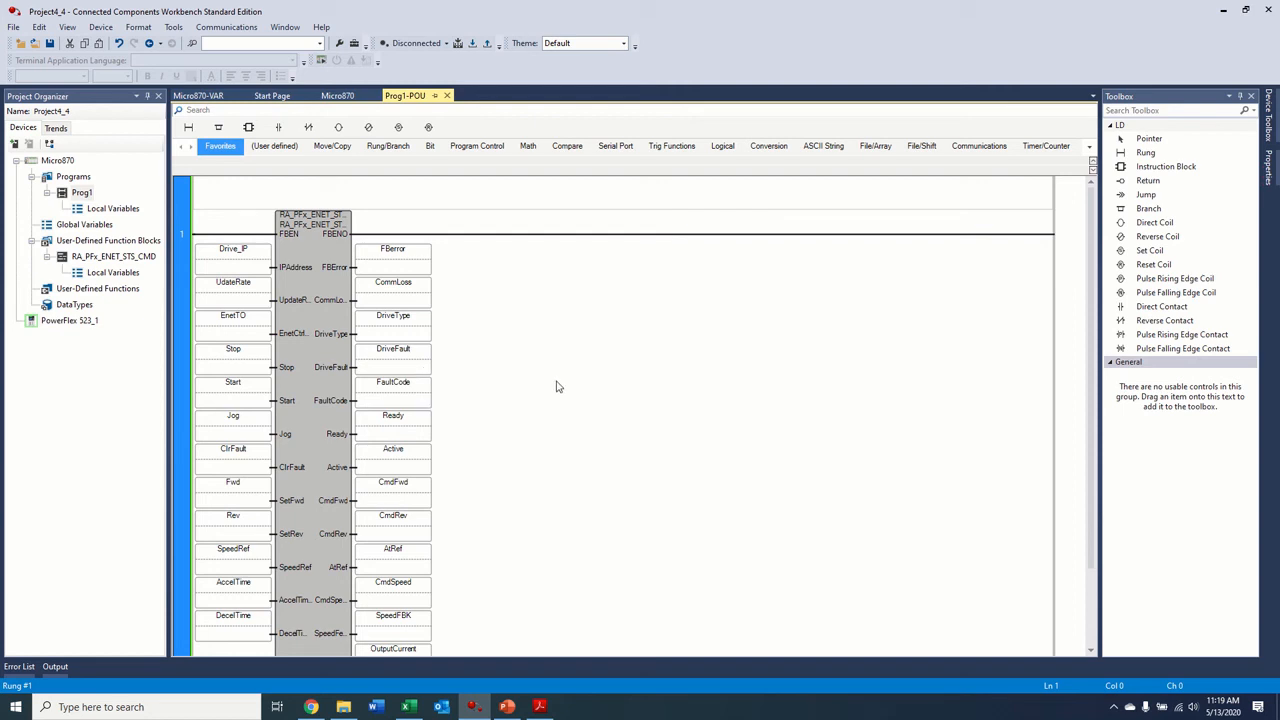
mouse_move(392, 482)
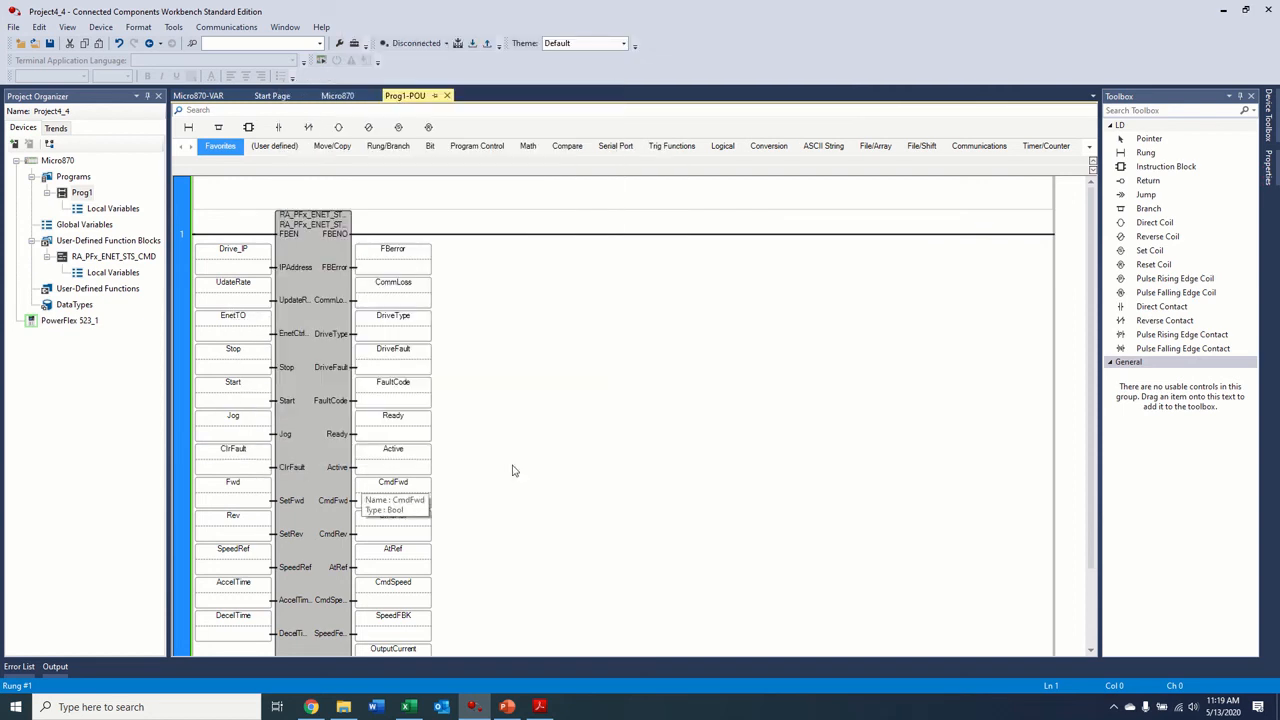
scroll("down", 3)
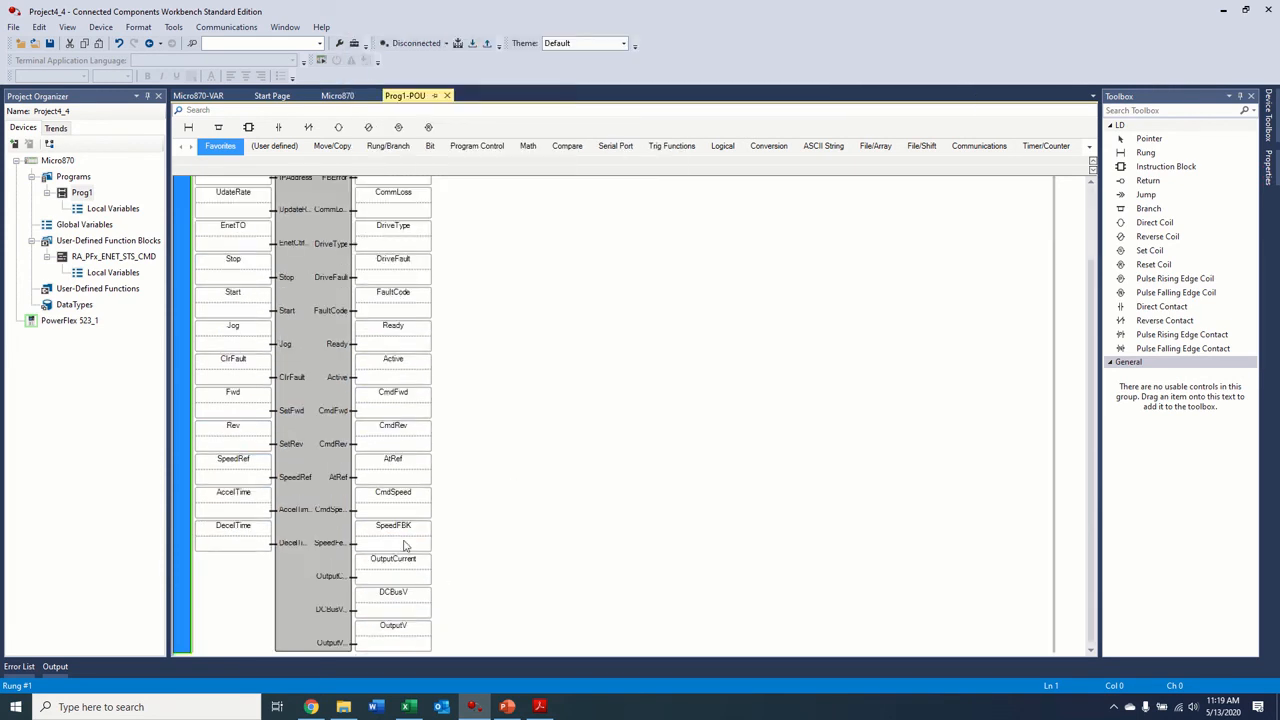
mouse_move(758, 390)
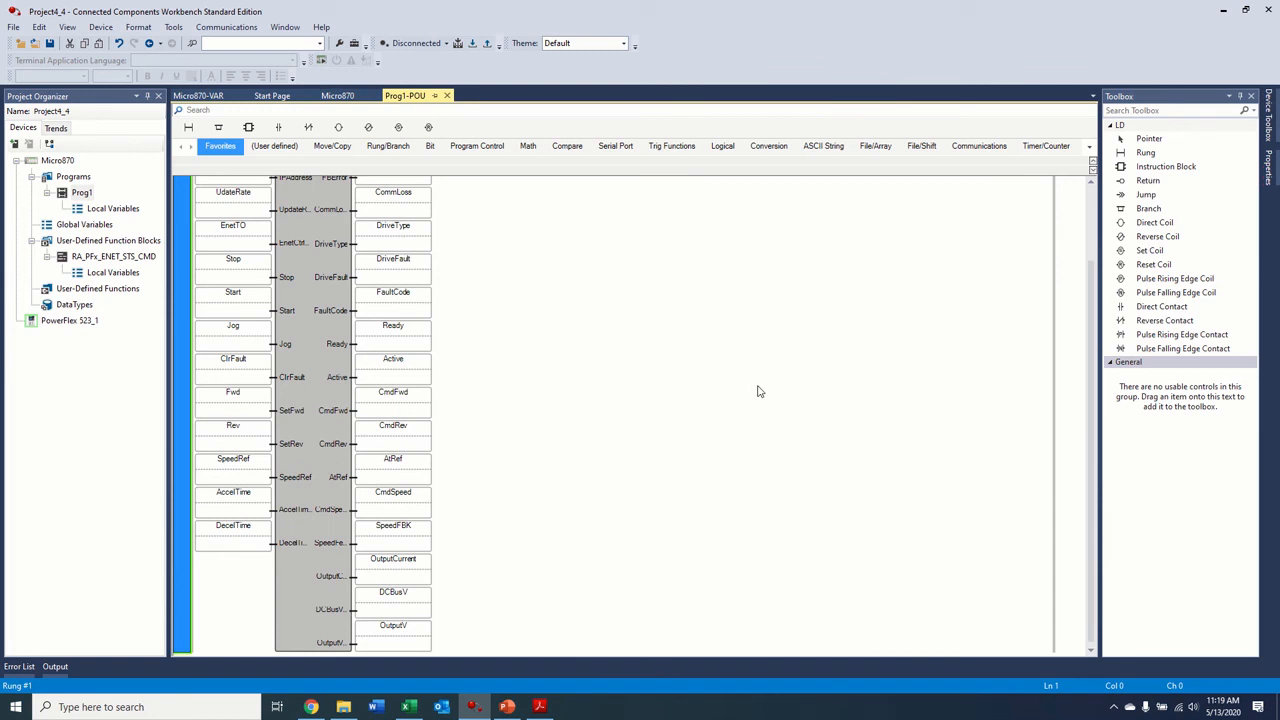
mouse_move(584, 428)
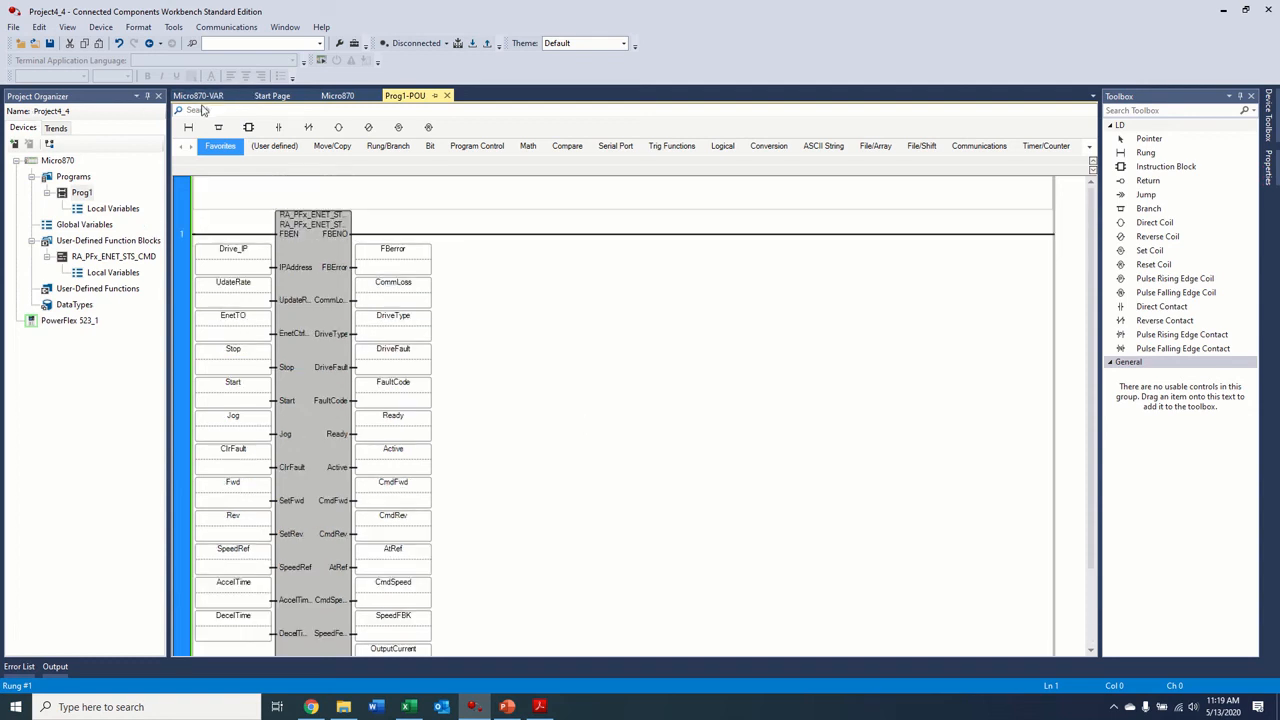
left_click(336, 96)
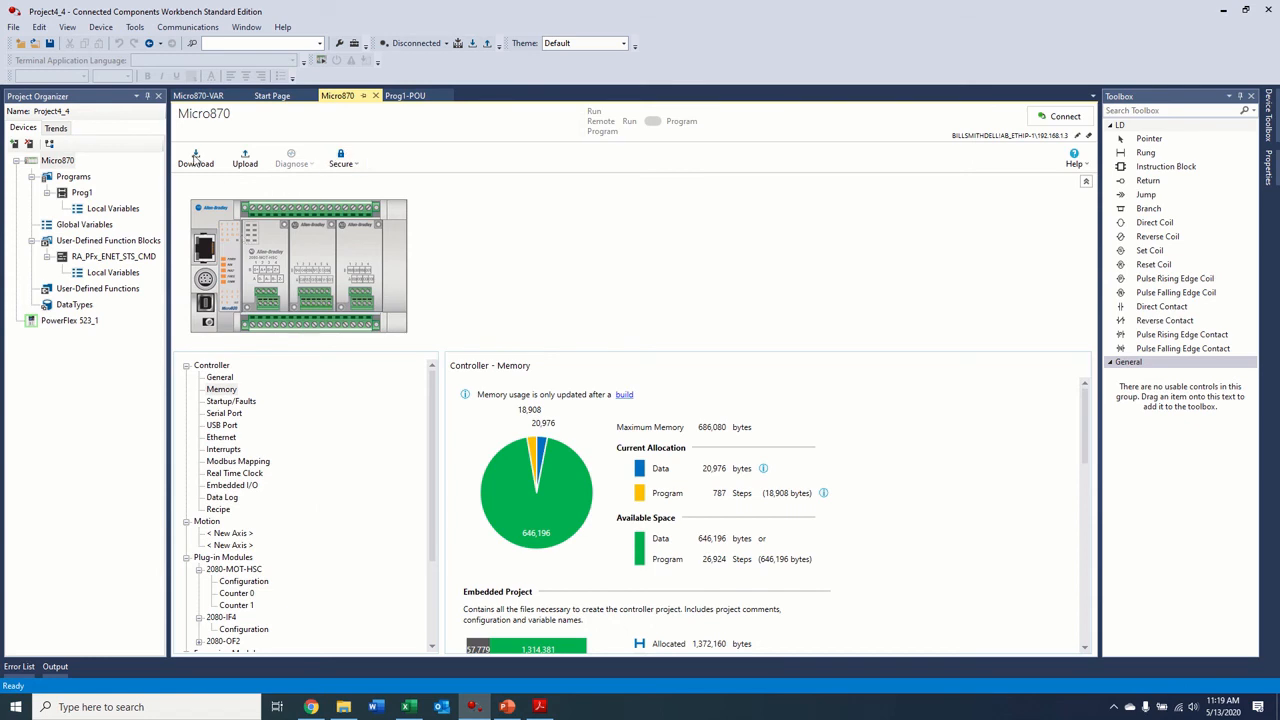
Step: Build the project and download it with project values to the Micro870
left_click(196, 158)
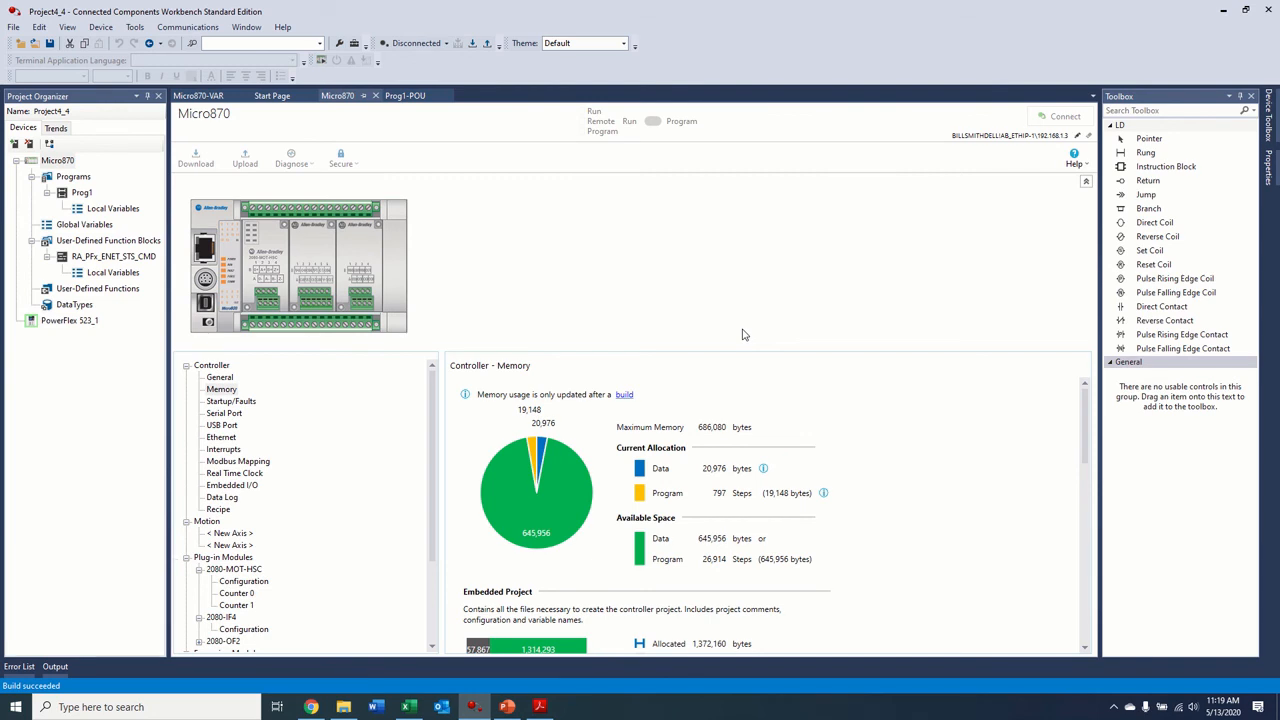
left_click(196, 156)
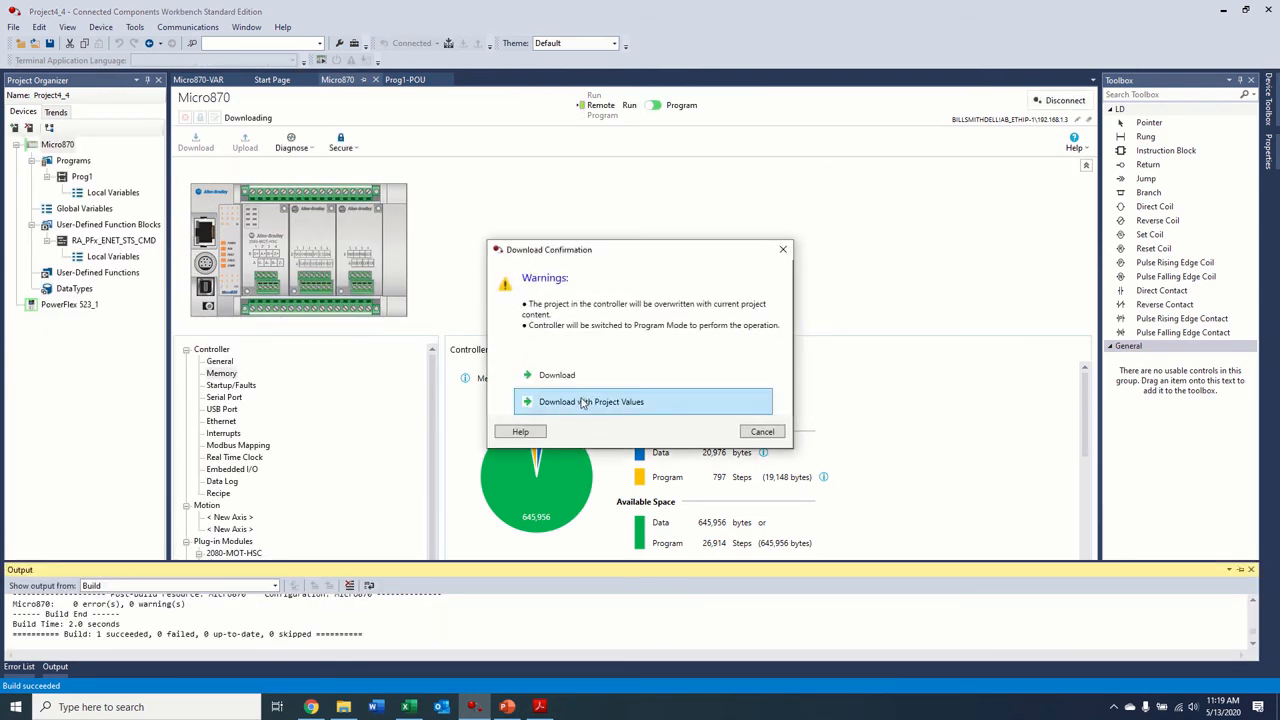
left_click(590, 400)
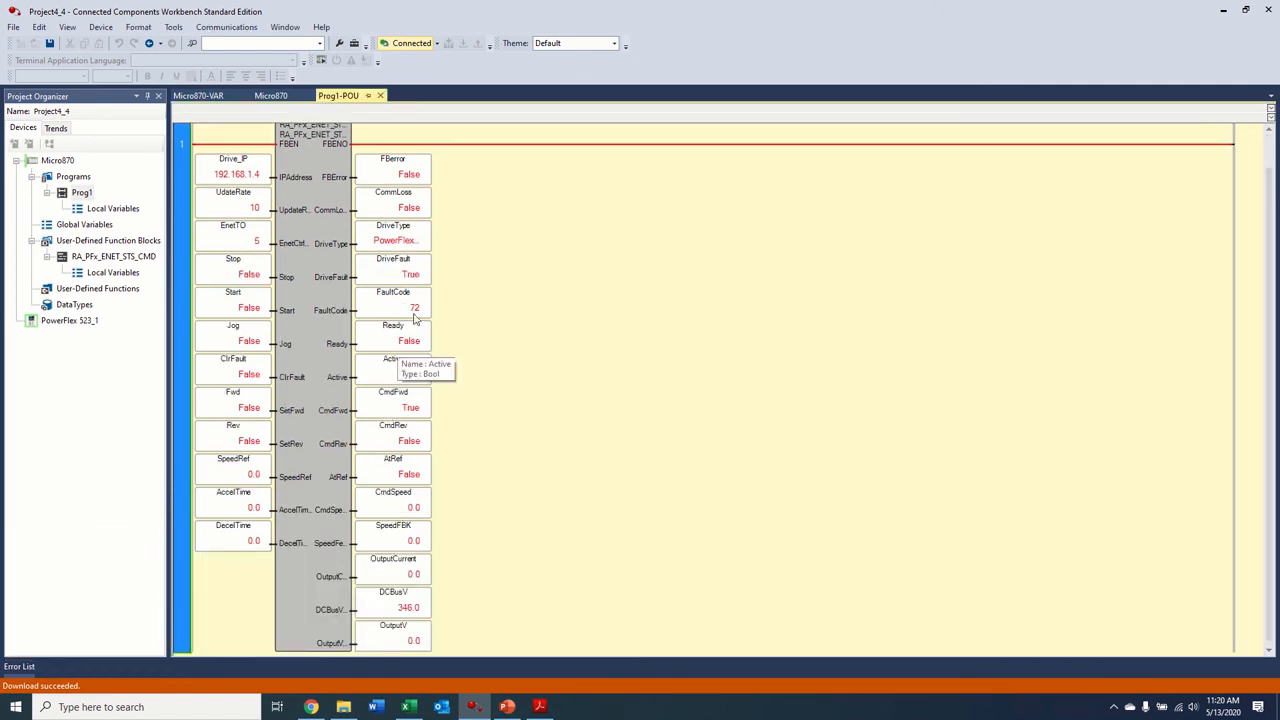
mouse_move(56, 208)
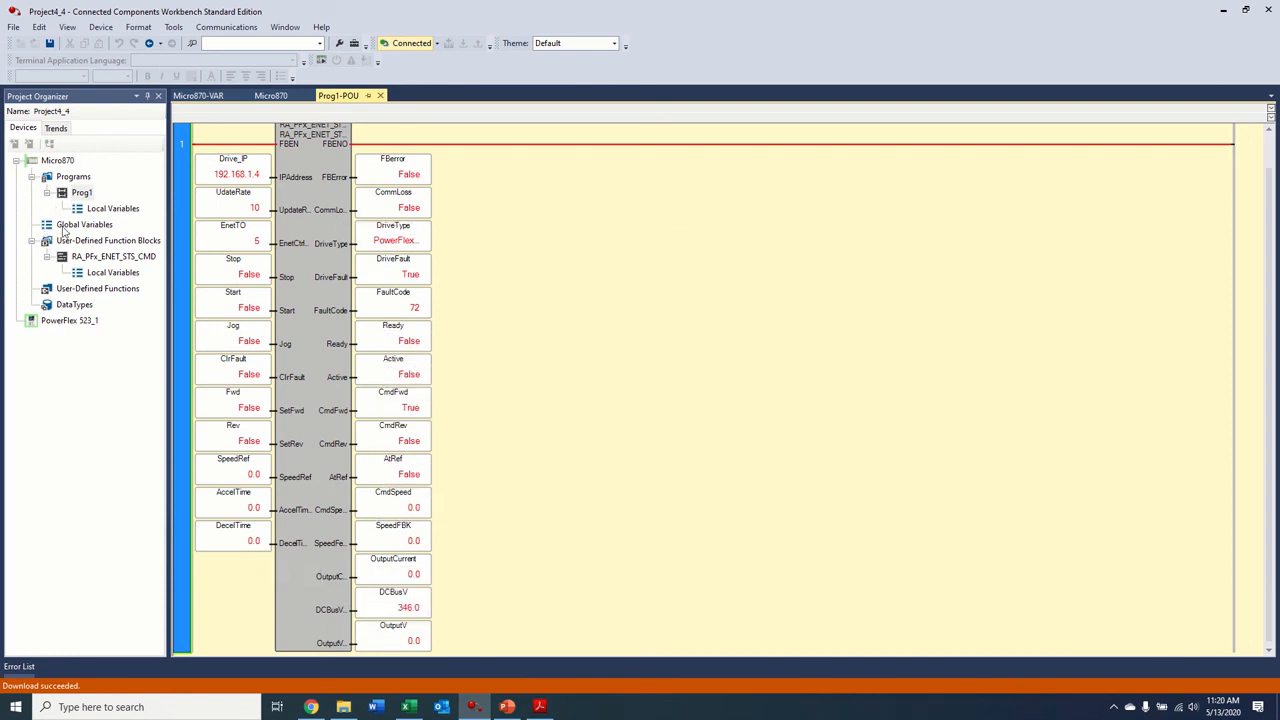
Step: Review the global variables table, then start Variable Monitoring beside the live rung
left_click(198, 96)
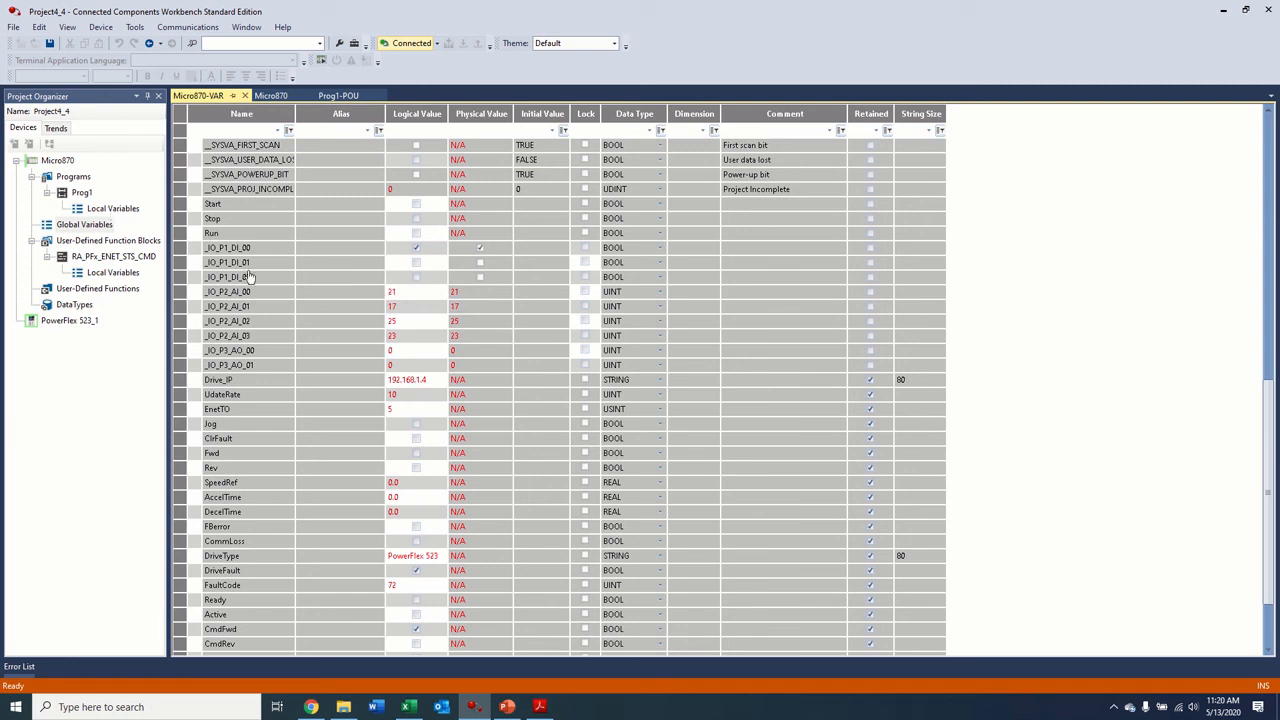
scroll("down", 3)
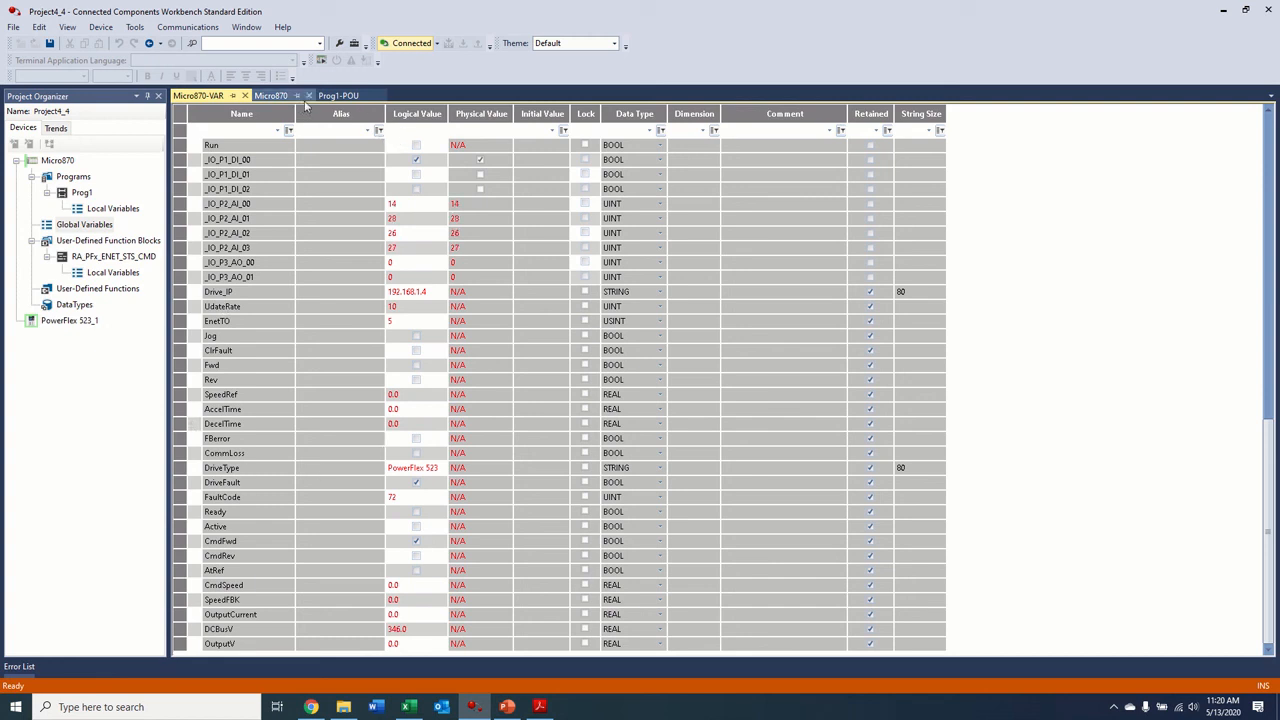
left_click(338, 96)
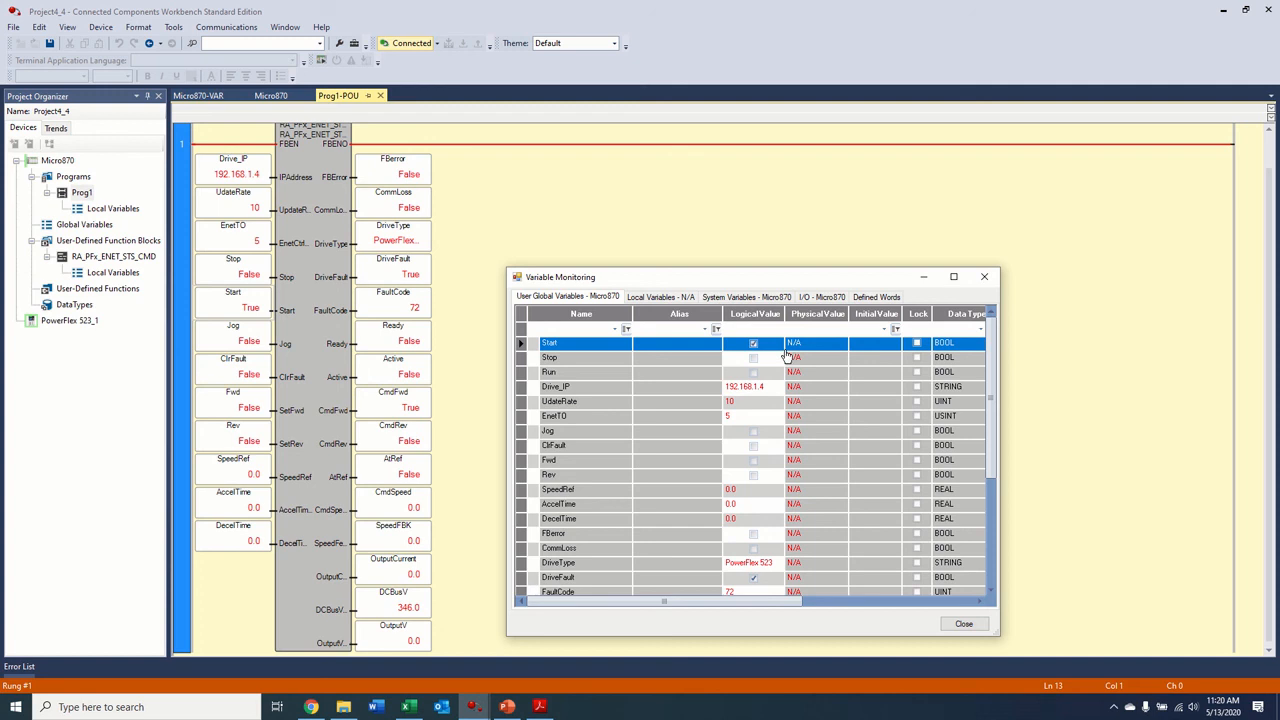
Step: Turn Stop off, then pulse ClrFault true and back to false so the drive reports Ready
left_click(600, 460)
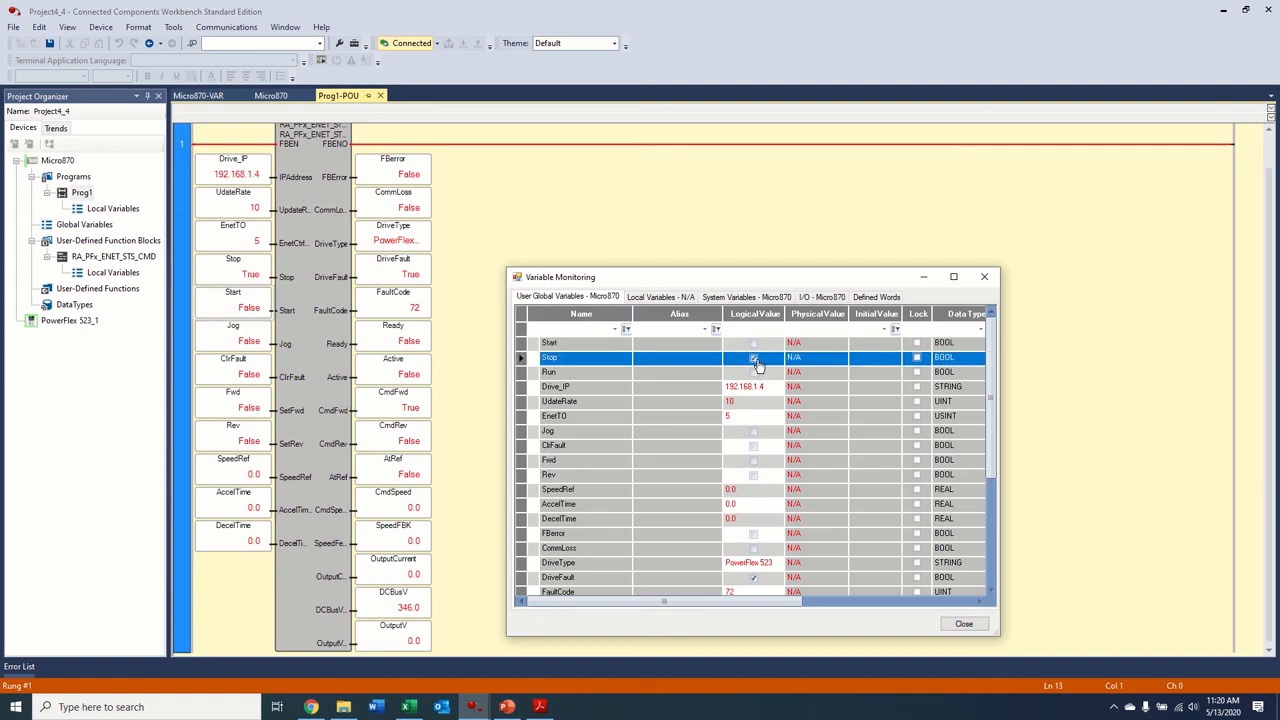
left_click(752, 358)
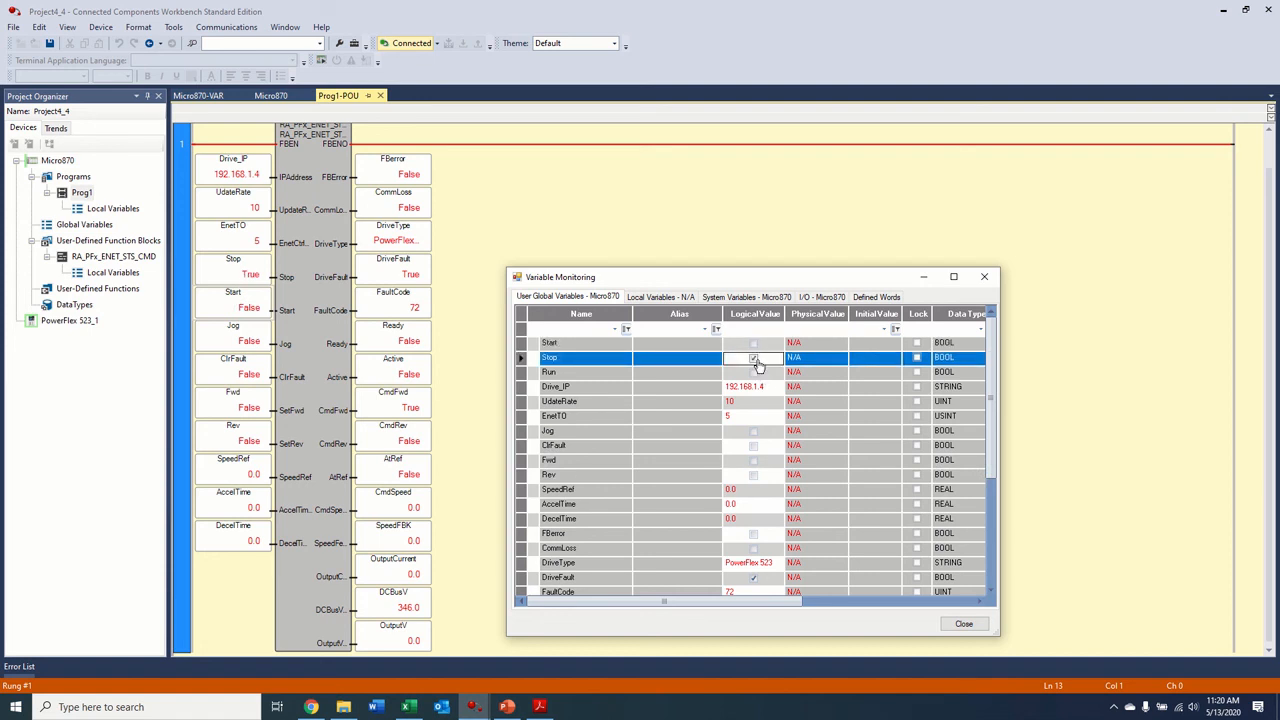
left_click(752, 356)
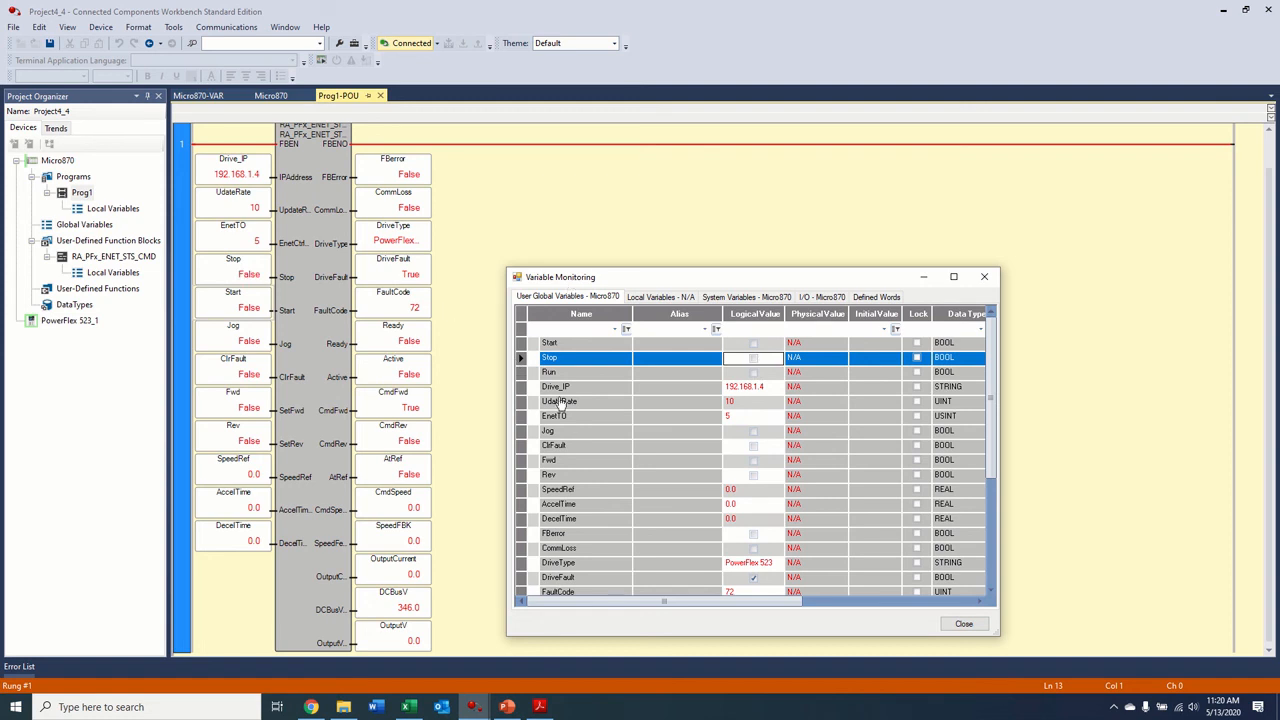
left_click(752, 444)
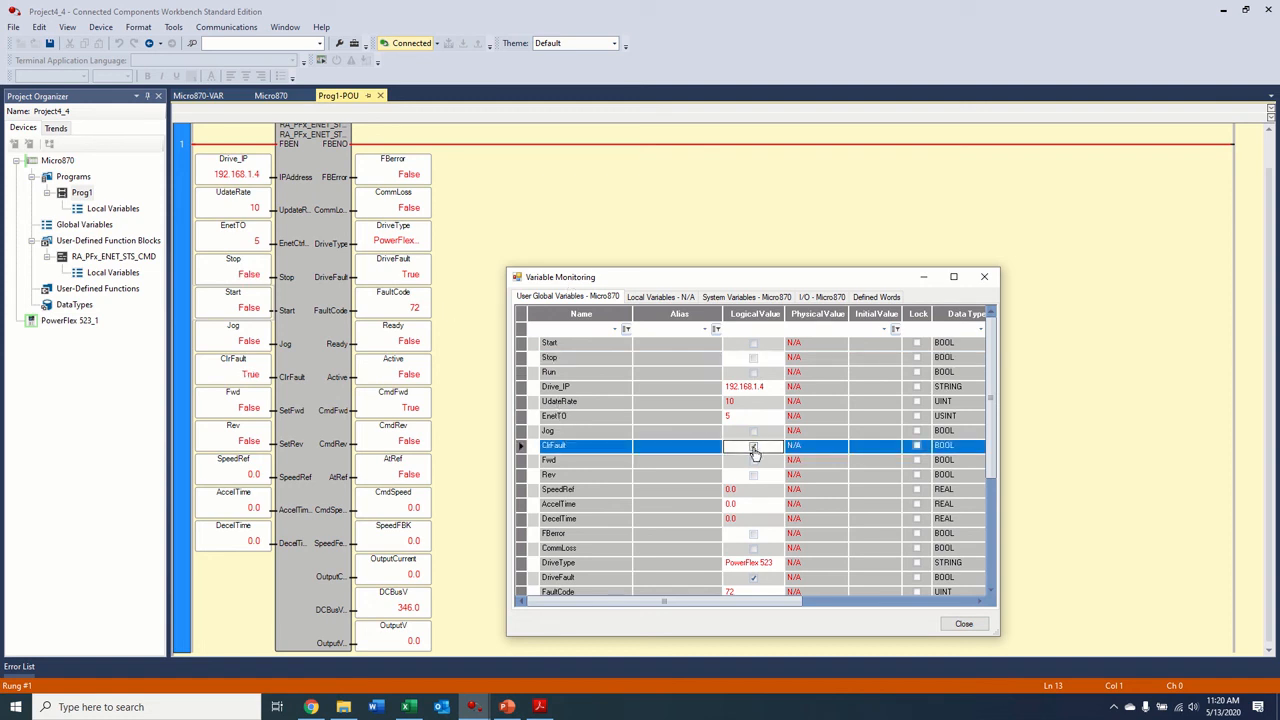
left_click(752, 444)
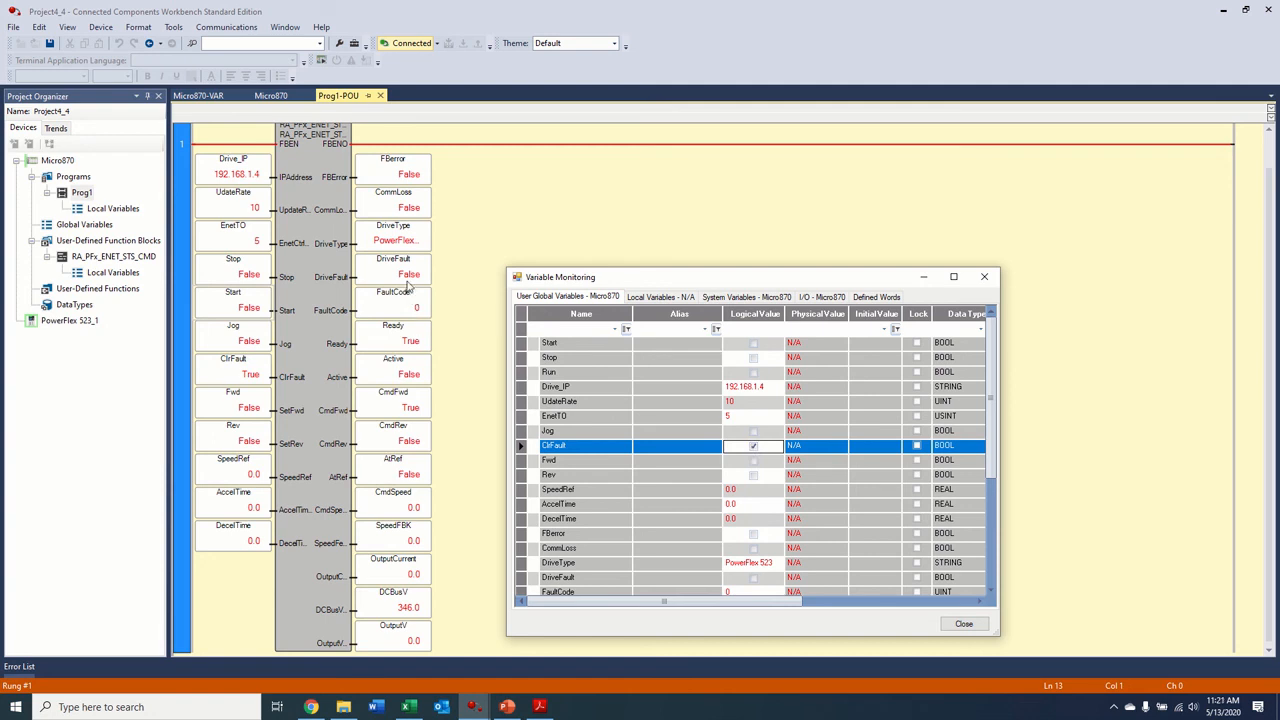
left_click(752, 444)
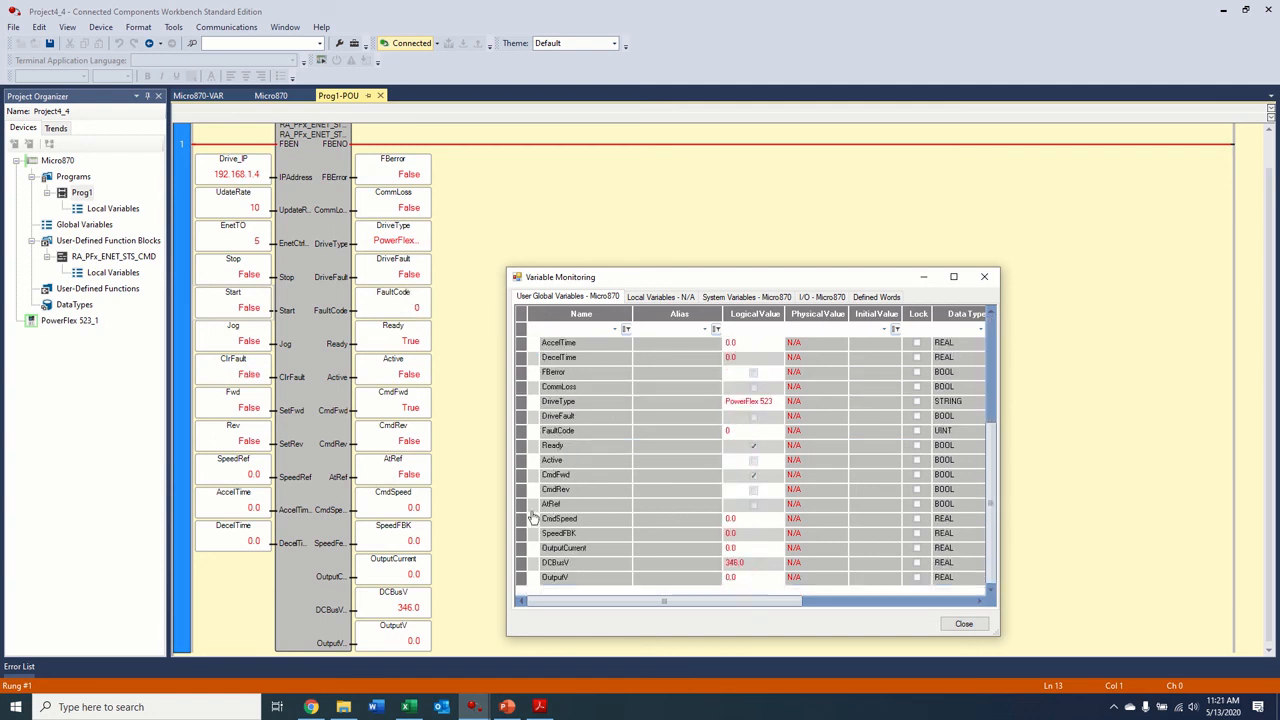
mouse_move(710, 496)
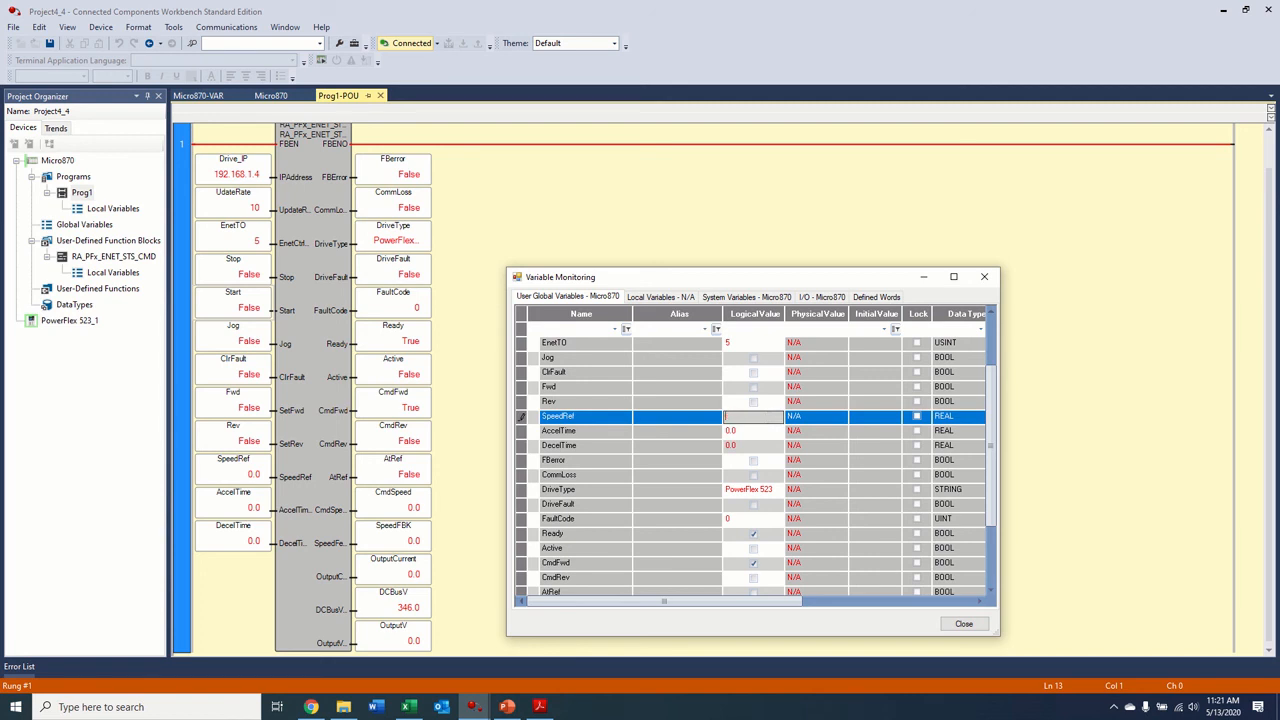
Step: Set SpeedRef to 45.0 and Start true, then lower SpeedRef to 35.0 and watch feedback
type("45.0")
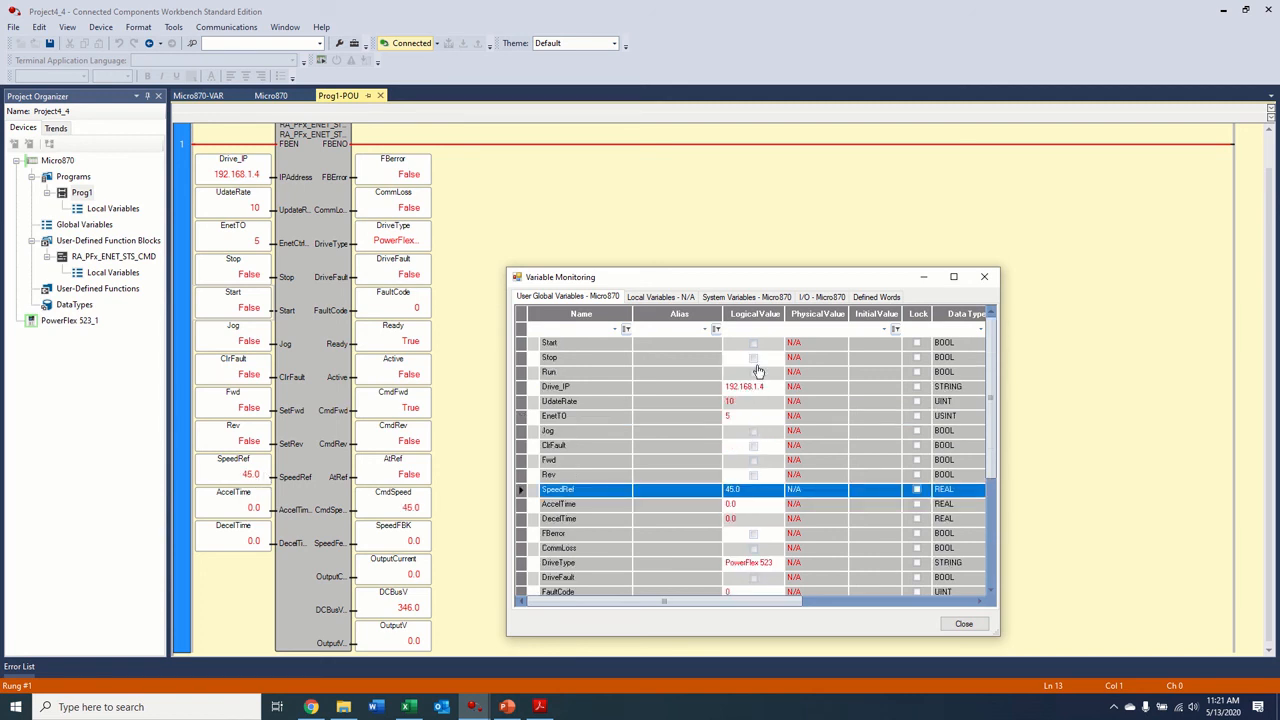
left_click(752, 344)
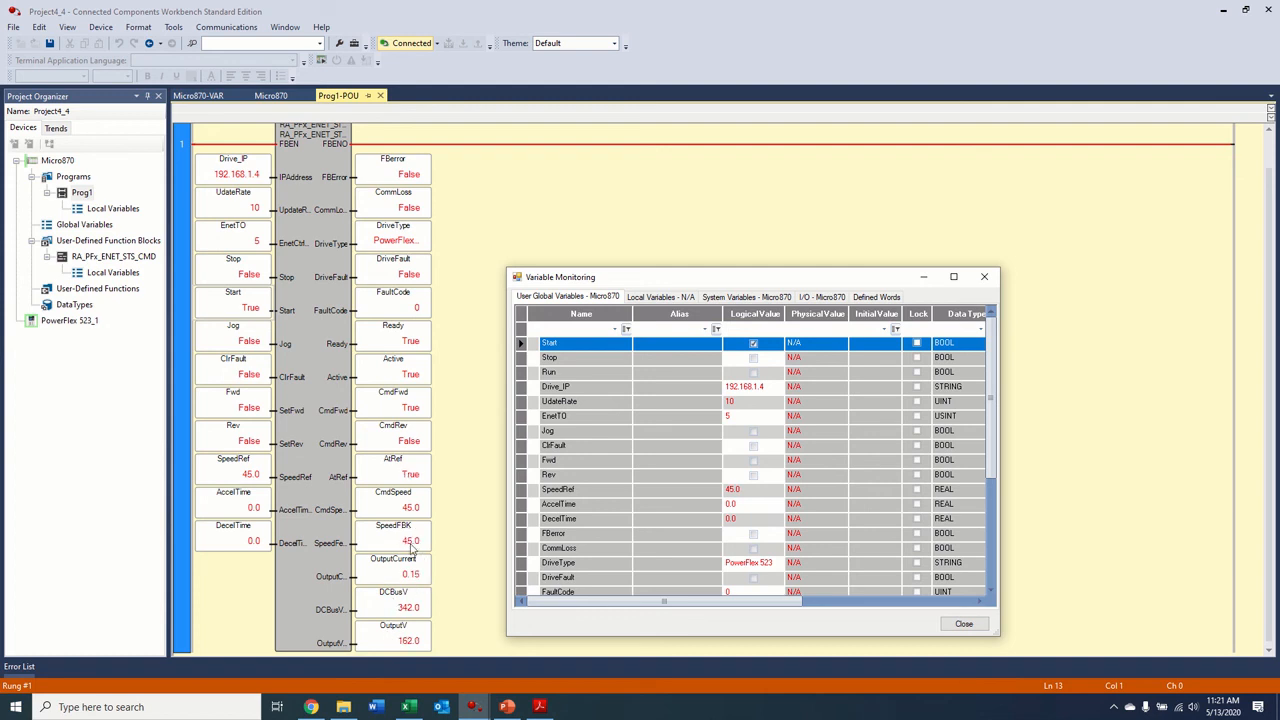
mouse_move(408, 456)
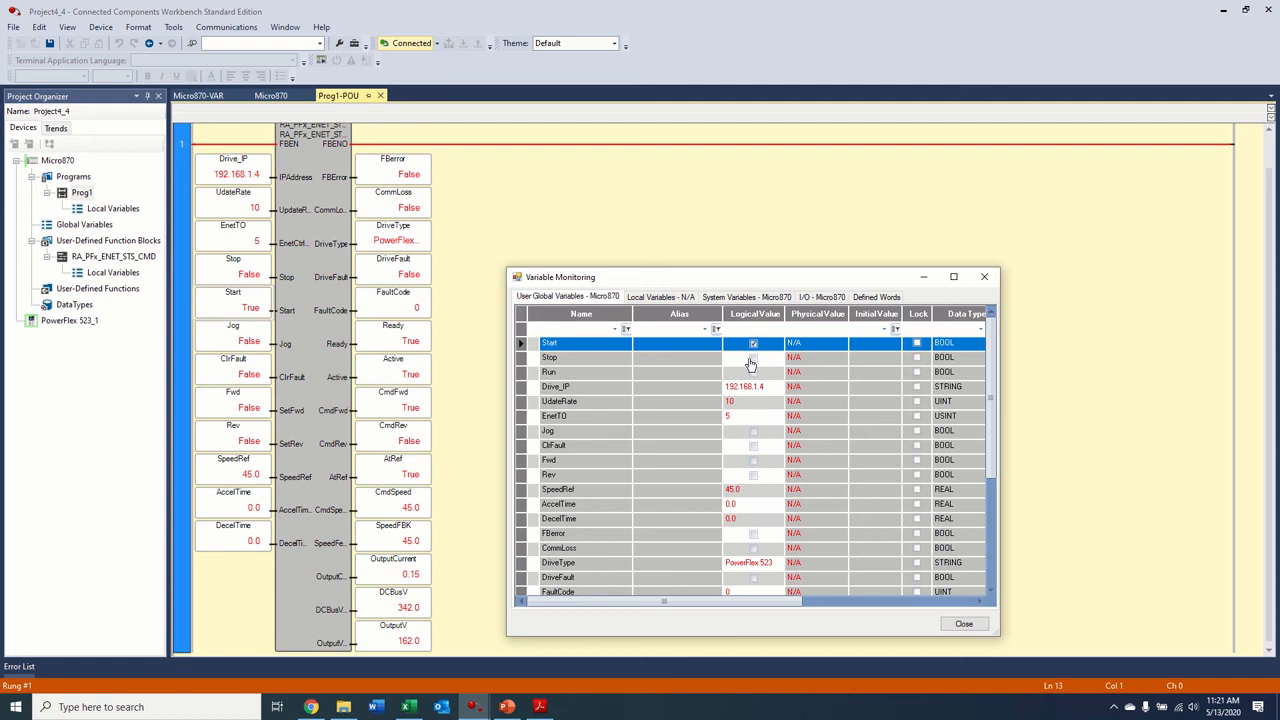
scroll("down", 3)
type("35")
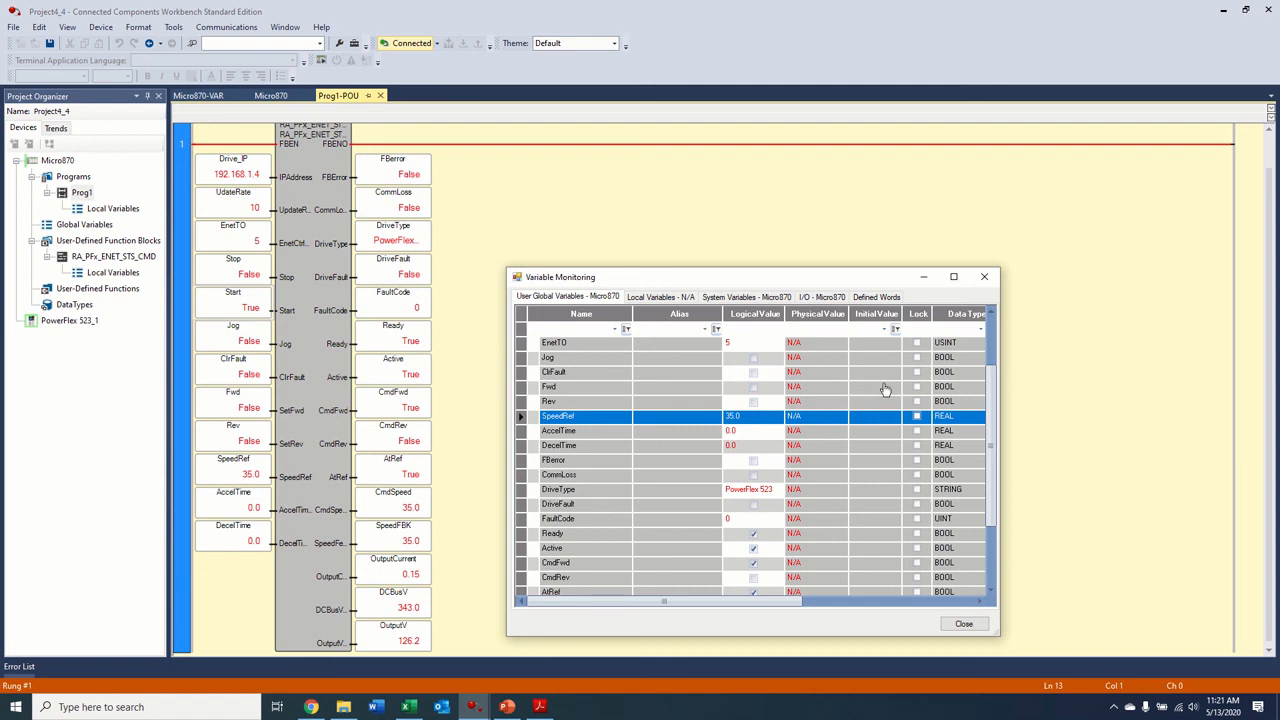
mouse_move(338, 536)
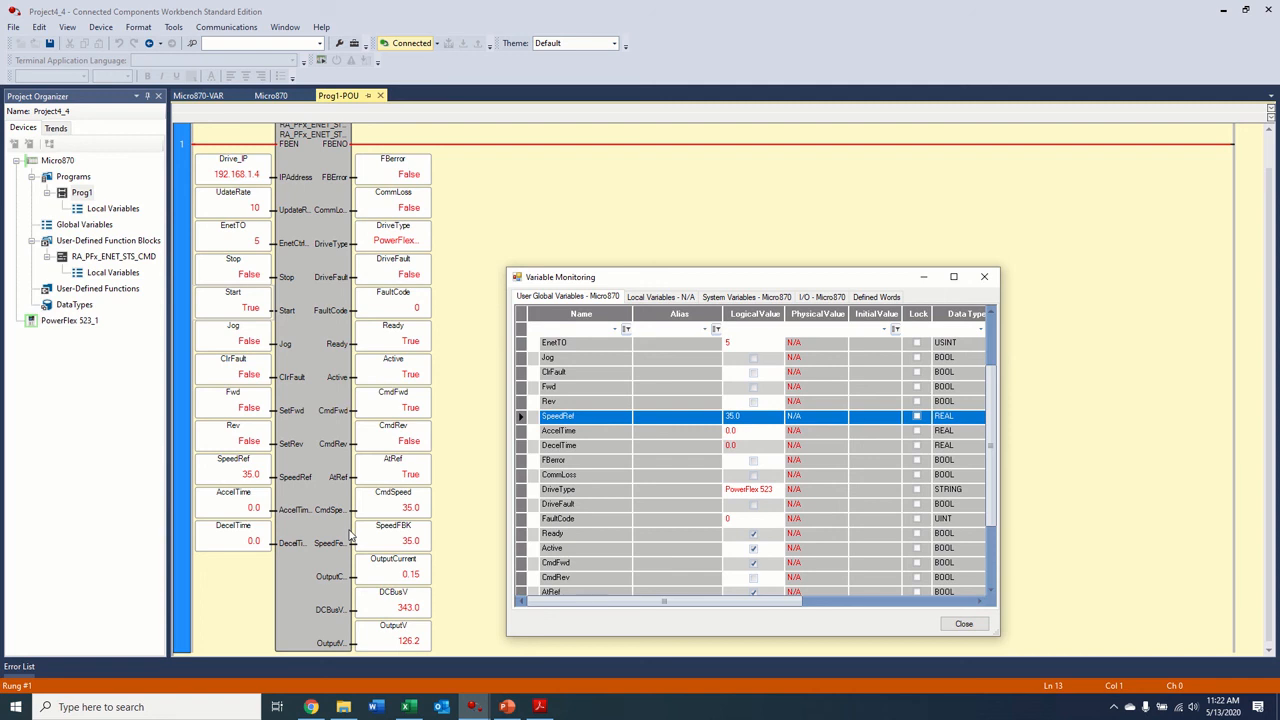
mouse_move(556, 180)
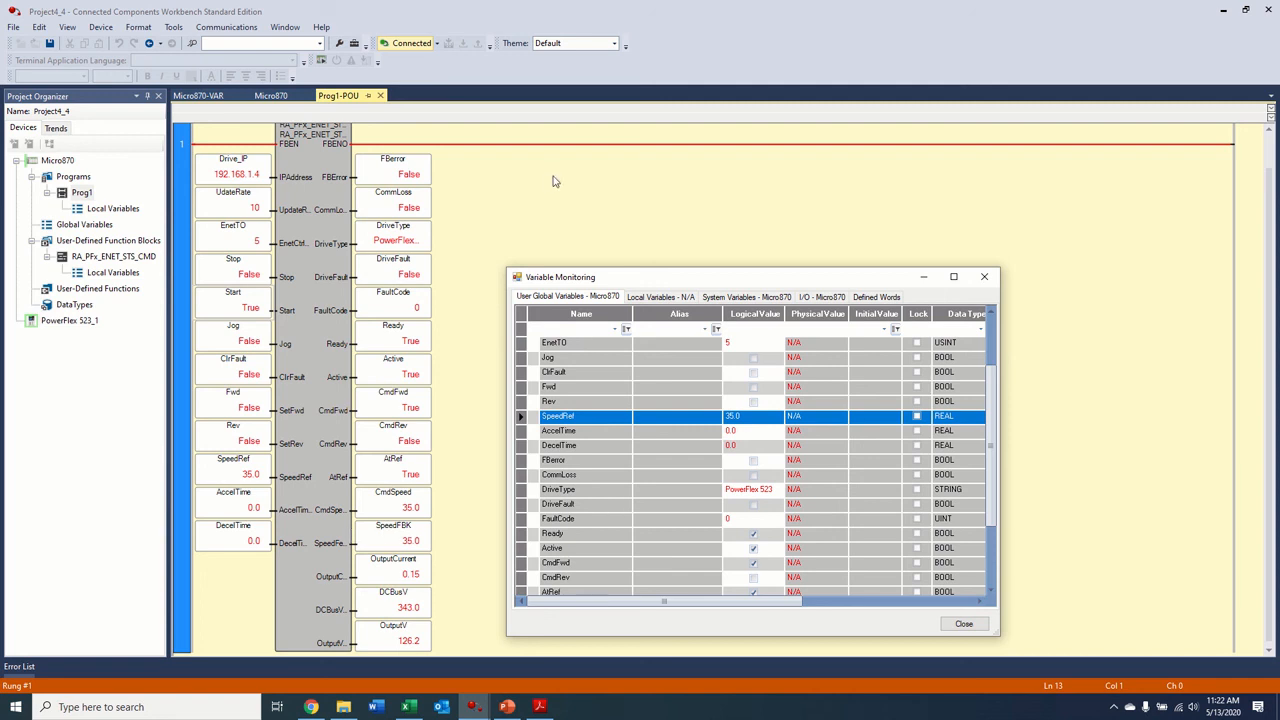